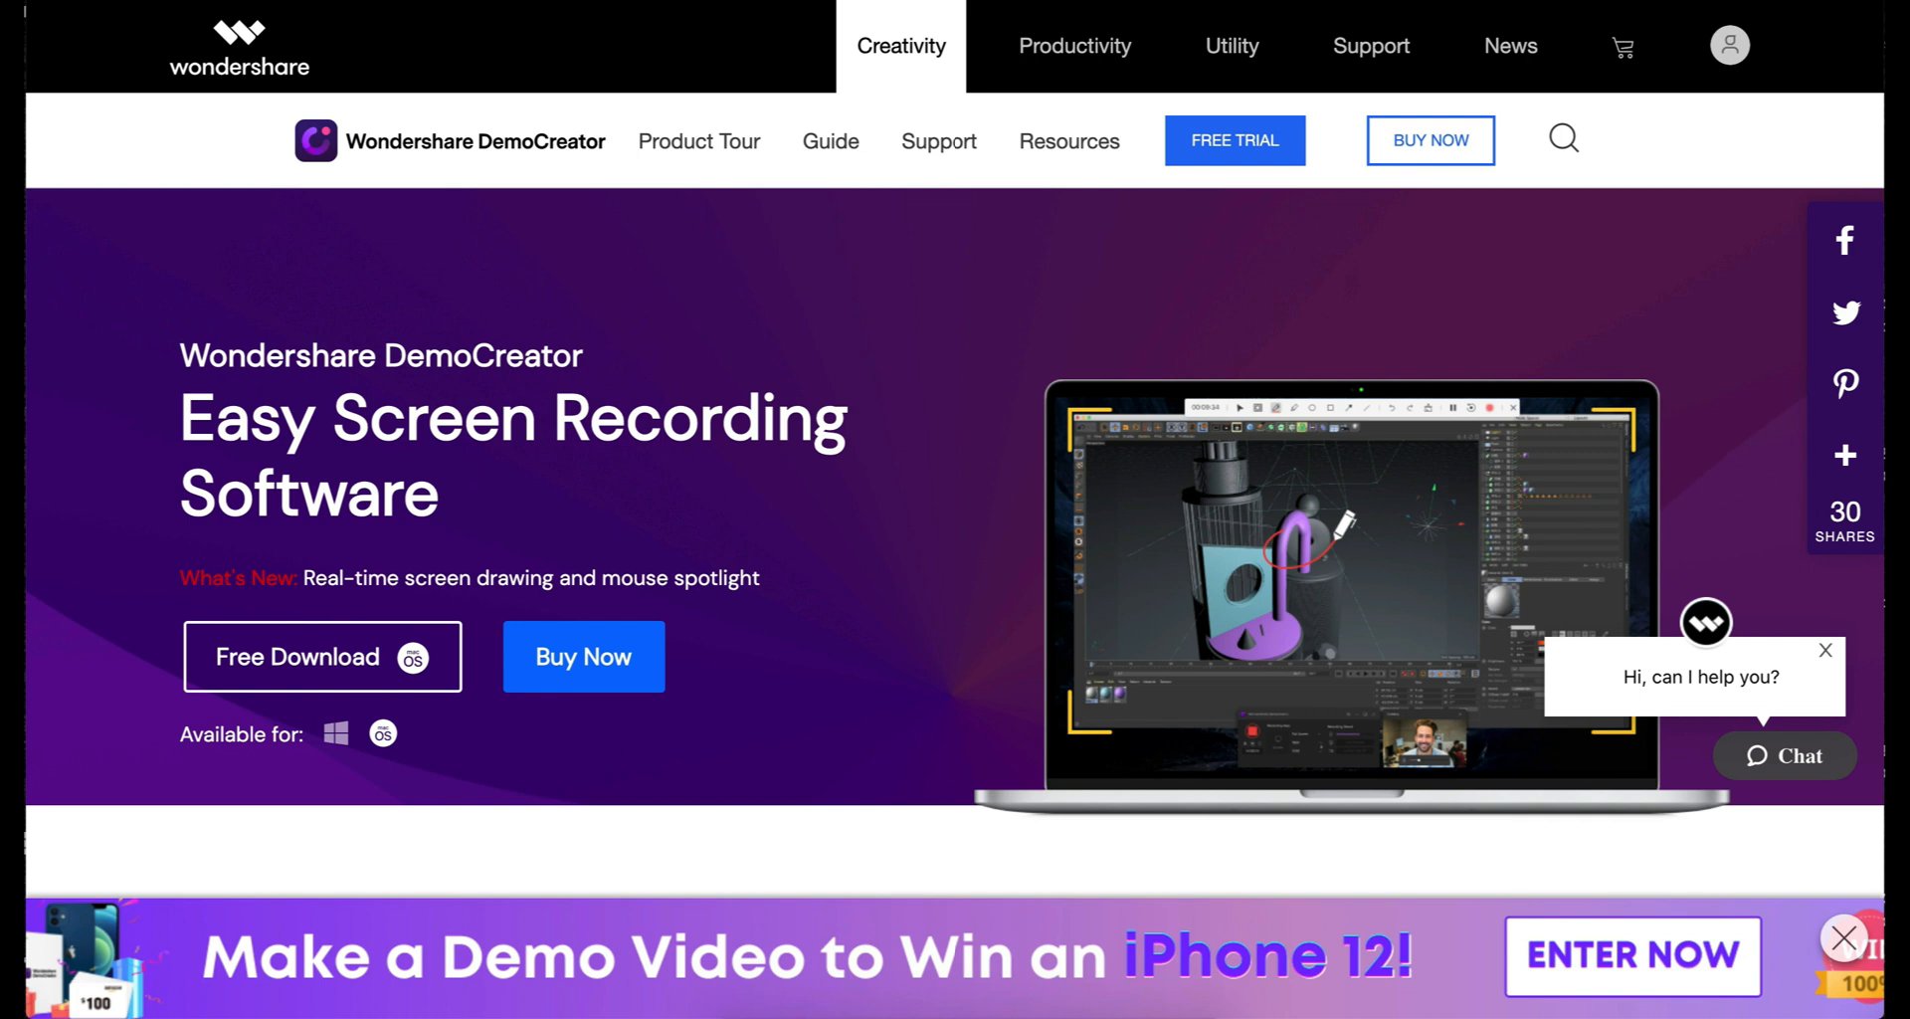
Step: Scroll the DemoCreator homepage through its recording features, down to webcam and audio capture
{"action": "scroll", "scroll_direction": "down", "scroll_amount": 3}
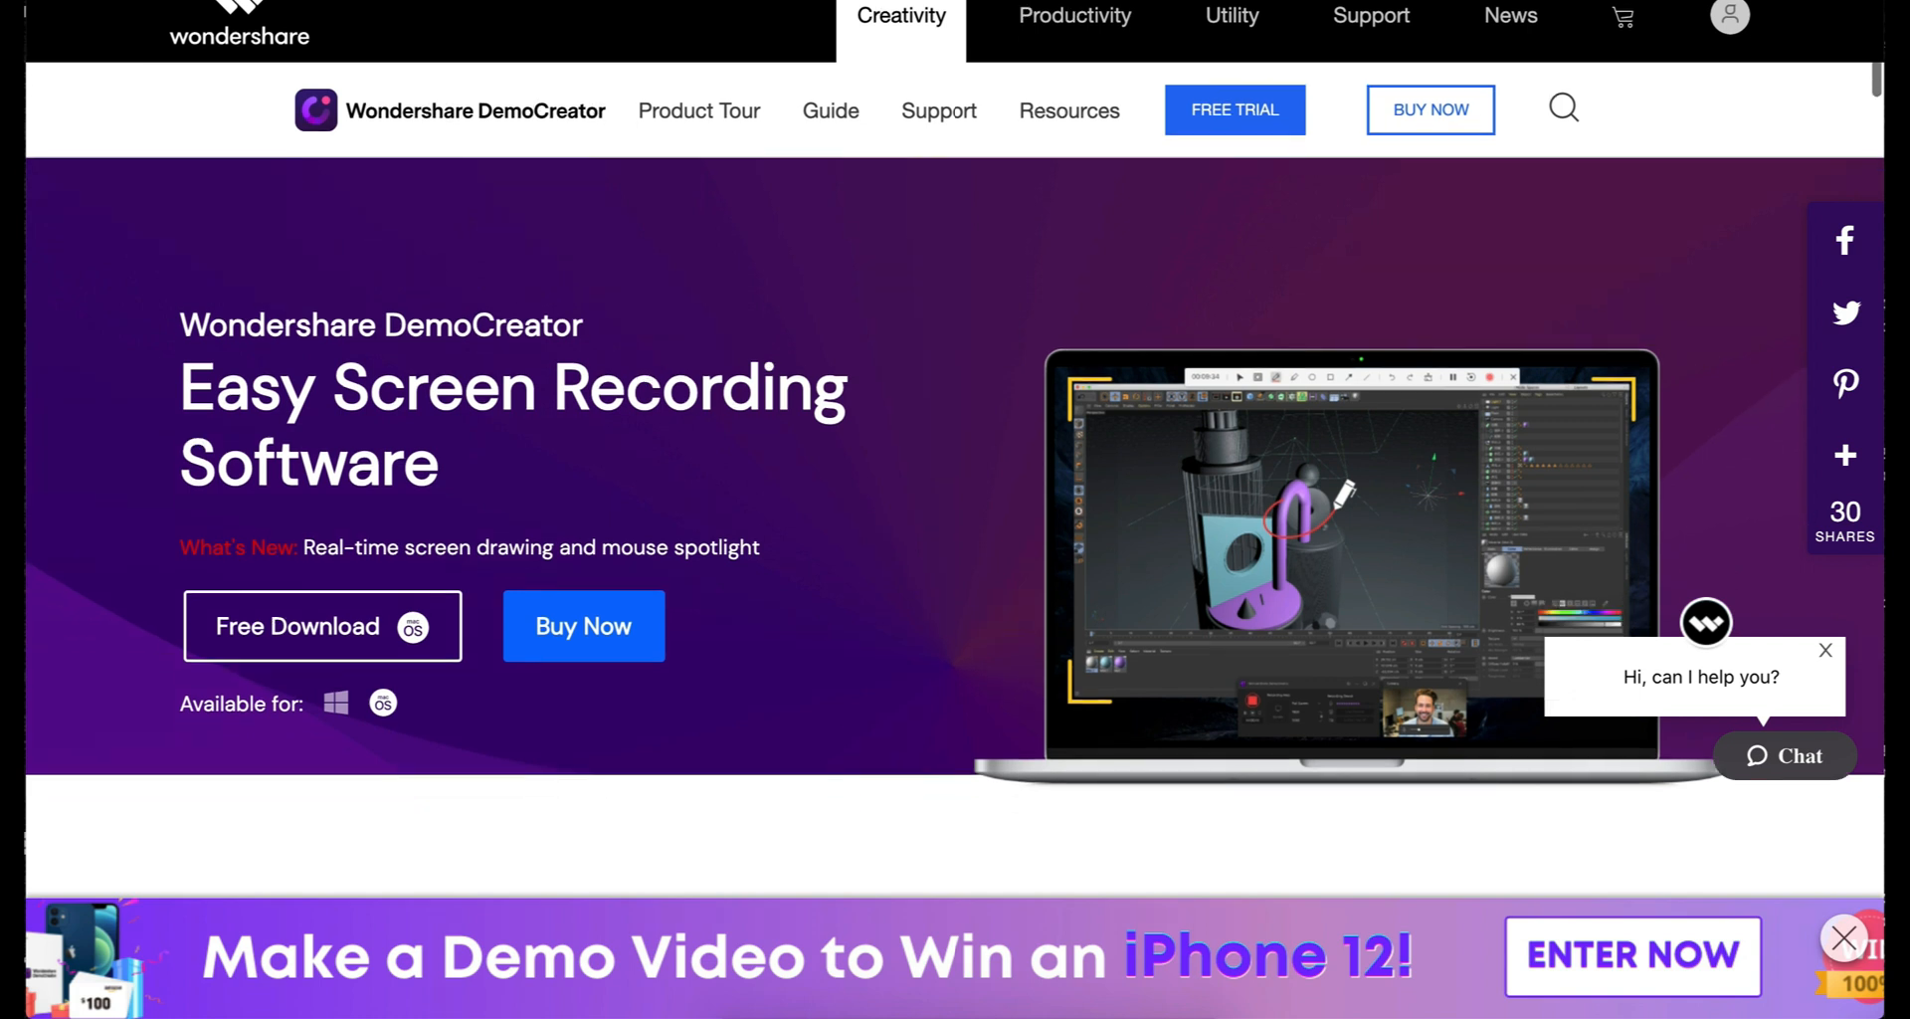
{"action": "scroll", "scroll_direction": "down", "scroll_amount": 3}
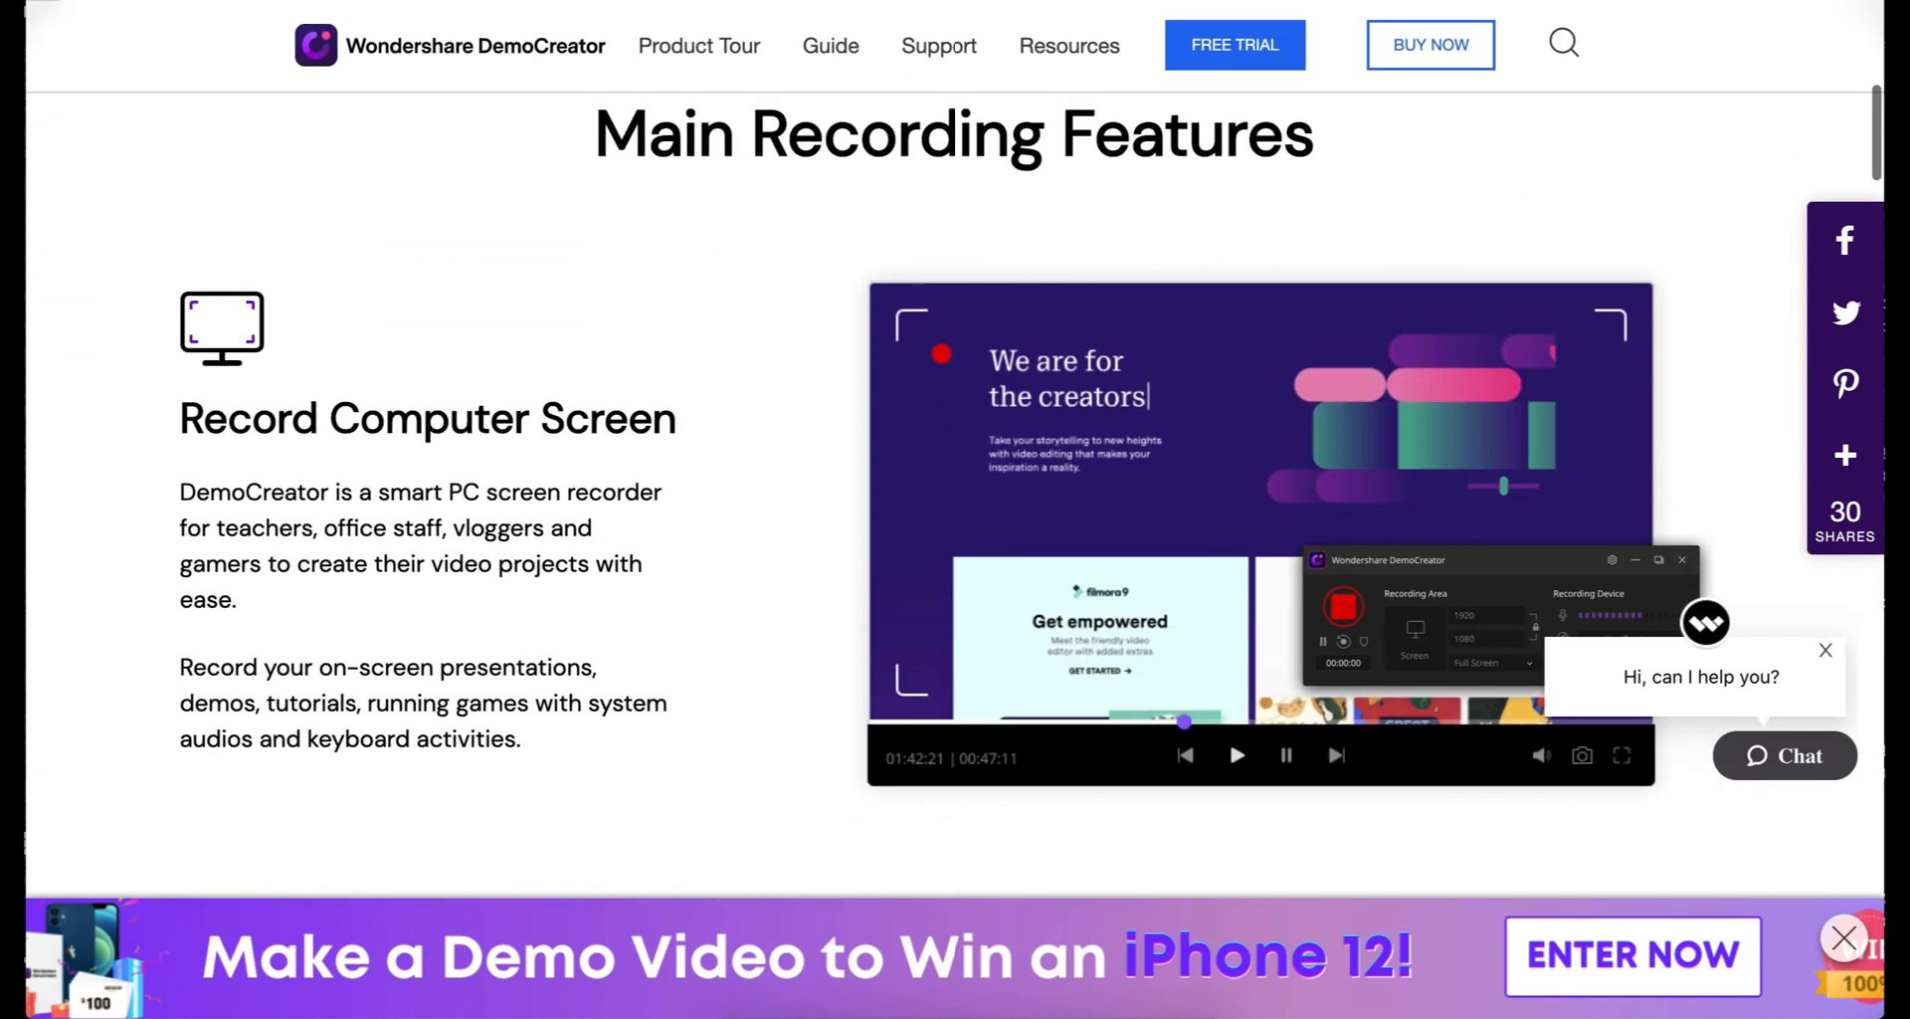
{"action": "scroll", "scroll_direction": "down", "scroll_amount": 3}
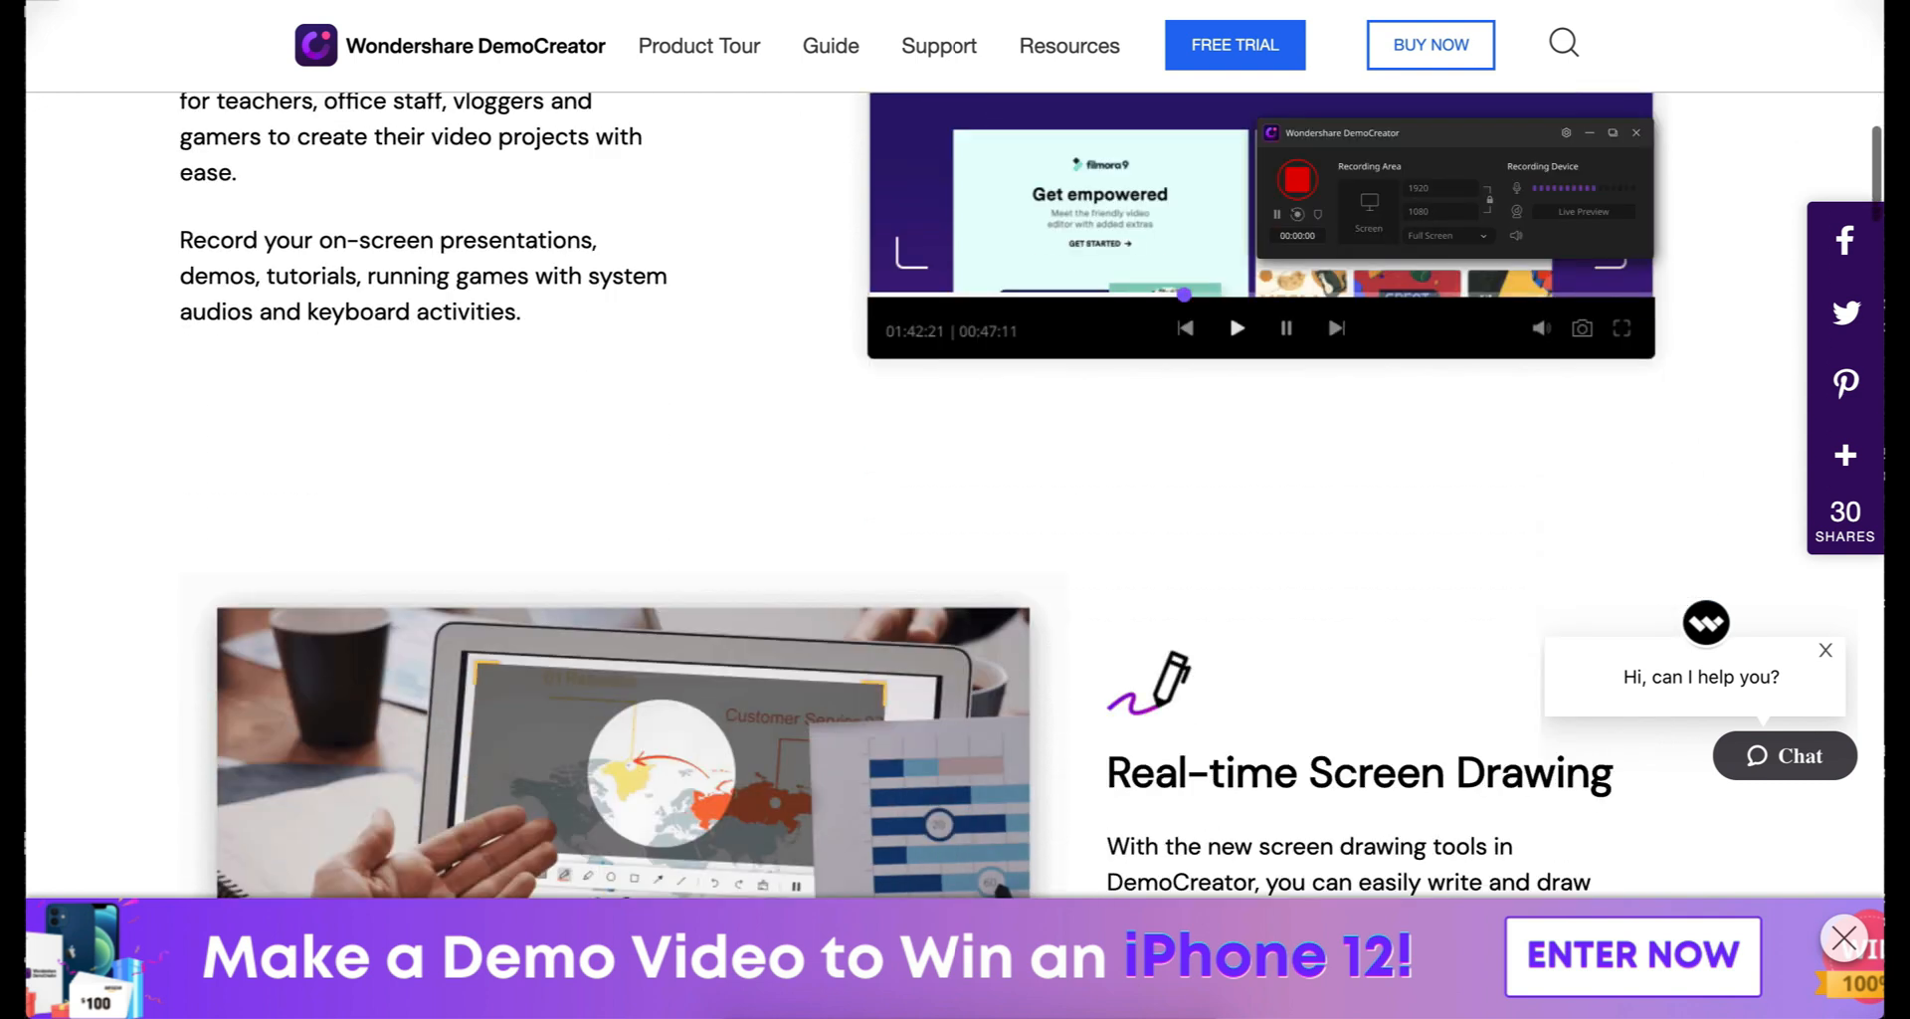
{"action": "scroll", "scroll_direction": "down", "scroll_amount": 3}
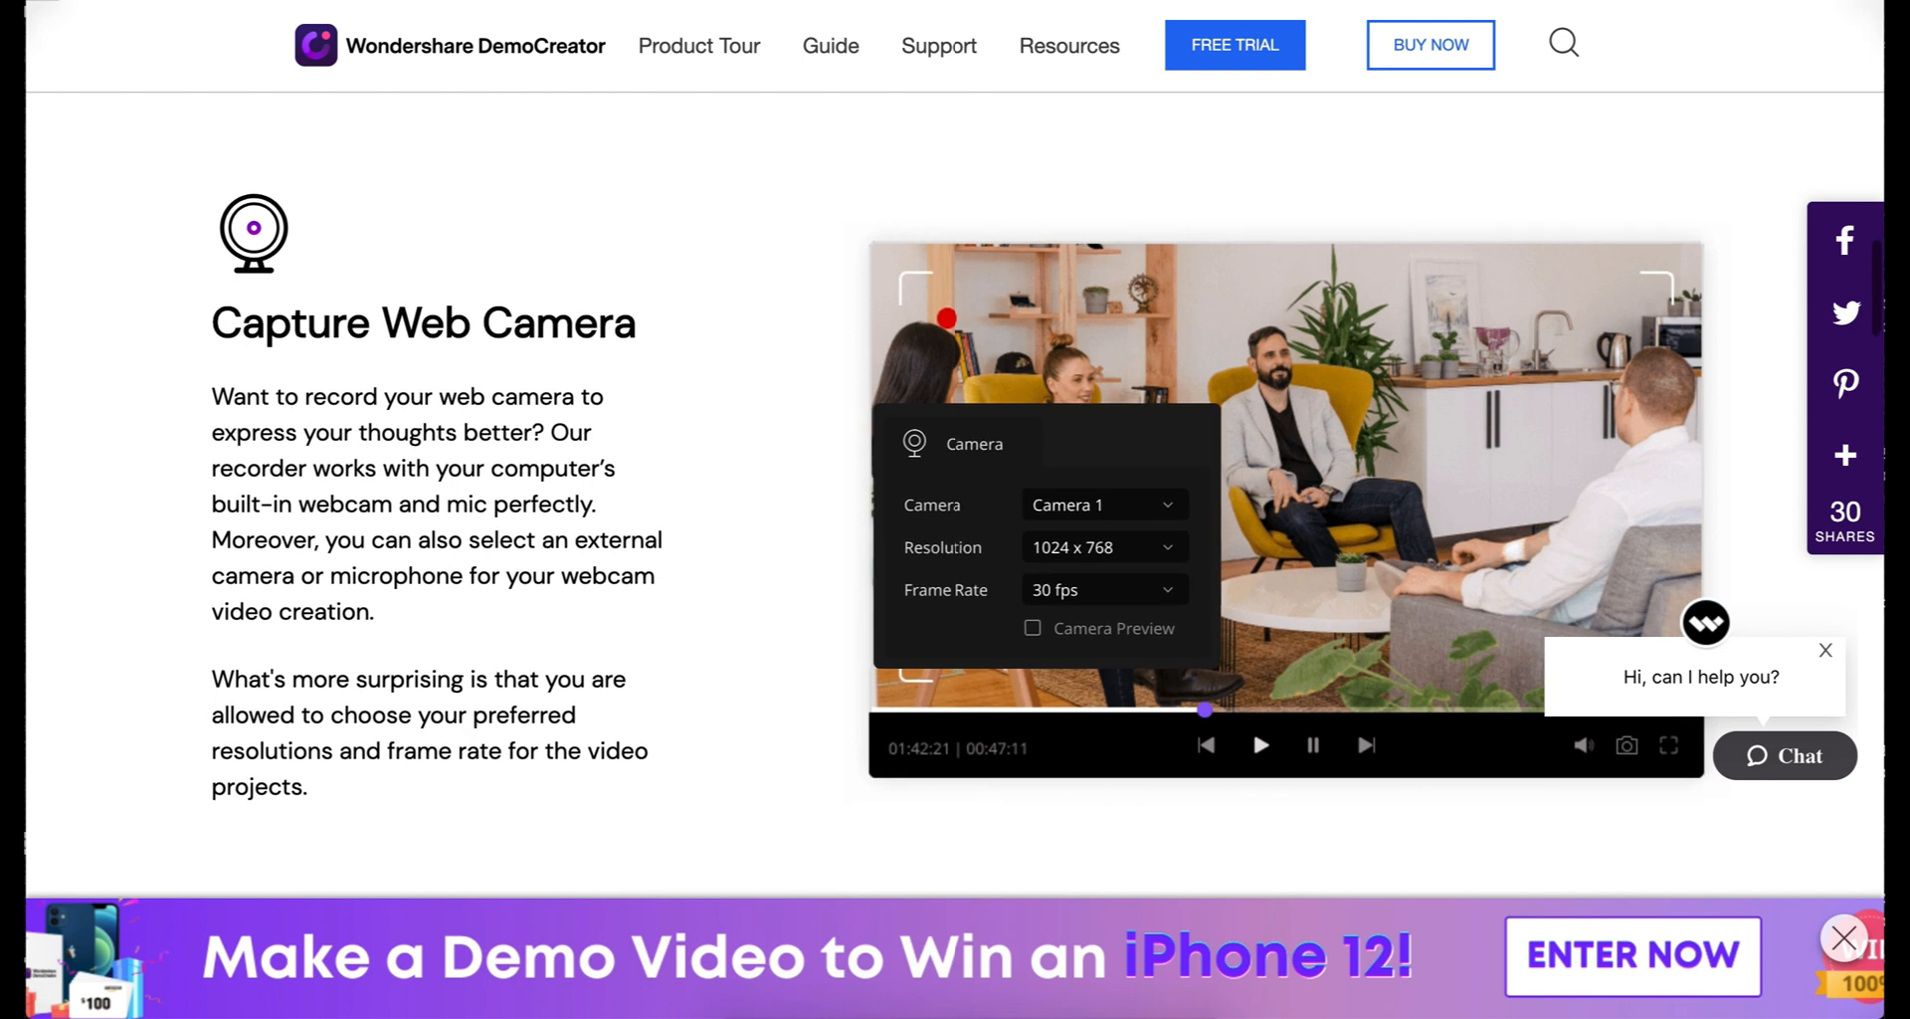
{"action": "scroll", "scroll_direction": "down", "scroll_amount": 3}
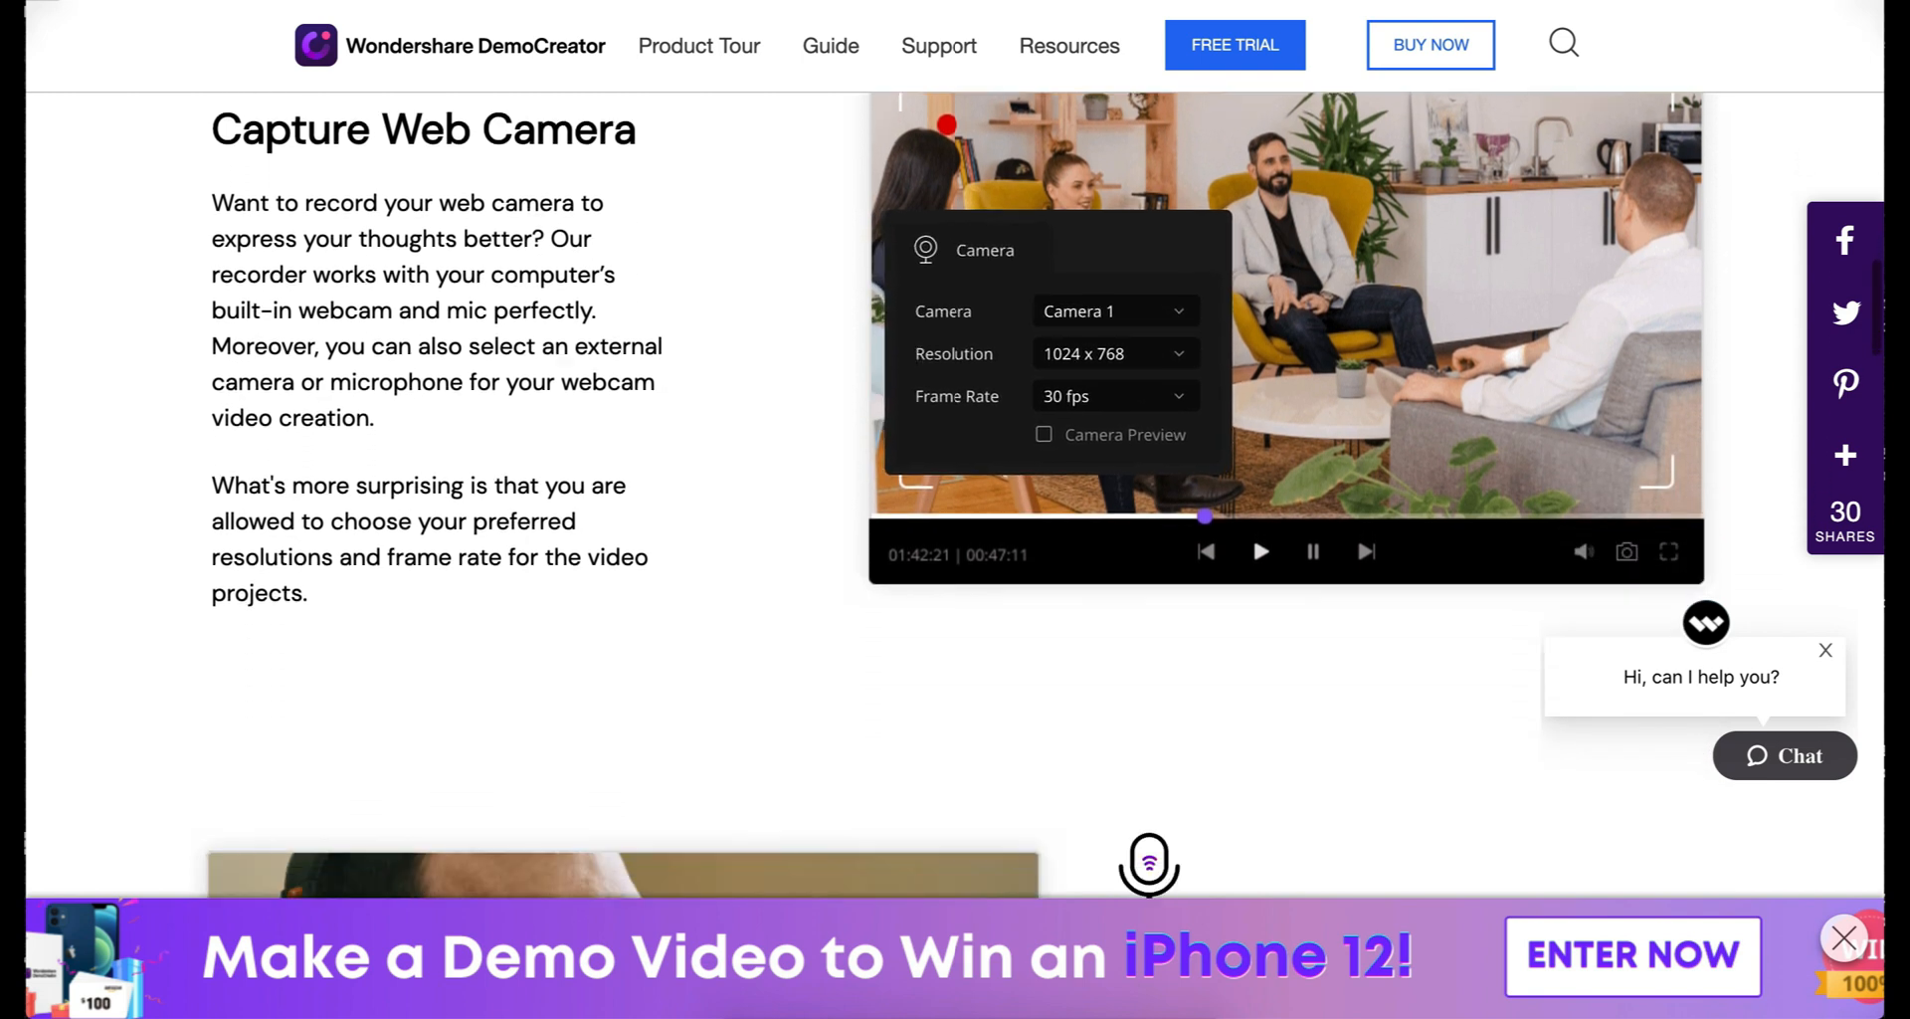
{"action": "scroll", "scroll_direction": "down", "scroll_amount": 3}
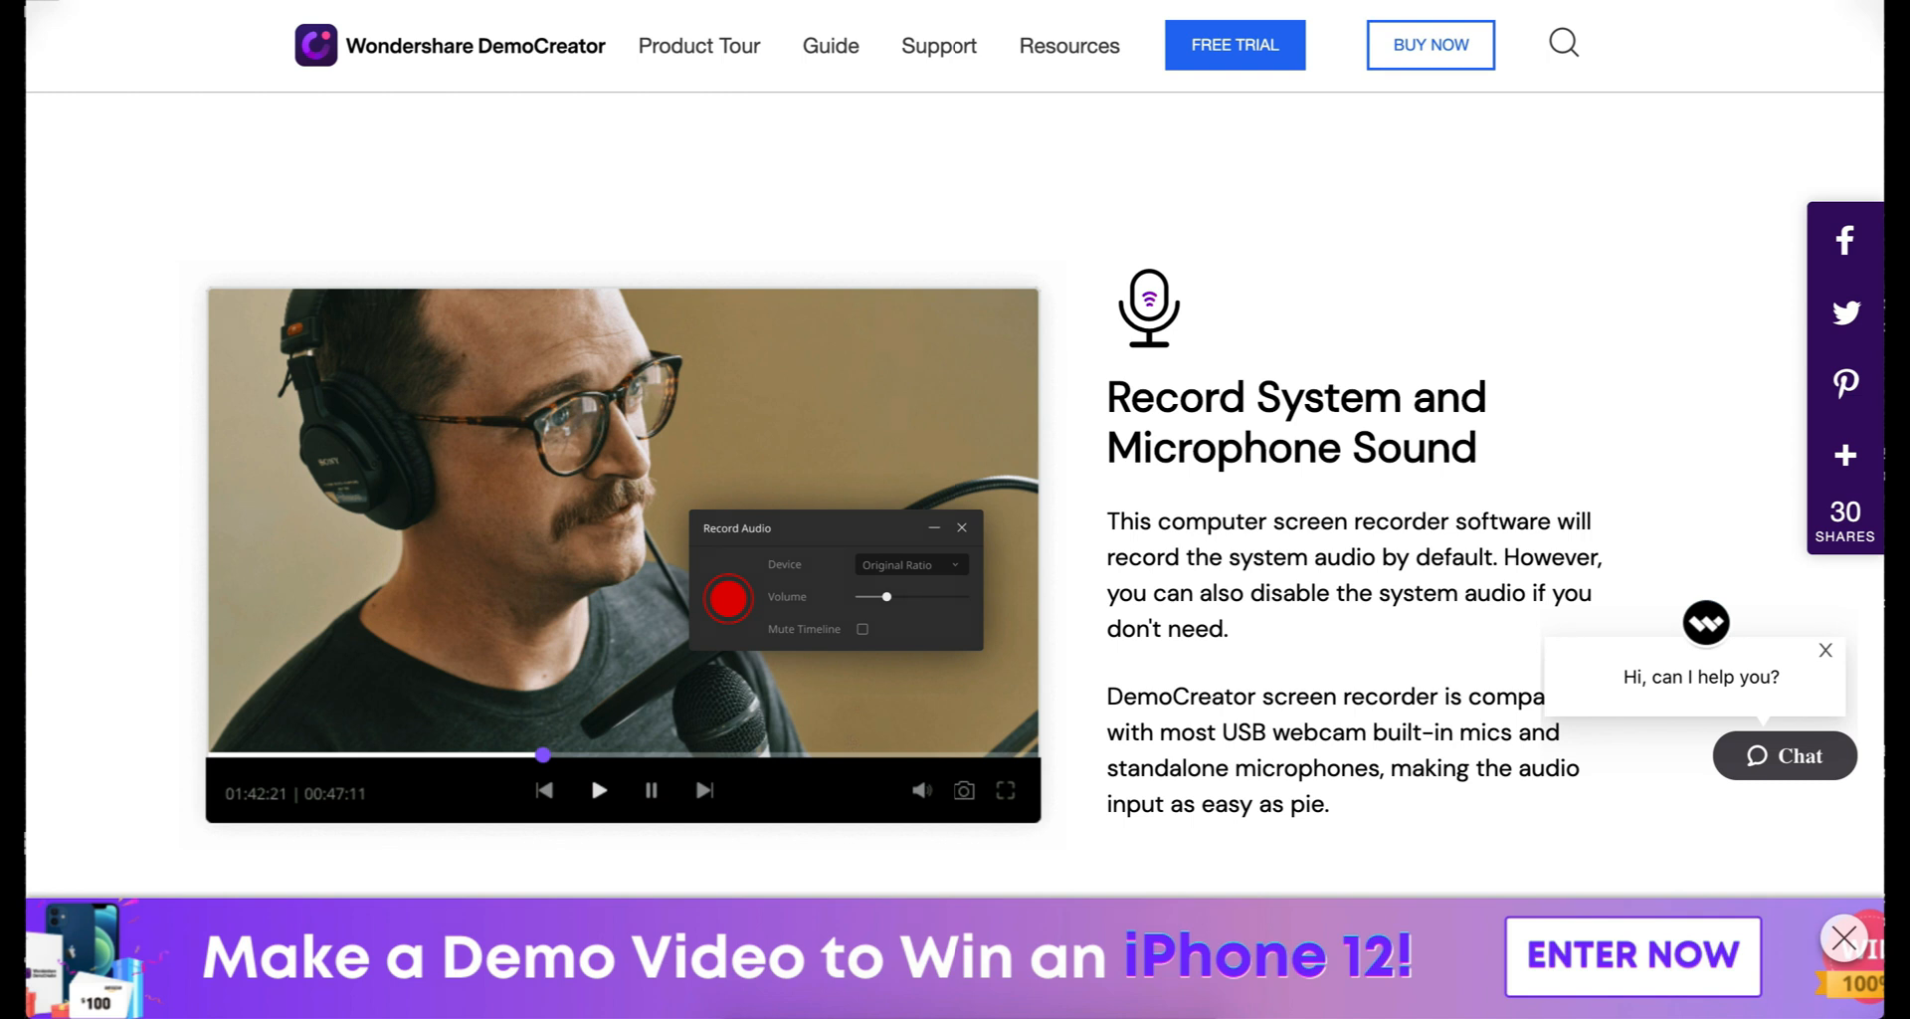
{"action": "scroll", "scroll_direction": "up", "scroll_amount": 3}
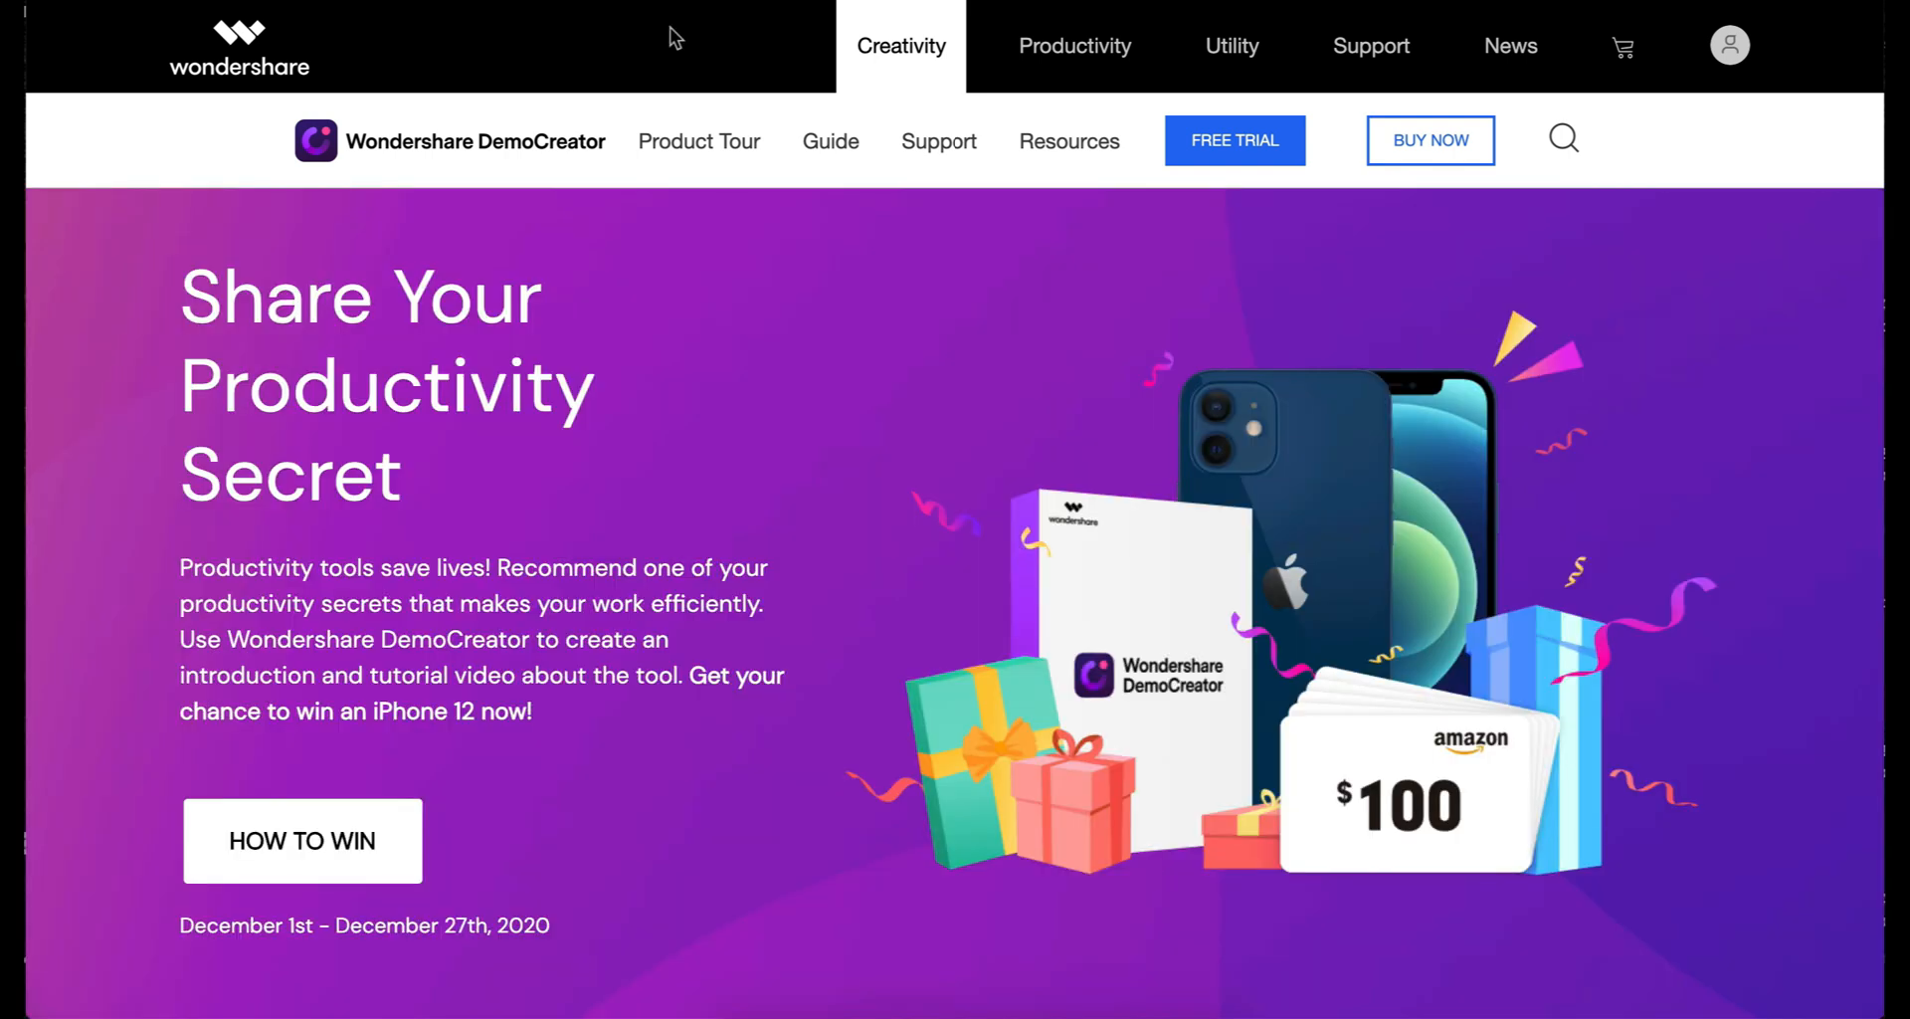
{"action": "mouse_move", "coordinate": [1021, 370]}
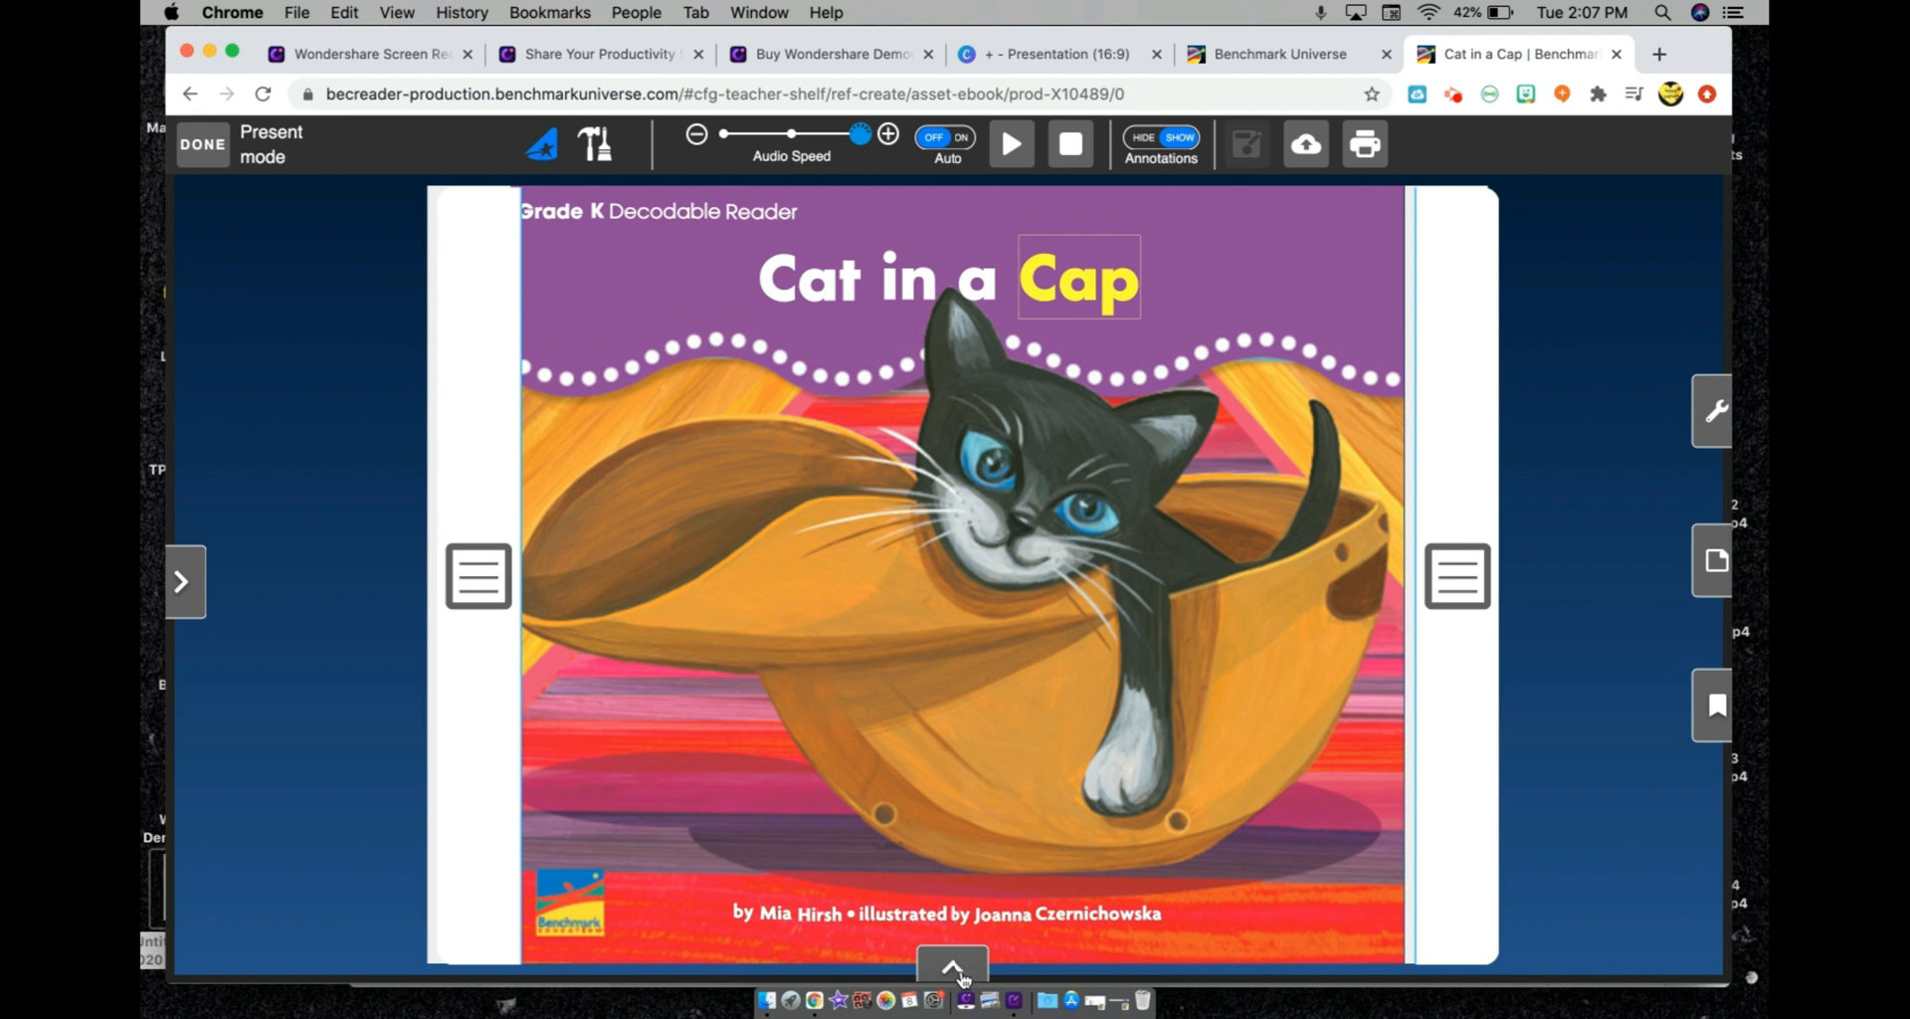
{"action": "mouse_move", "coordinate": [978, 934]}
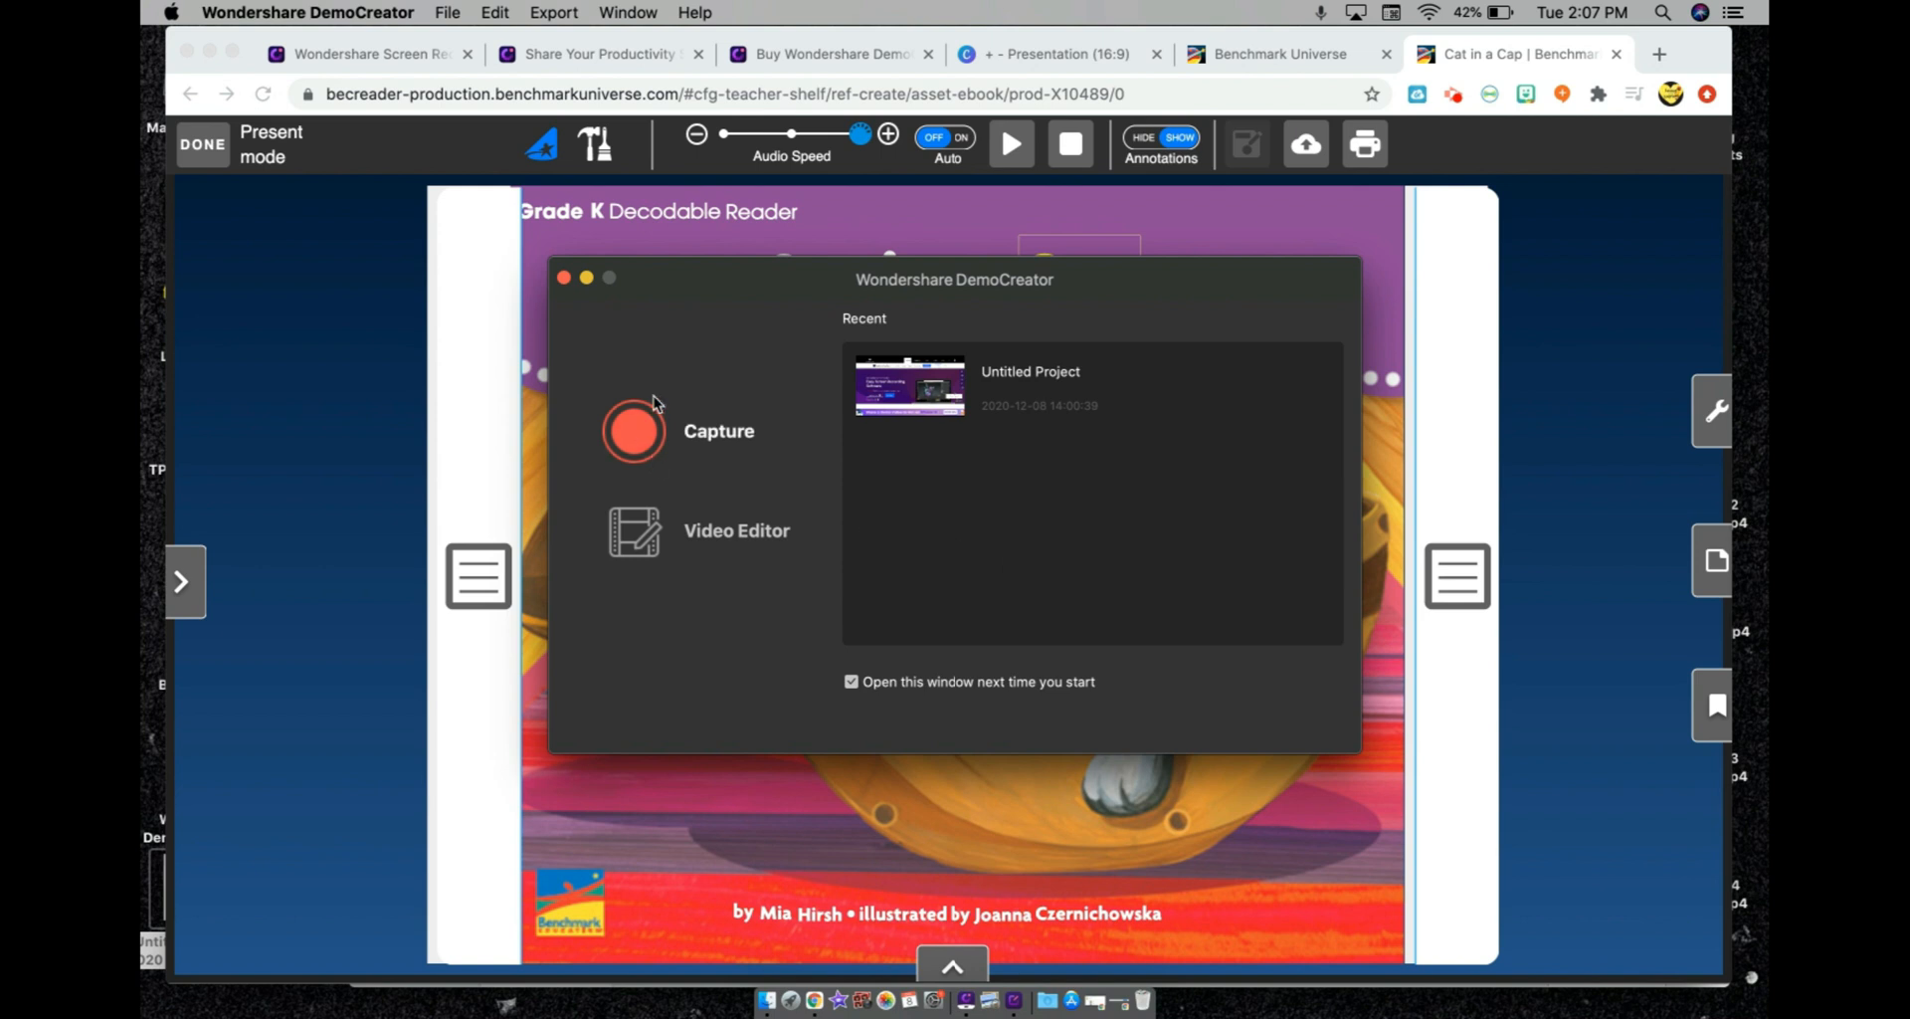
{"action": "mouse_move", "coordinate": [643, 443]}
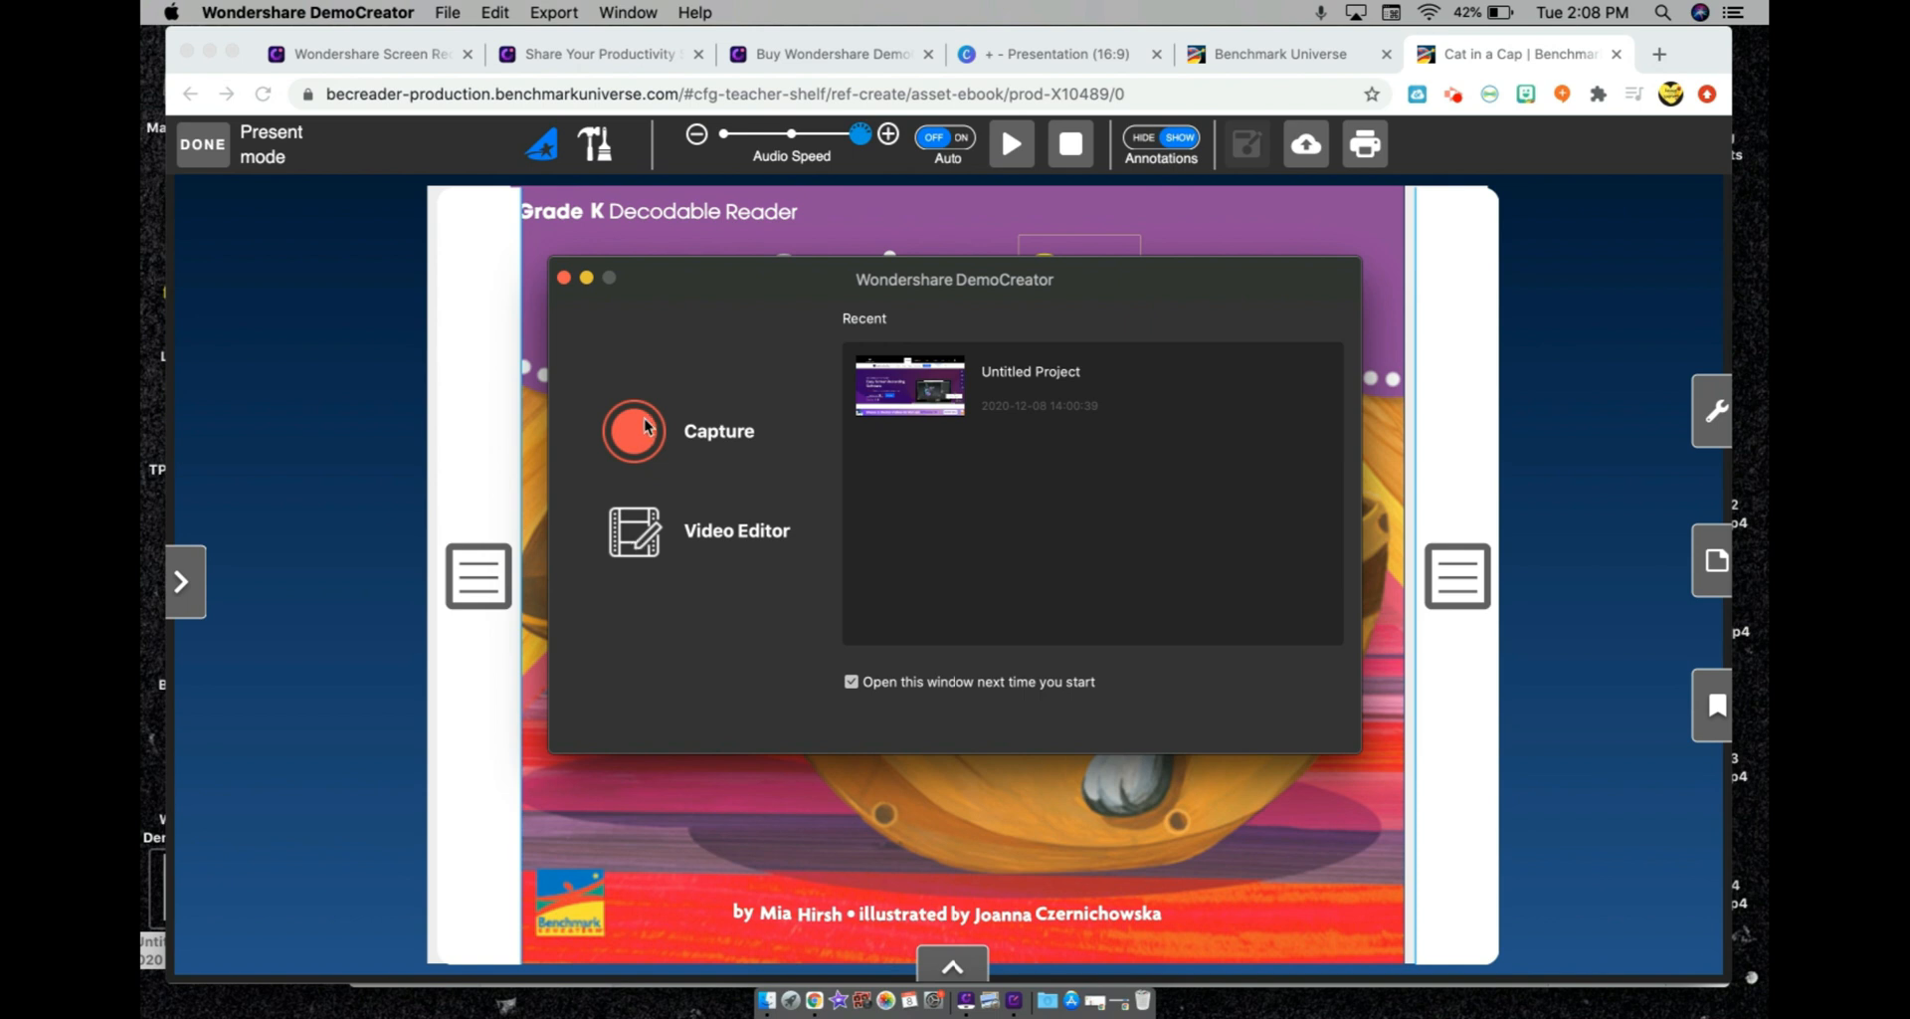
Step: Start a new capture, drag the FaceTime camera preview around the book, then close it
{"action": "left_click", "coordinate": [633, 430]}
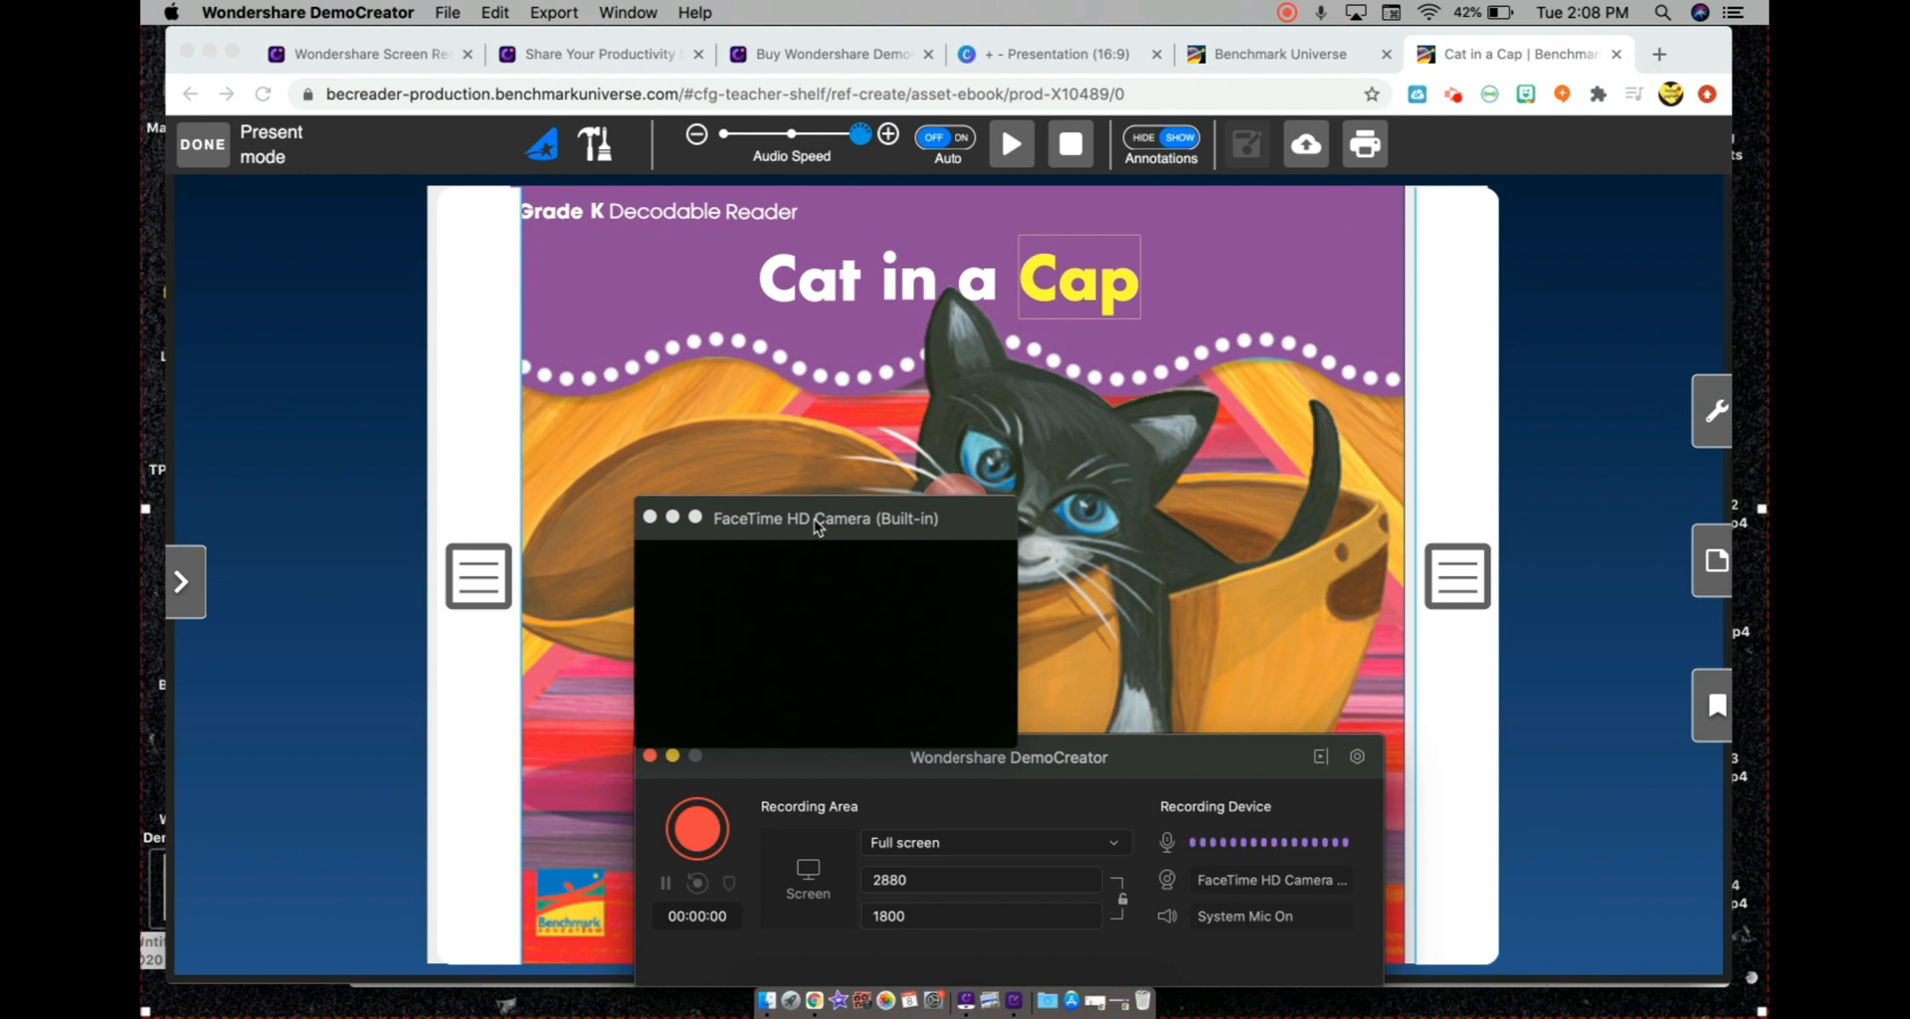
{"action": "left_click_drag", "start_coordinate": [825, 518], "coordinate": [441, 657]}
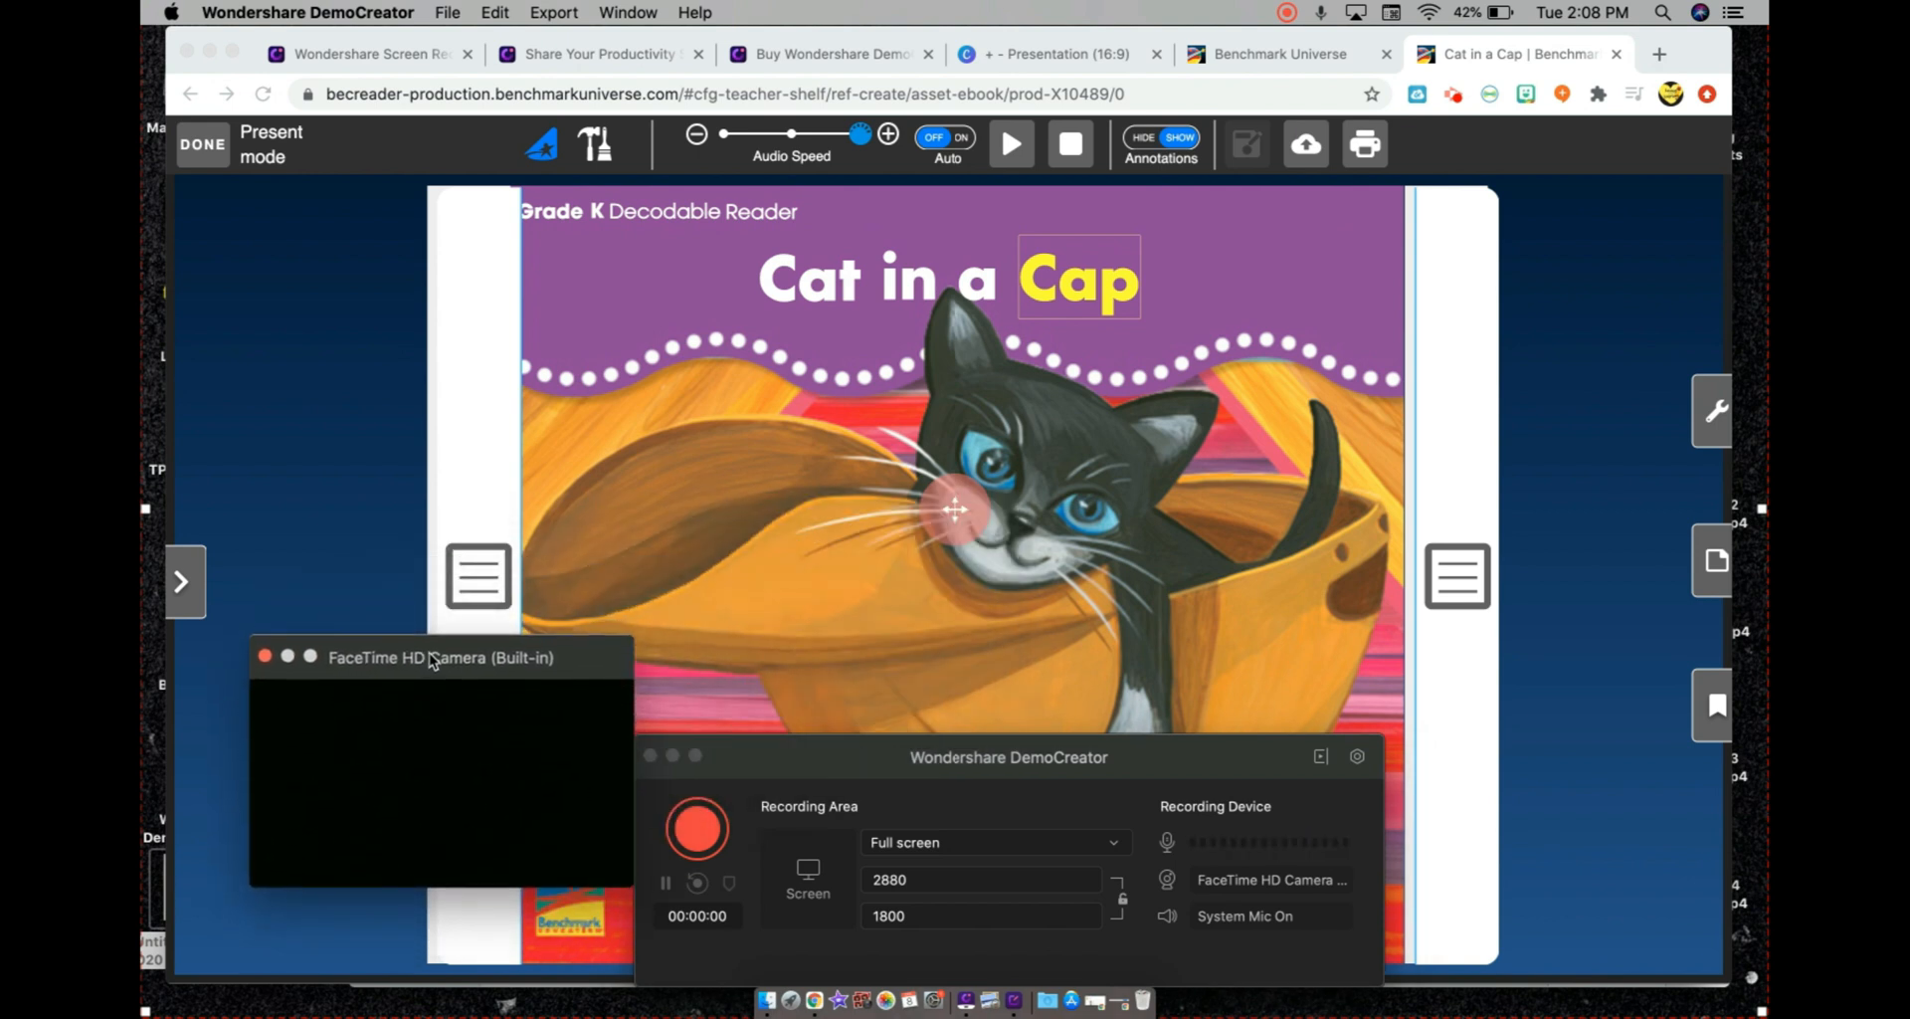
{"action": "left_click_drag", "start_coordinate": [426, 657], "coordinate": [832, 500]}
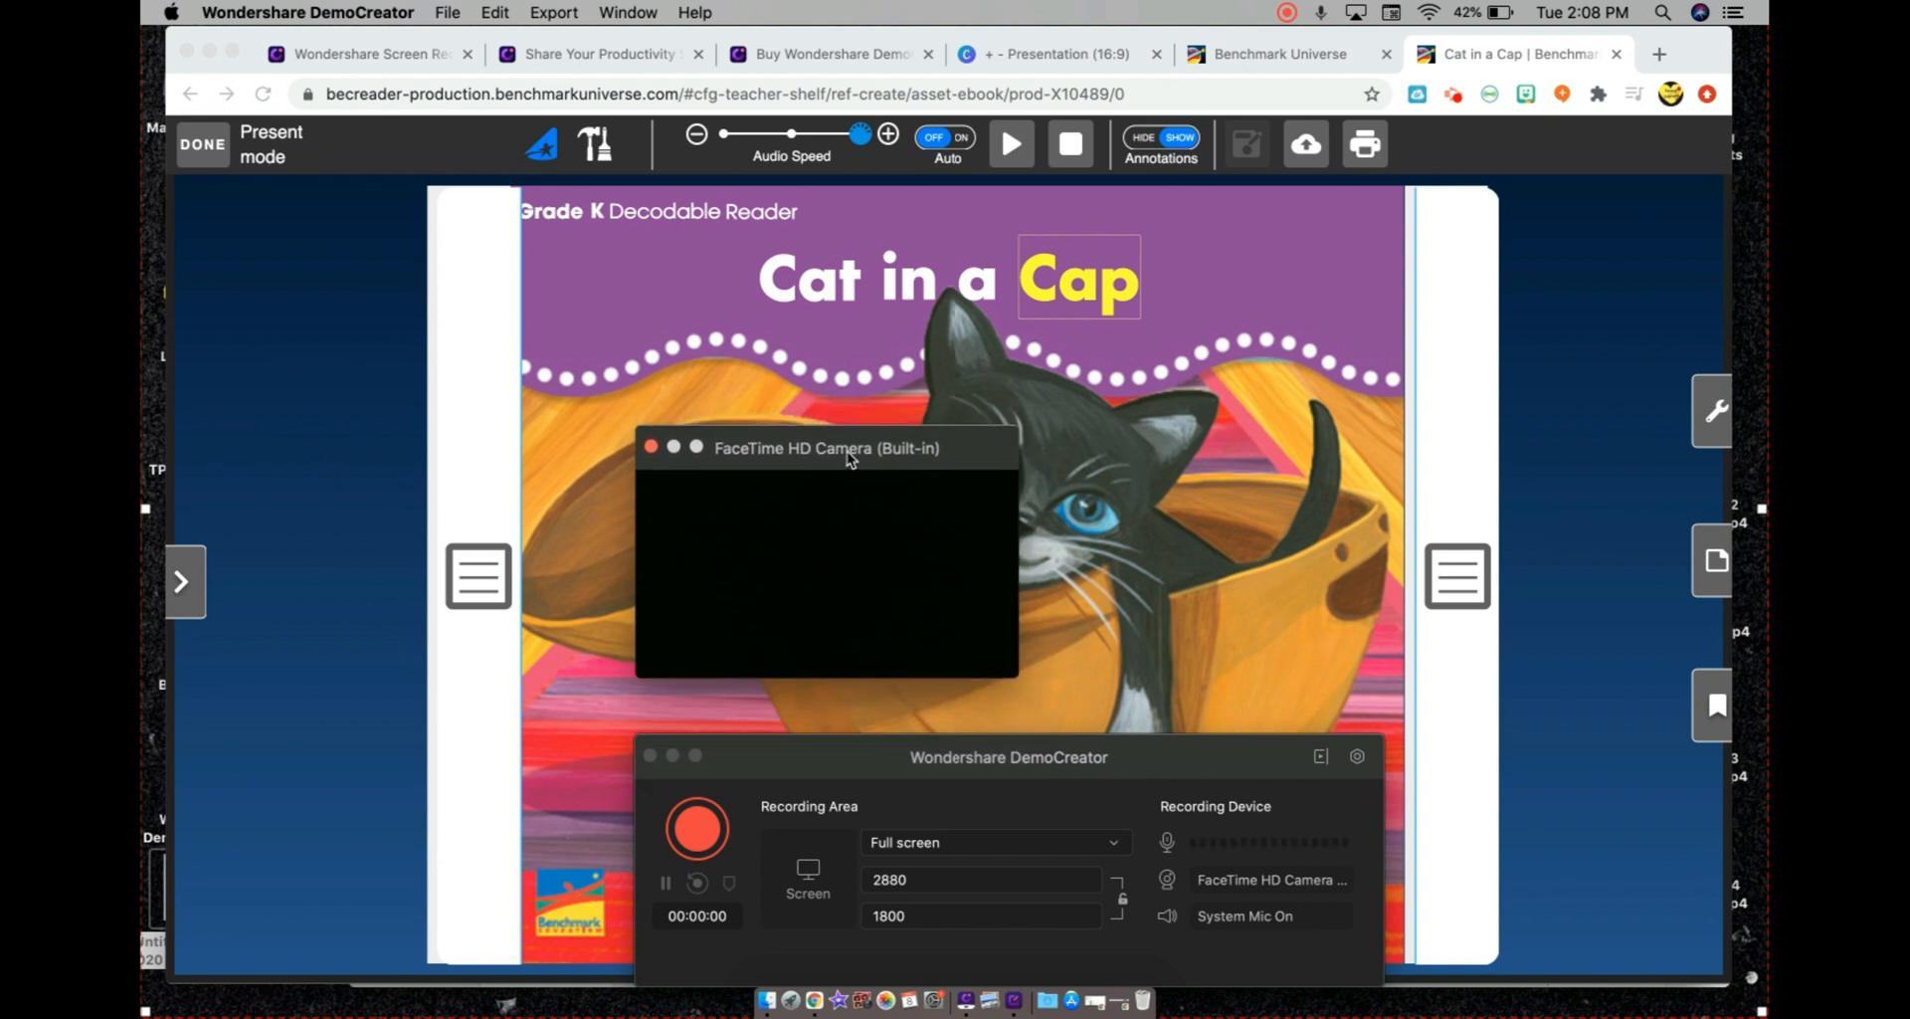
{"action": "mouse_move", "coordinate": [819, 454]}
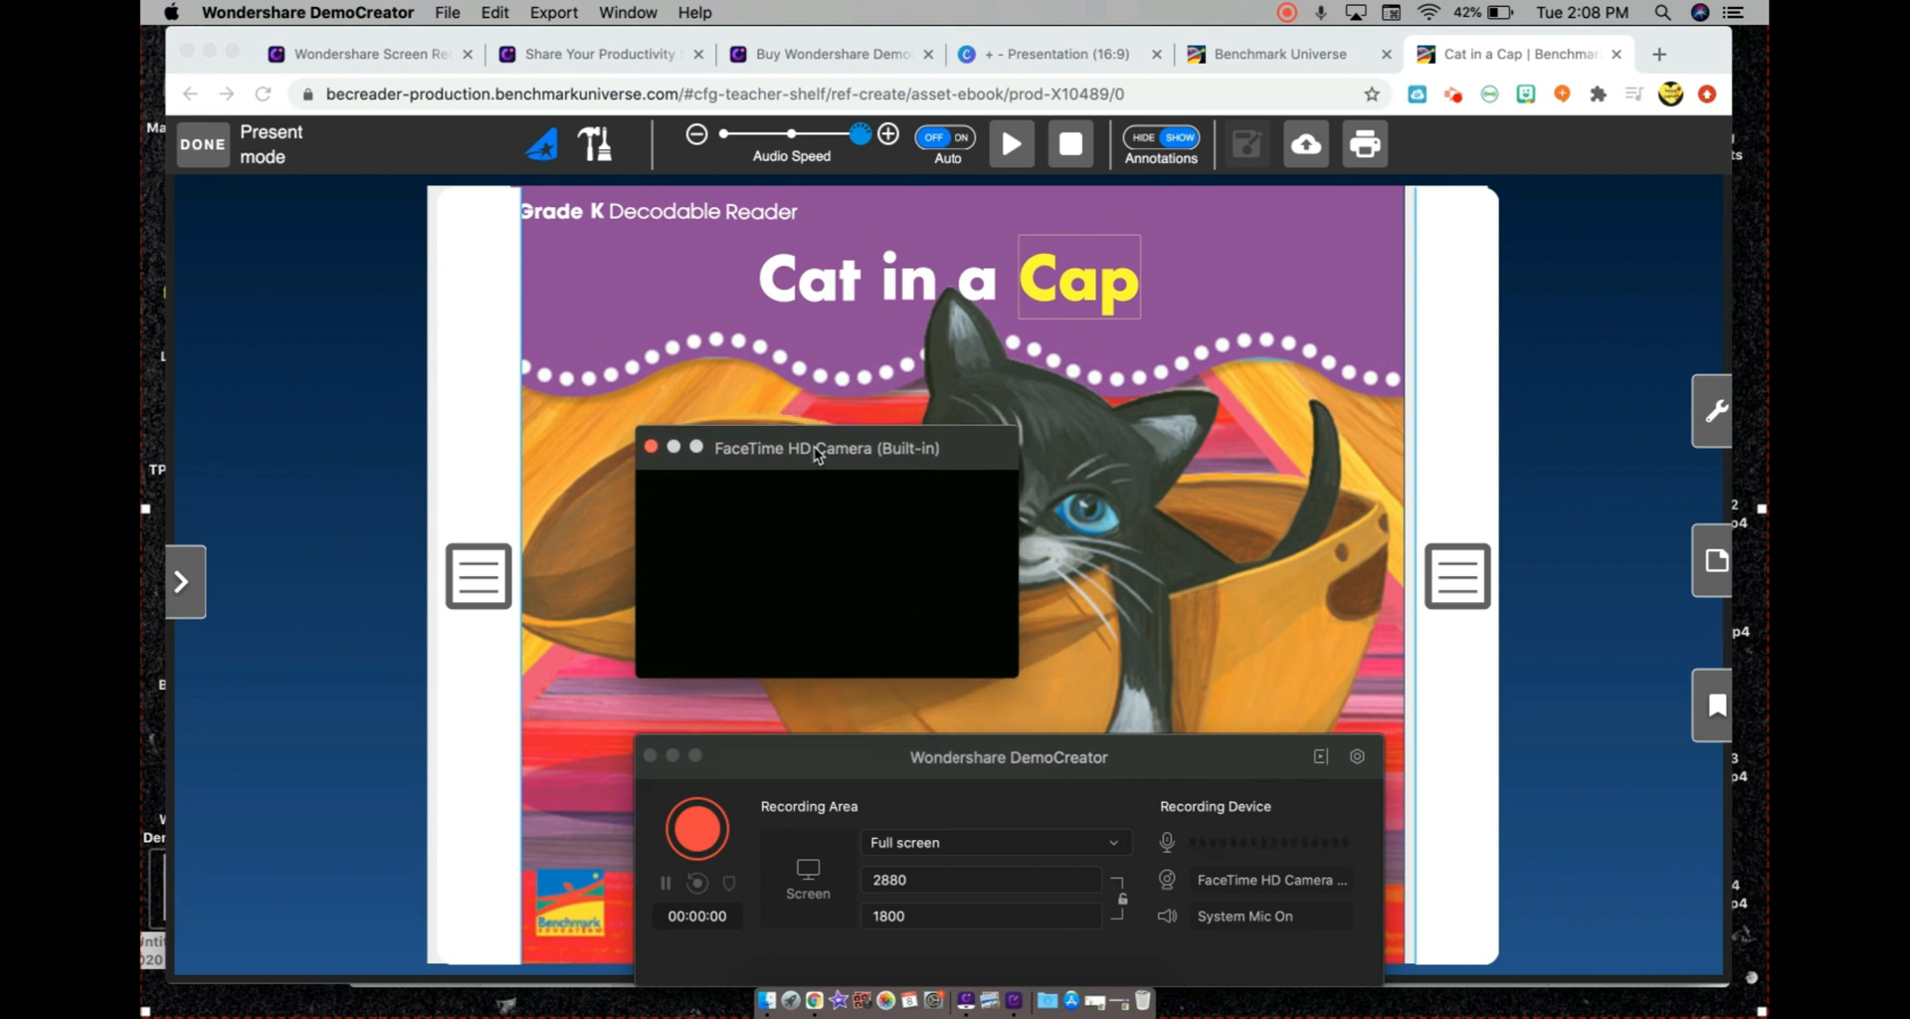
{"action": "left_click_drag", "start_coordinate": [826, 447], "coordinate": [800, 457]}
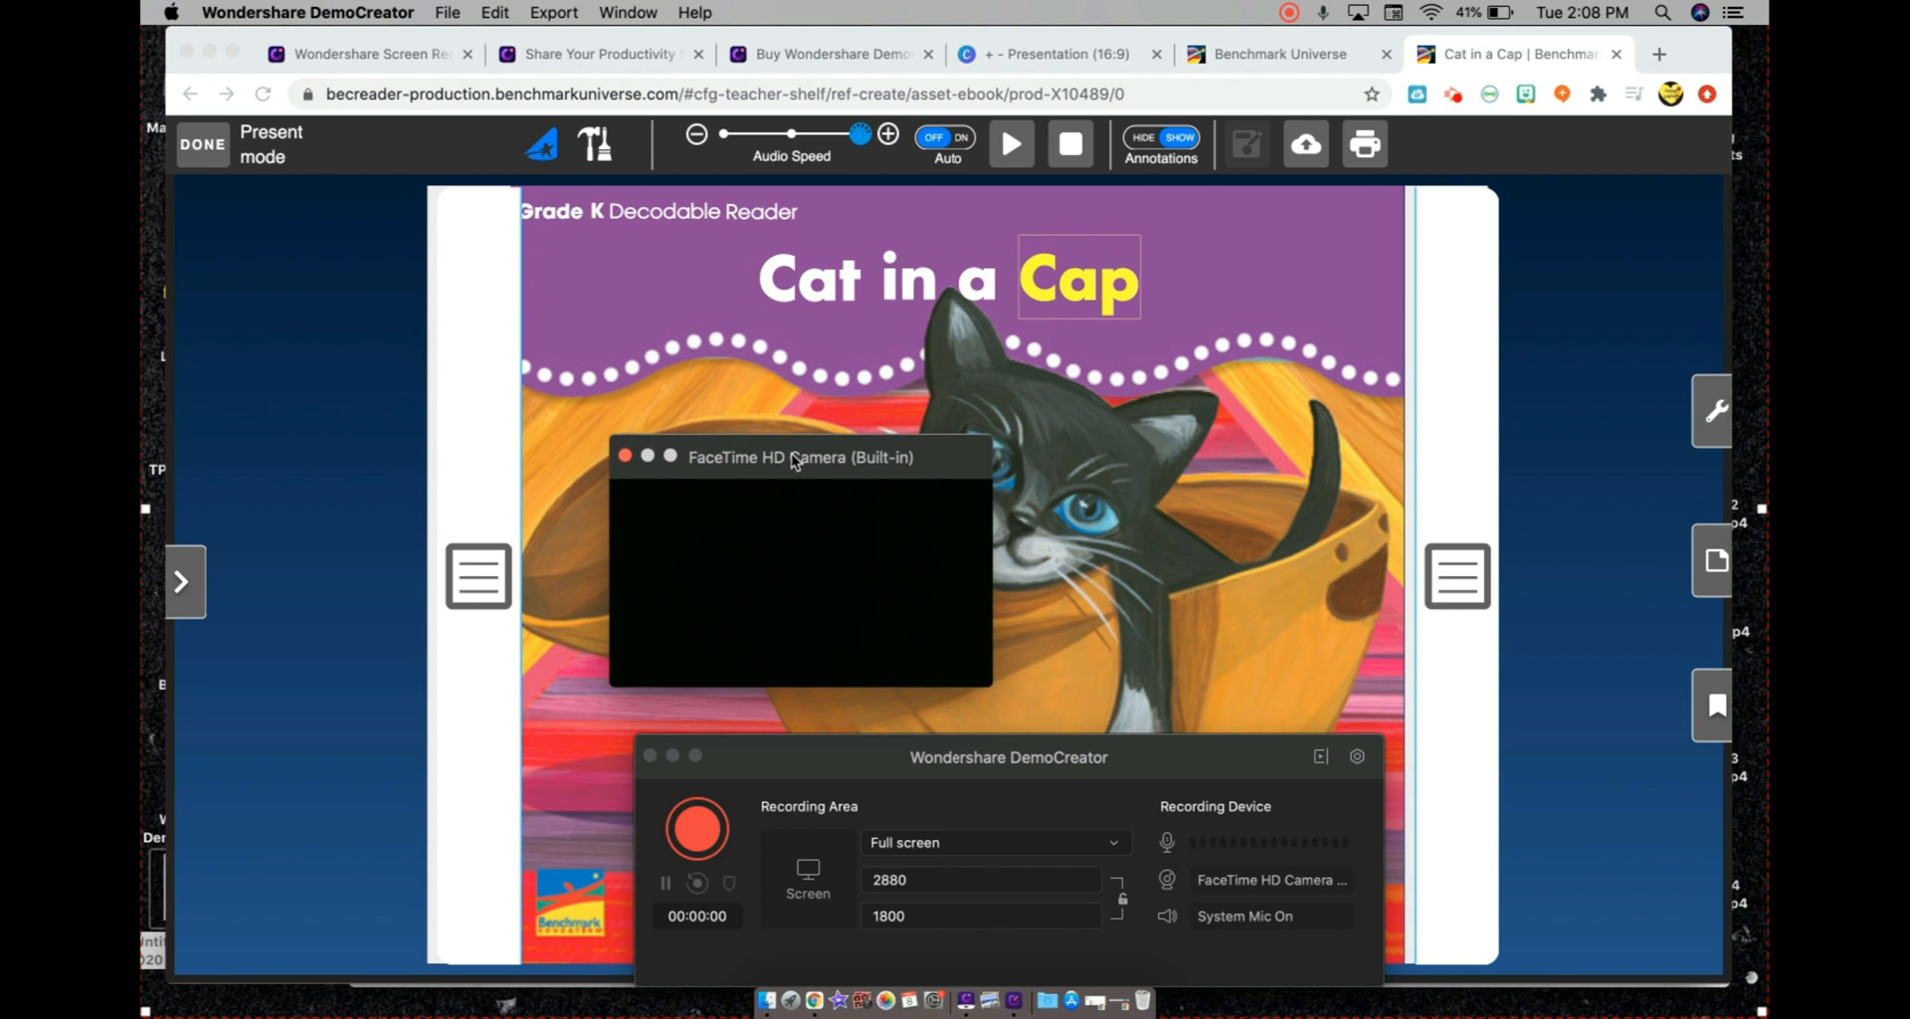
{"action": "mouse_move", "coordinate": [899, 475]}
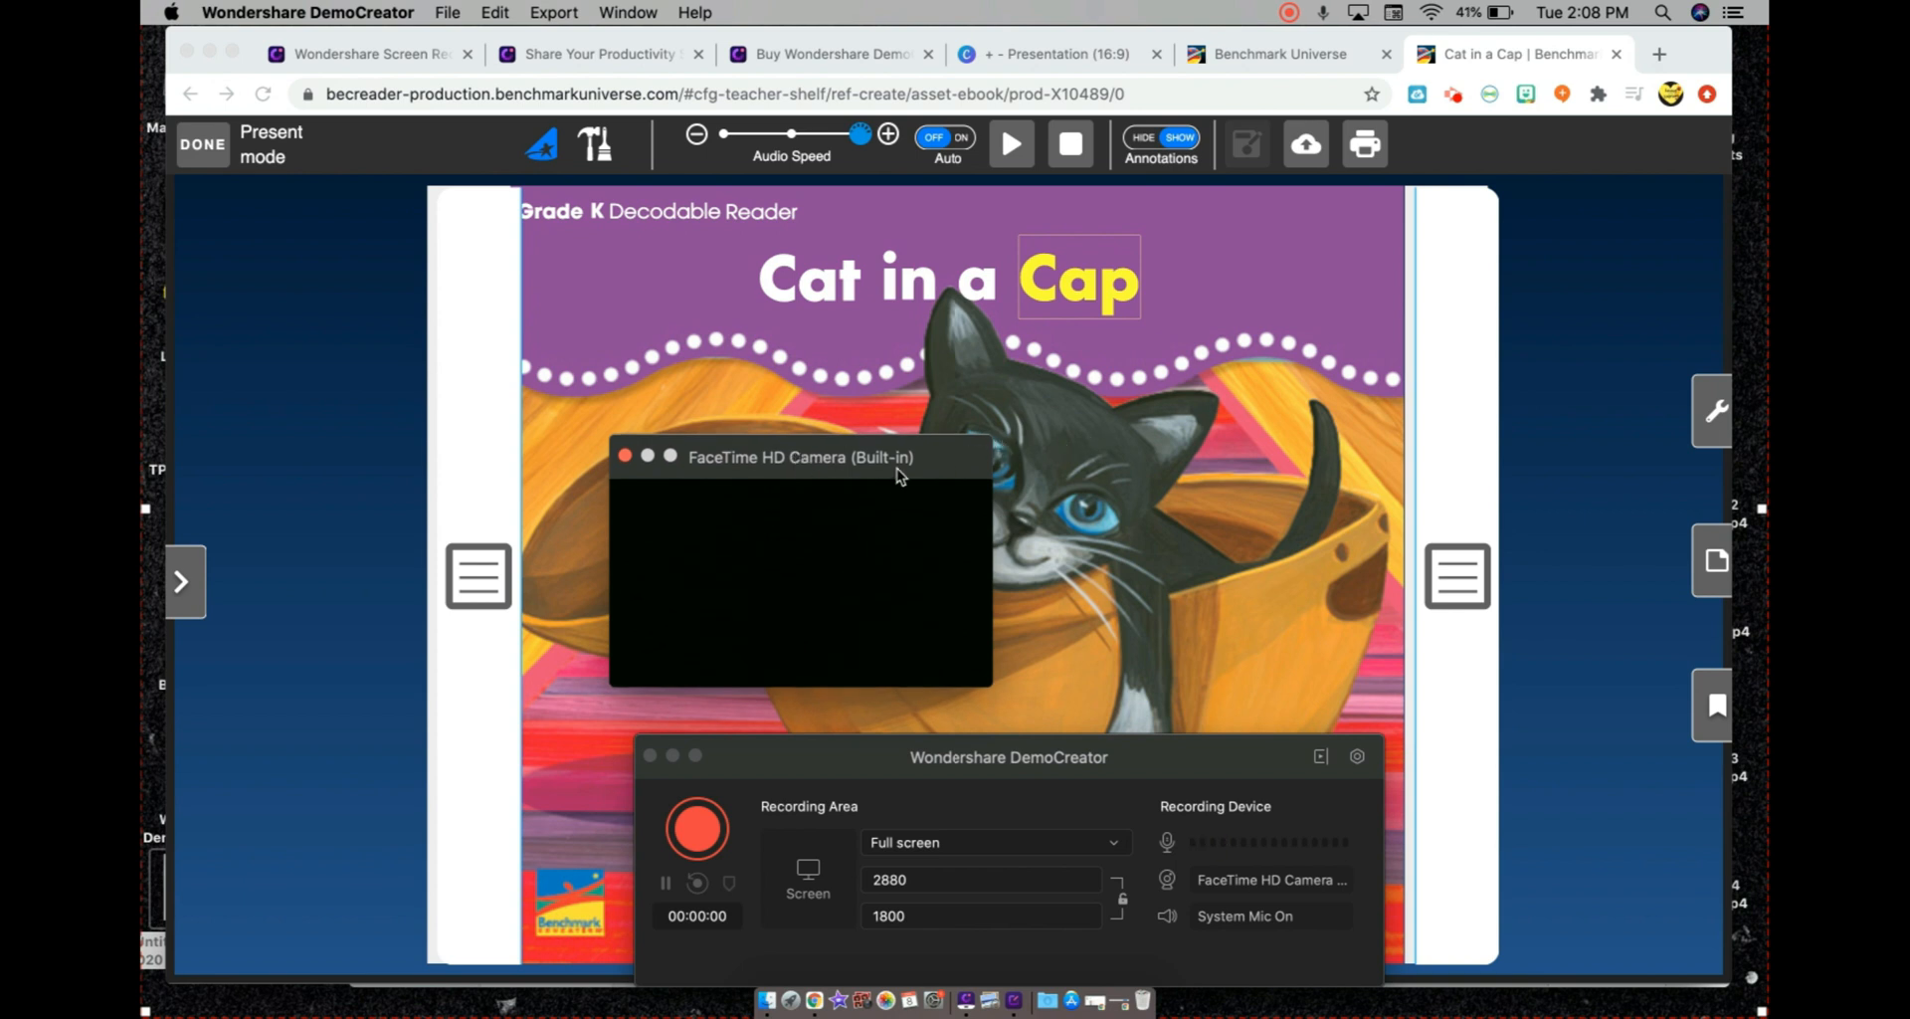
{"action": "left_click_drag", "start_coordinate": [800, 455], "coordinate": [402, 623]}
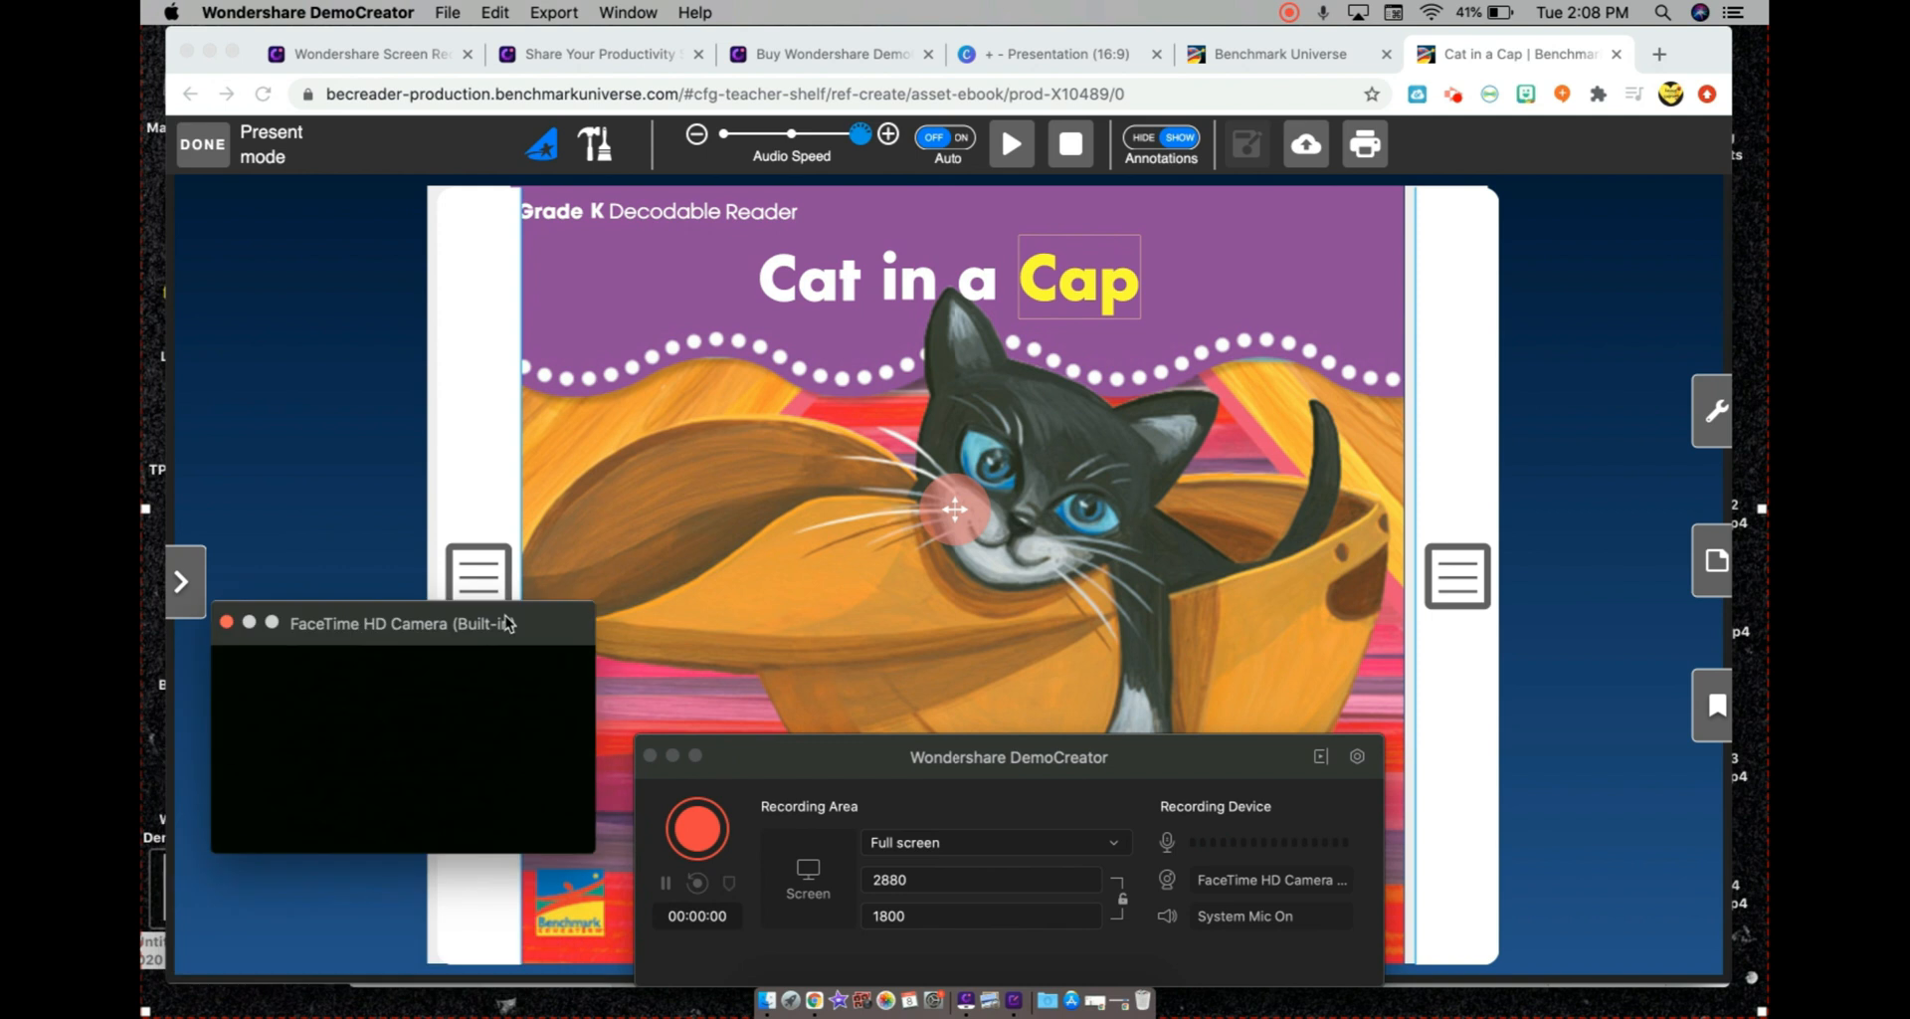
{"action": "left_click_drag", "start_coordinate": [402, 623], "coordinate": [774, 477]}
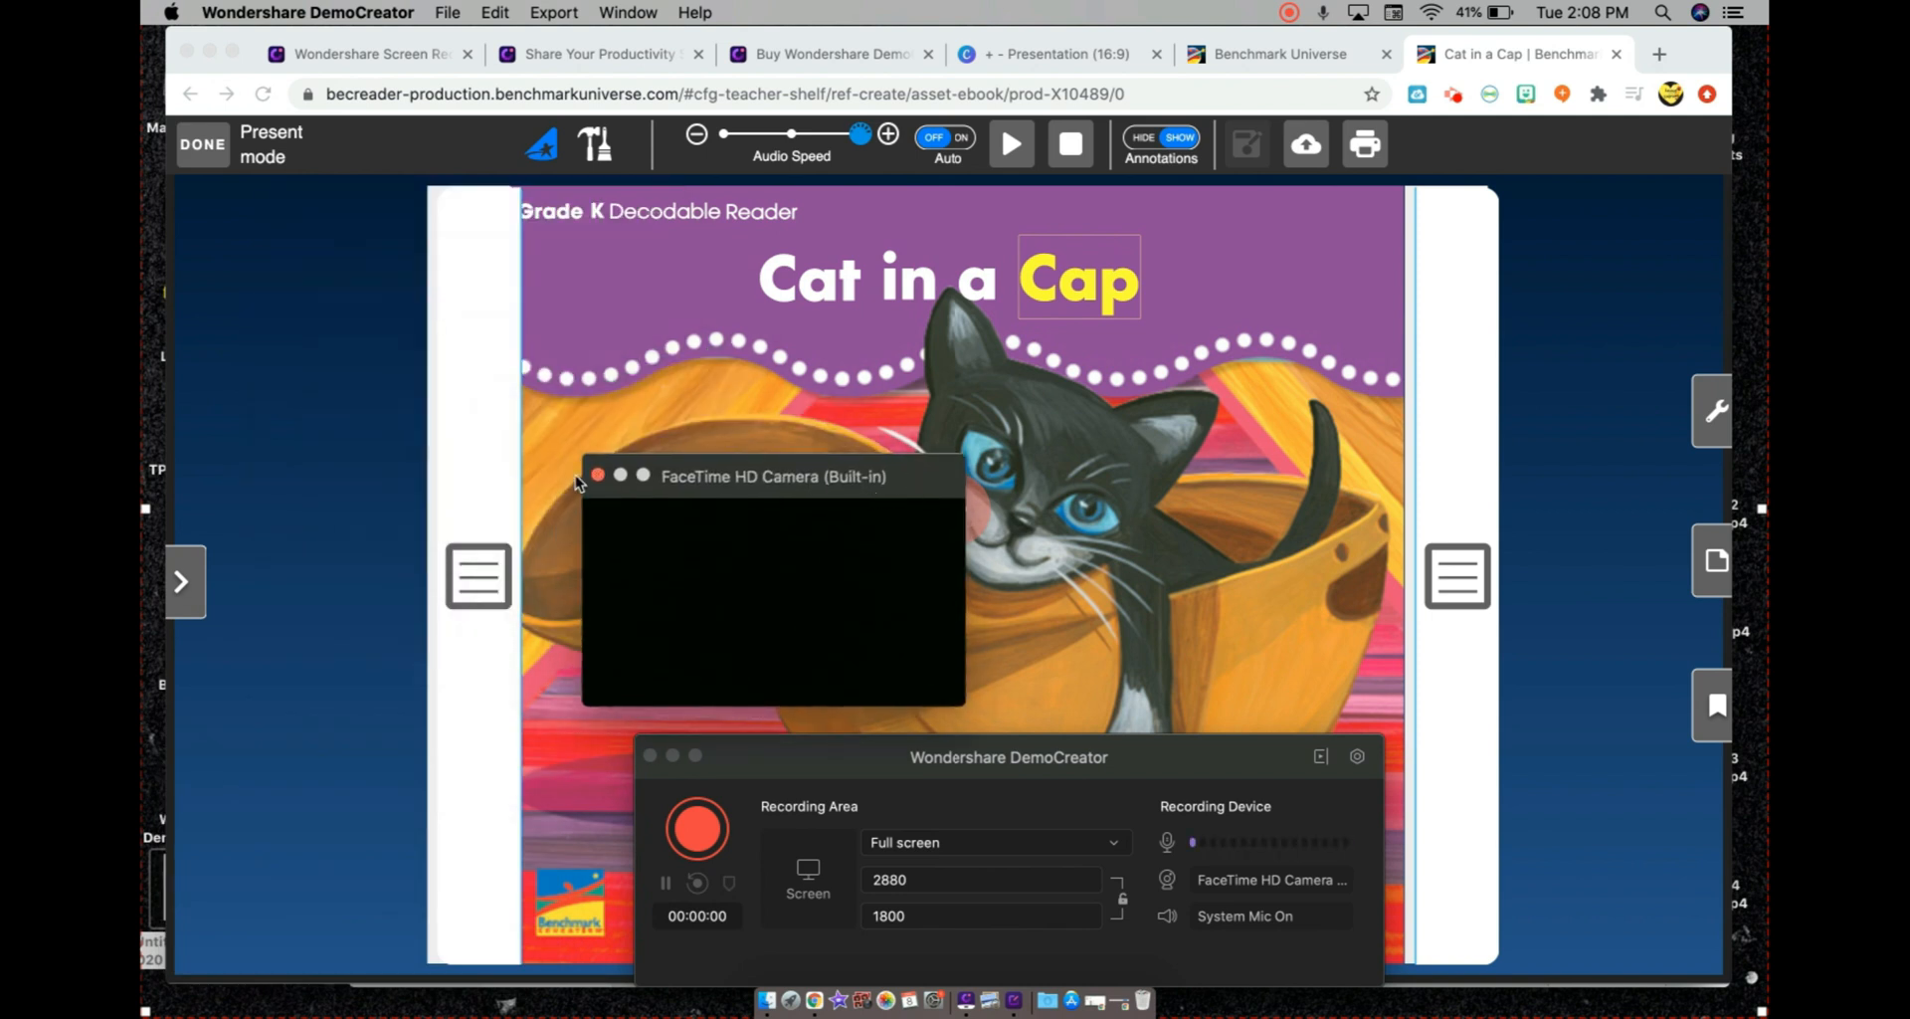
{"action": "left_click", "coordinate": [597, 476]}
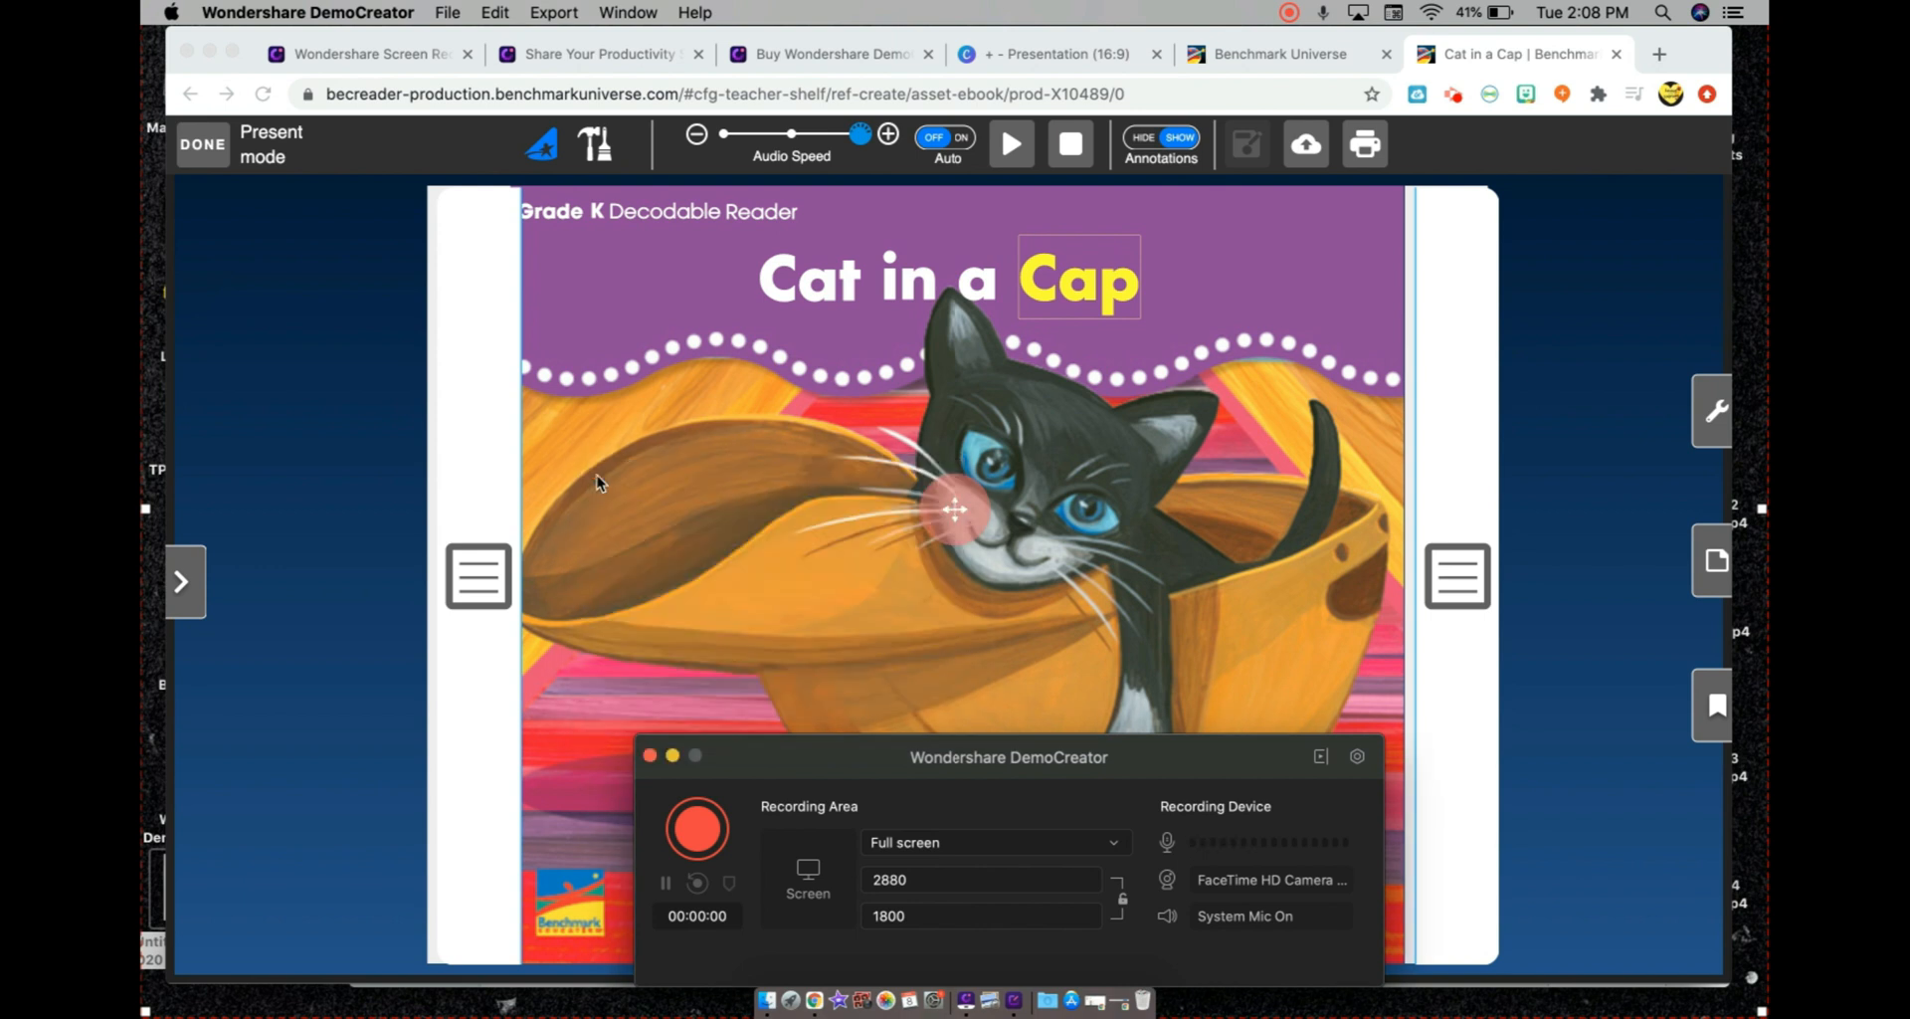
{"action": "mouse_move", "coordinate": [882, 764]}
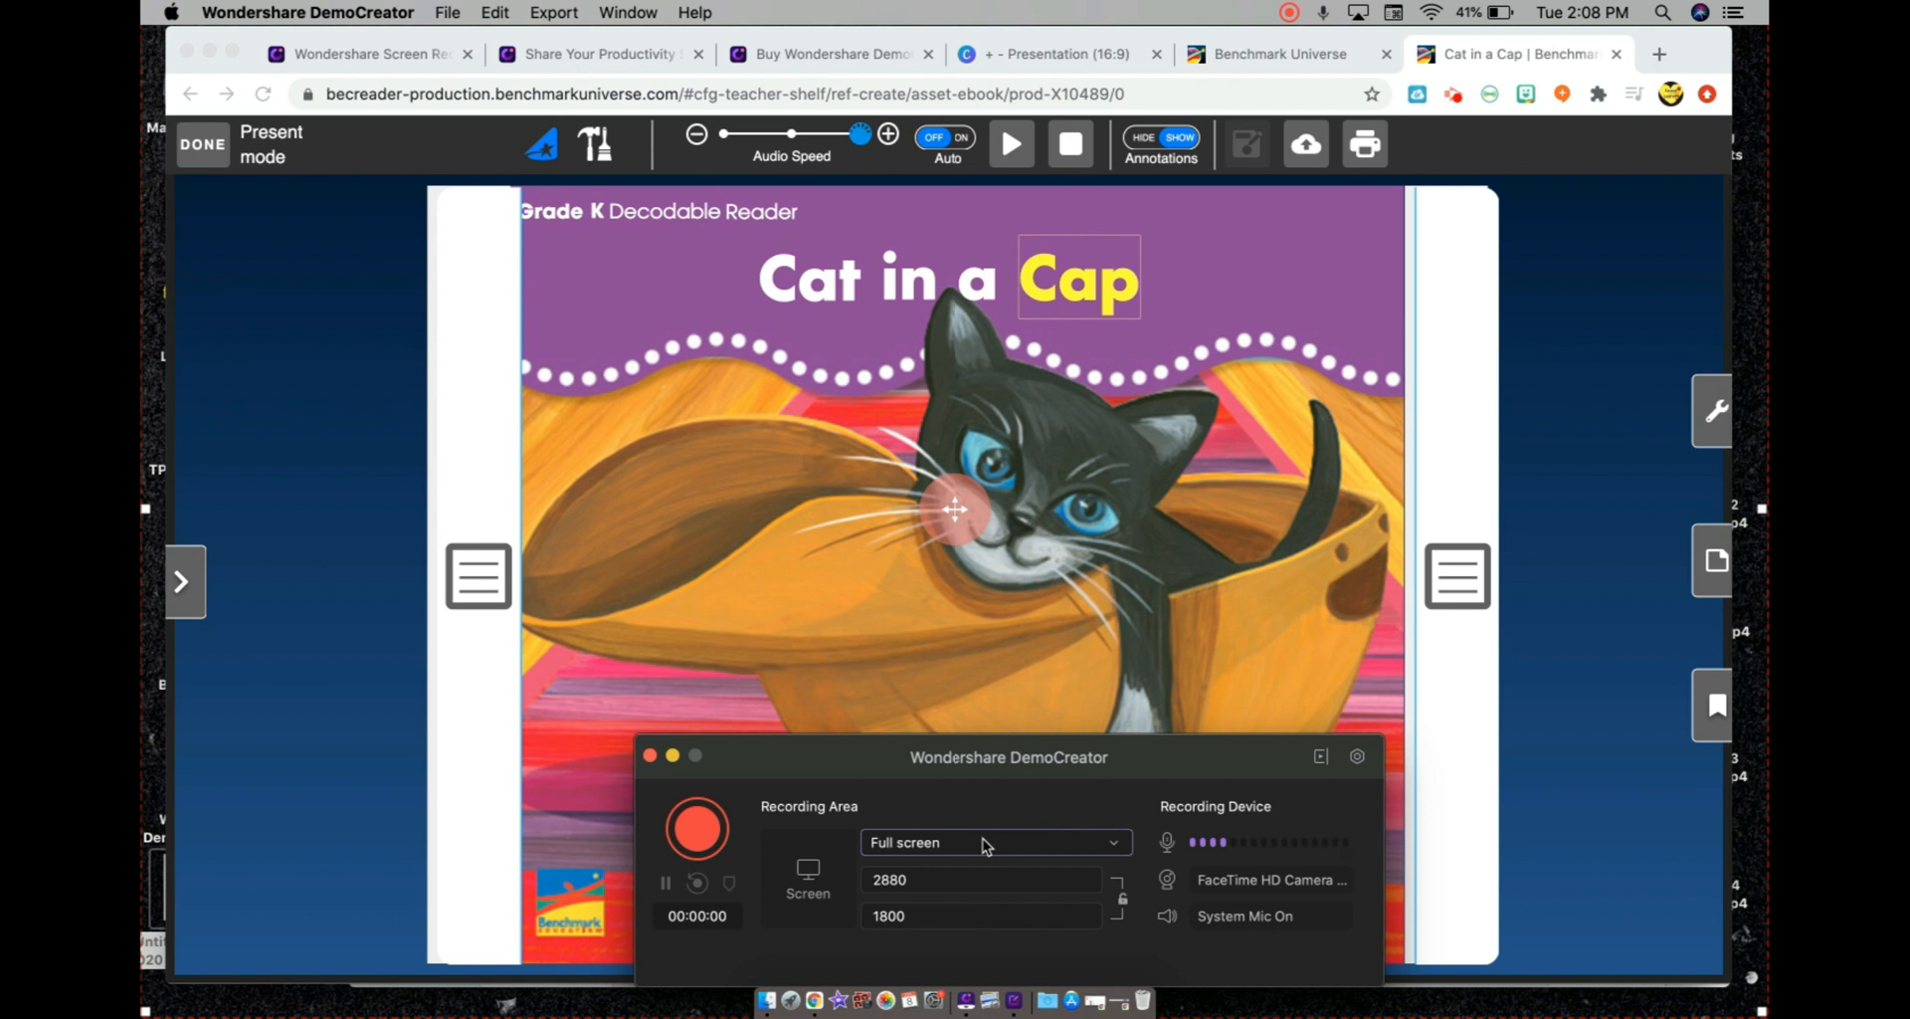
Step: Choose 'Set a custom size later' from the Recording Area dropdown
{"action": "left_click", "coordinate": [987, 842]}
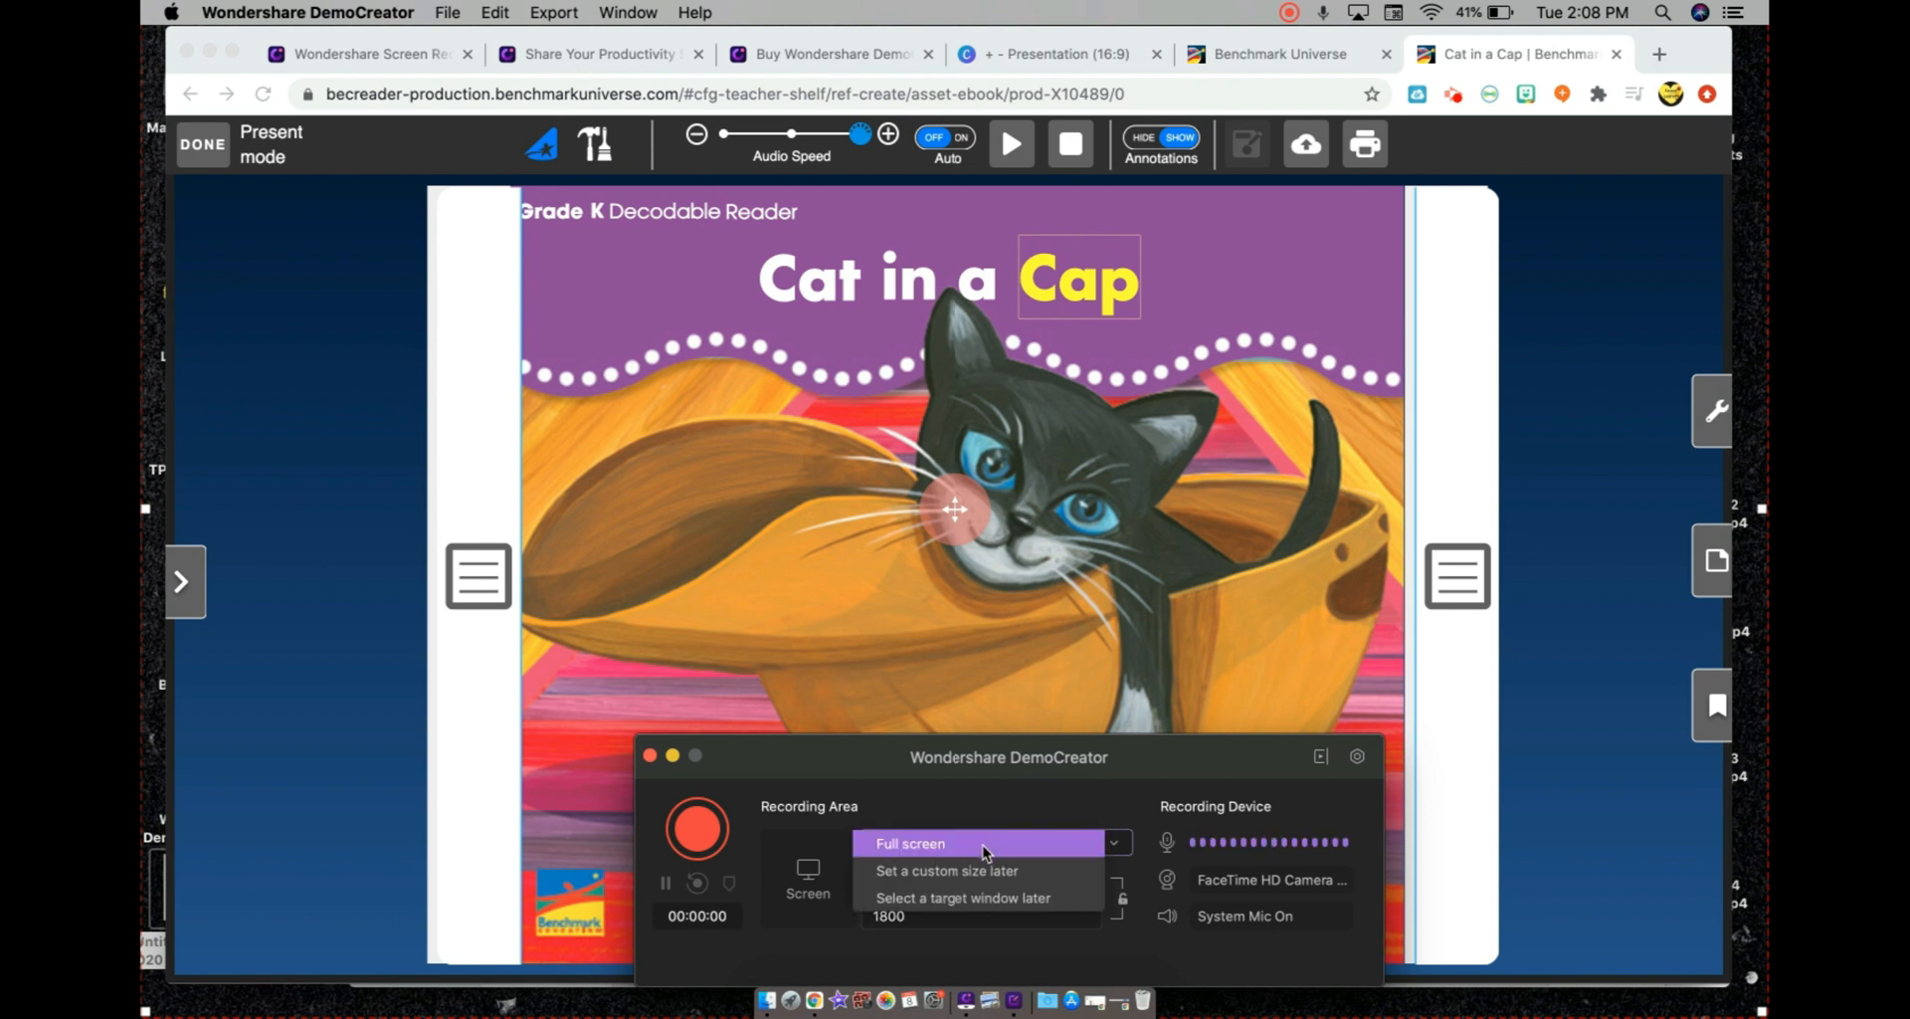
{"action": "mouse_move", "coordinate": [987, 871]}
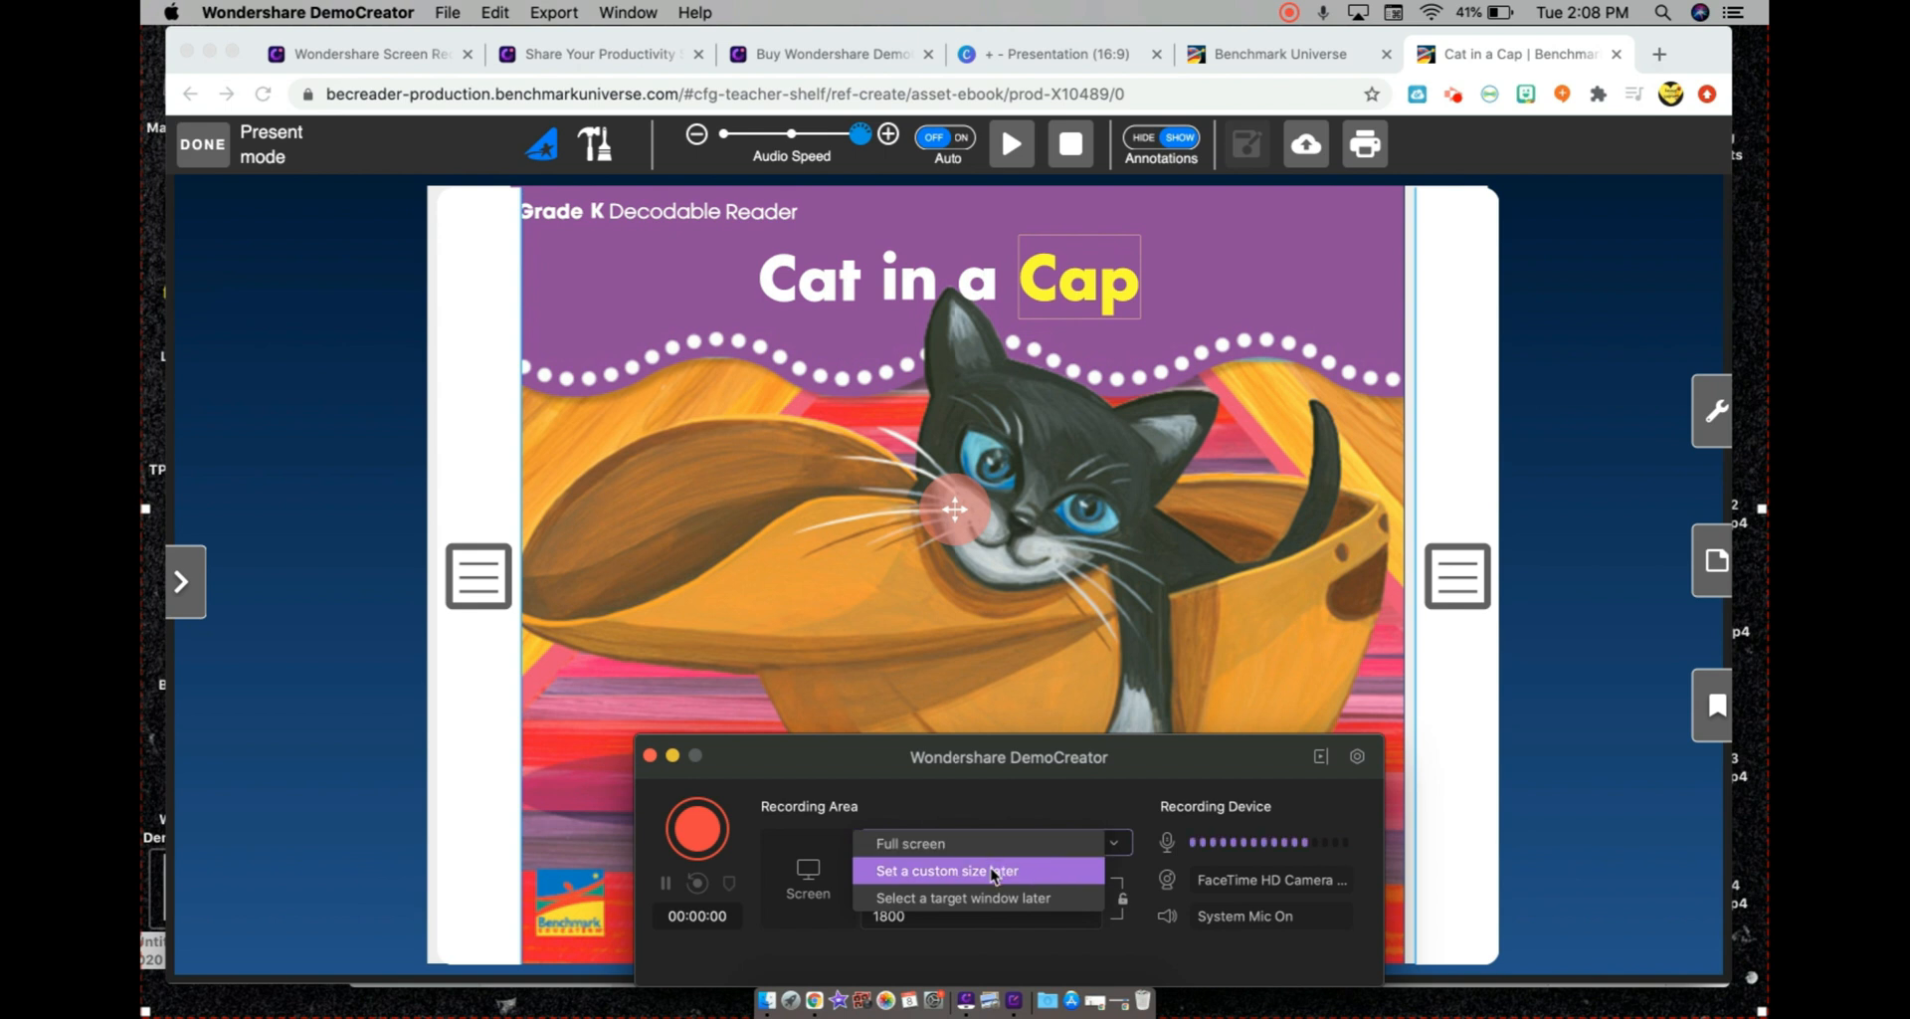
{"action": "left_click", "coordinate": [946, 870]}
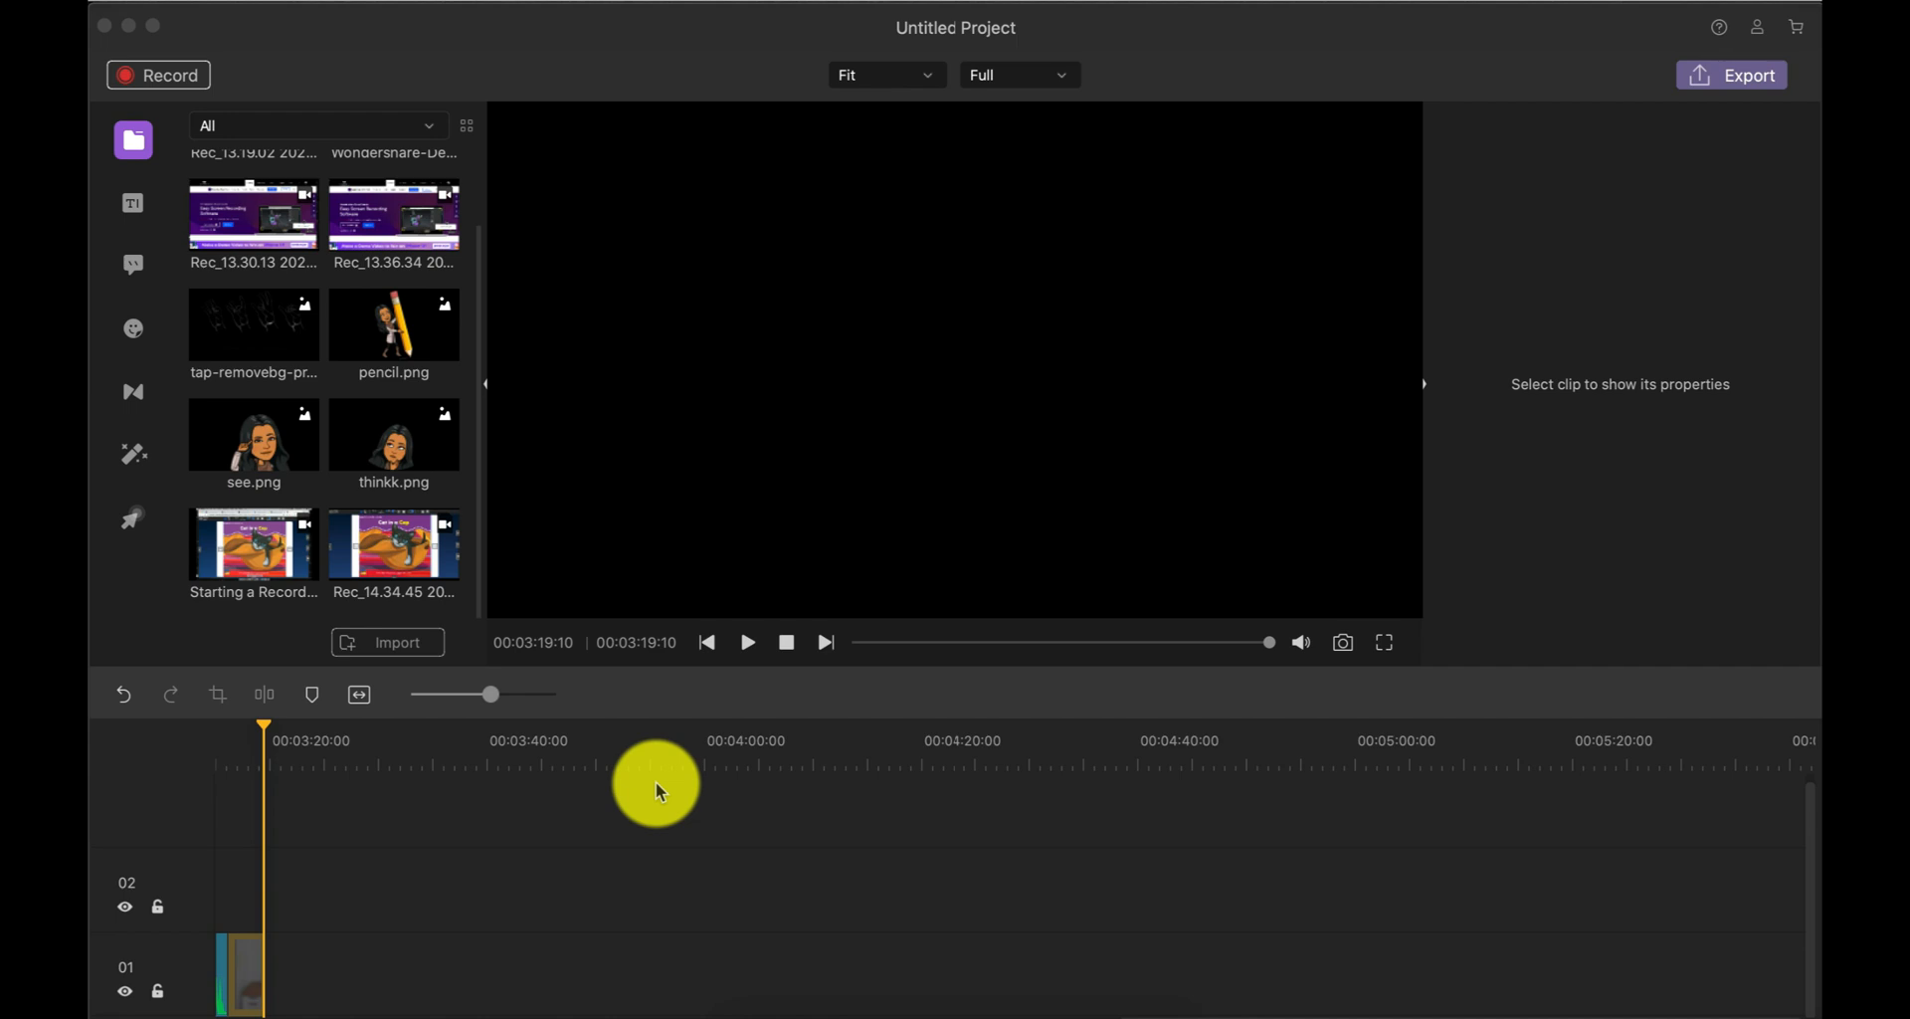
{"action": "mouse_move", "coordinate": [433, 543]}
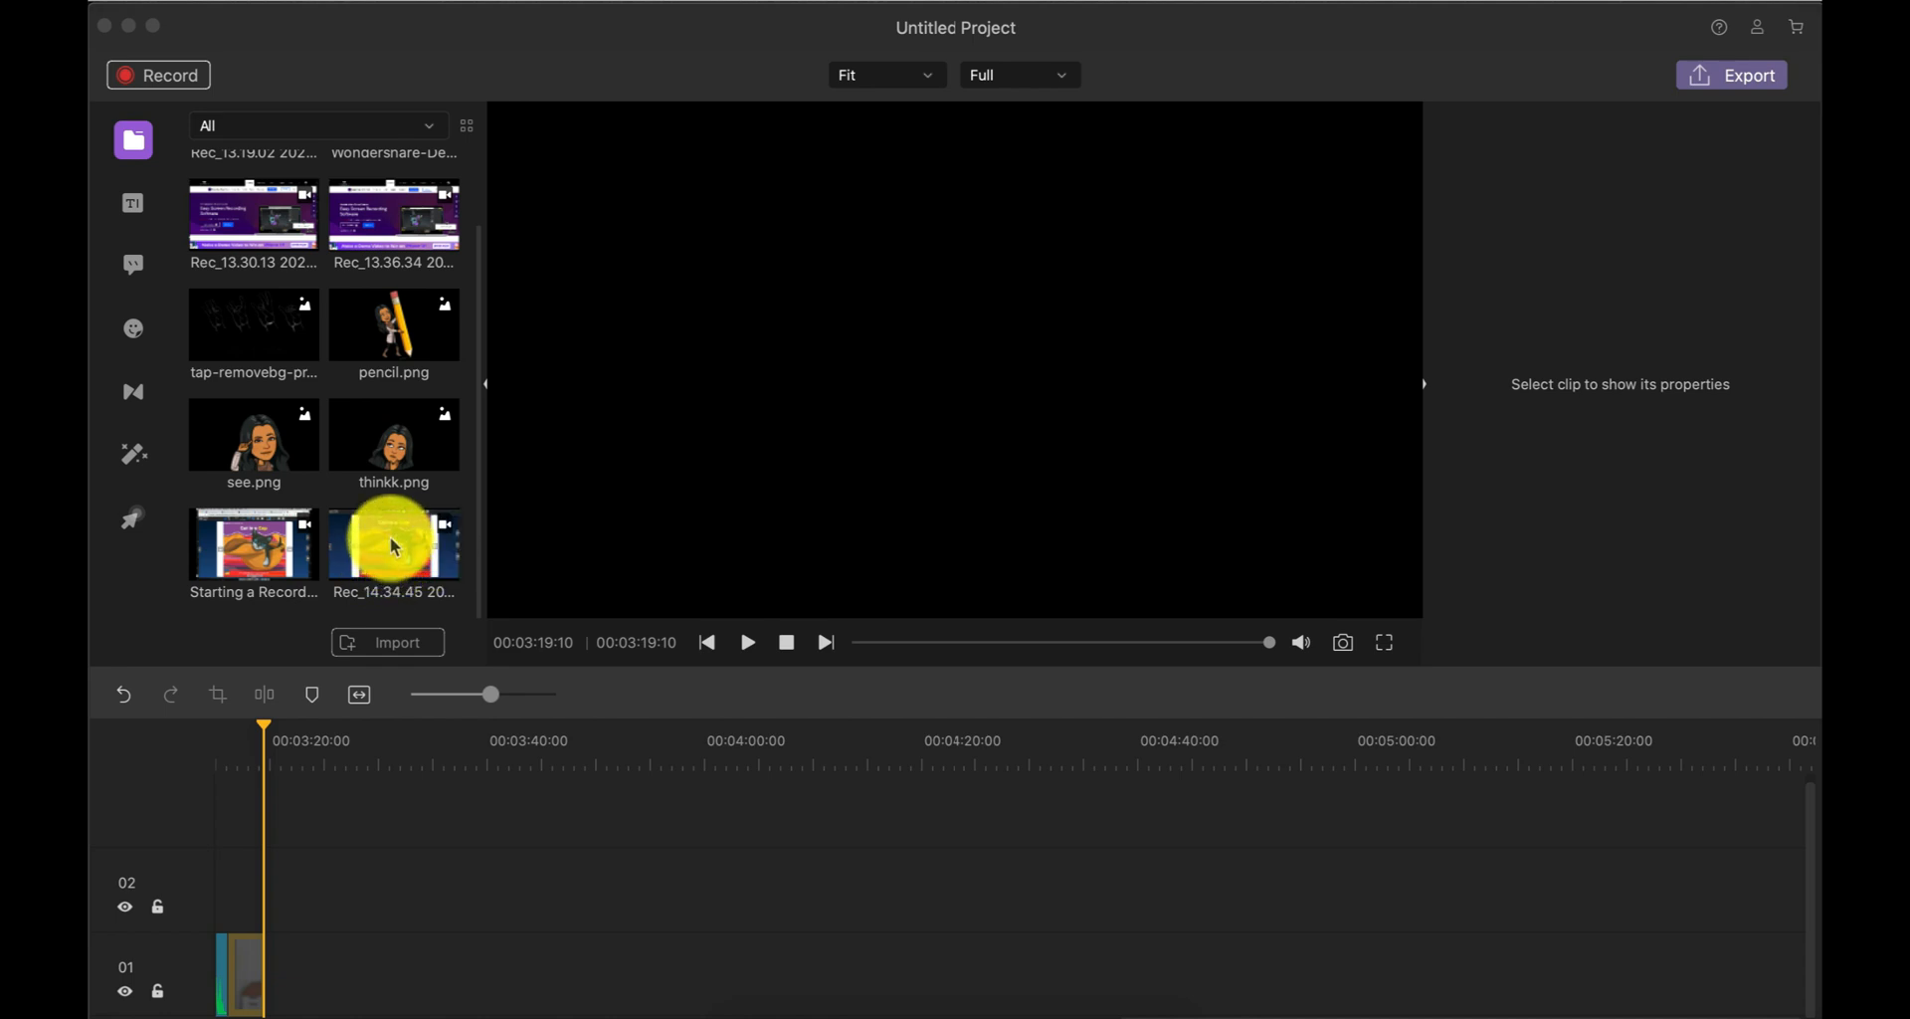
Step: Select the Rec_14.34.45 recording and reposition the black camera overlay over the cover
{"action": "left_click", "coordinate": [392, 544]}
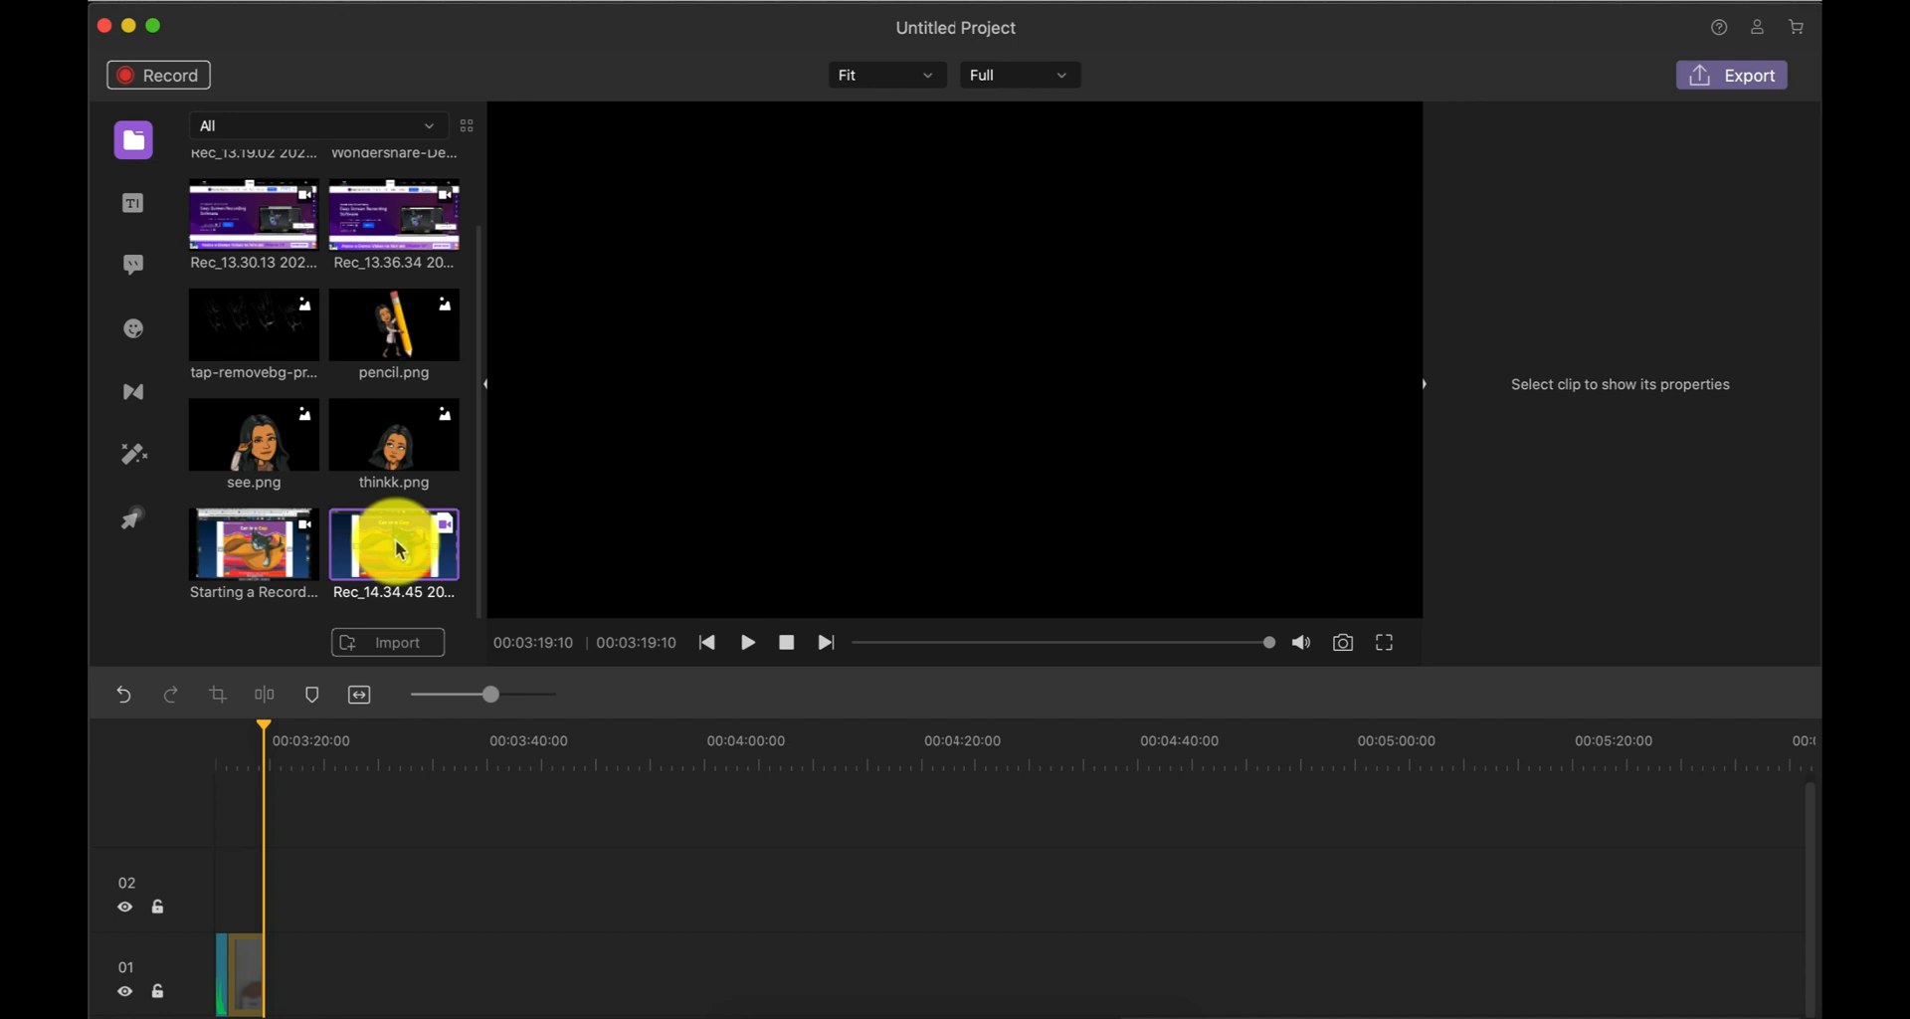
{"action": "mouse_move", "coordinate": [392, 549]}
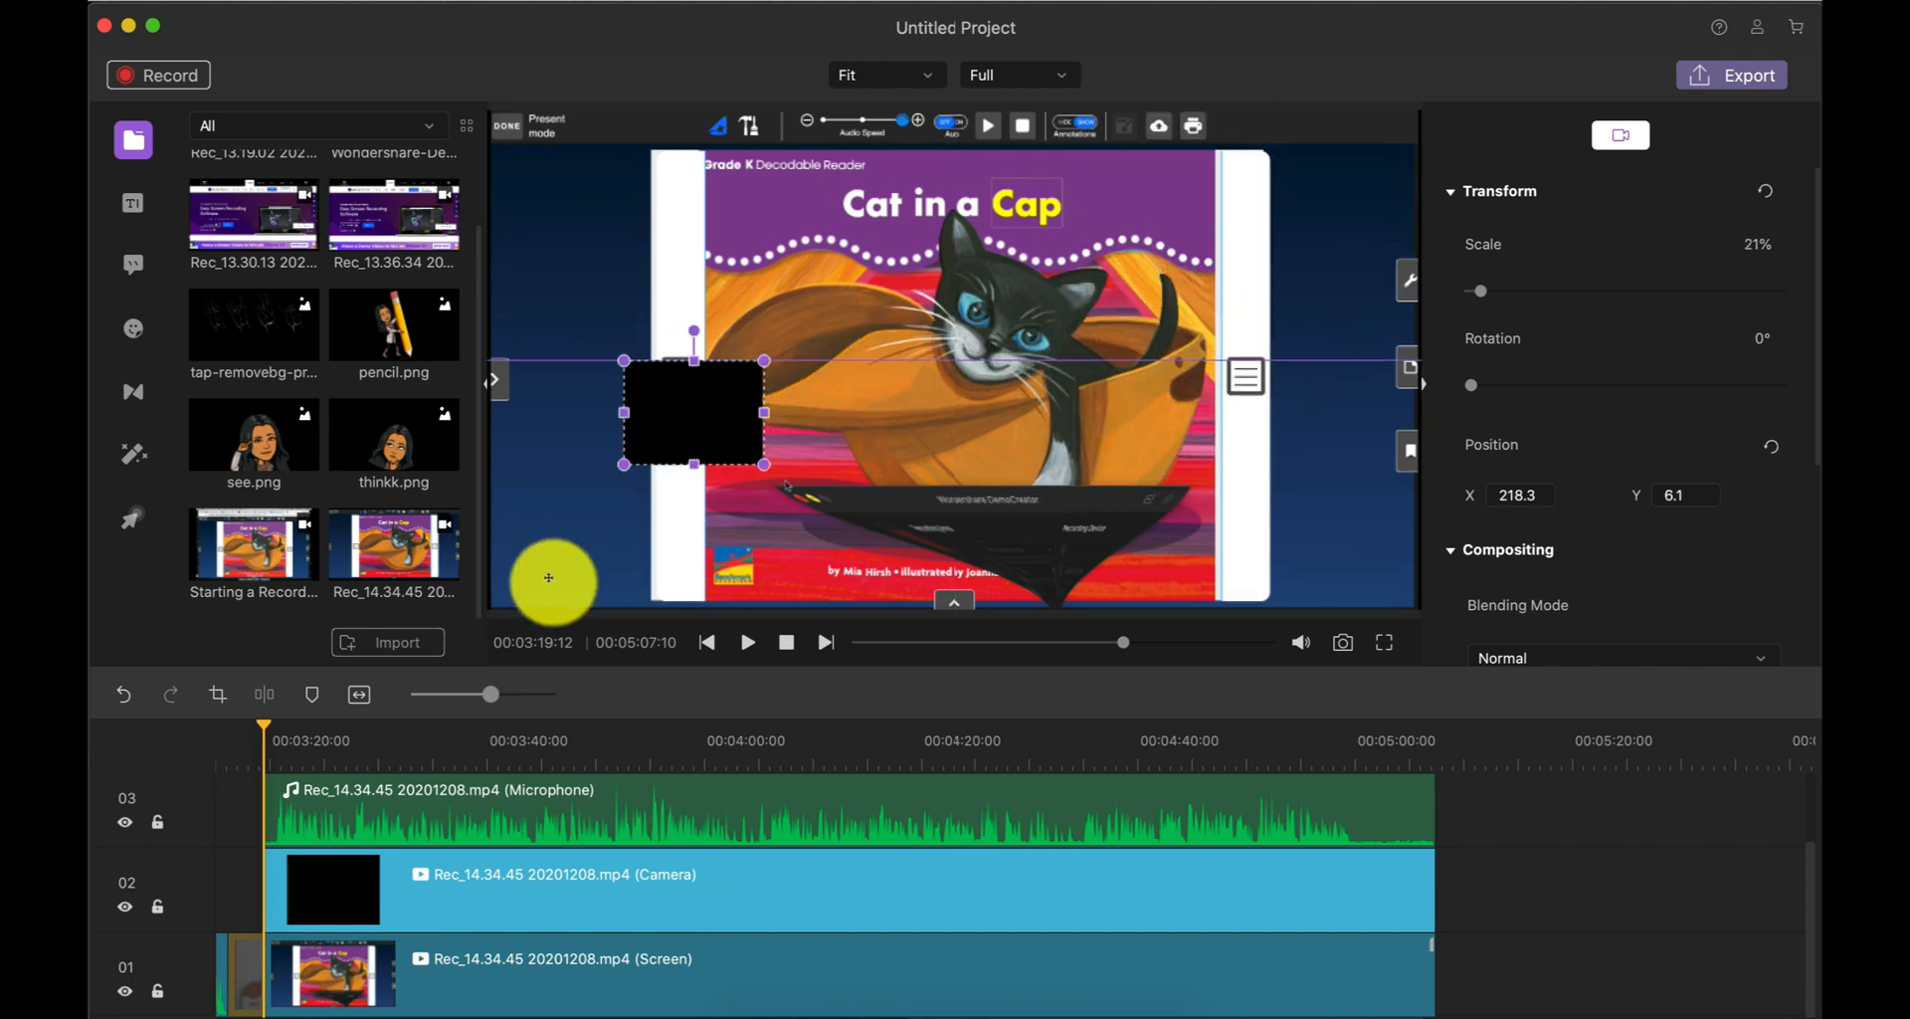
{"action": "left_click_drag", "start_coordinate": [694, 412], "coordinate": [885, 320]}
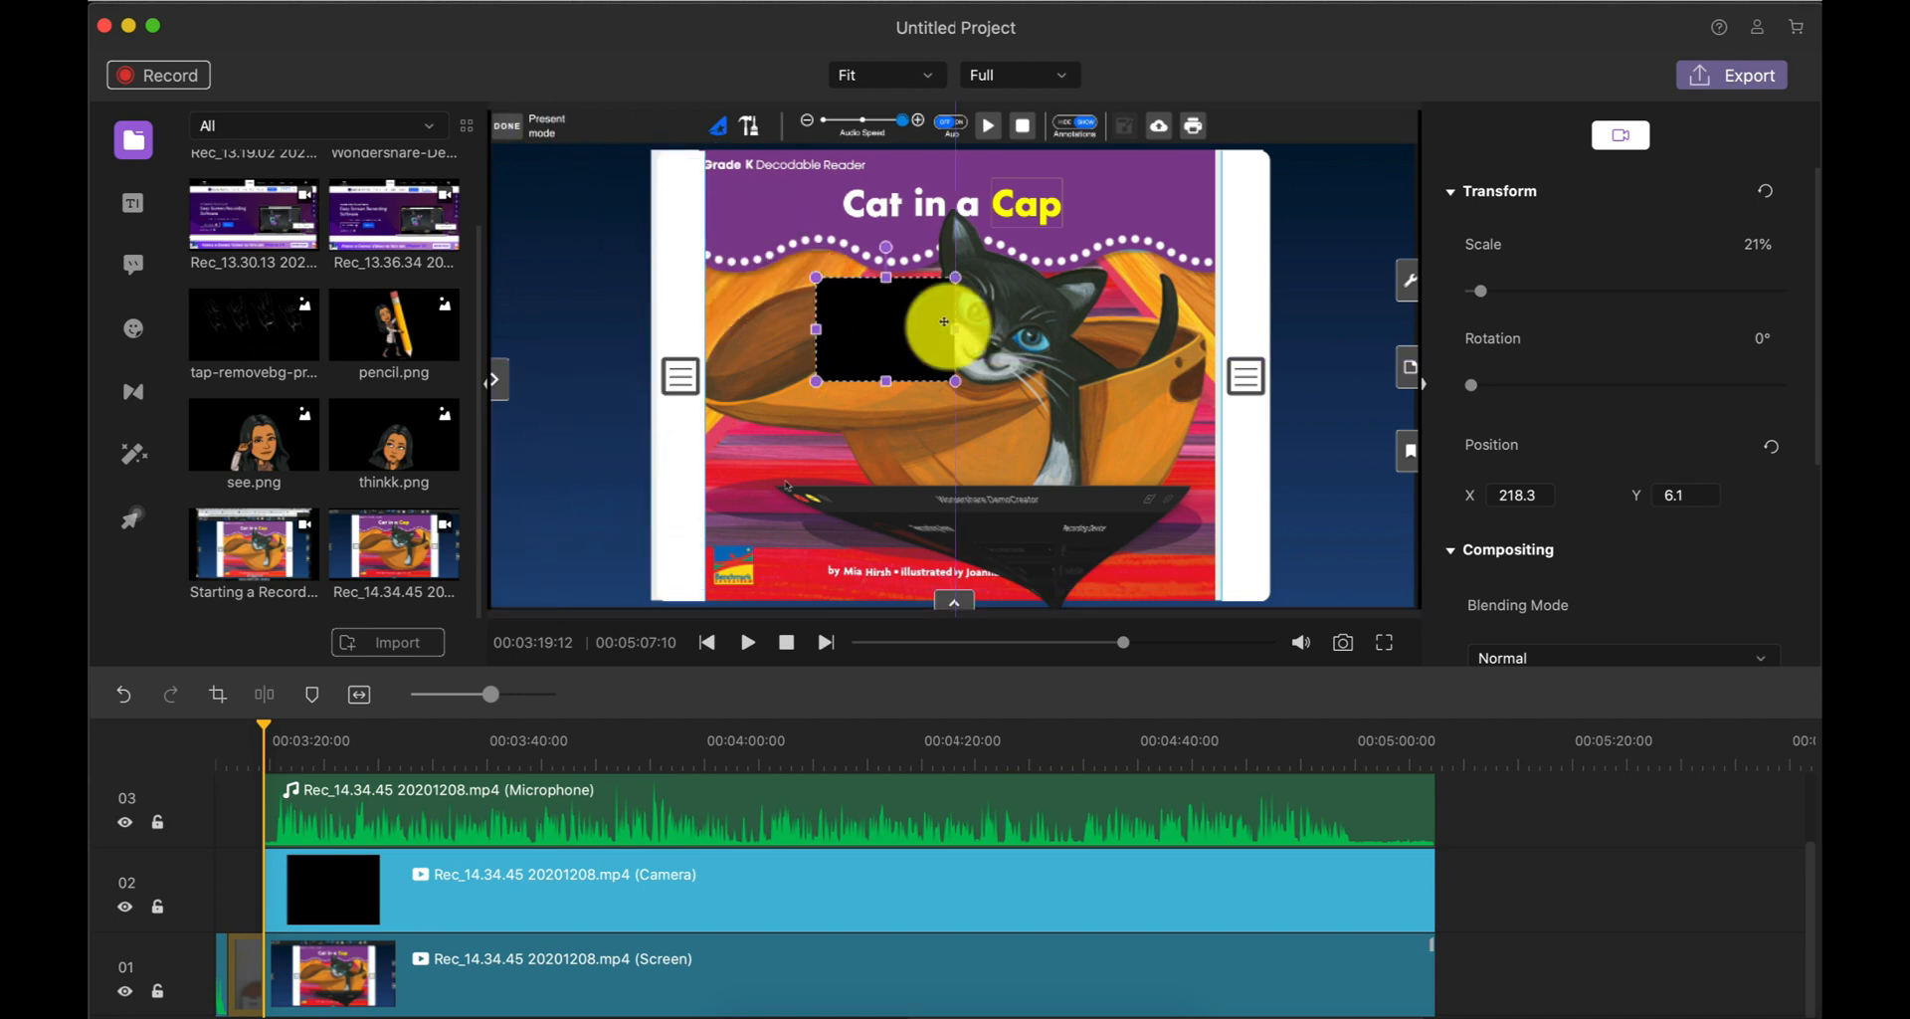
{"action": "left_click_drag", "start_coordinate": [887, 321], "coordinate": [1064, 364]}
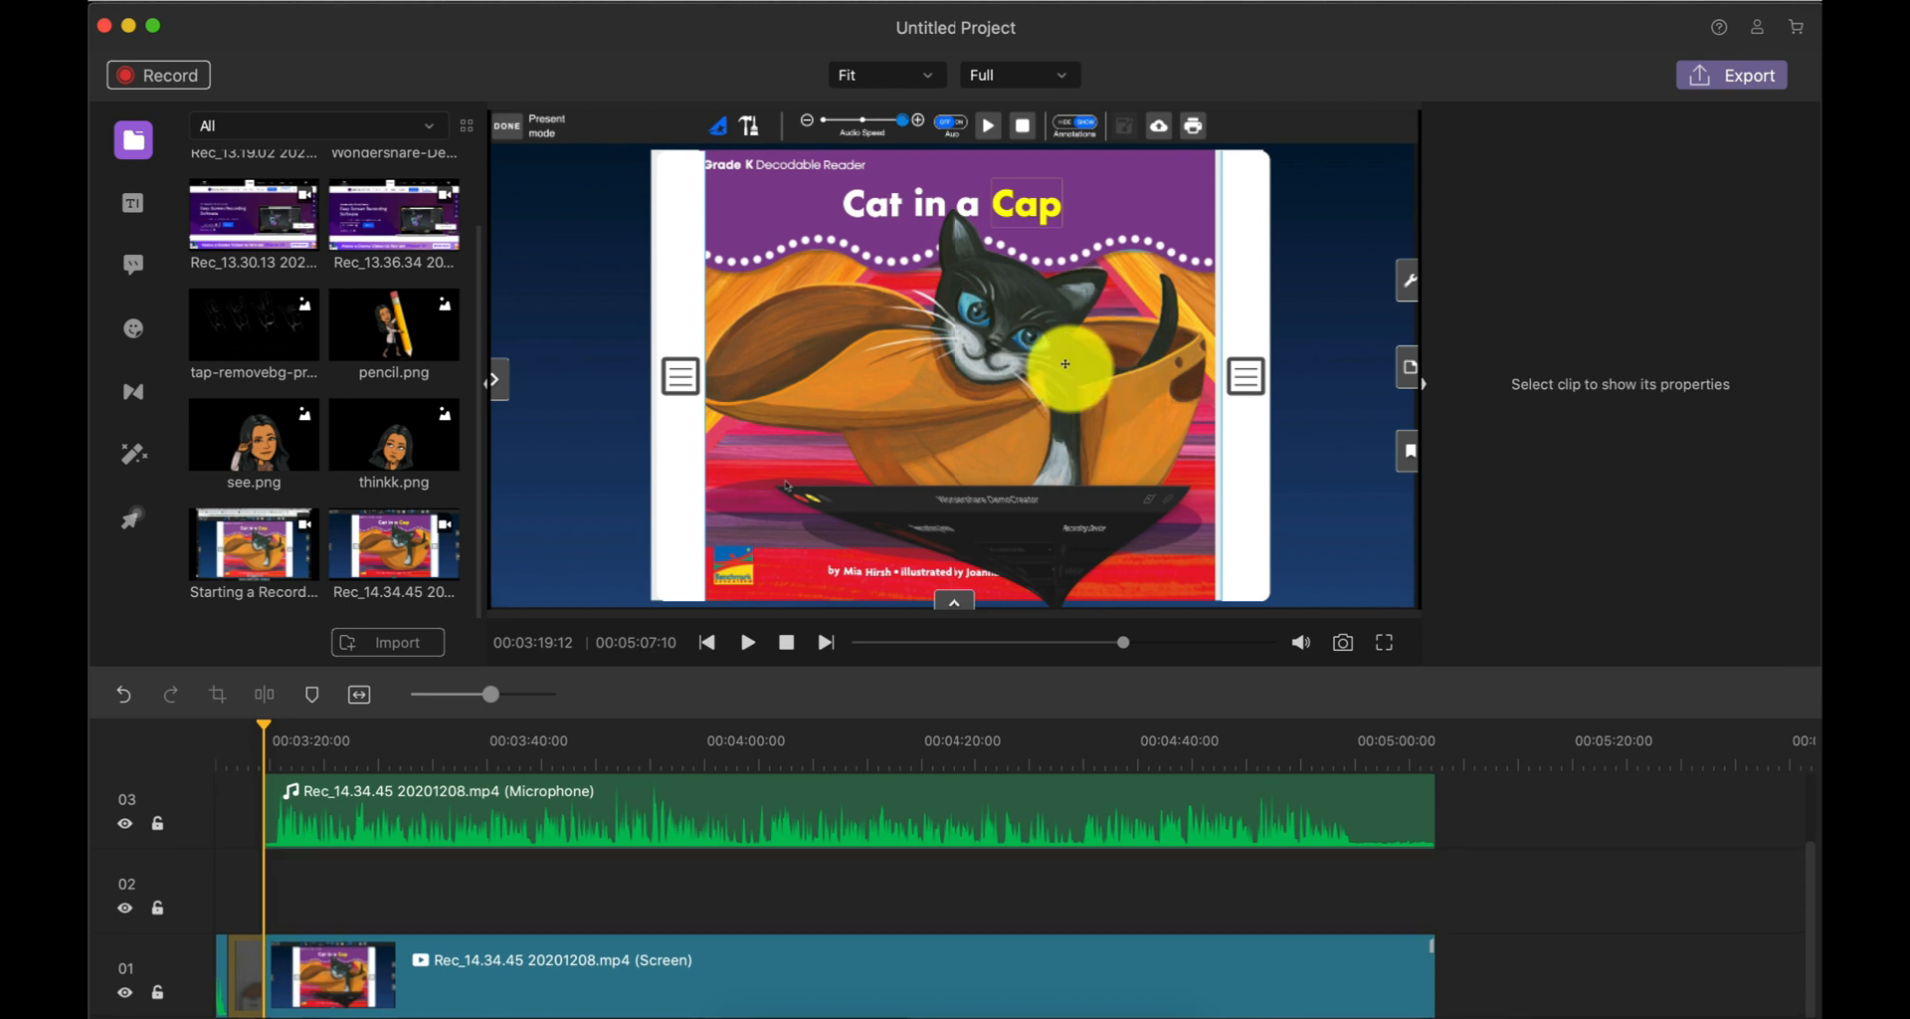
{"action": "left_click", "coordinate": [695, 811]}
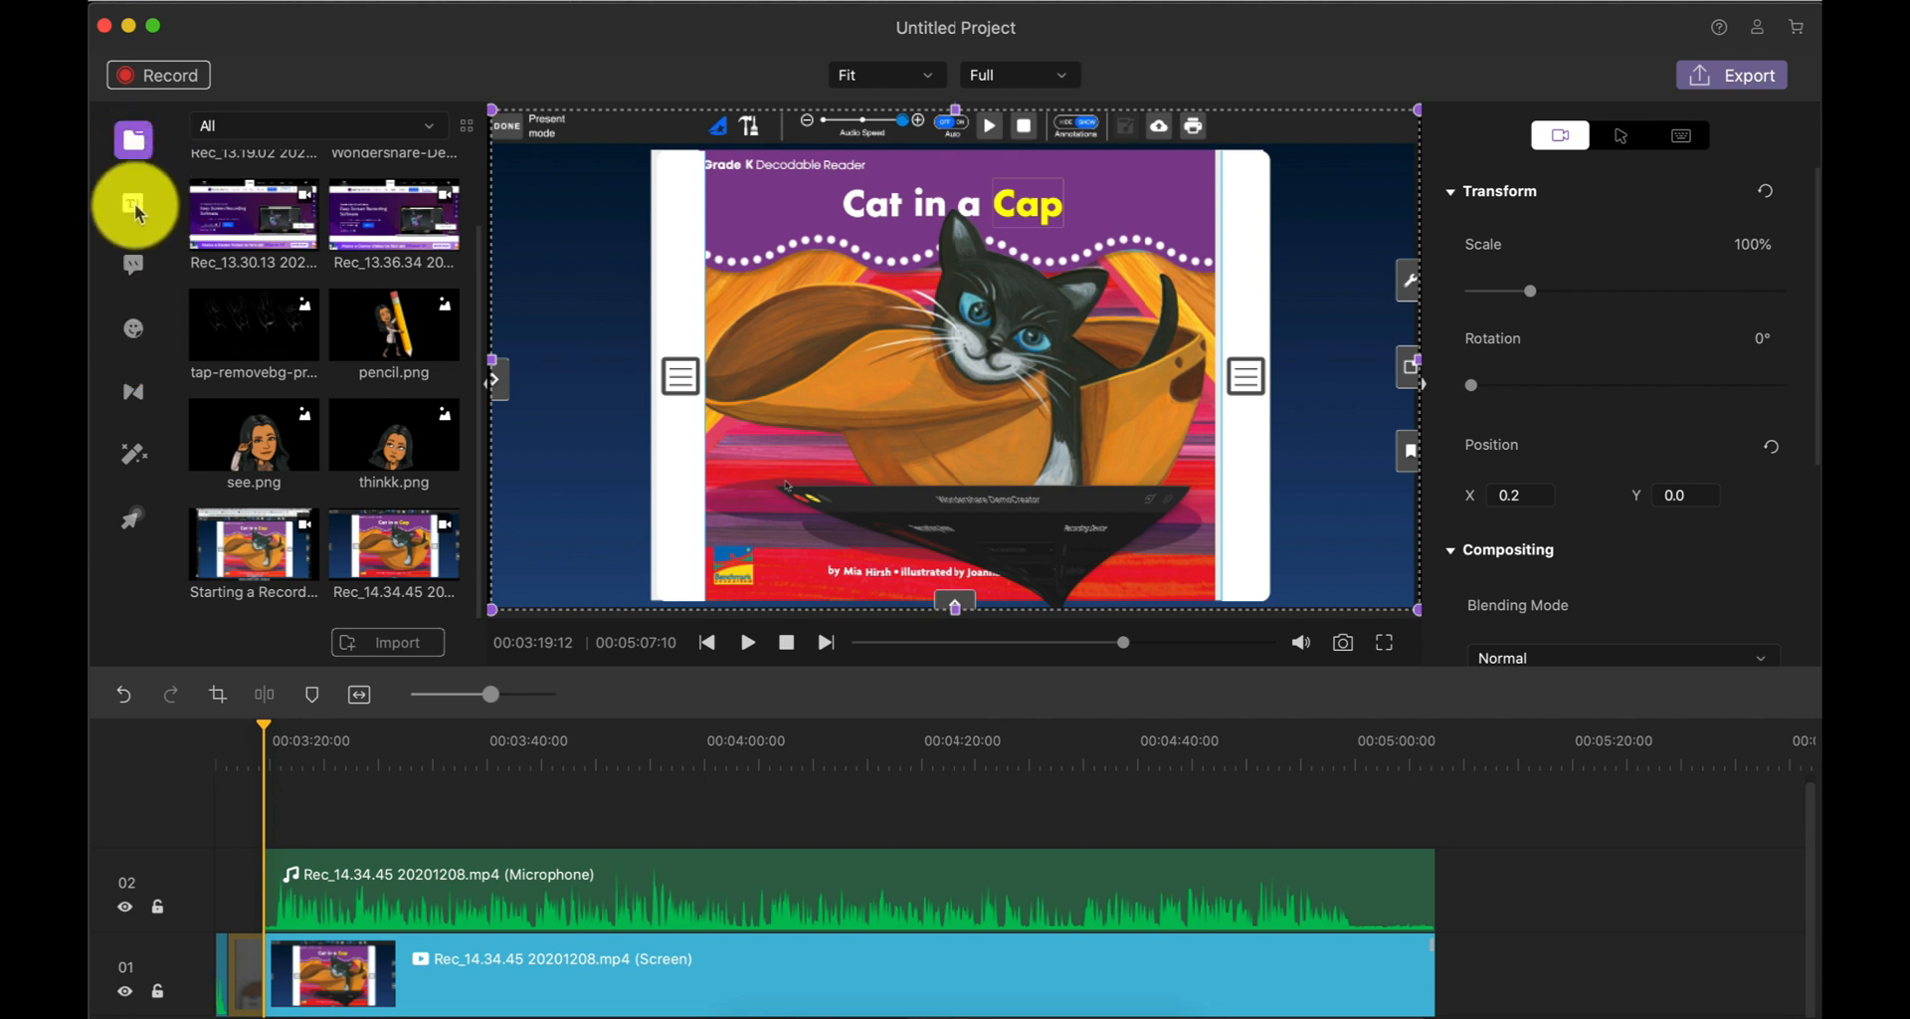
Step: Open Titles and switch the template category from Openers to All
{"action": "left_click", "coordinate": [133, 204]}
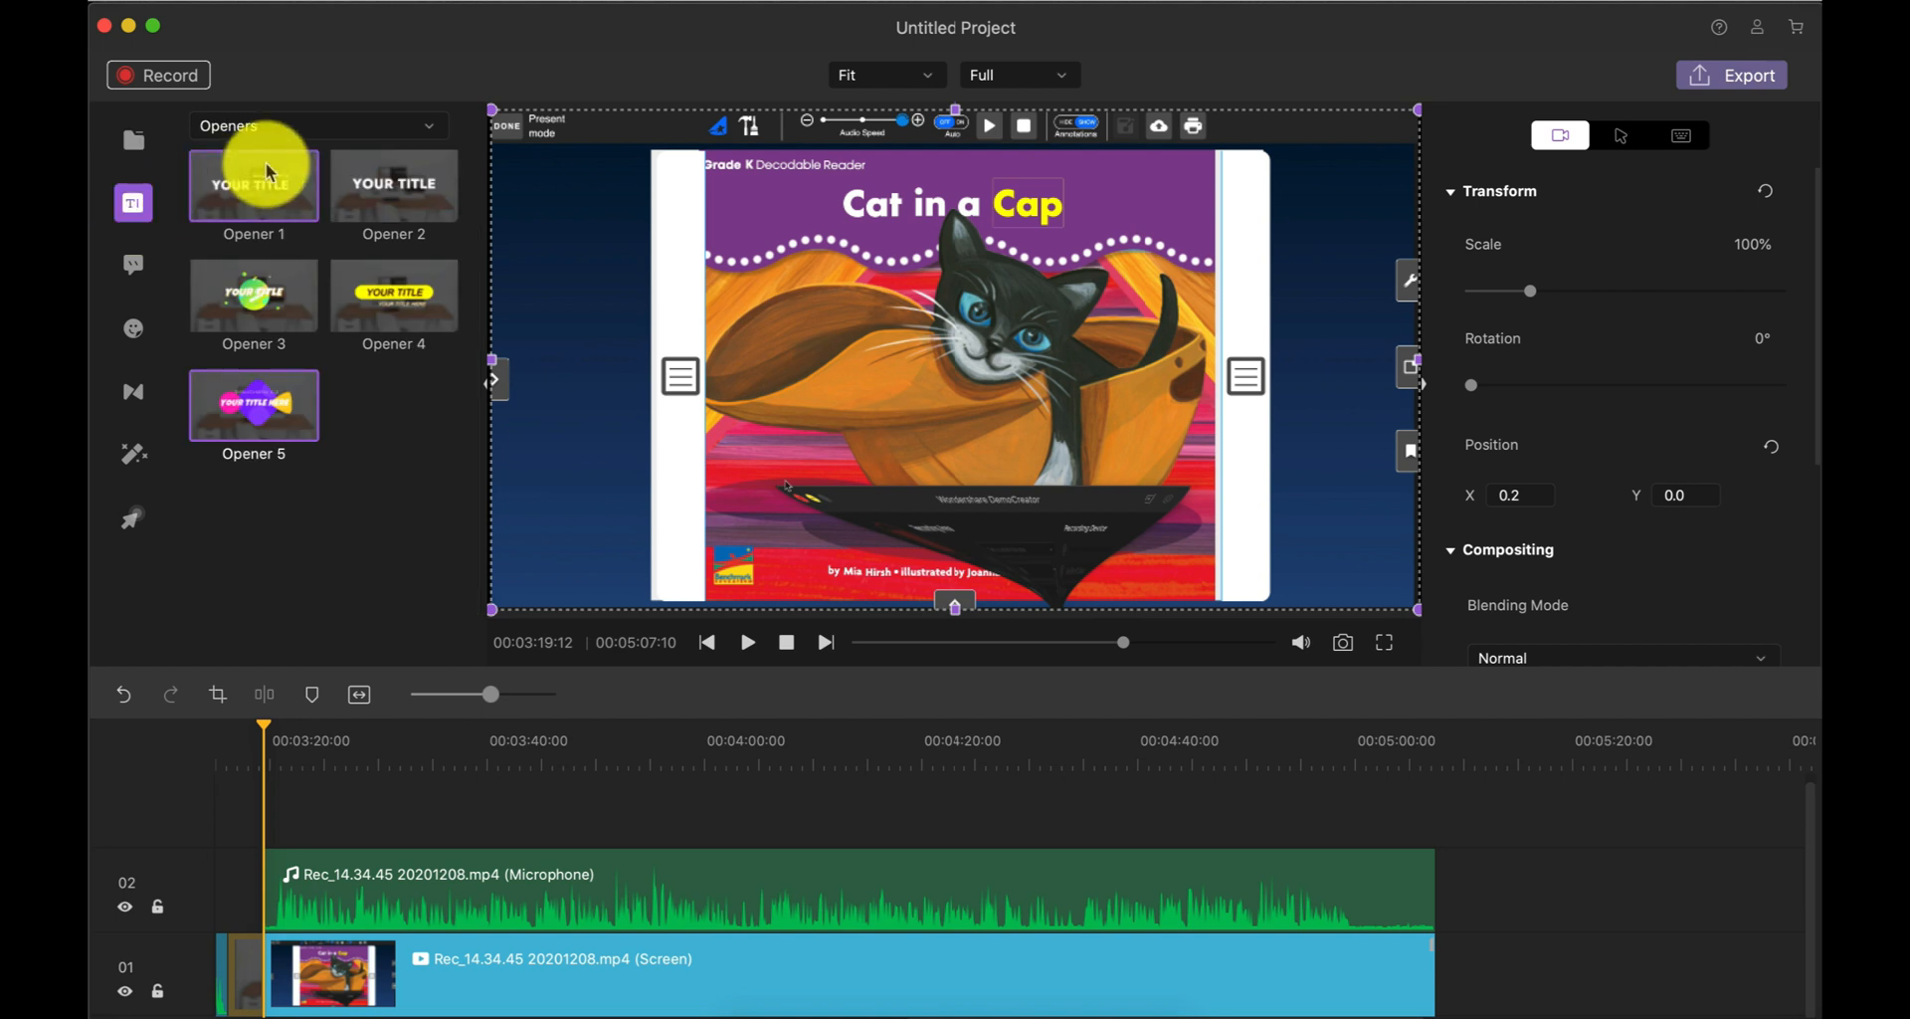
{"action": "left_click", "coordinate": [316, 126]}
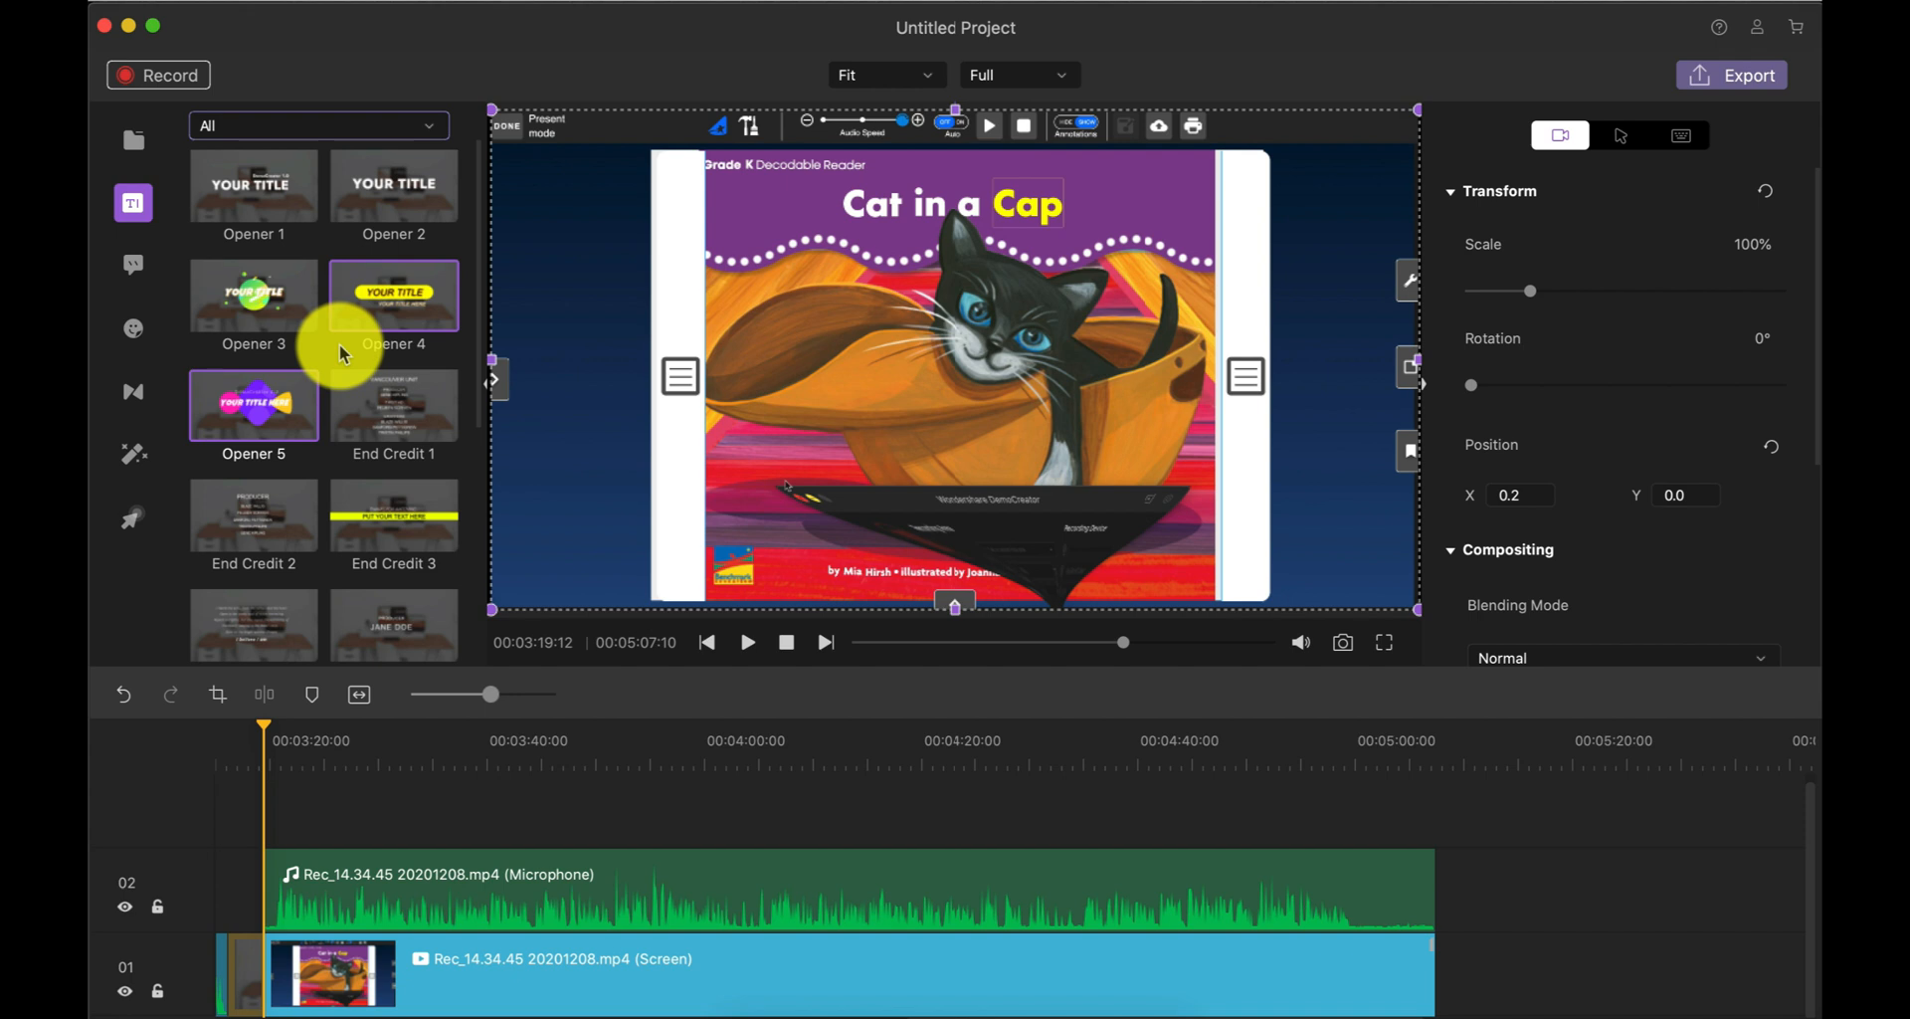
{"action": "scroll", "scroll_direction": "down", "scroll_amount": 3}
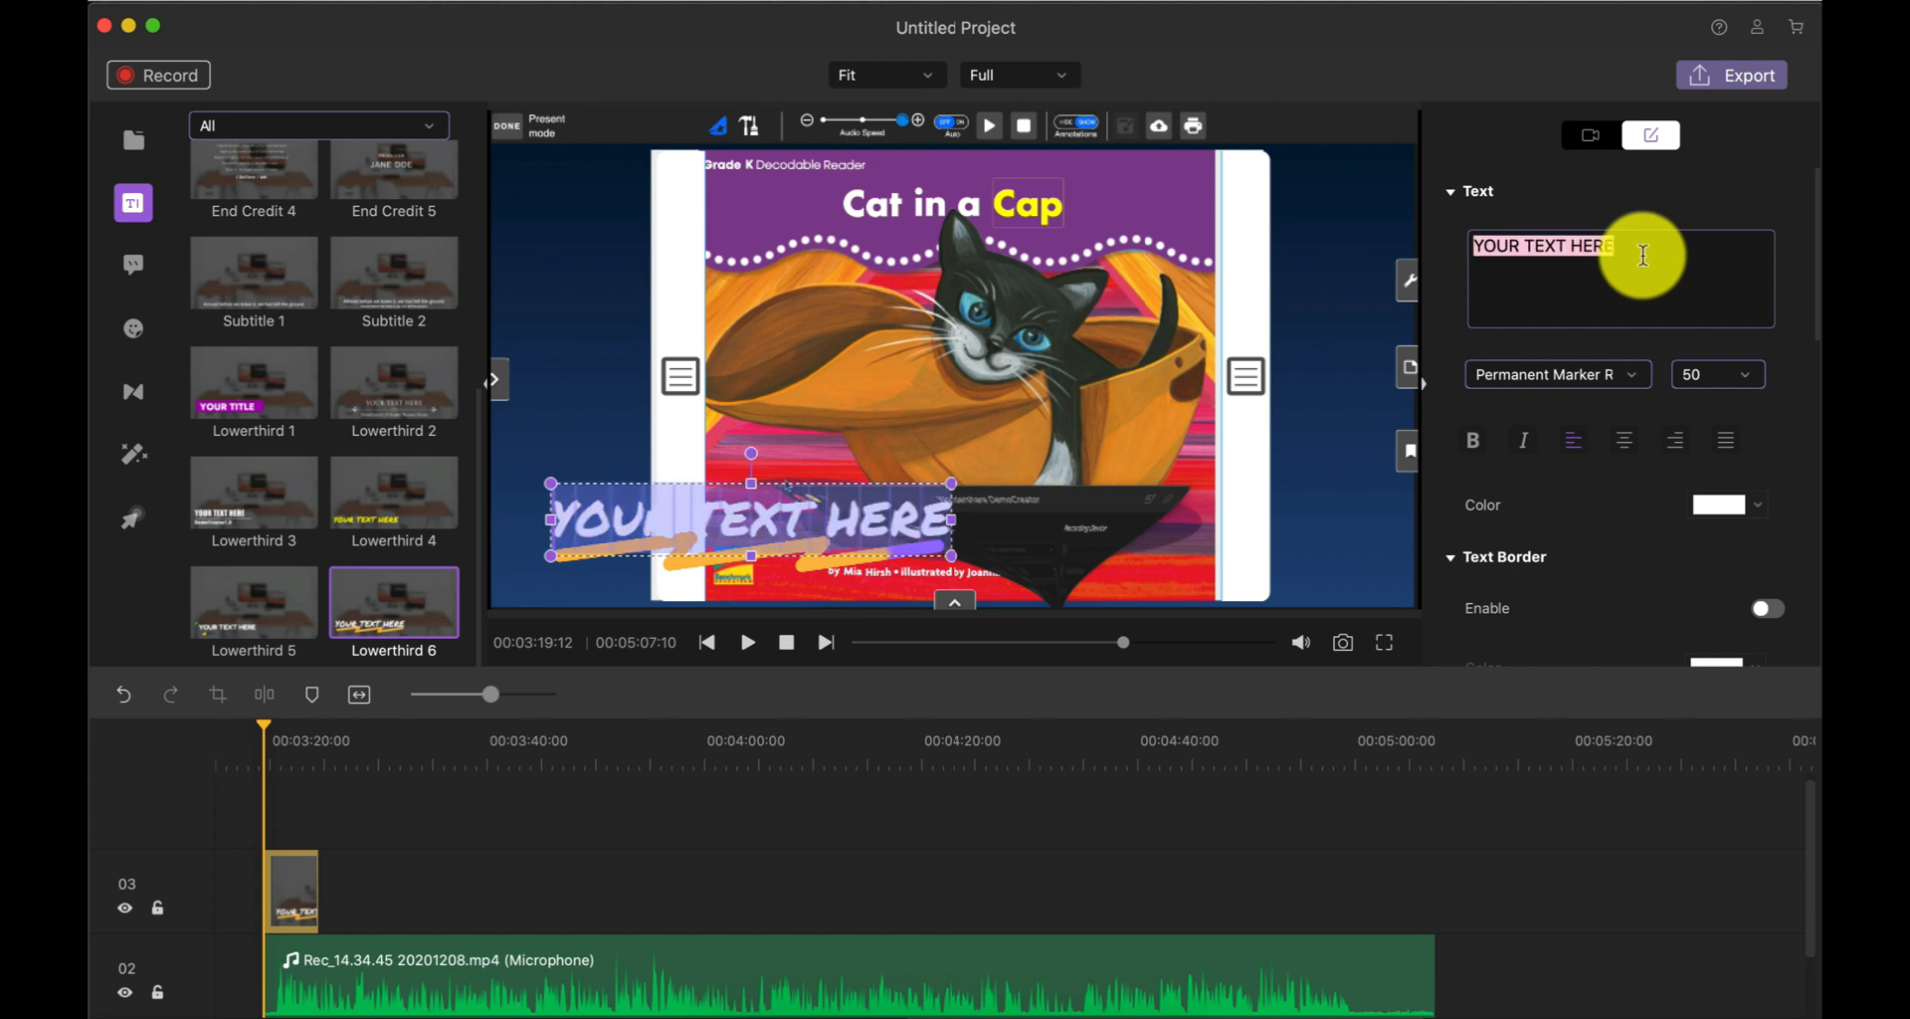
Step: Type 'cvc word lesson' into the lower-third title's Text box
{"action": "type", "text": "C"}
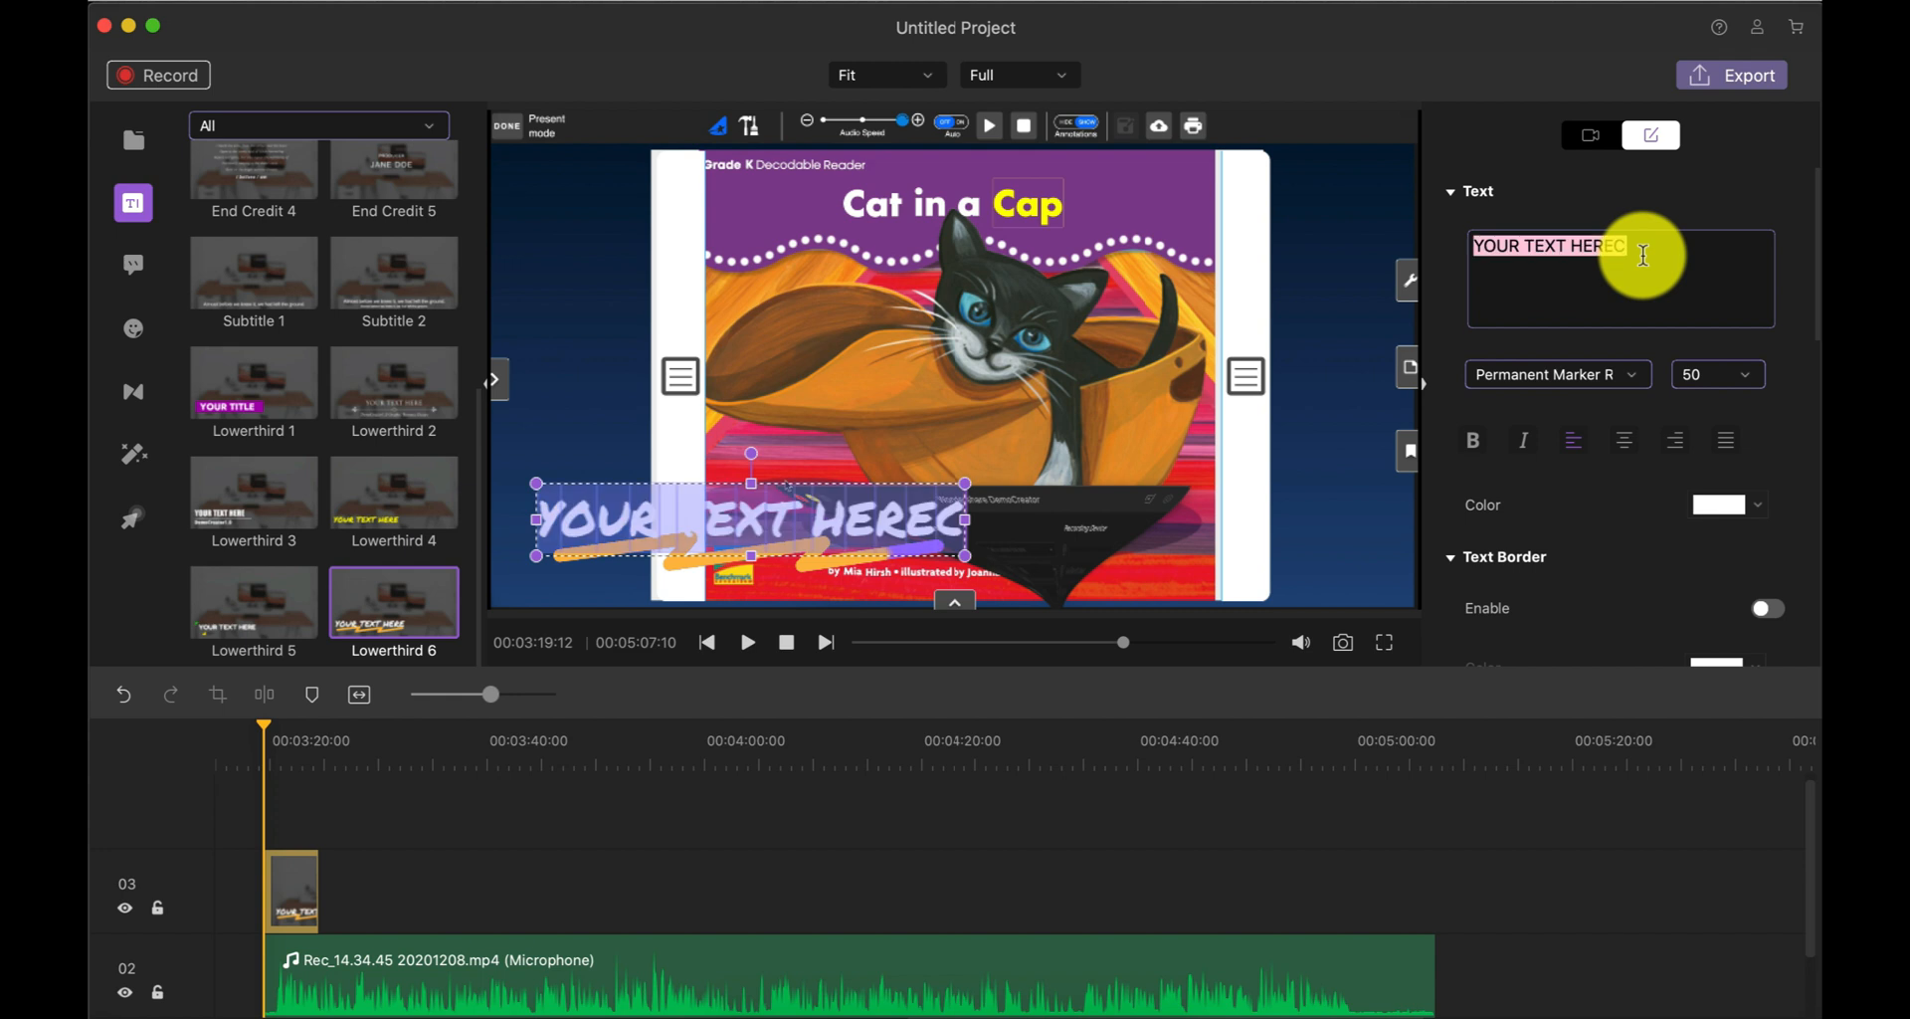
{"action": "type", "text": "c"}
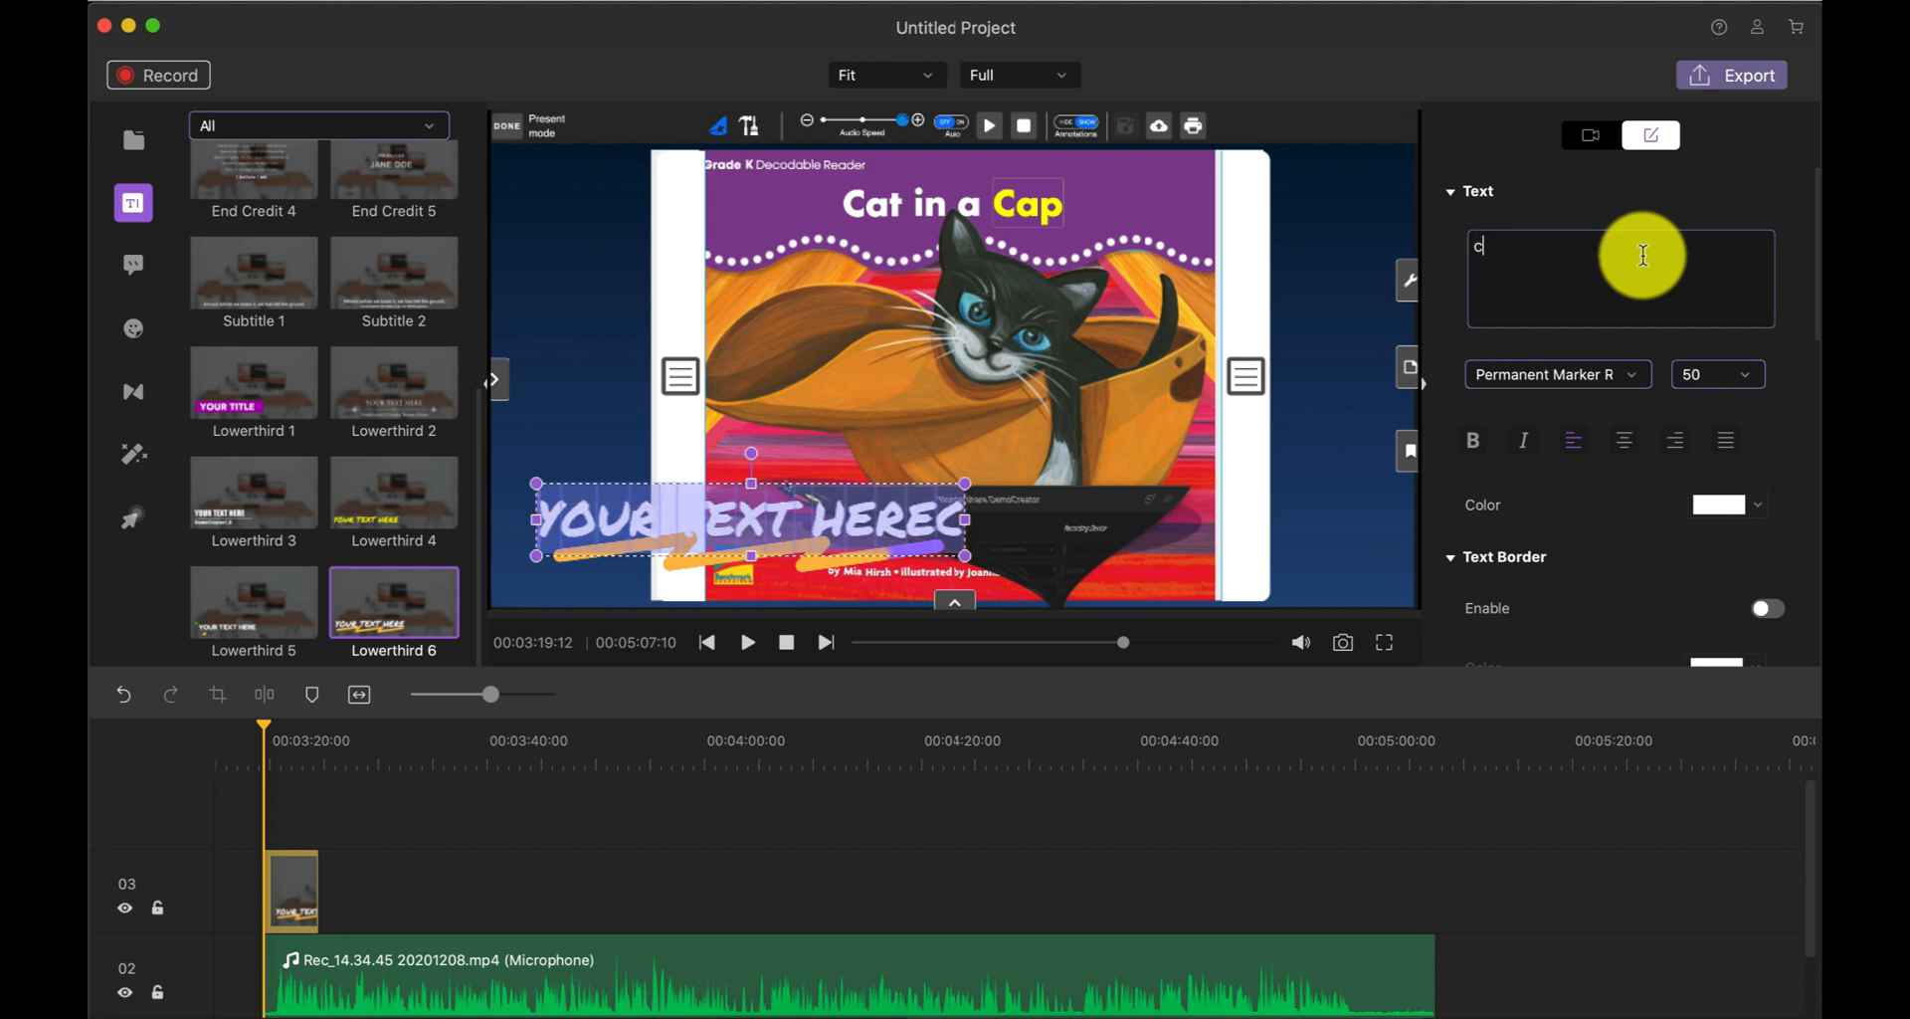
{"action": "type", "text": "vc word lesson"}
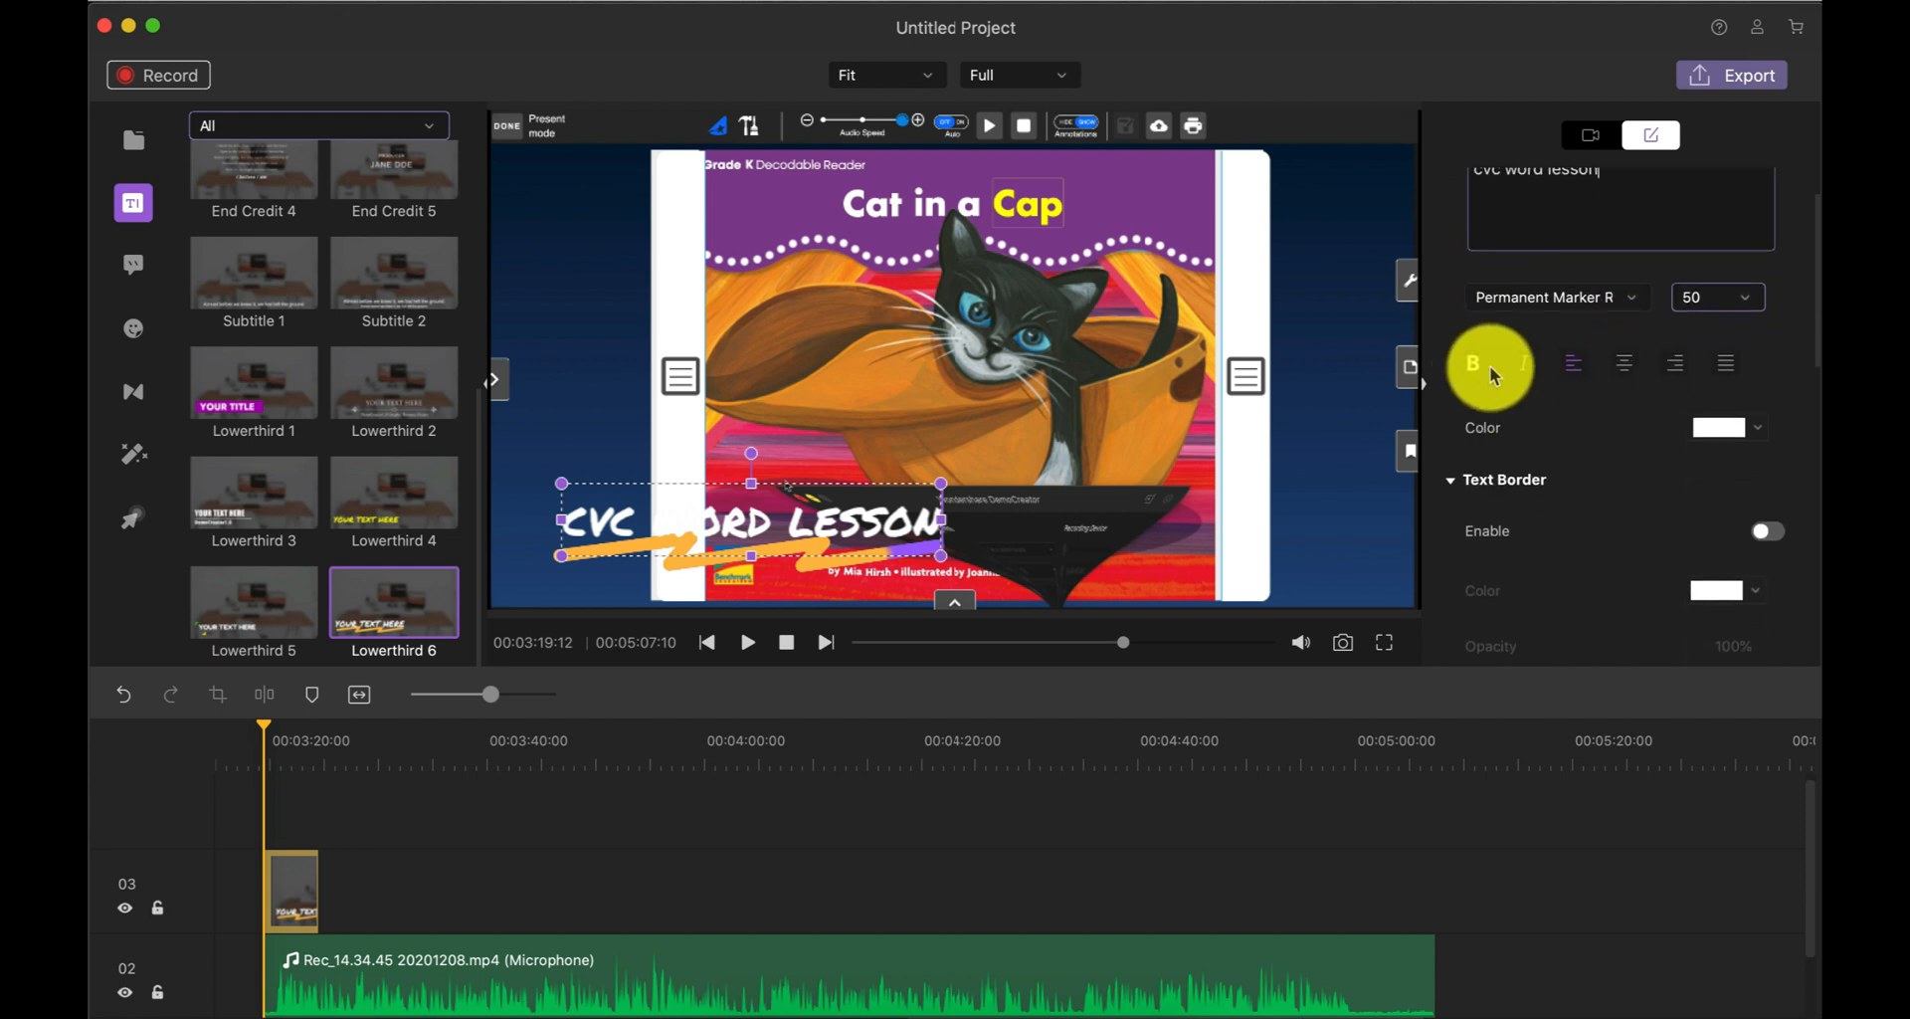
Step: Keep the Permanent Marker font, enable Text Shadow and pick a dark shadow style
{"action": "left_click", "coordinate": [1557, 297]}
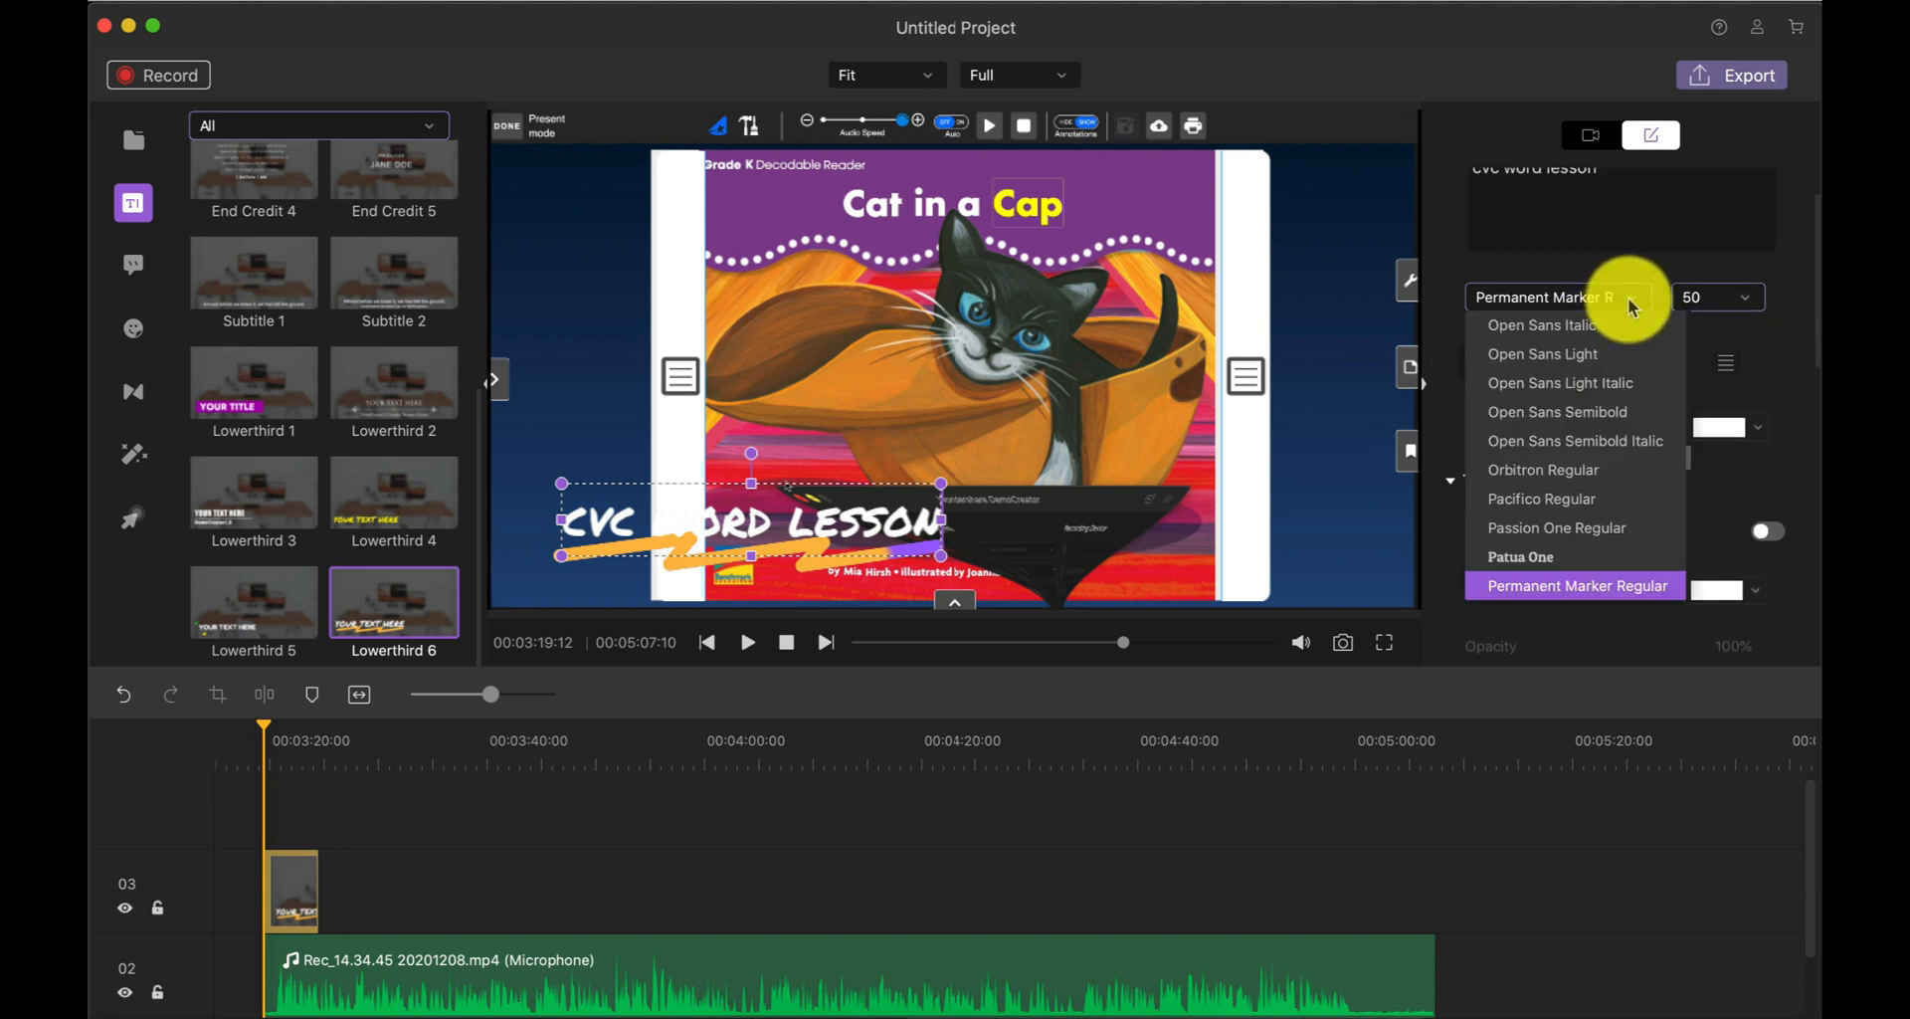
{"action": "left_click", "coordinate": [1576, 585]}
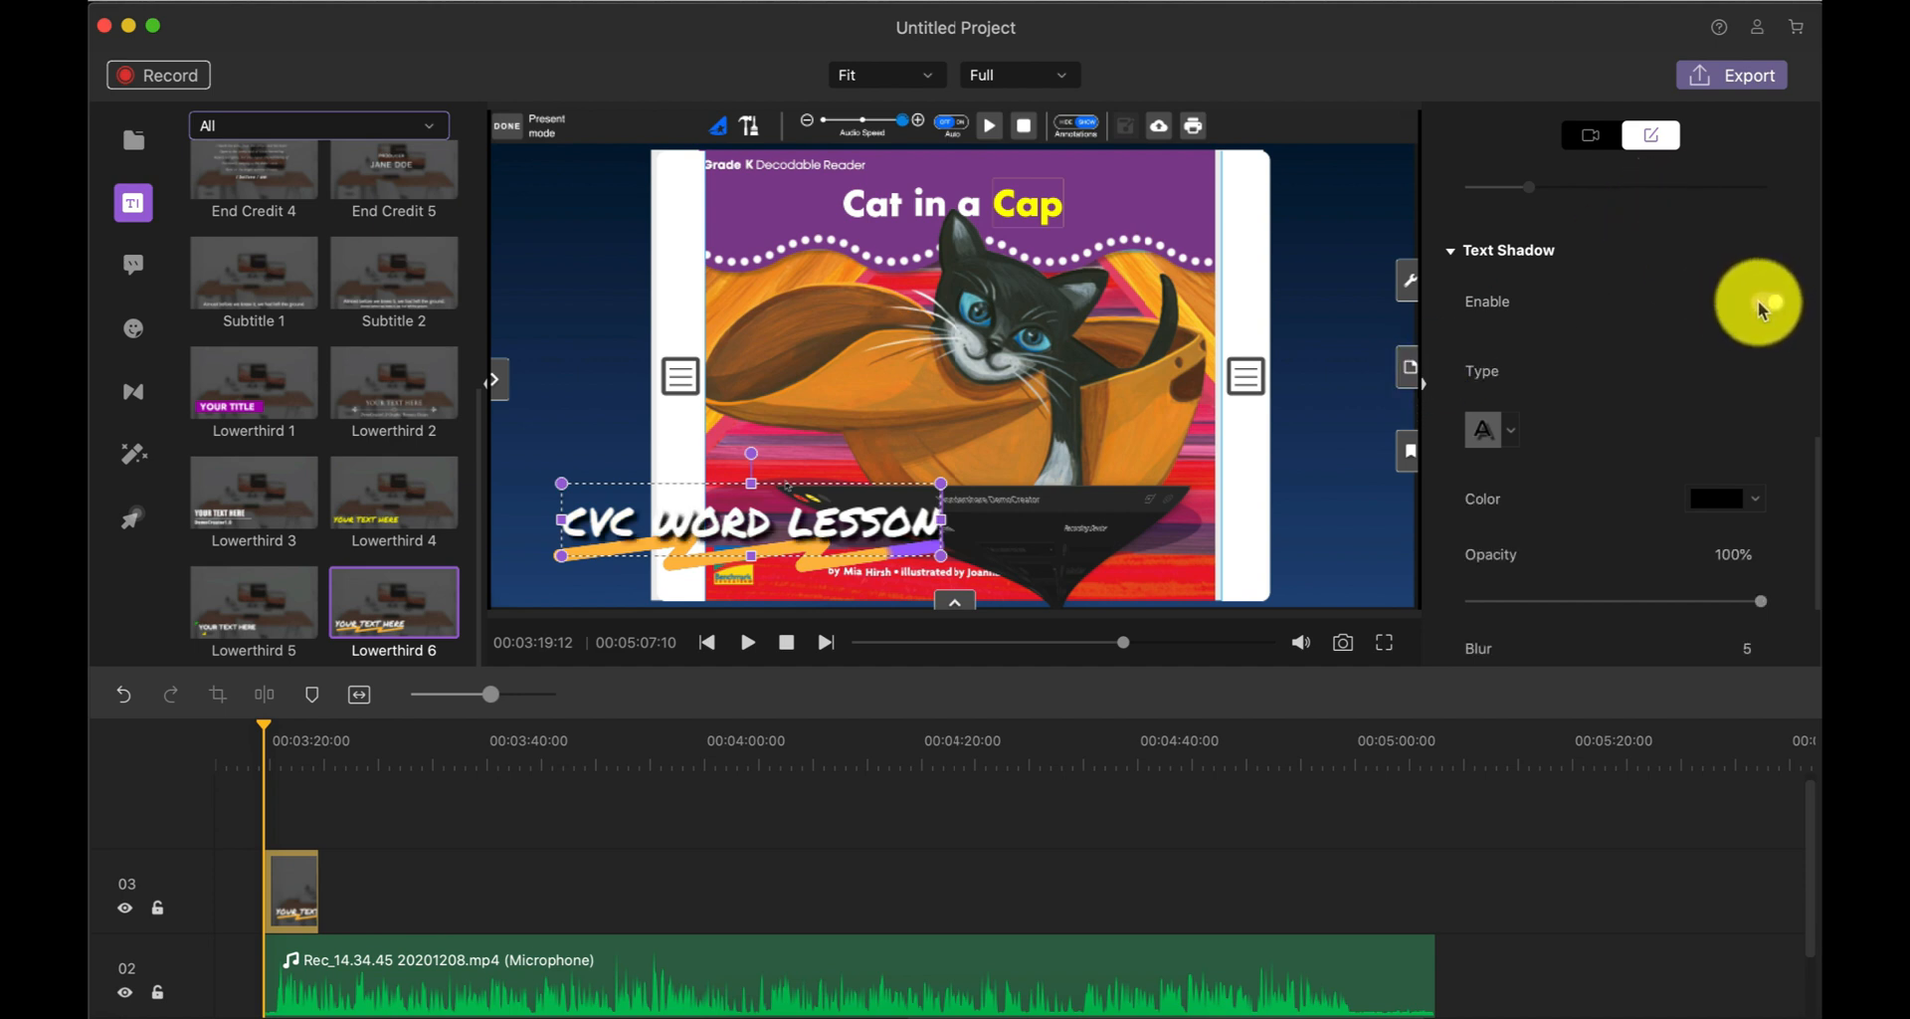
{"action": "left_click", "coordinate": [1768, 301]}
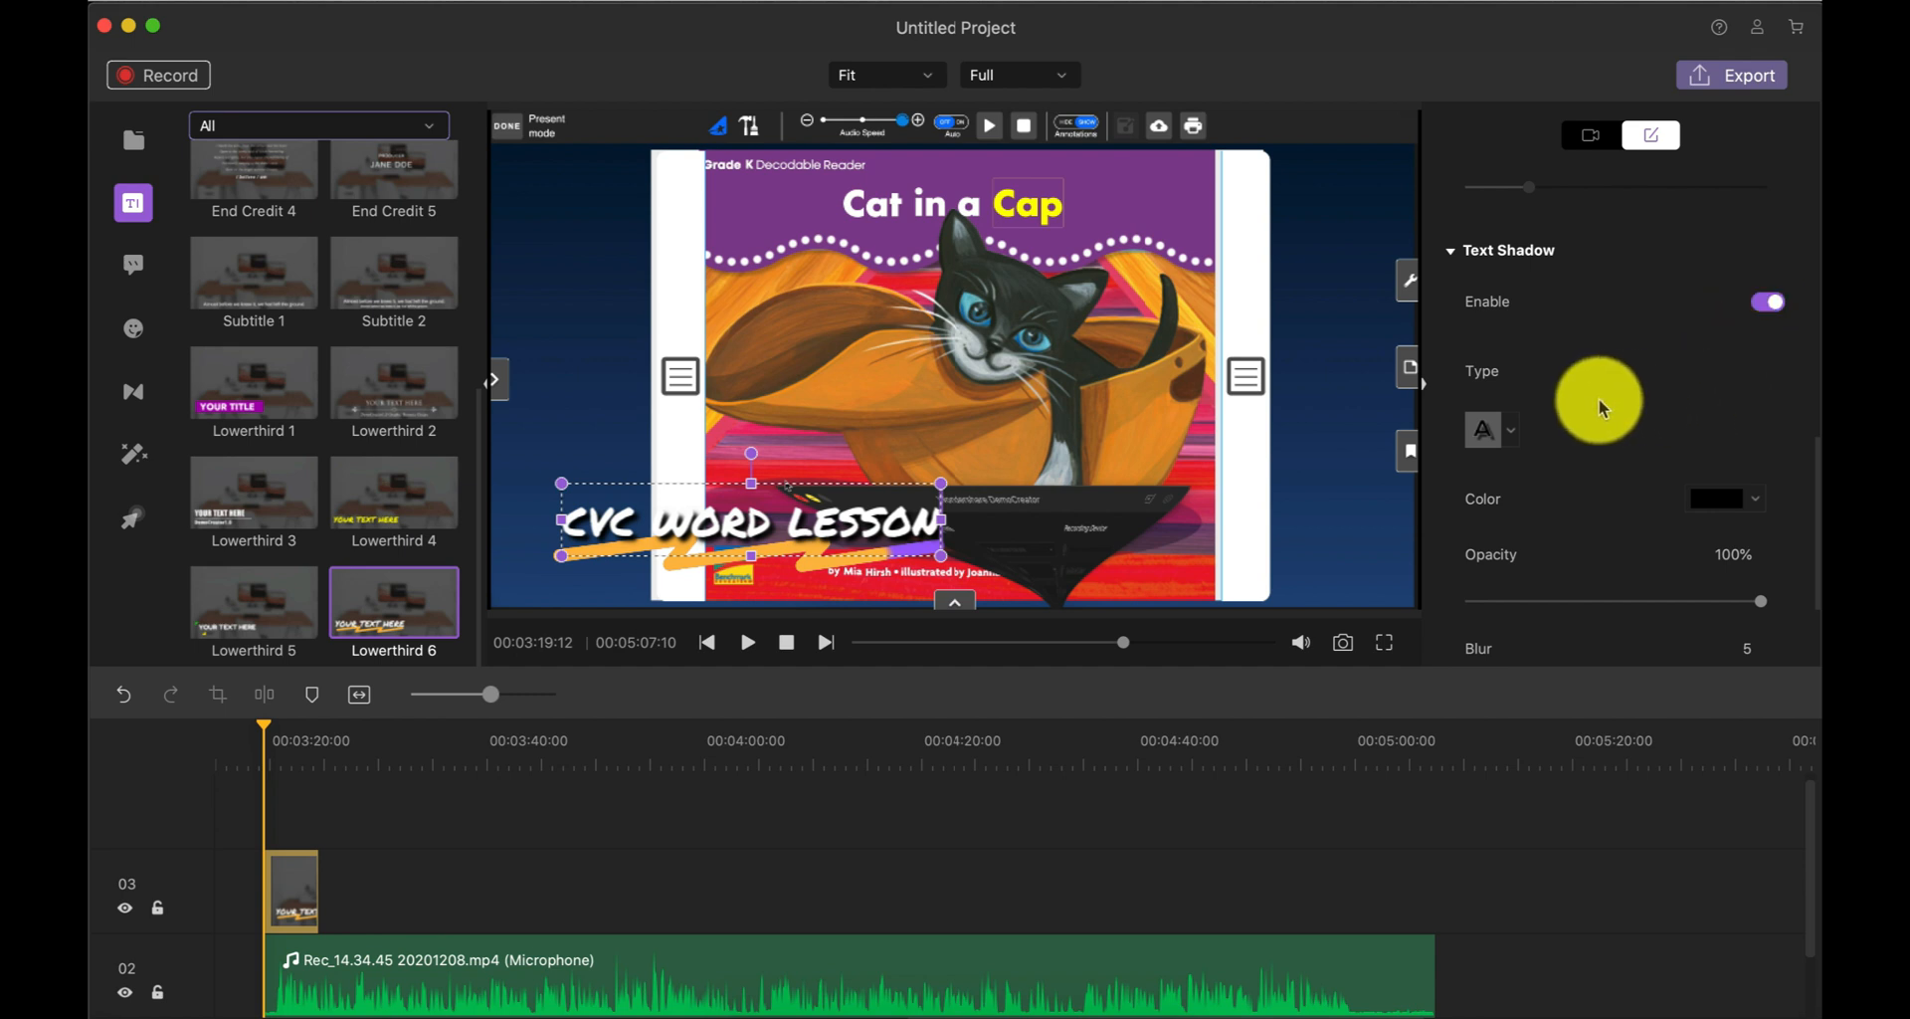
{"action": "left_click", "coordinate": [1492, 428]}
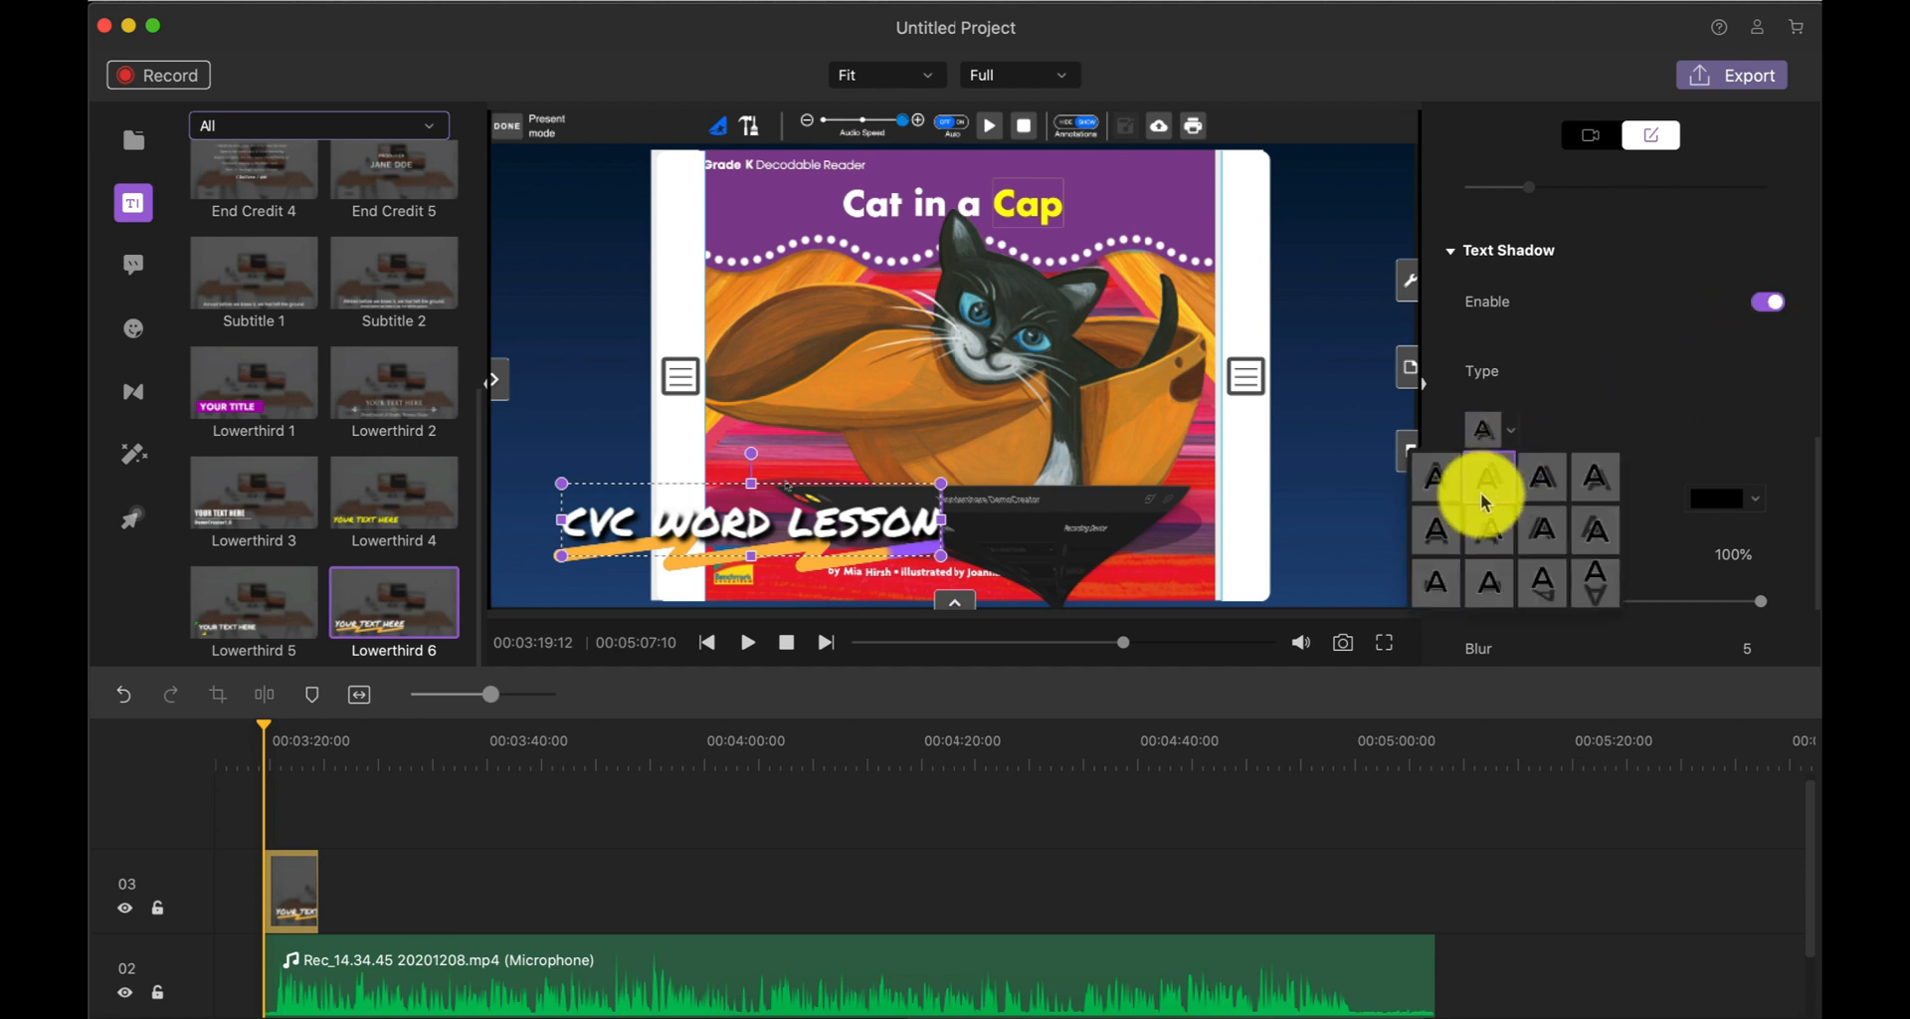
{"action": "left_click", "coordinate": [1596, 476]}
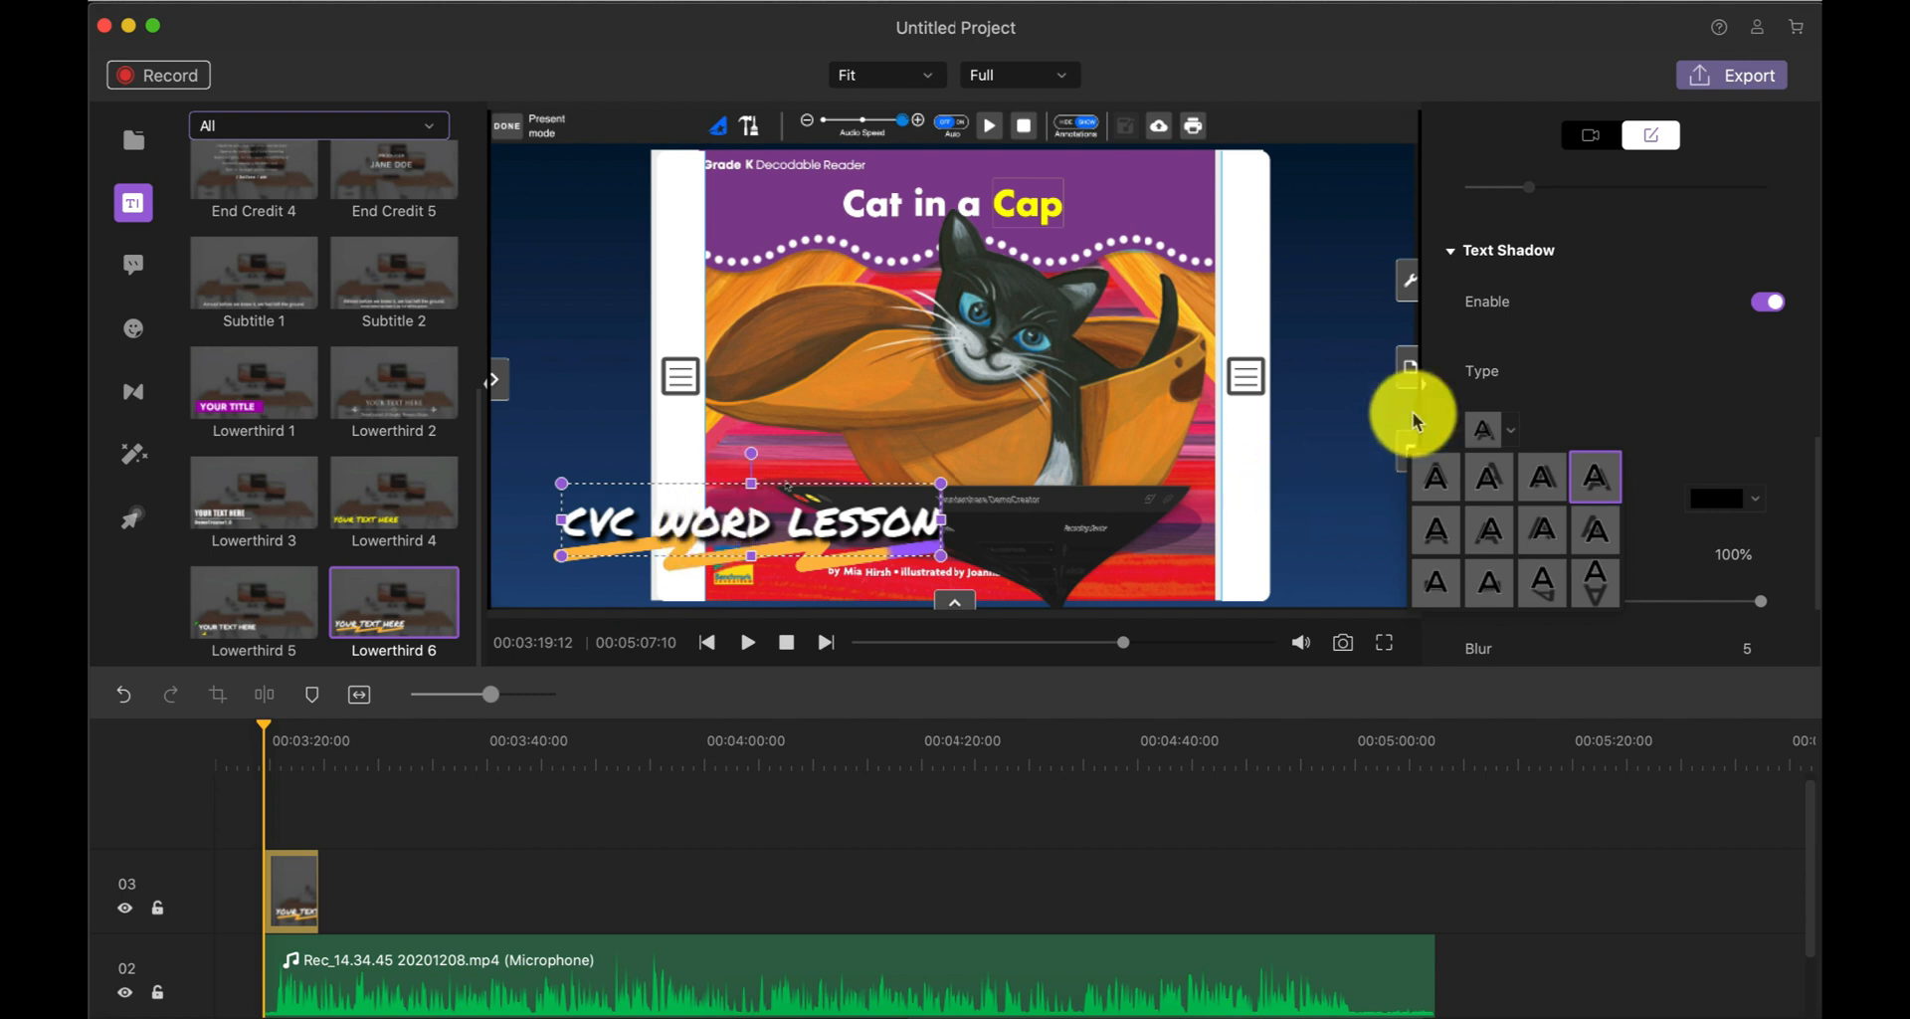
{"action": "mouse_move", "coordinate": [1572, 351]}
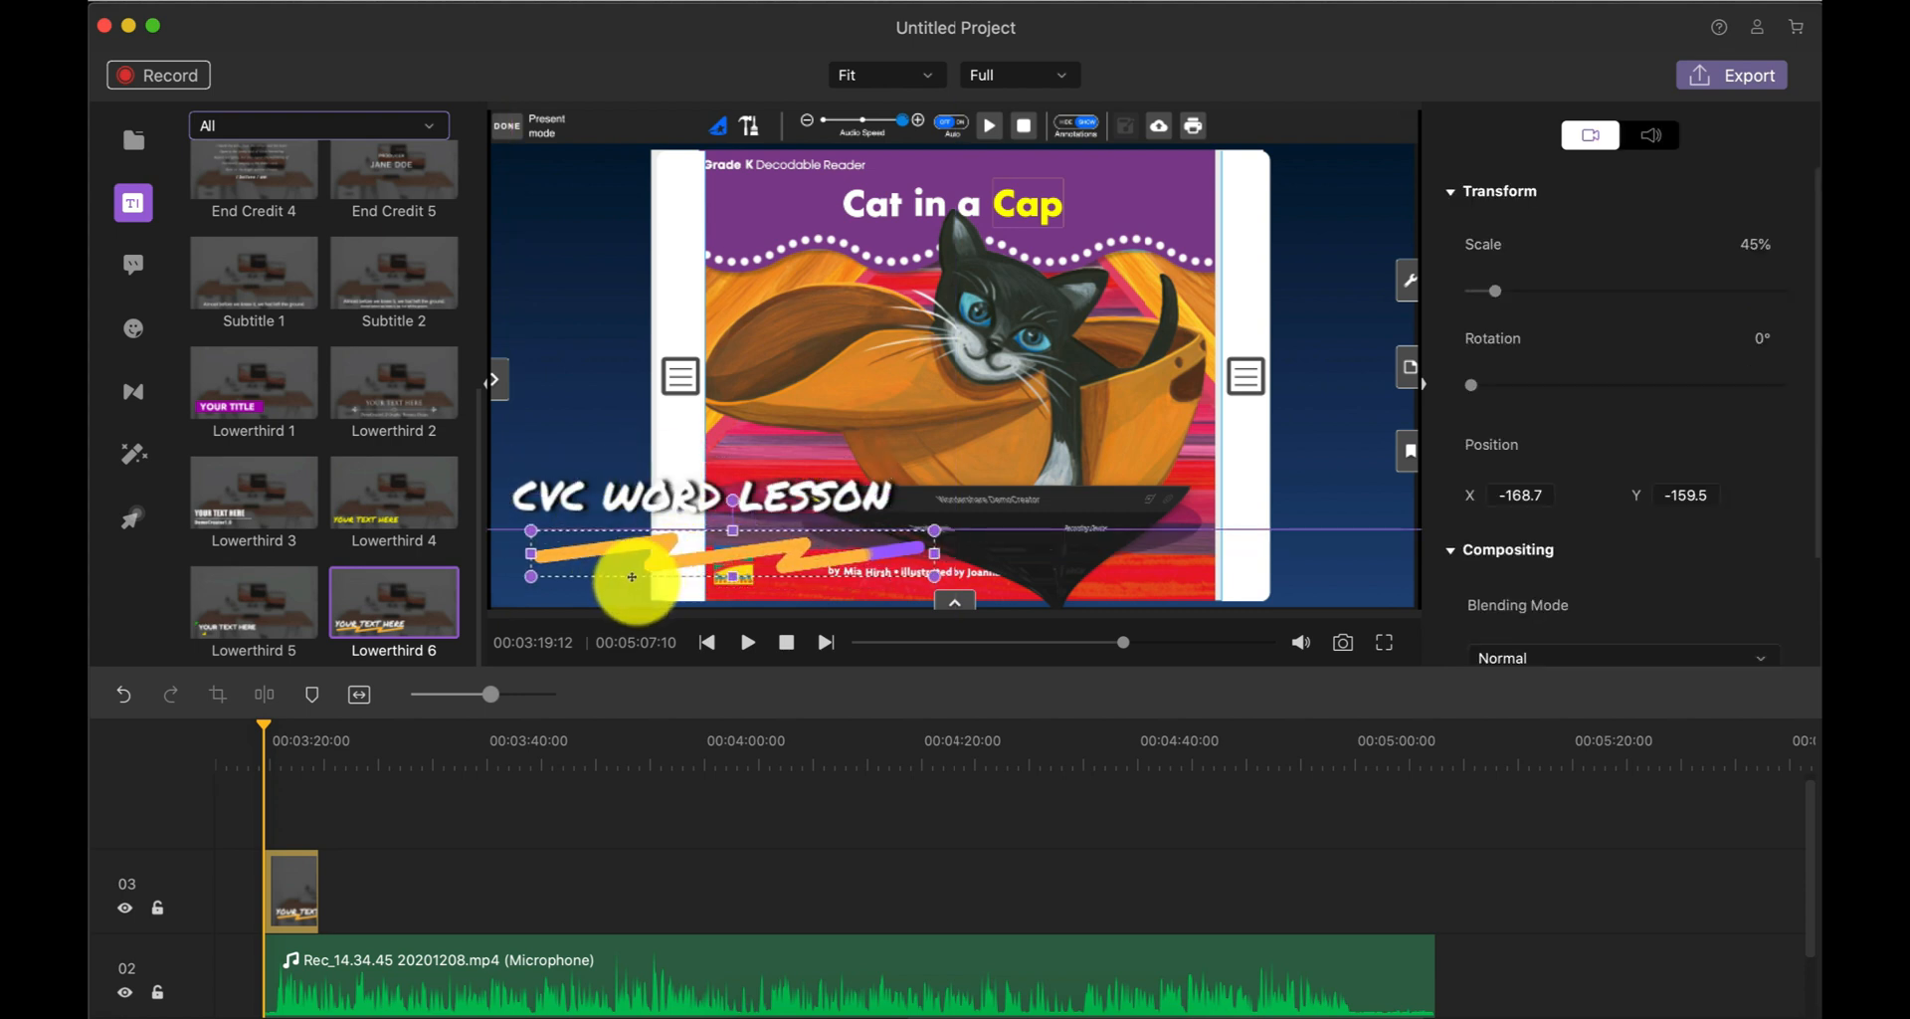
Step: Place the orange squiggle beneath the title at the cover's lower-left
{"action": "left_click", "coordinate": [1650, 135]}
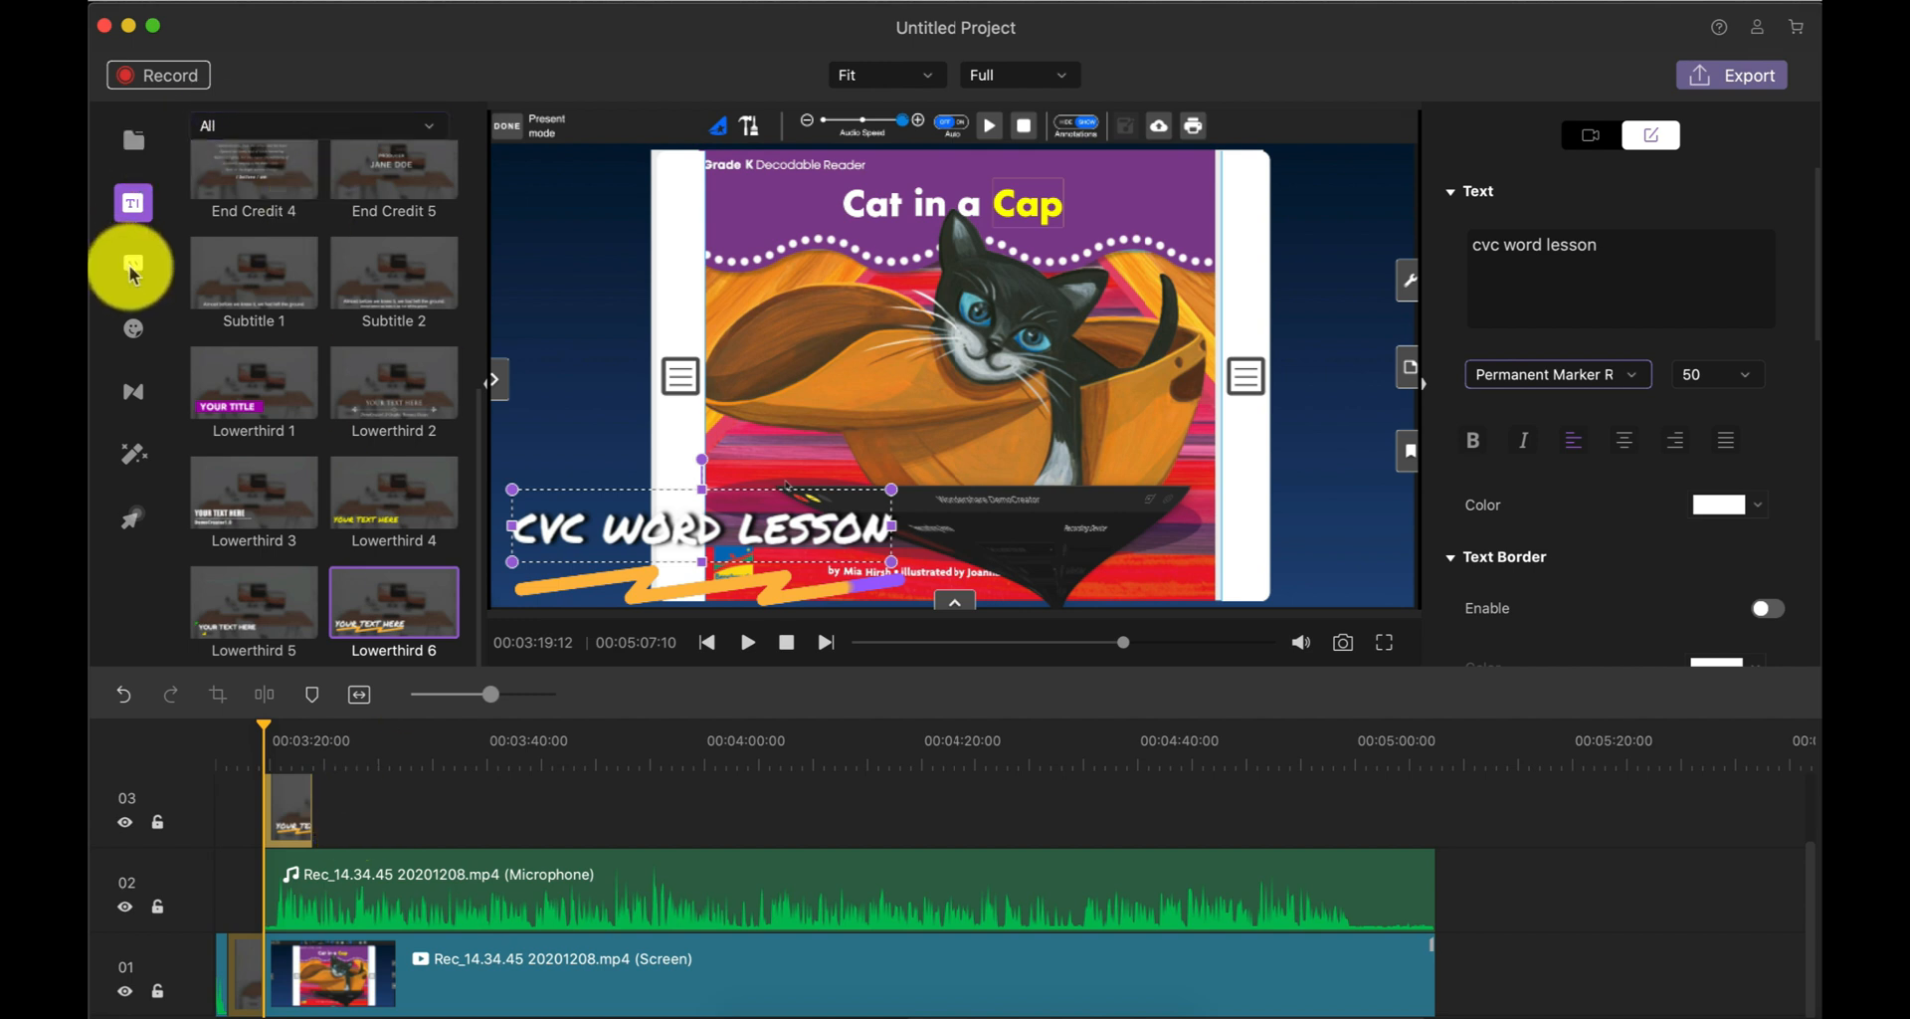
Step: Open Annotations and browse the Arrow and Line collections
{"action": "left_click", "coordinate": [131, 265]}
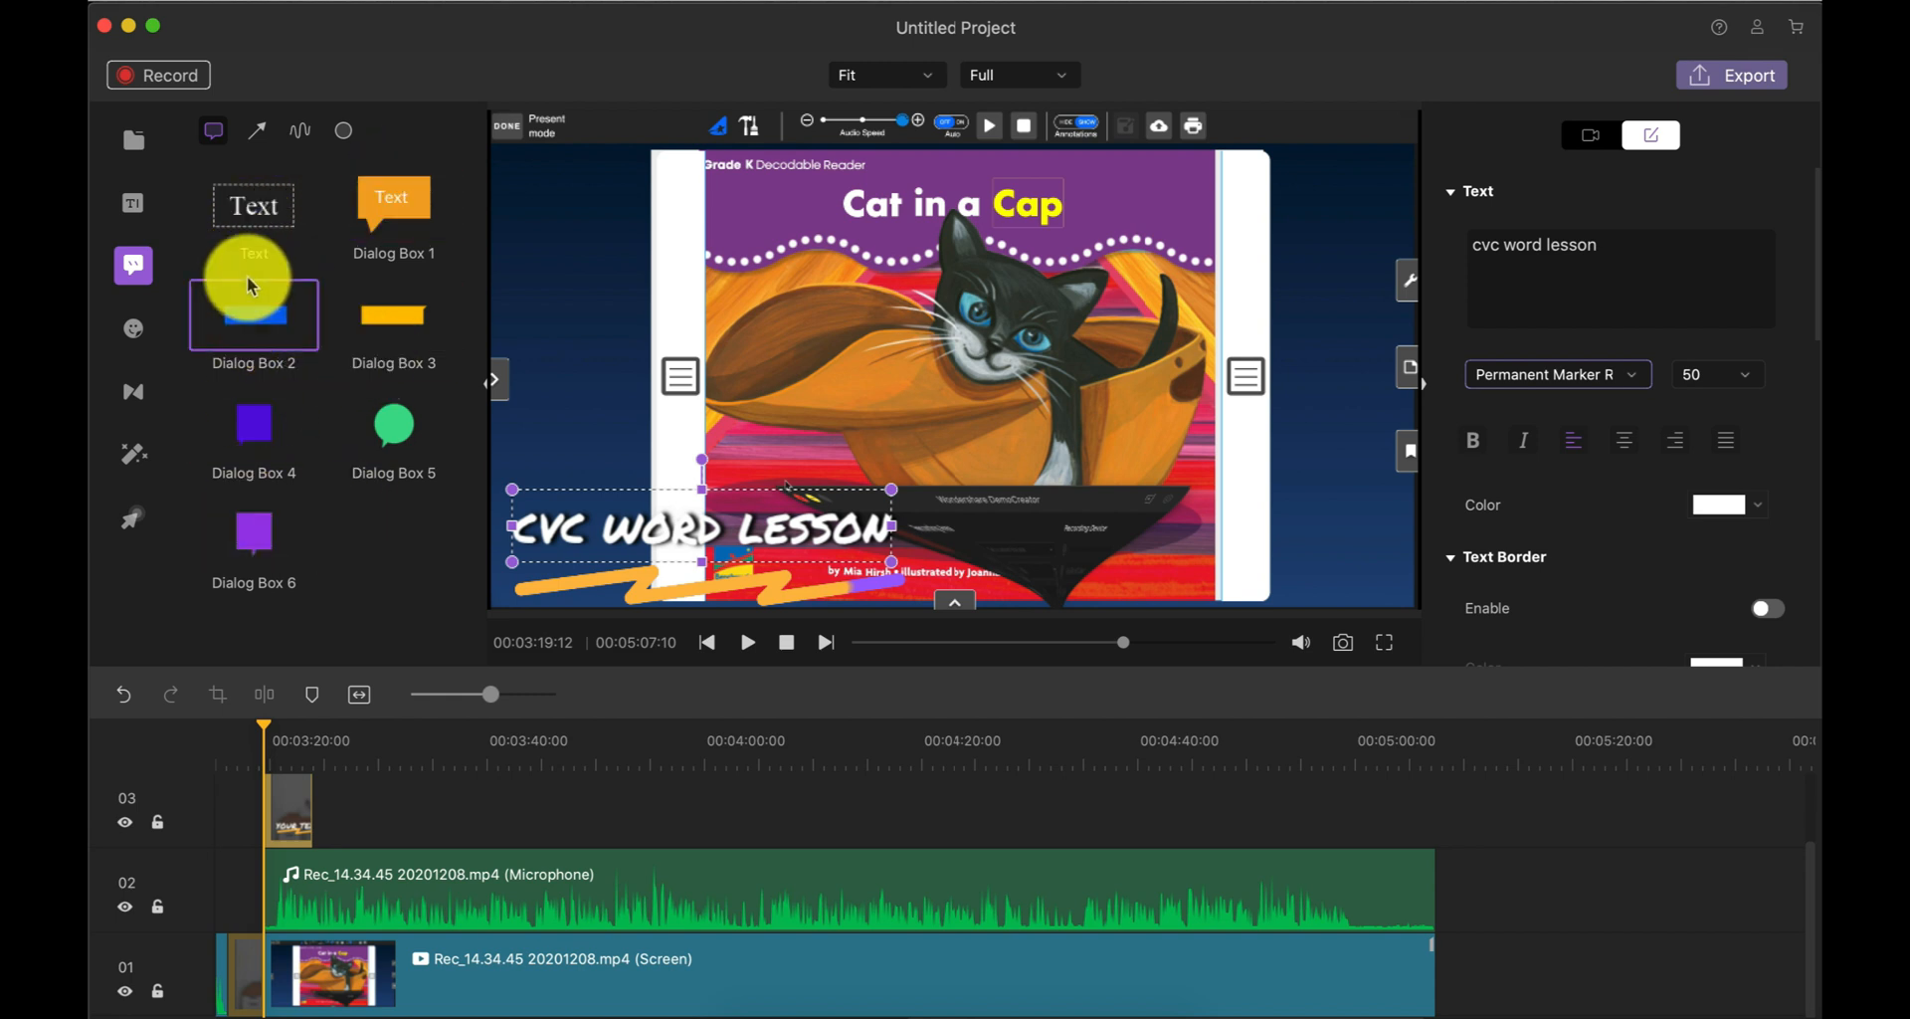
{"action": "left_click", "coordinate": [300, 131]}
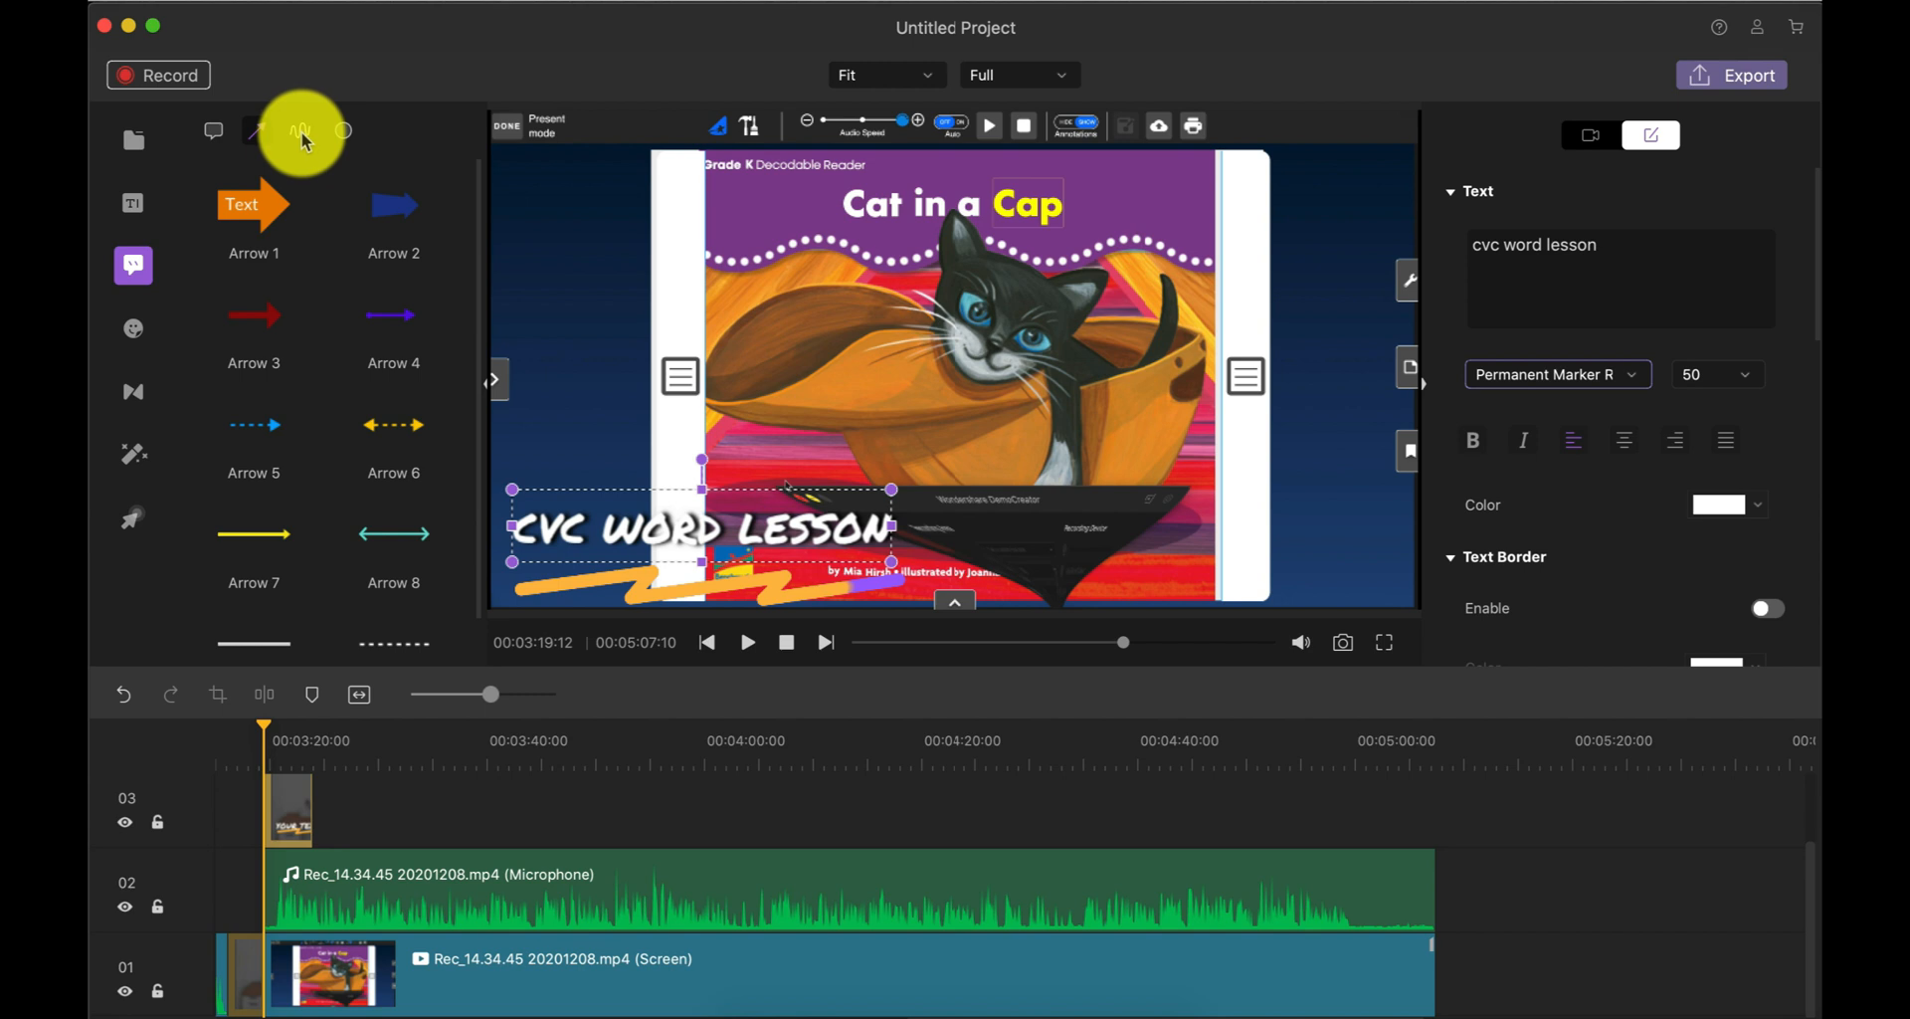
{"action": "left_click", "coordinate": [346, 130]}
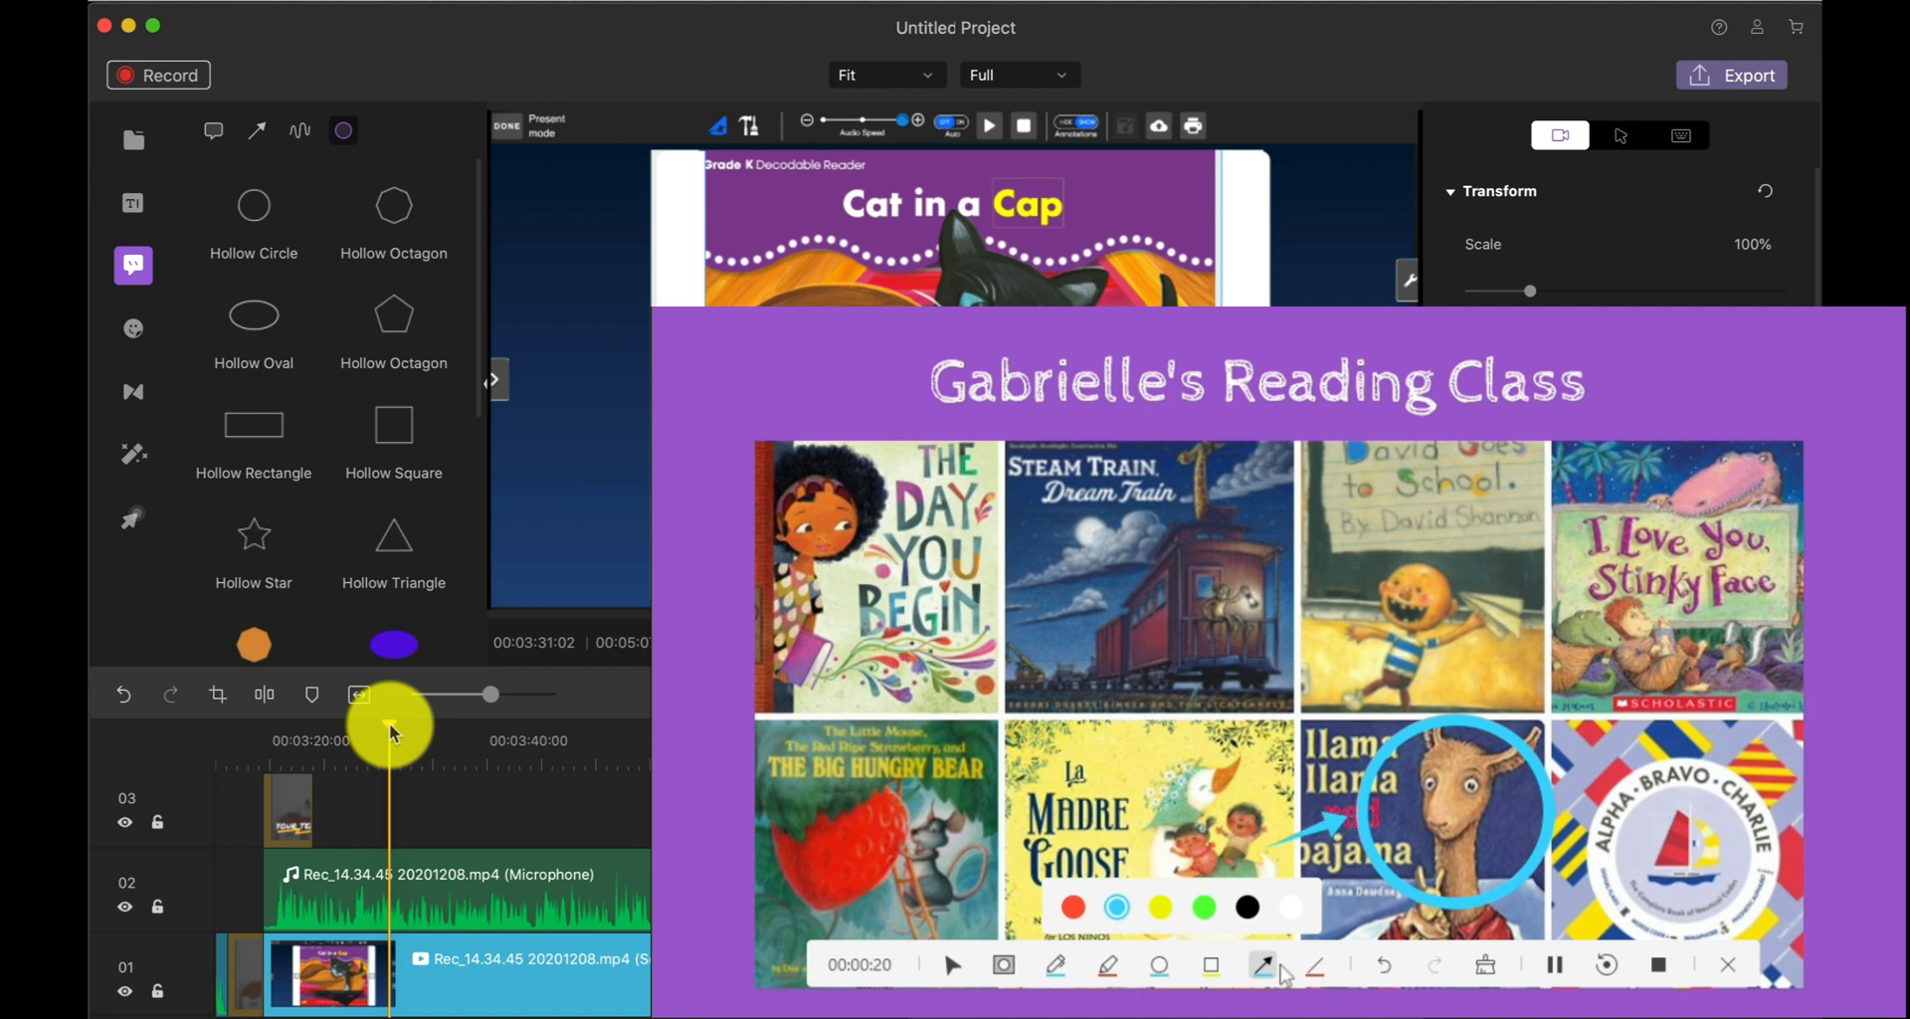
{"action": "left_click", "coordinate": [1486, 964]}
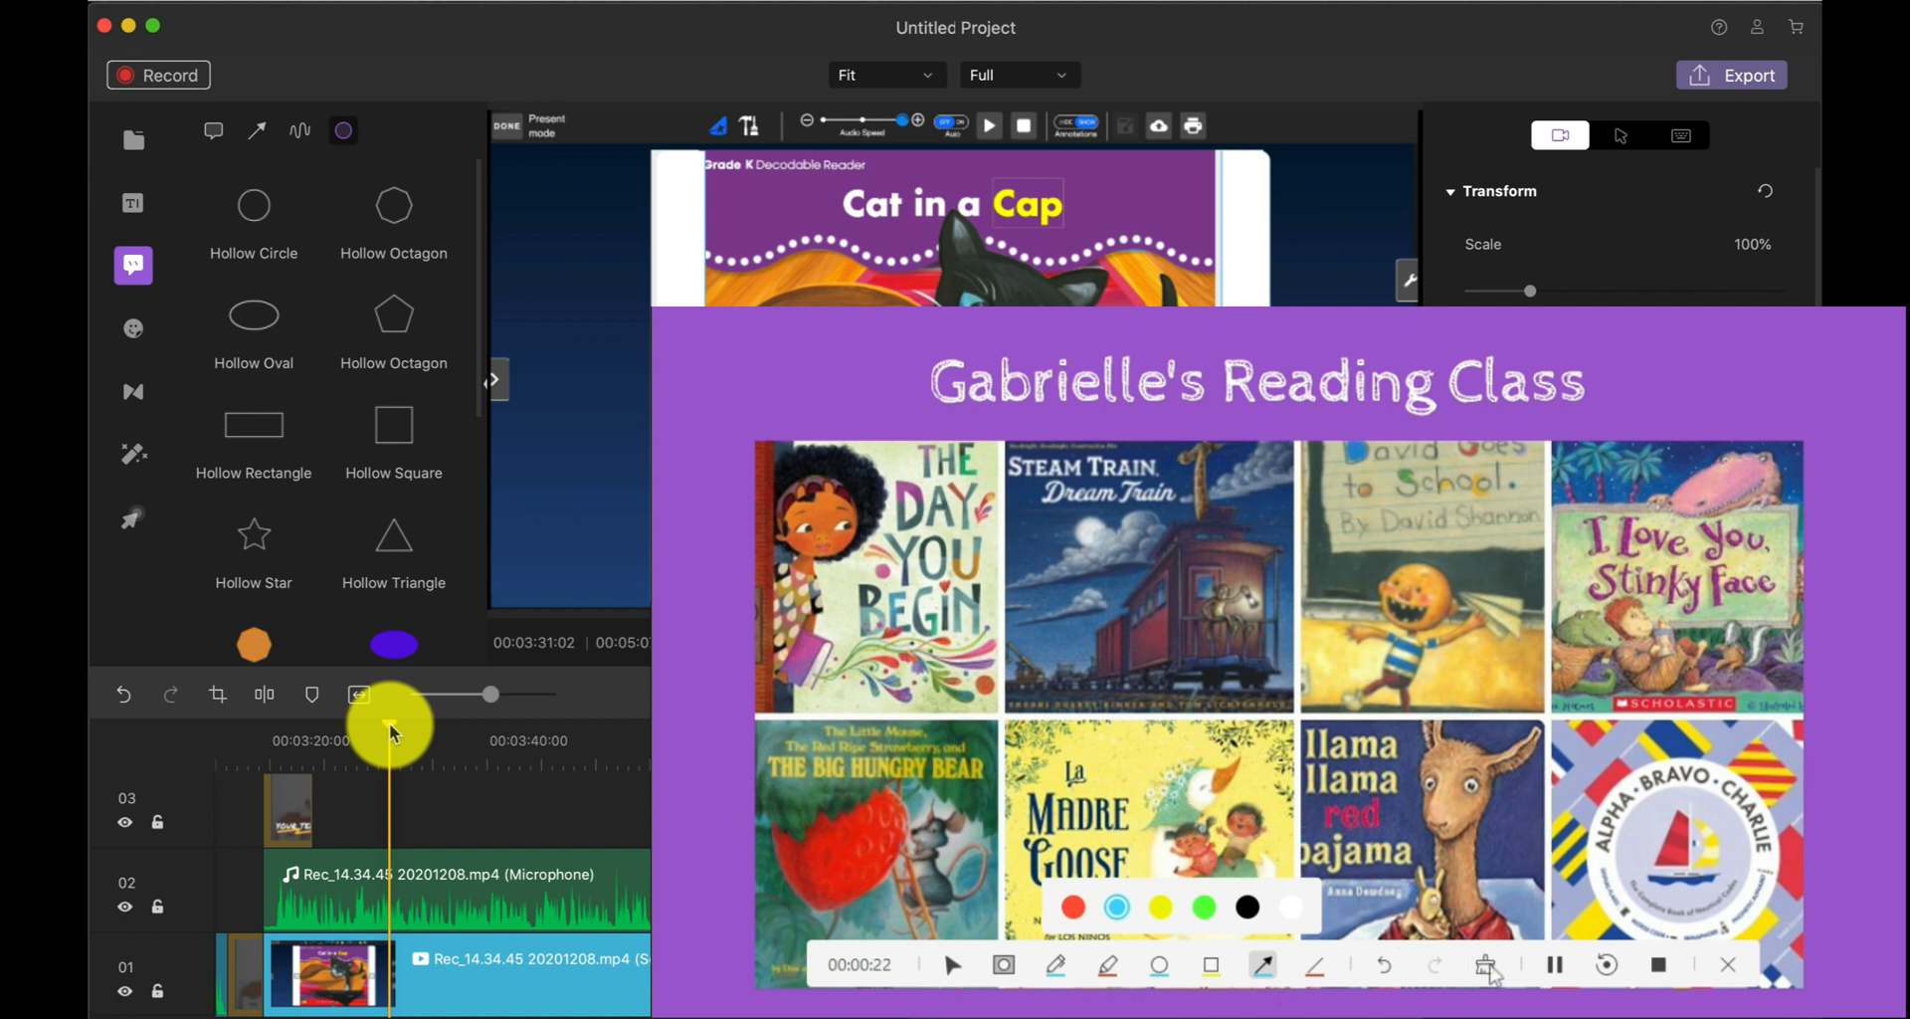
{"action": "left_click", "coordinate": [1726, 964]}
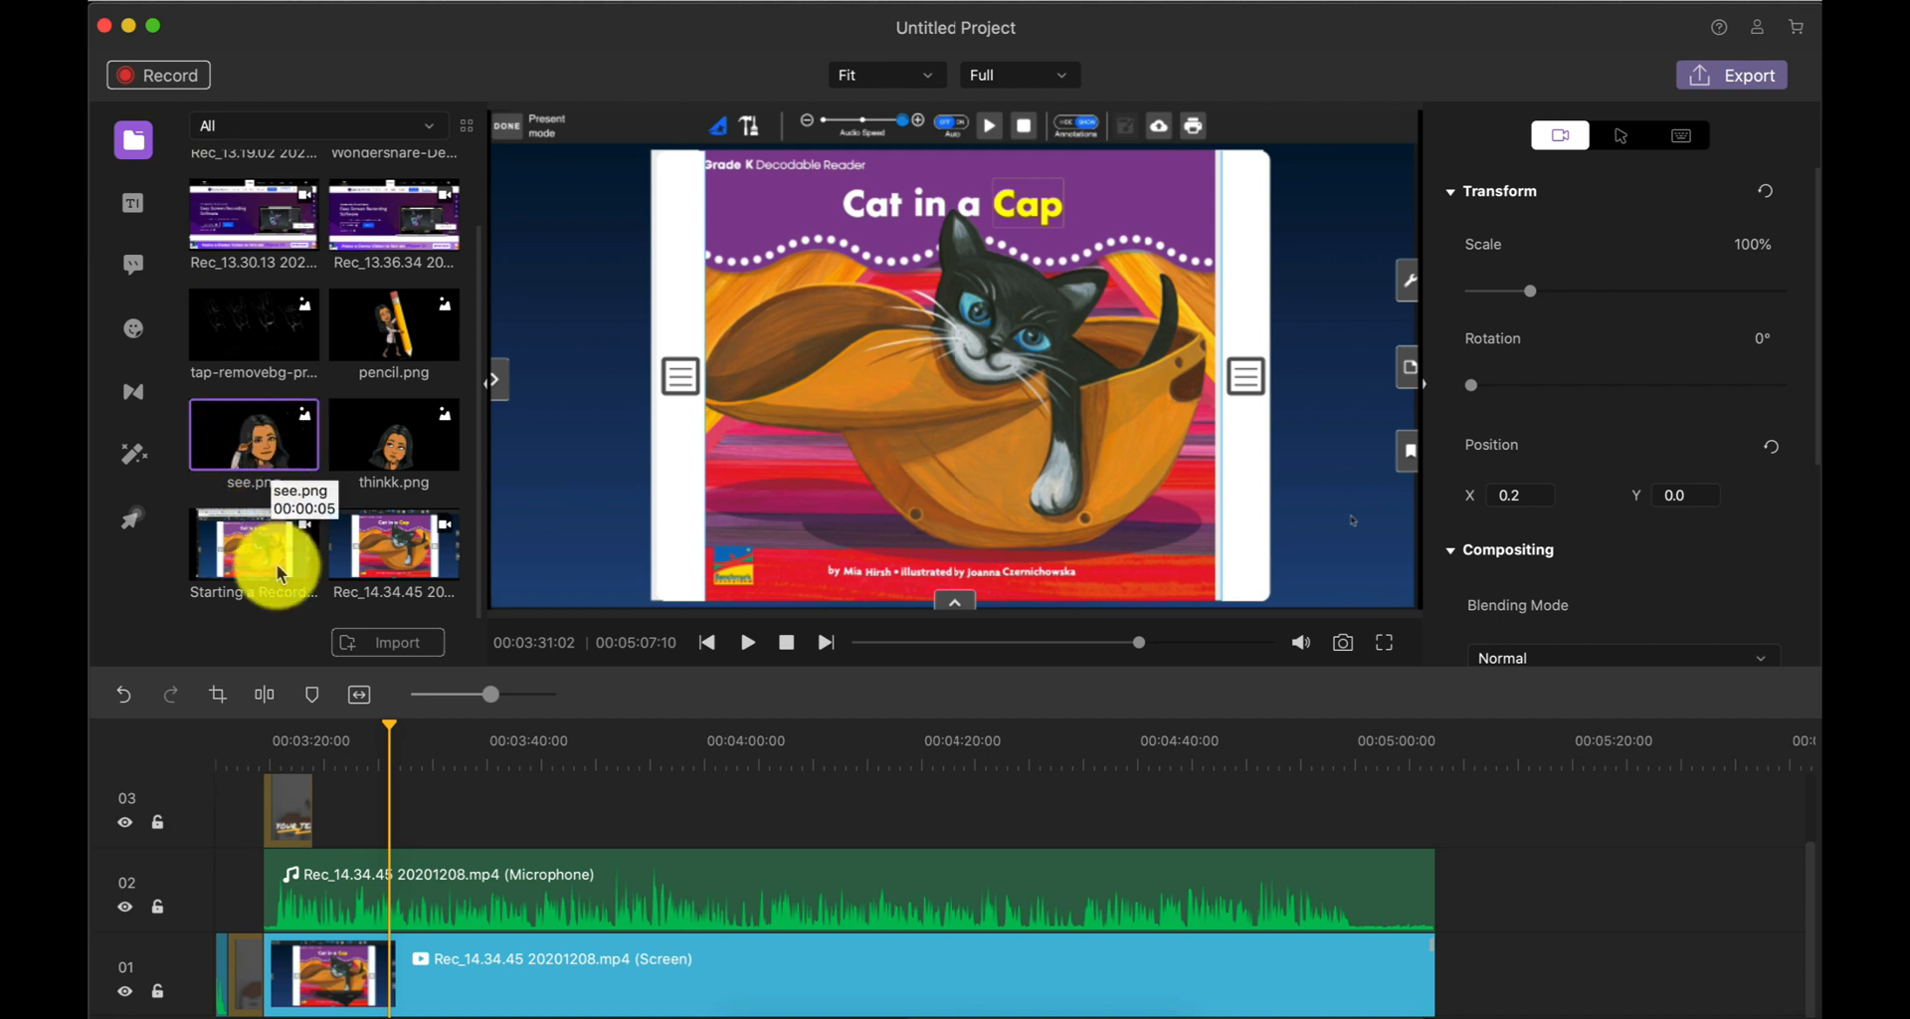
{"action": "mouse_move", "coordinate": [254, 439]}
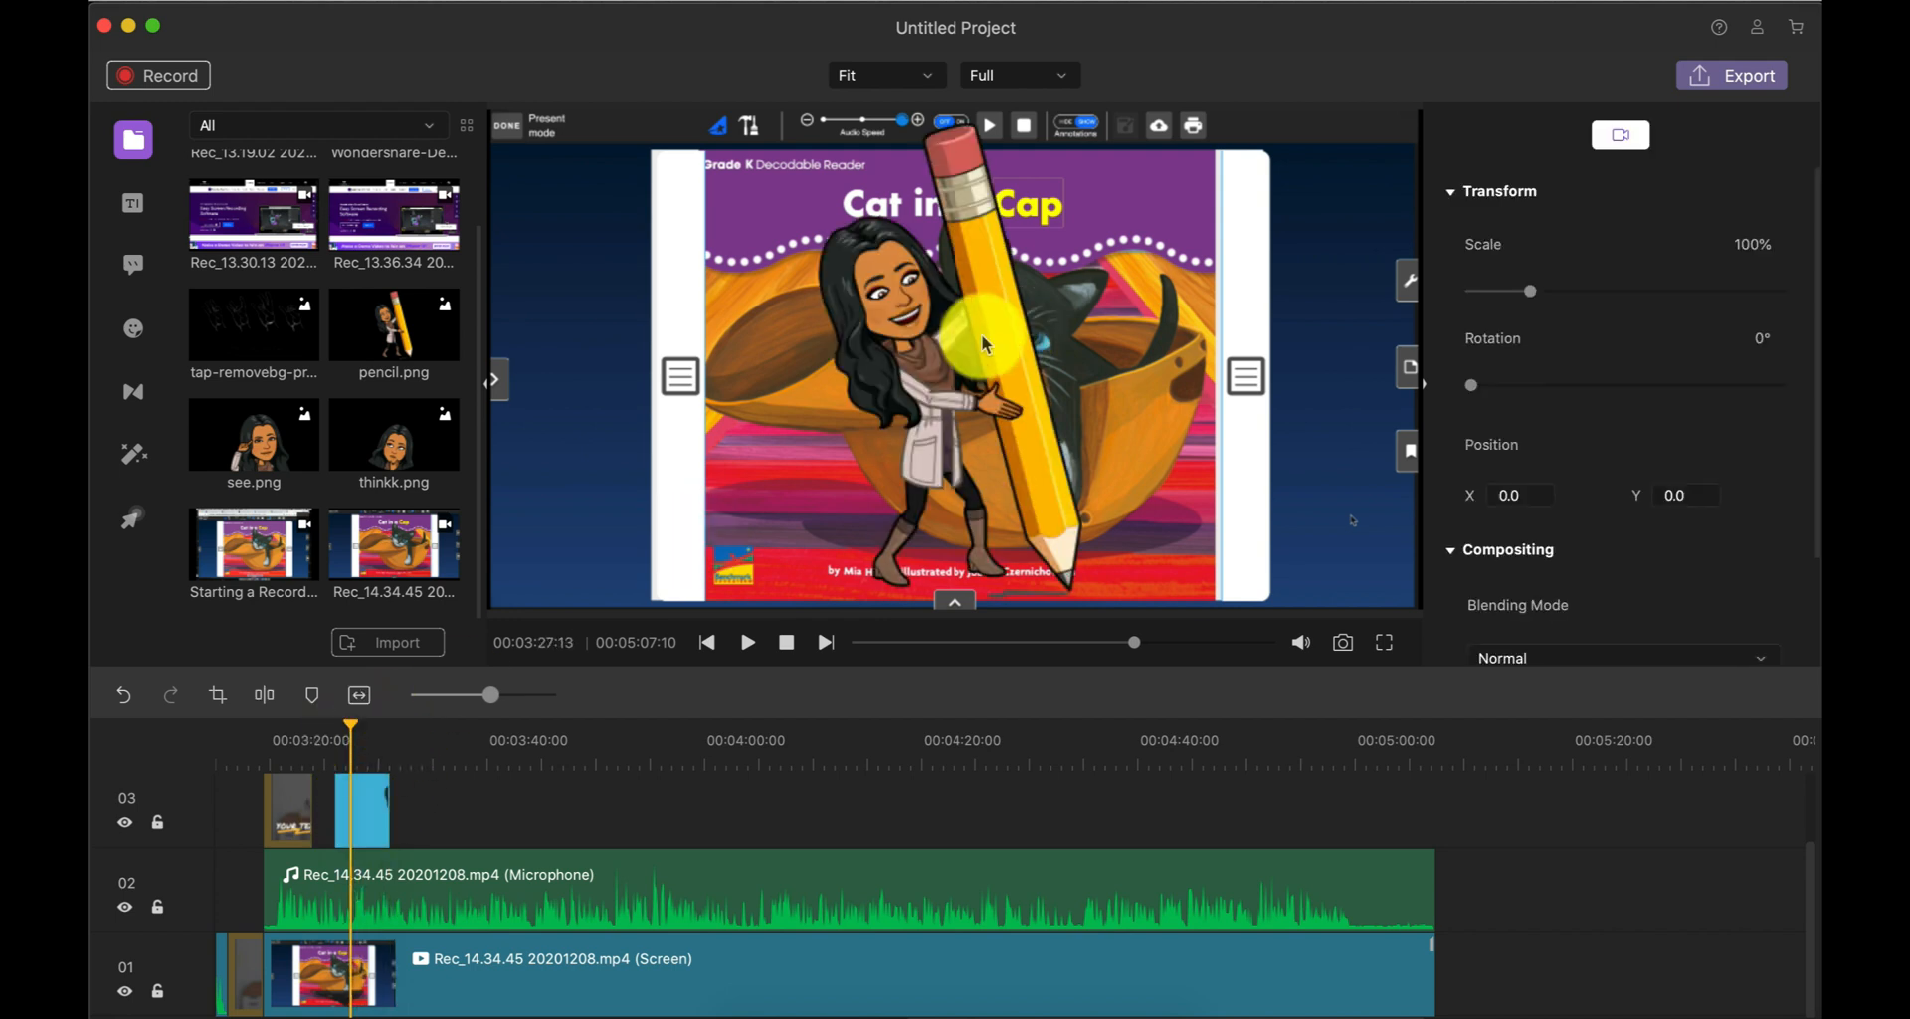
Step: Select the pencil bitmoji for resizing, then bring up the annotation dialog boxes
{"action": "left_click", "coordinate": [962, 341]}
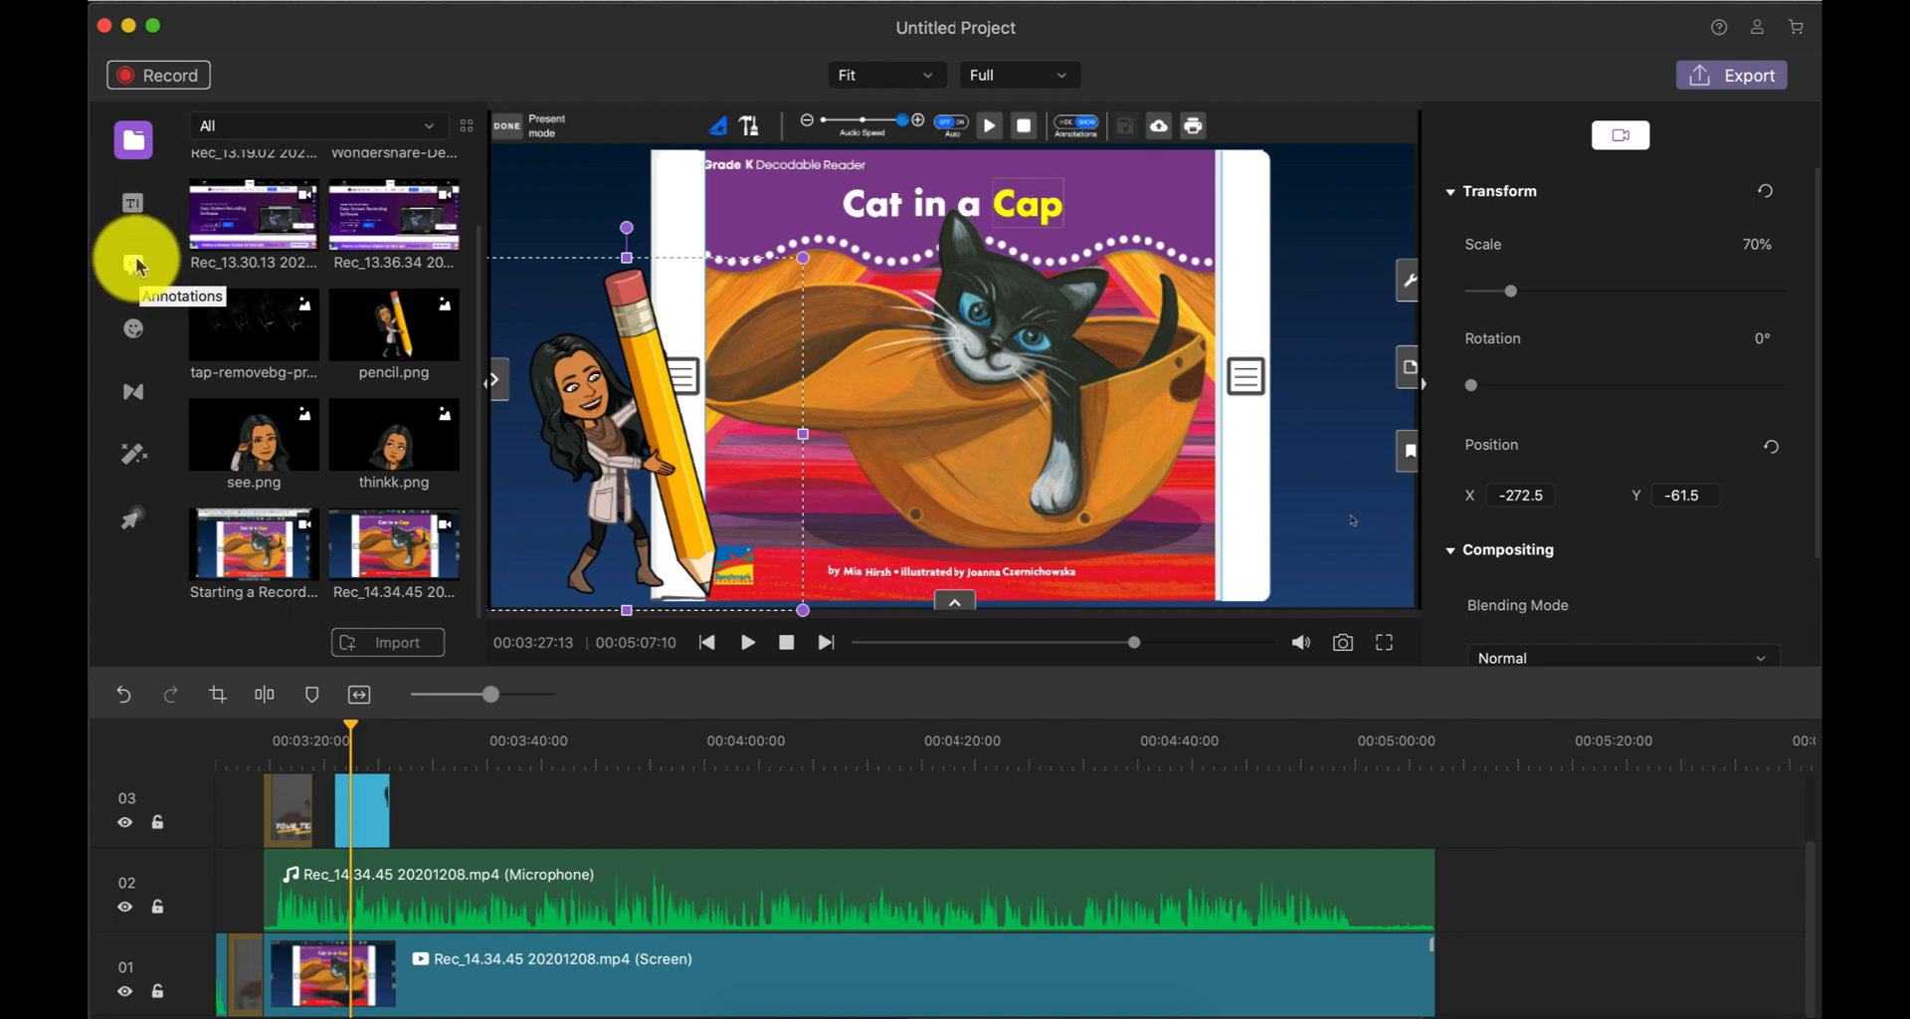
{"action": "left_click", "coordinate": [132, 265]}
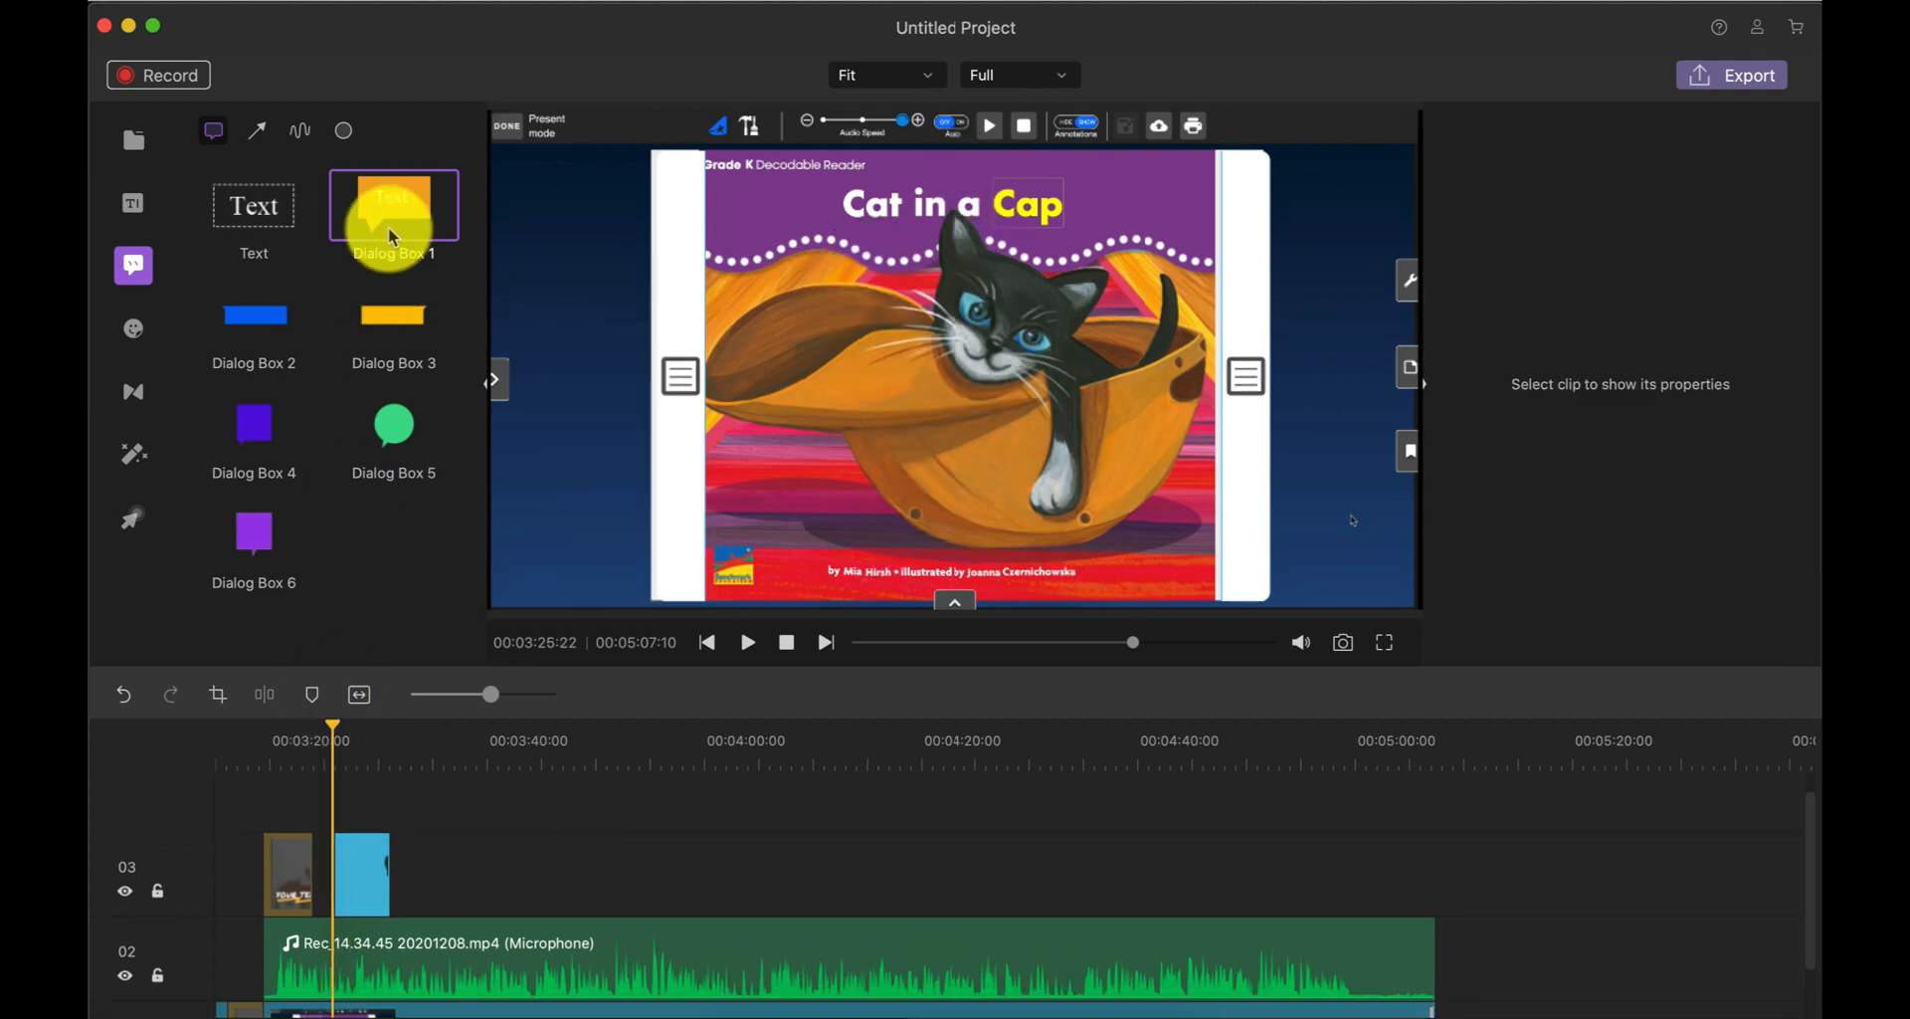
Step: Add Dialog Box 1 reading 'Write your CVC Words' and move it above the bitmoji
{"action": "left_click_drag", "start_coordinate": [394, 205], "coordinate": [359, 866]}
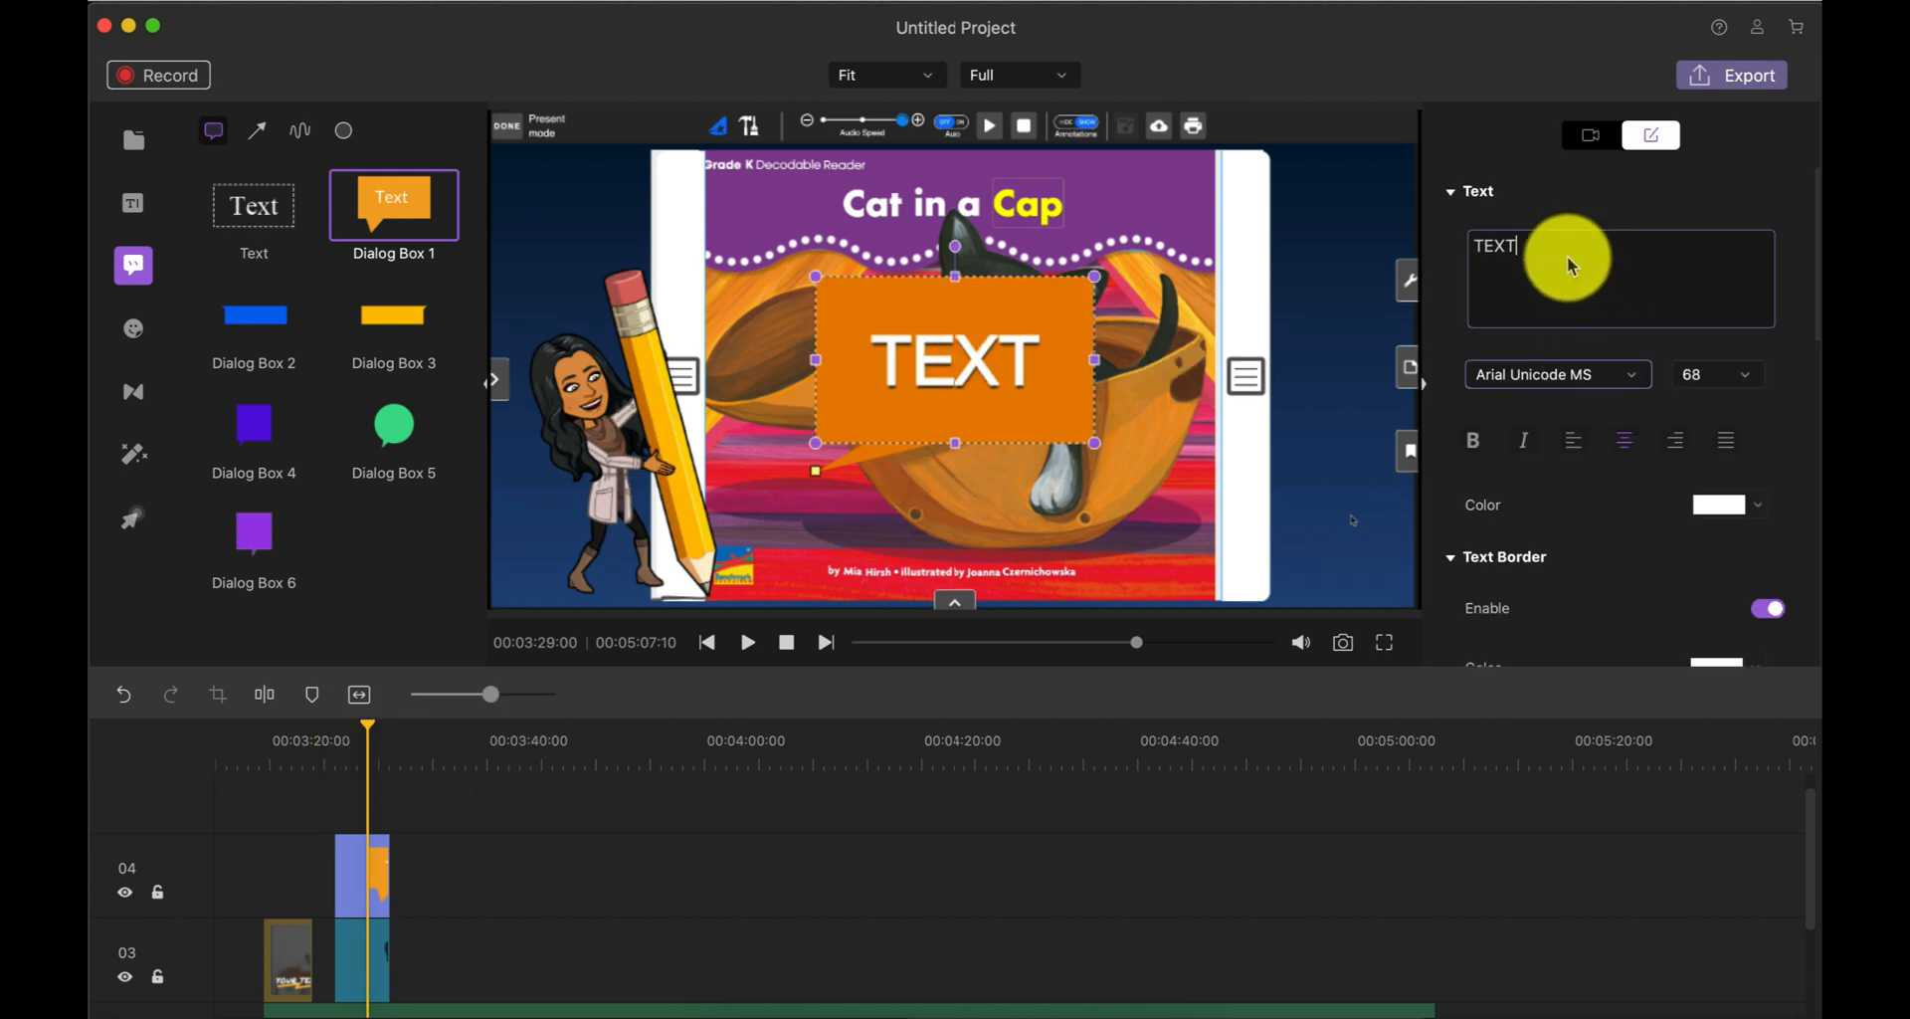
{"action": "type", "text": "W"}
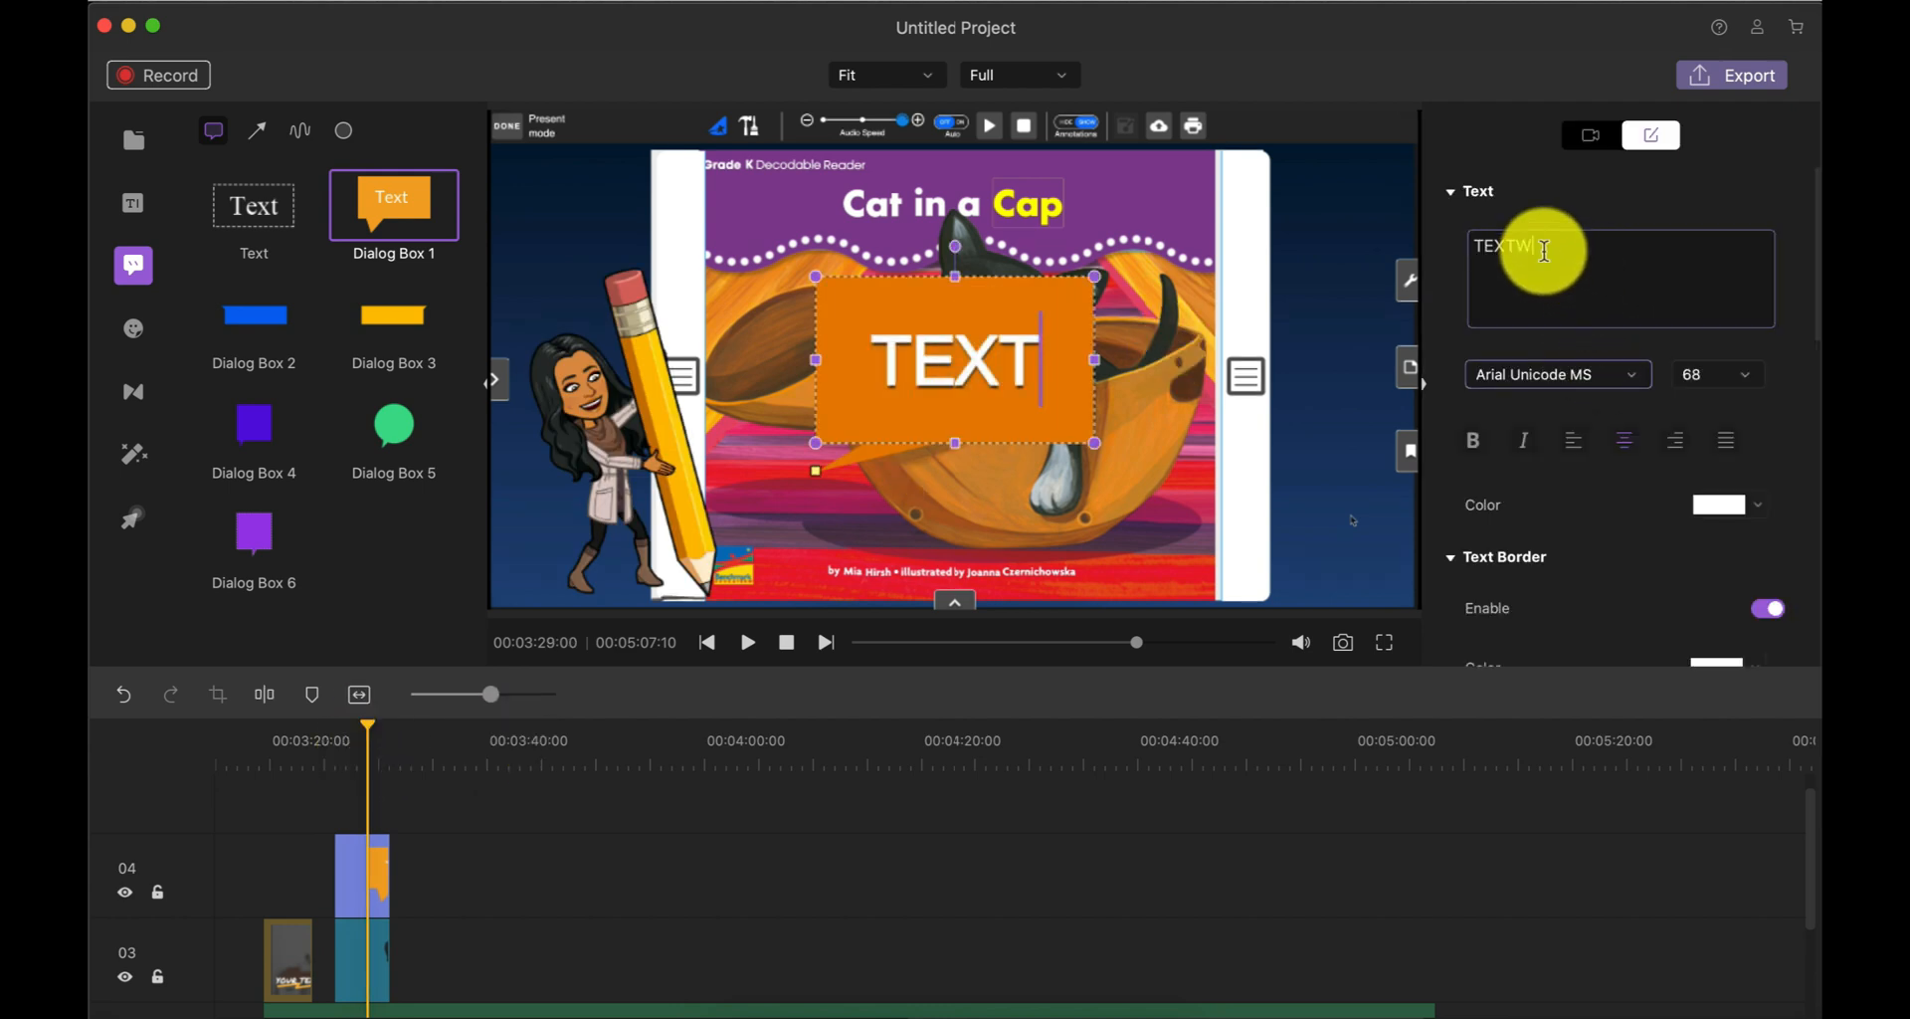
{"action": "type", "text": "Write"}
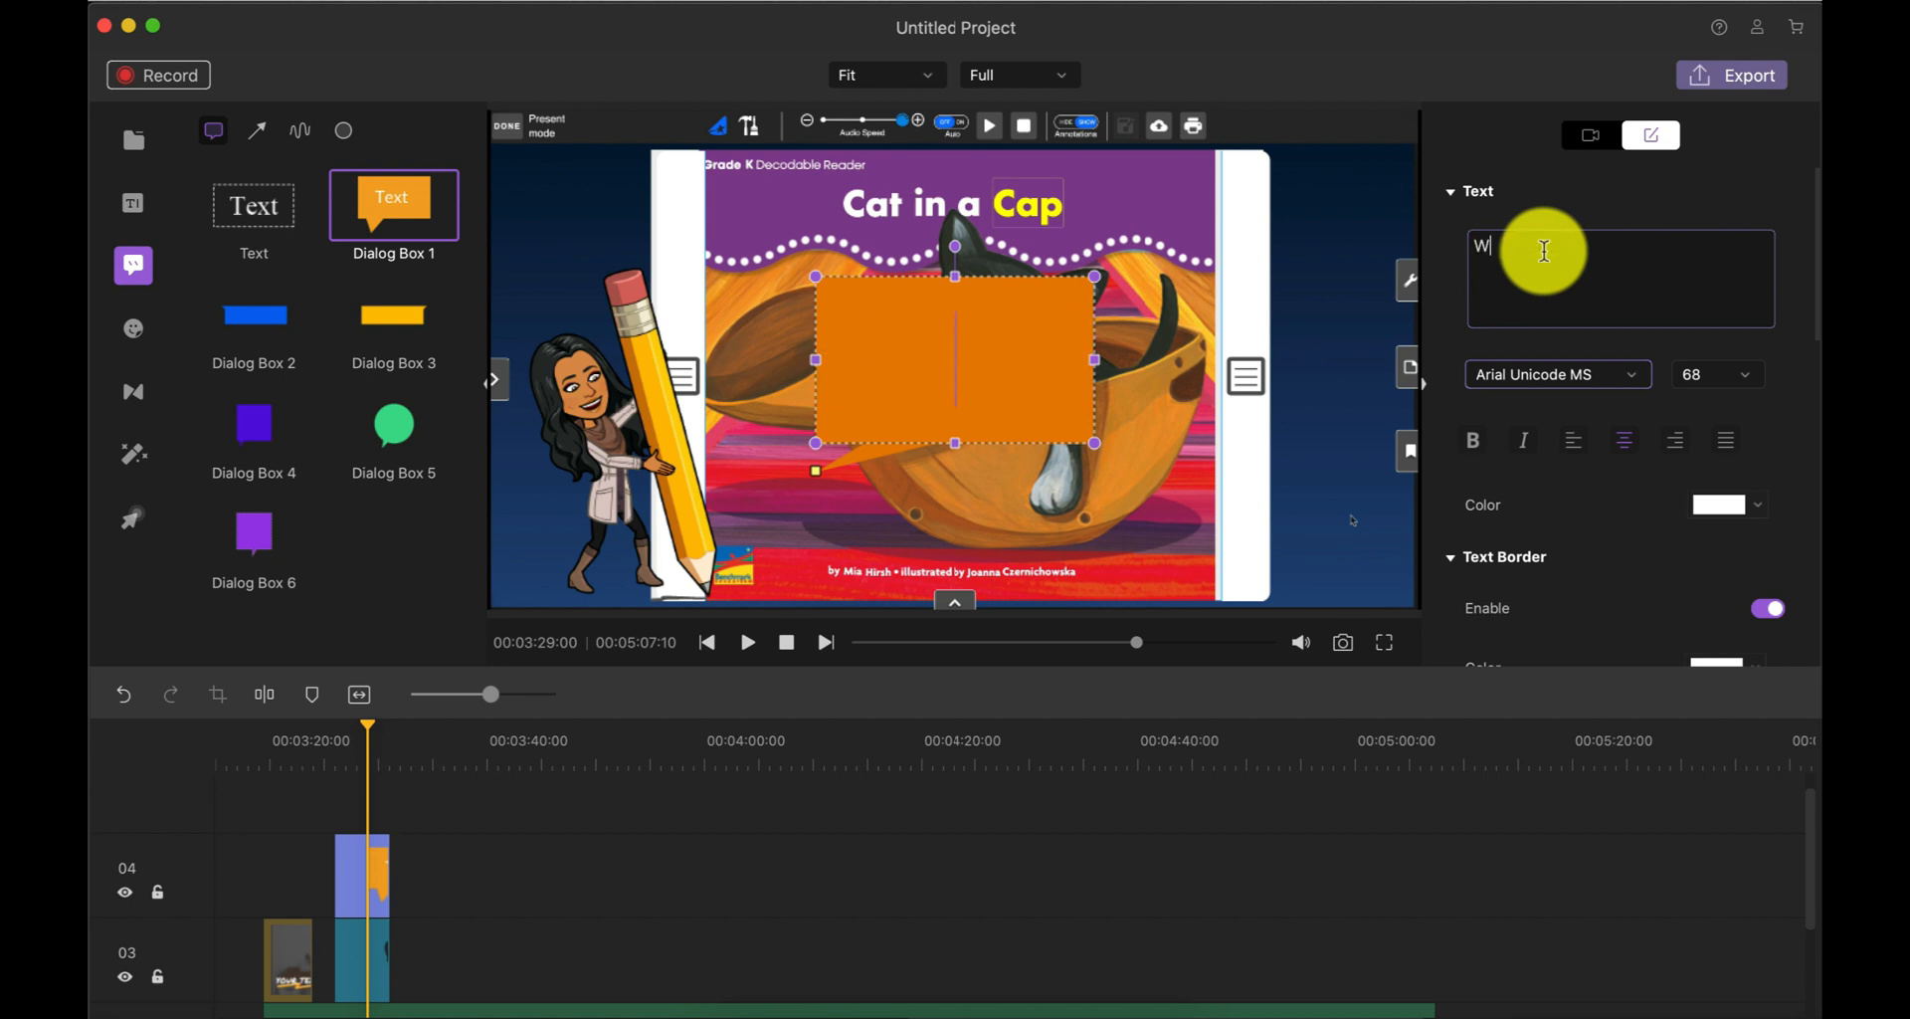
{"action": "type", "text": "rite your CVC Words"}
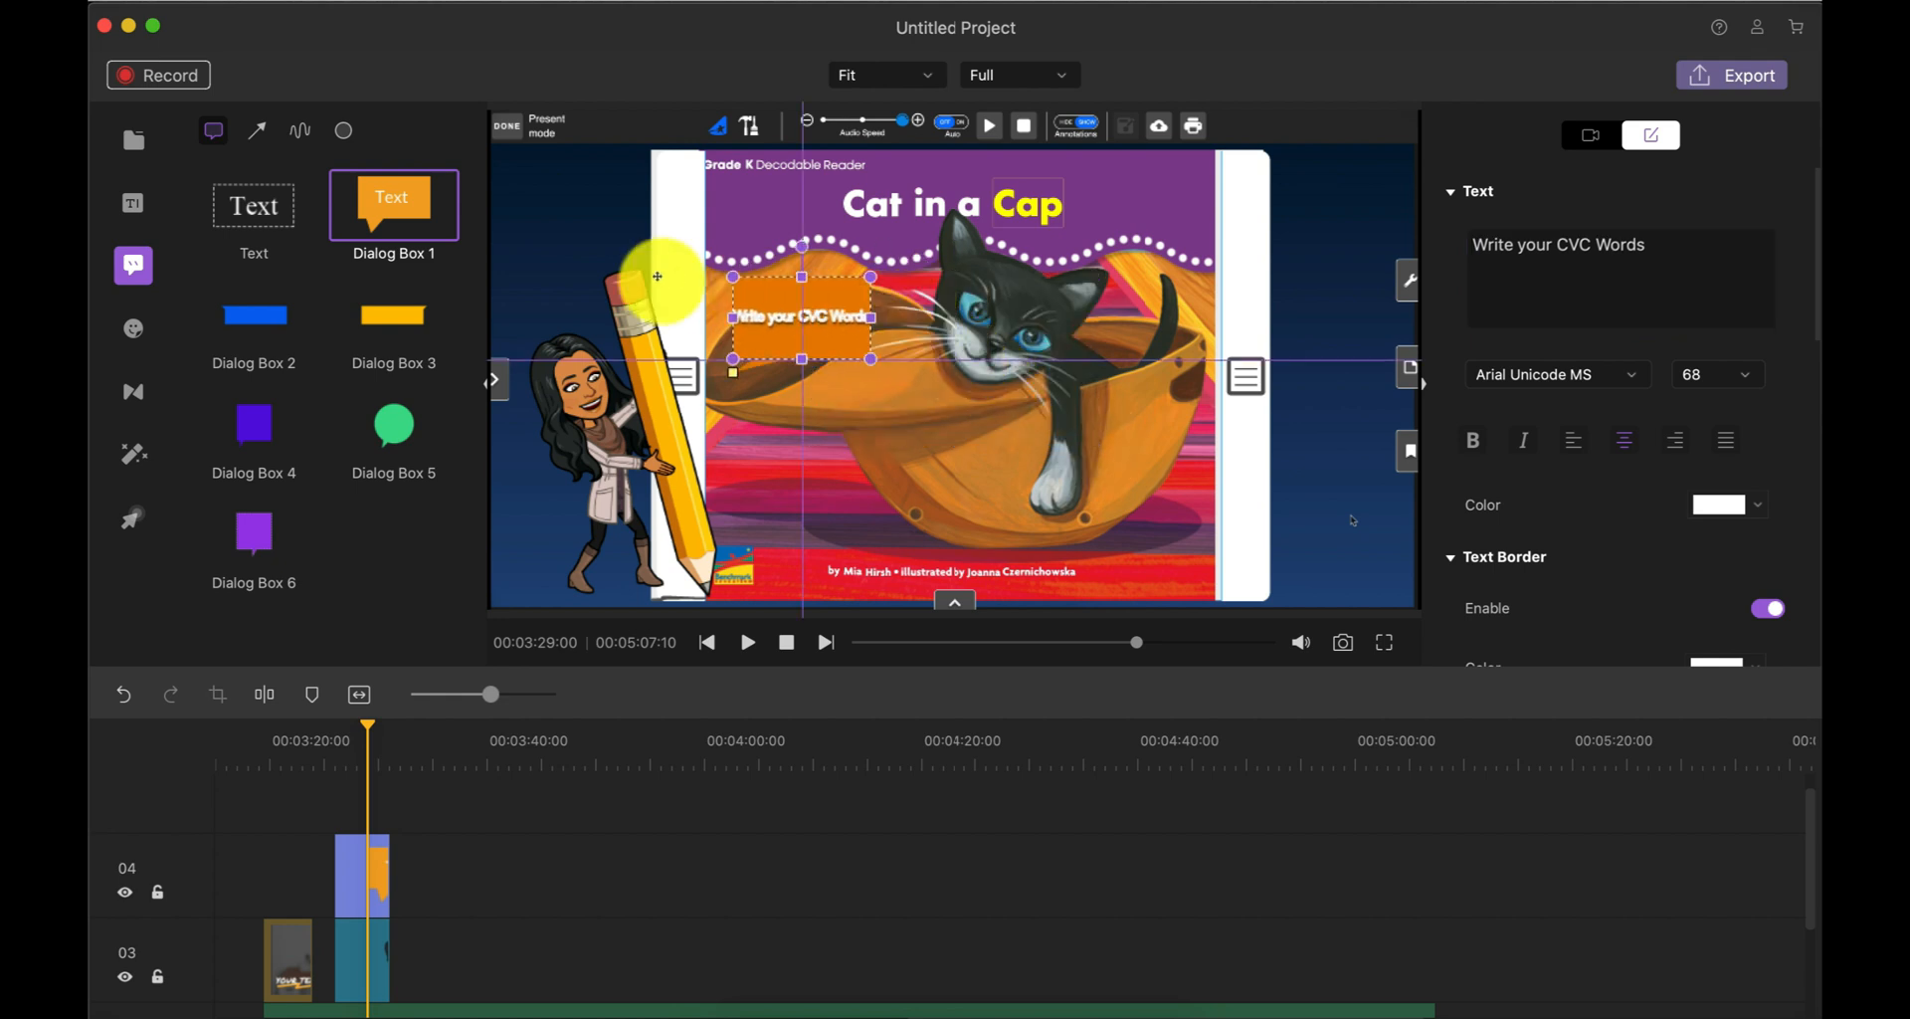
{"action": "left_click_drag", "start_coordinate": [800, 316], "coordinate": [625, 239]}
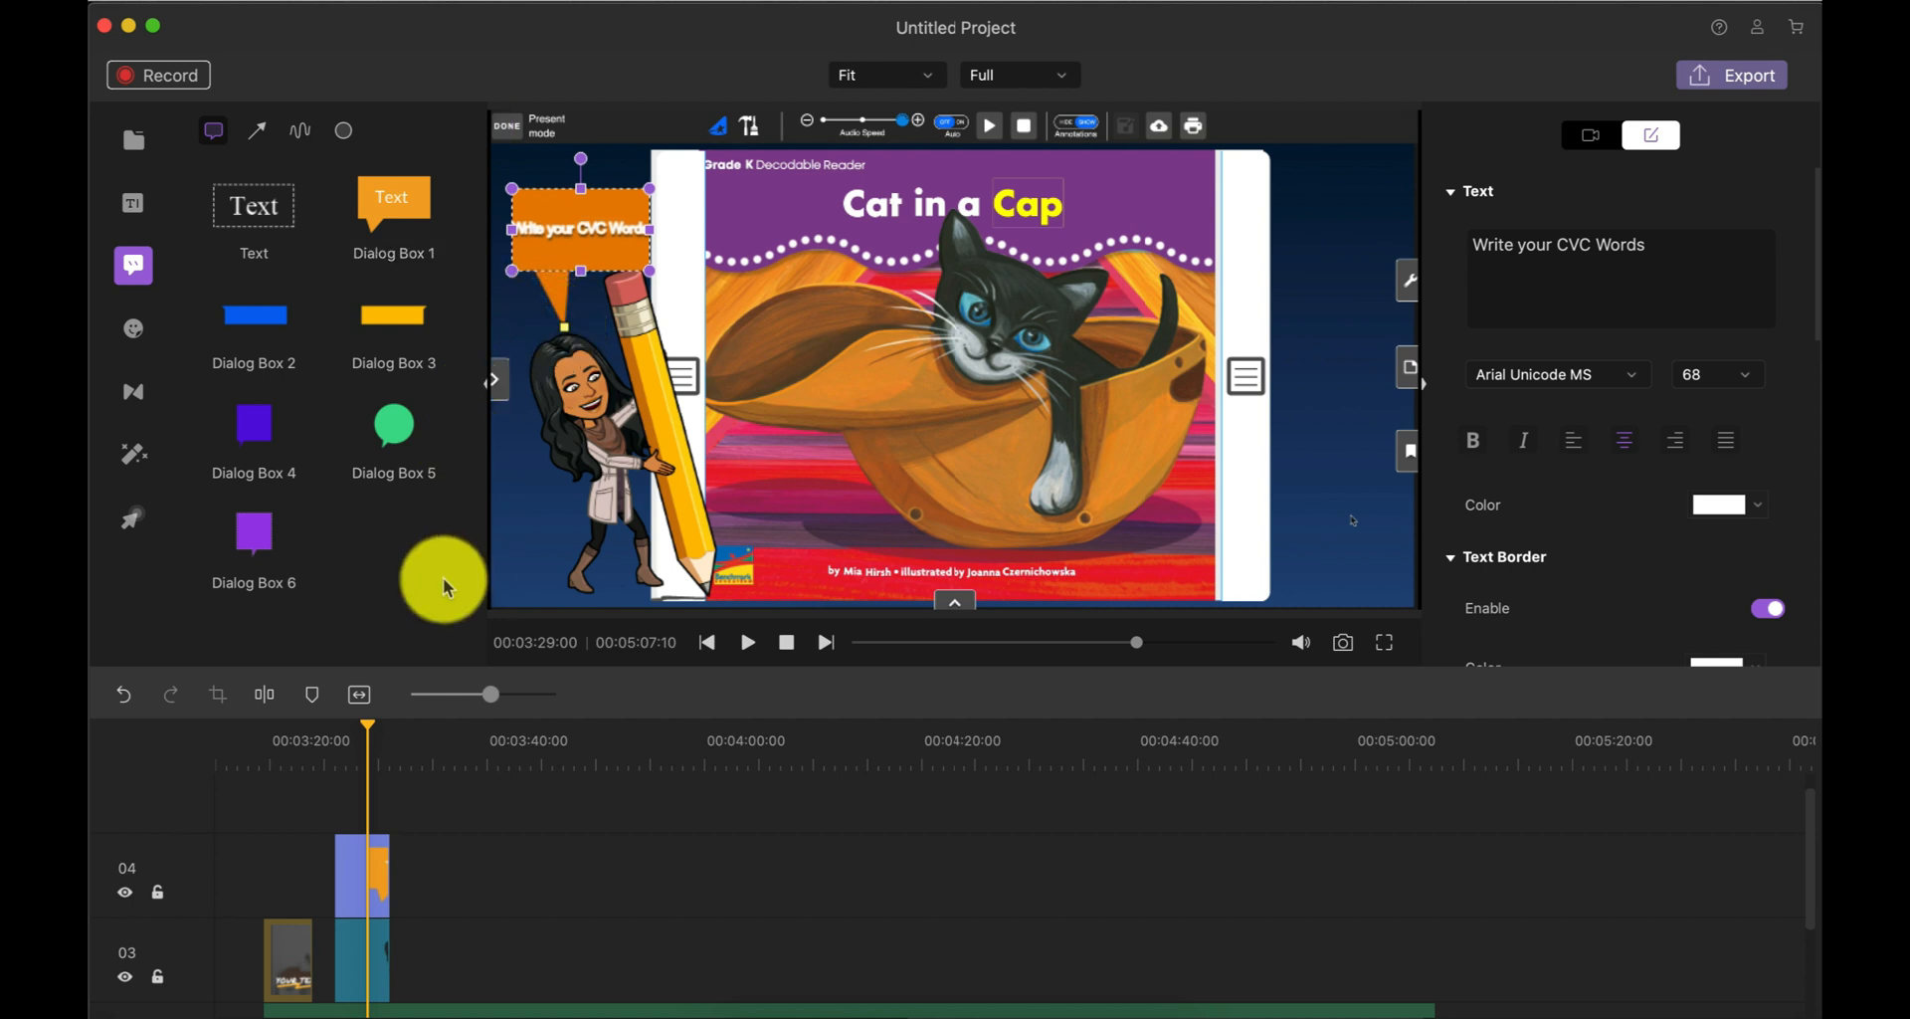
{"action": "scroll", "scroll_direction": "down", "scroll_amount": 3}
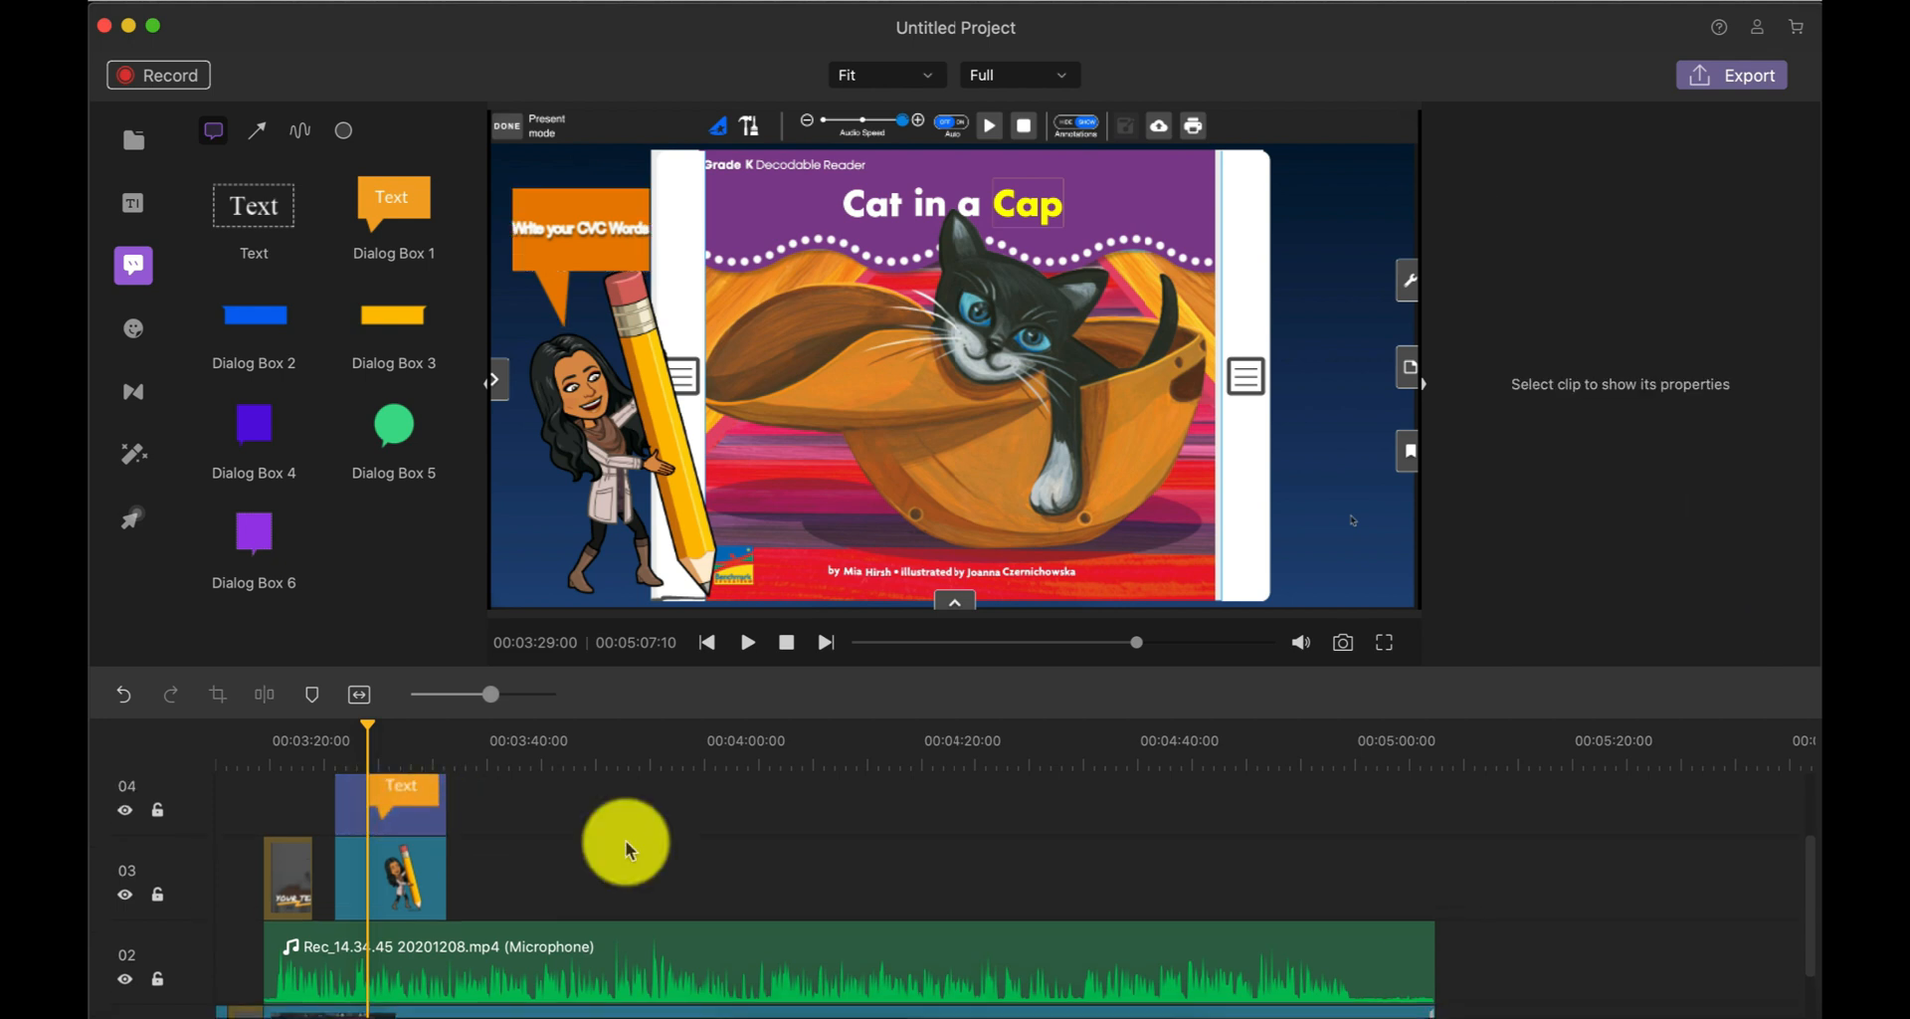
Step: Add the Love 2 animation-effect sticker and scale it across the book cover
{"action": "left_click", "coordinate": [133, 329]}
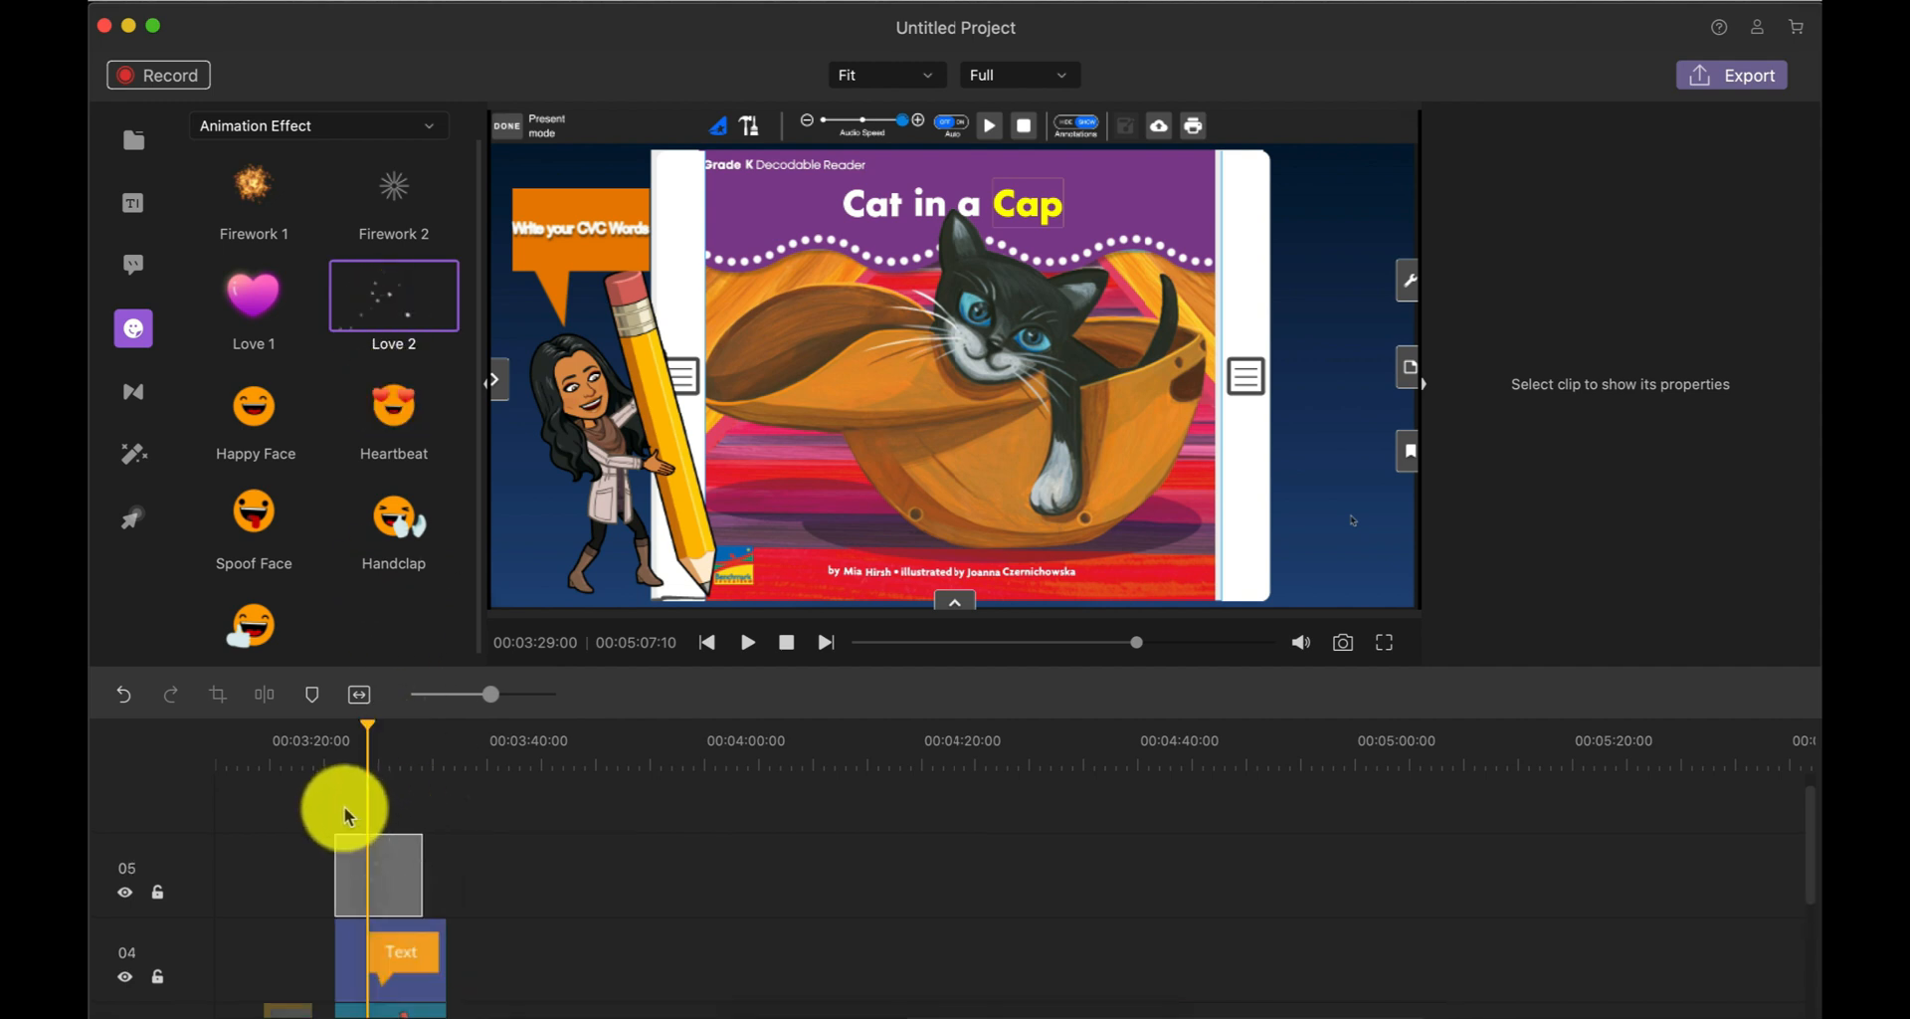
{"action": "left_click", "coordinate": [378, 875]}
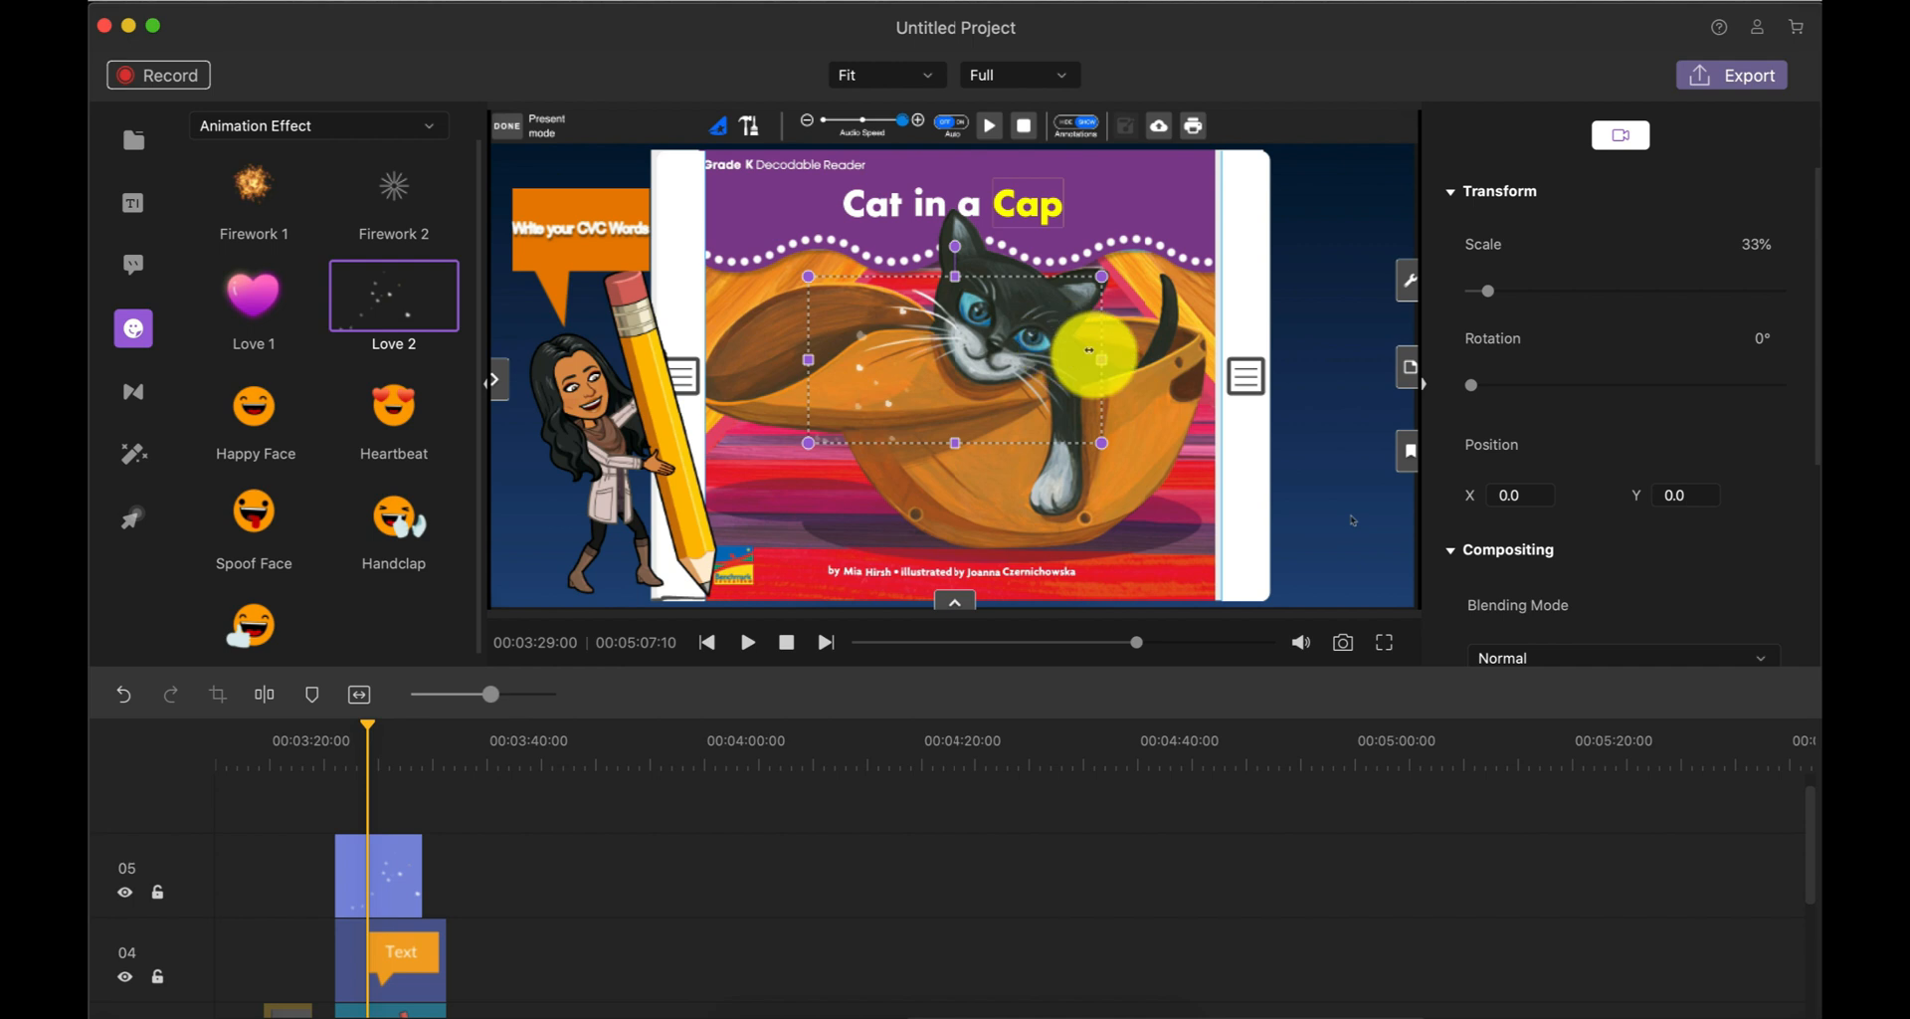
{"action": "left_click_drag", "start_coordinate": [1100, 443], "coordinate": [1243, 540]}
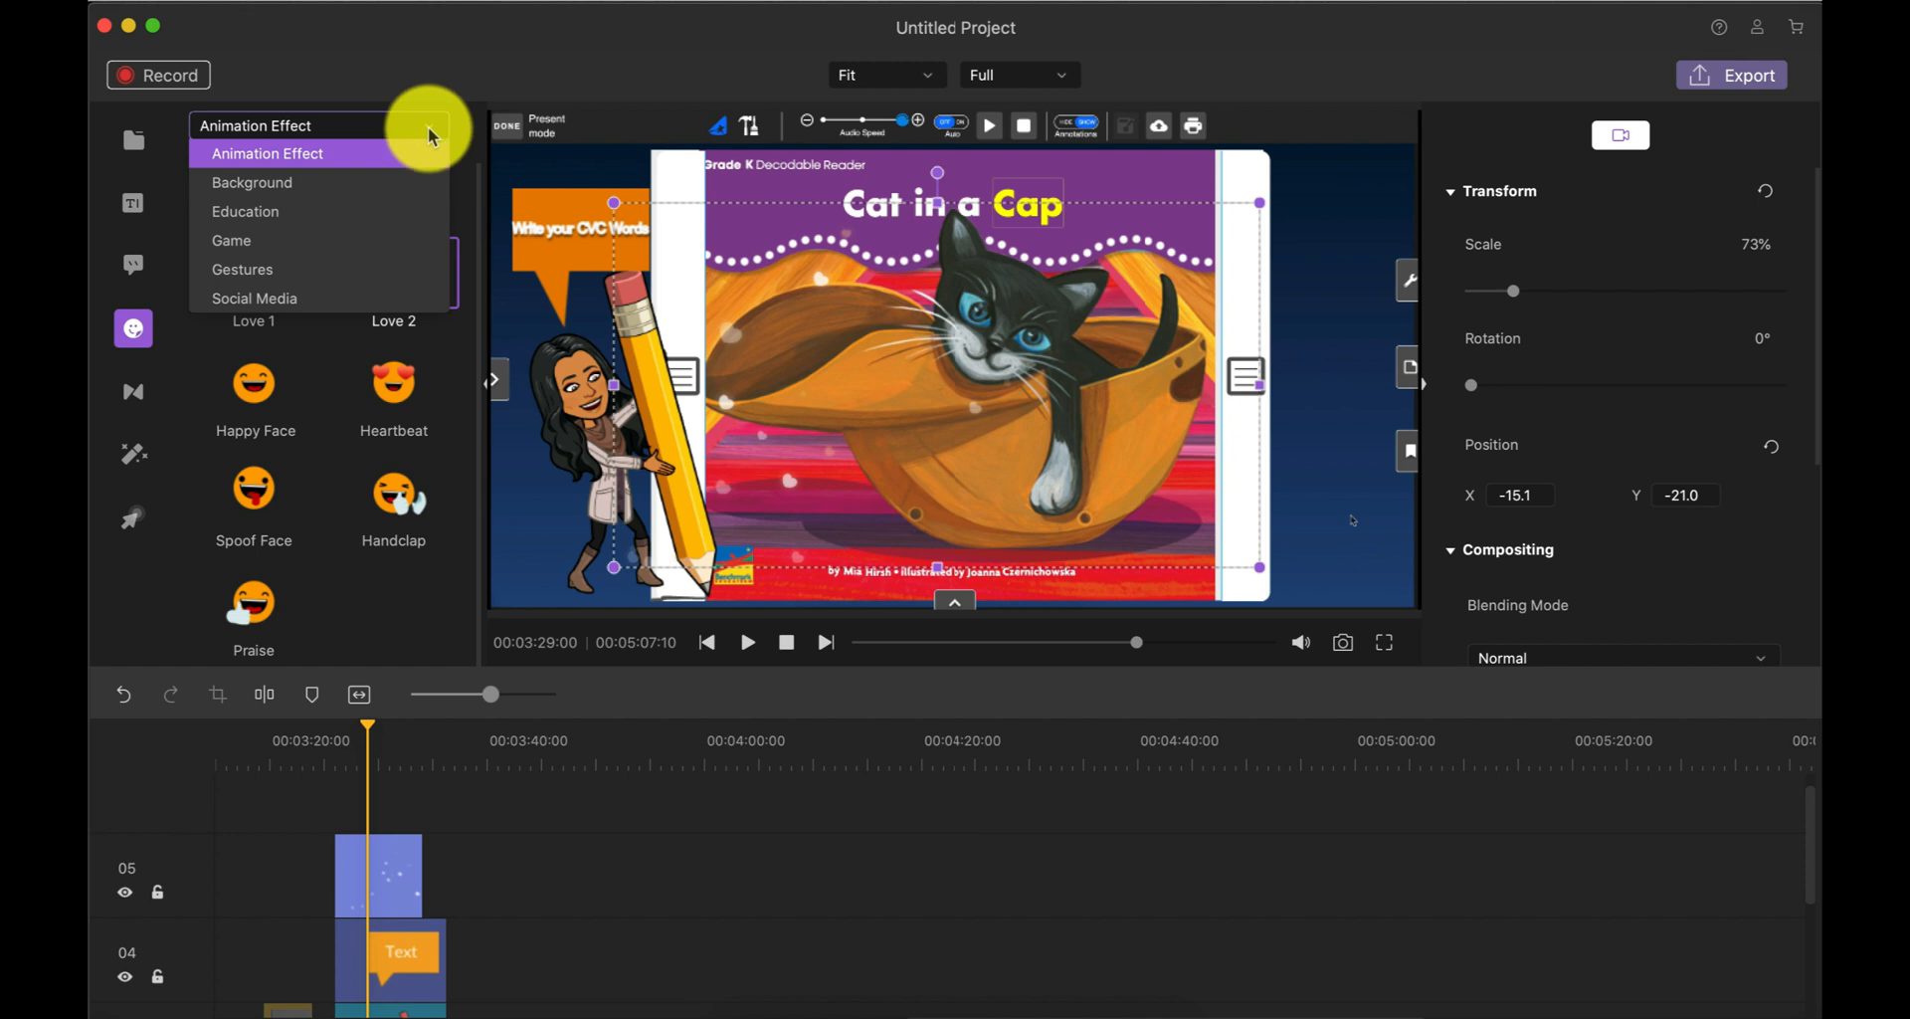
{"action": "mouse_move", "coordinate": [408, 190]}
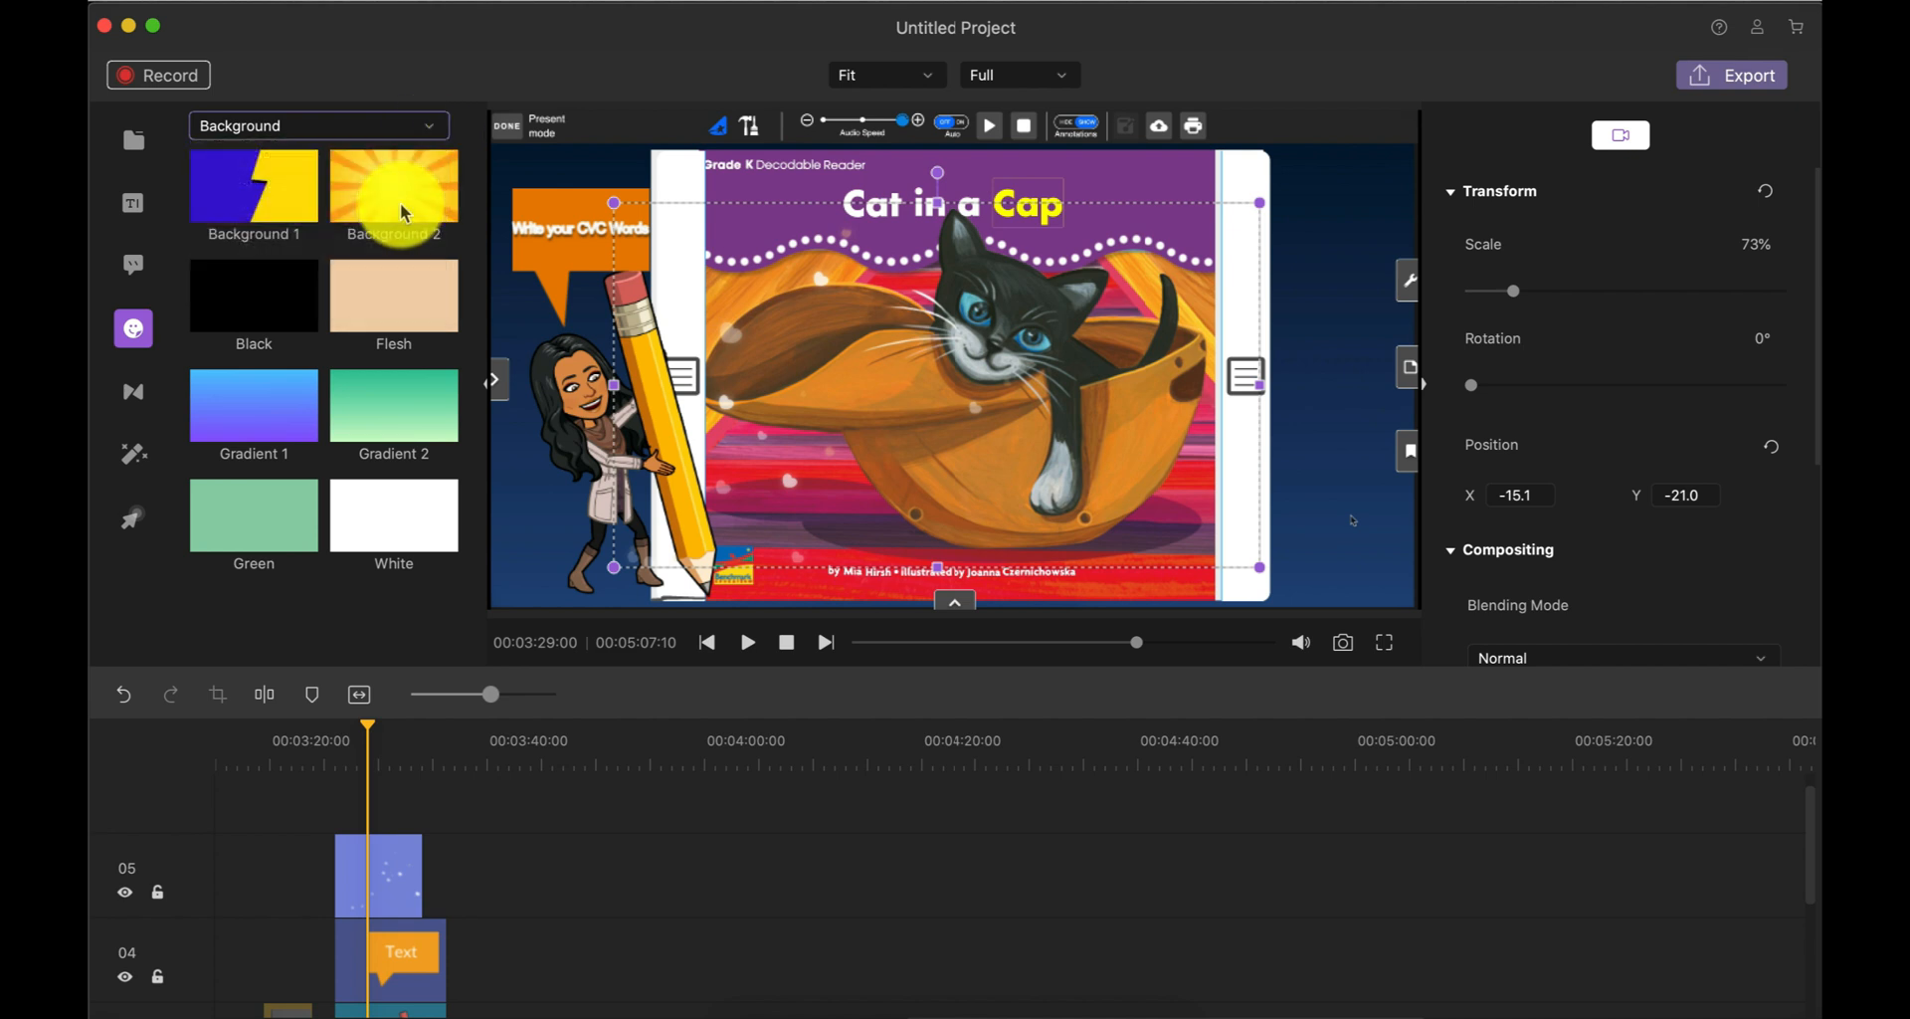
Step: Switch the sticker category dropdown to Gestures and browse the hand-click stickers
{"action": "left_click", "coordinate": [319, 126]}
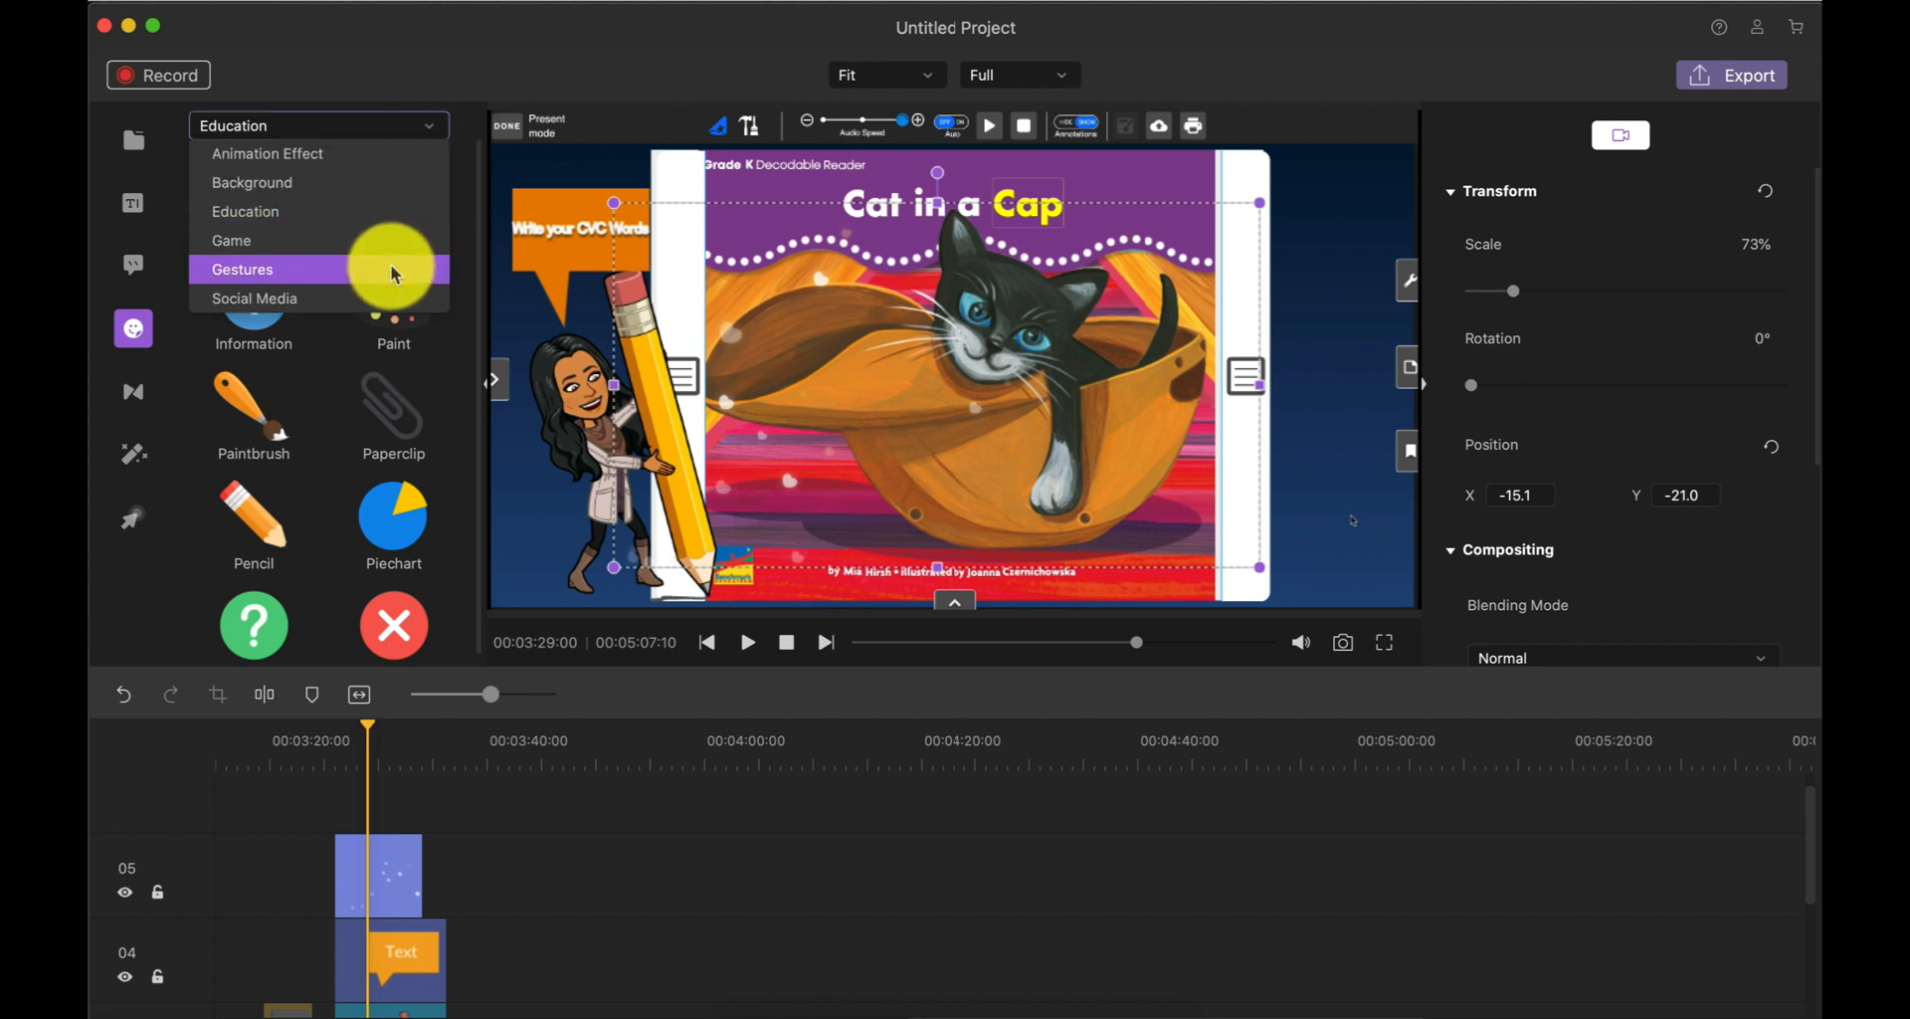
{"action": "left_click", "coordinate": [243, 270]}
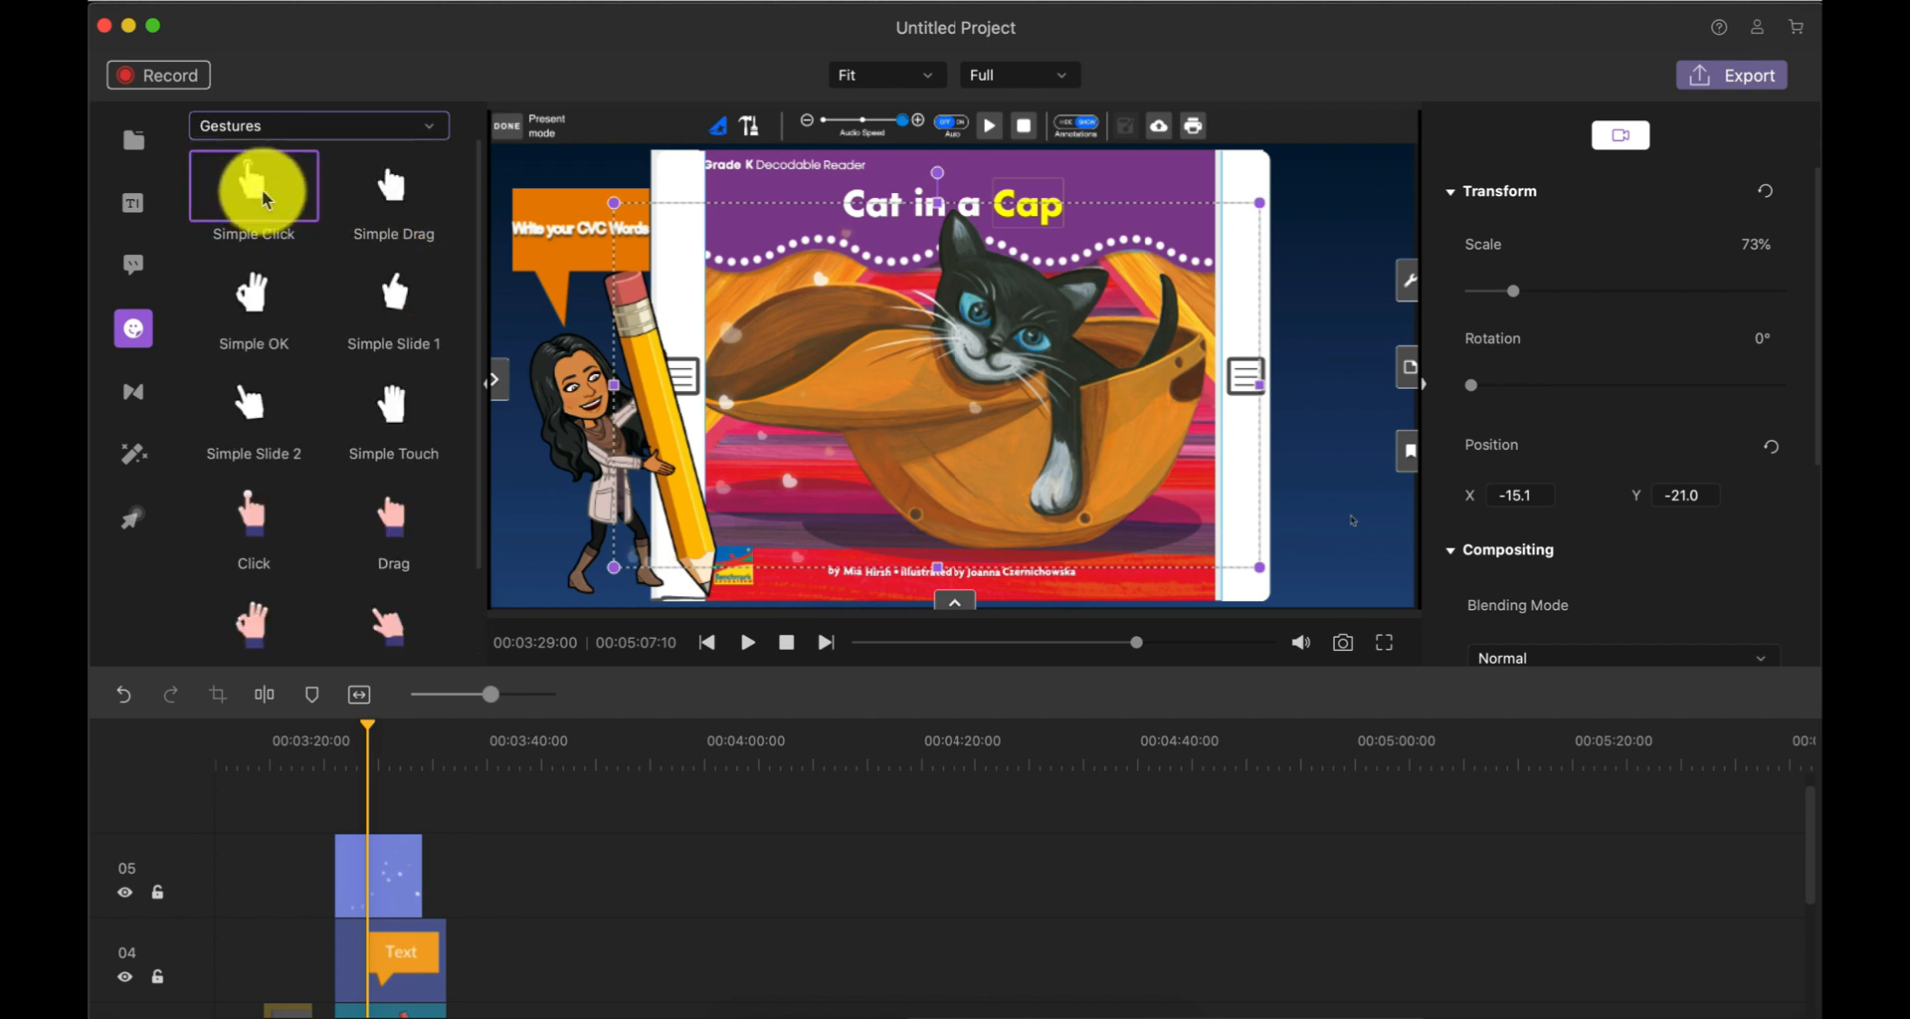
{"action": "mouse_move", "coordinate": [392, 292]}
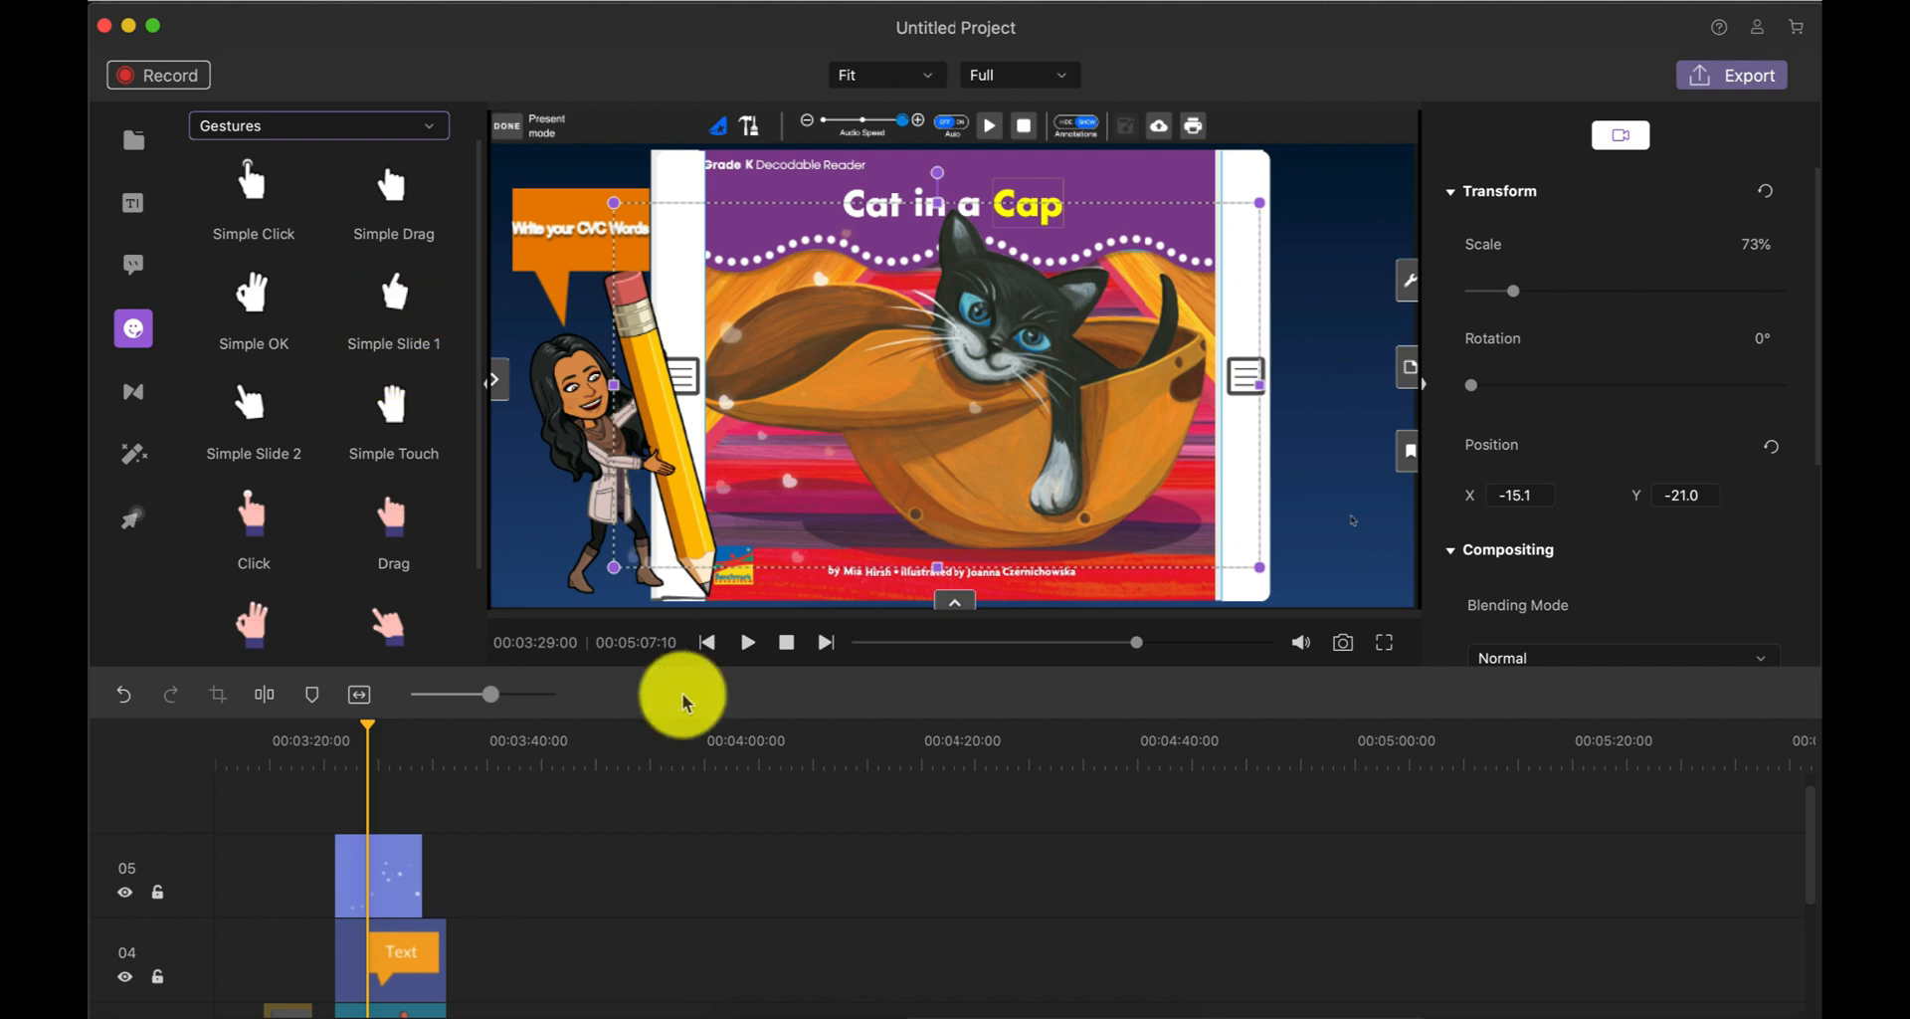
{"action": "scroll", "scroll_direction": "down", "scroll_amount": 3}
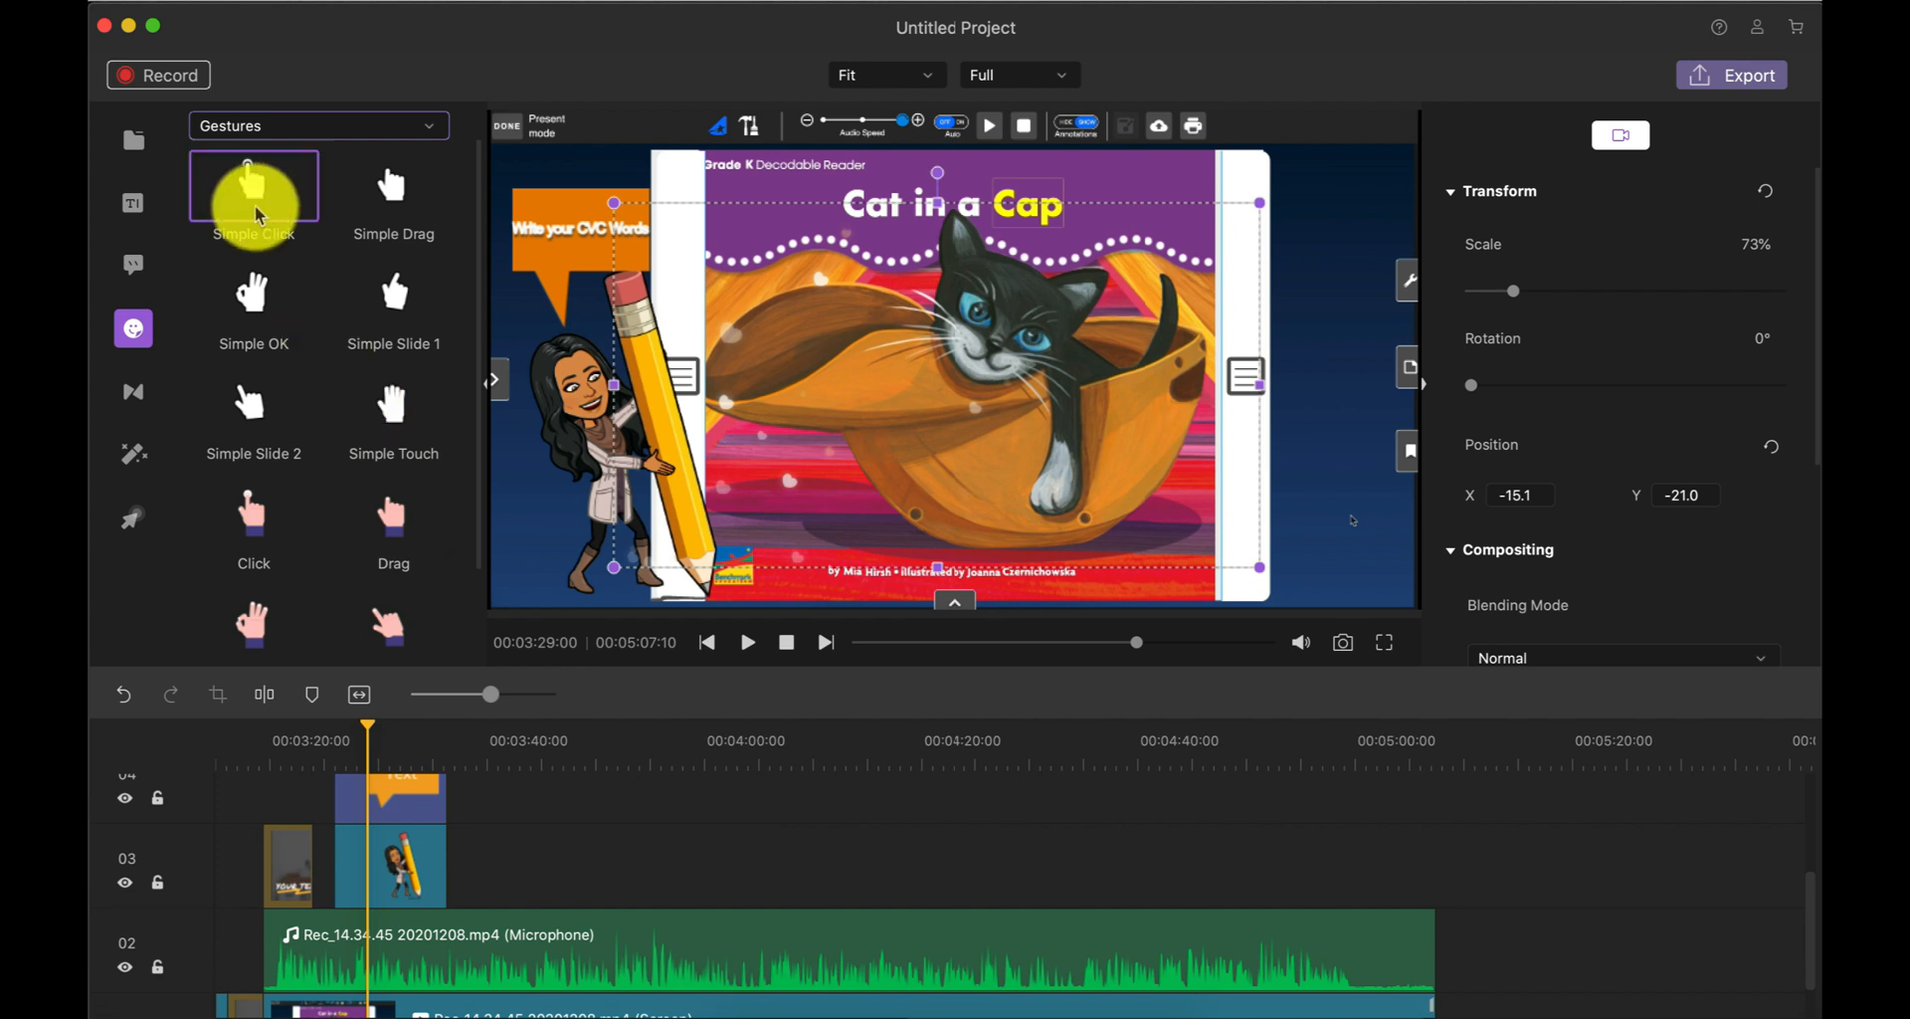
Step: Place the Simple Click sticker on track 03 near 4:20, positioned at the book's lower right
{"action": "left_click", "coordinate": [993, 909]}
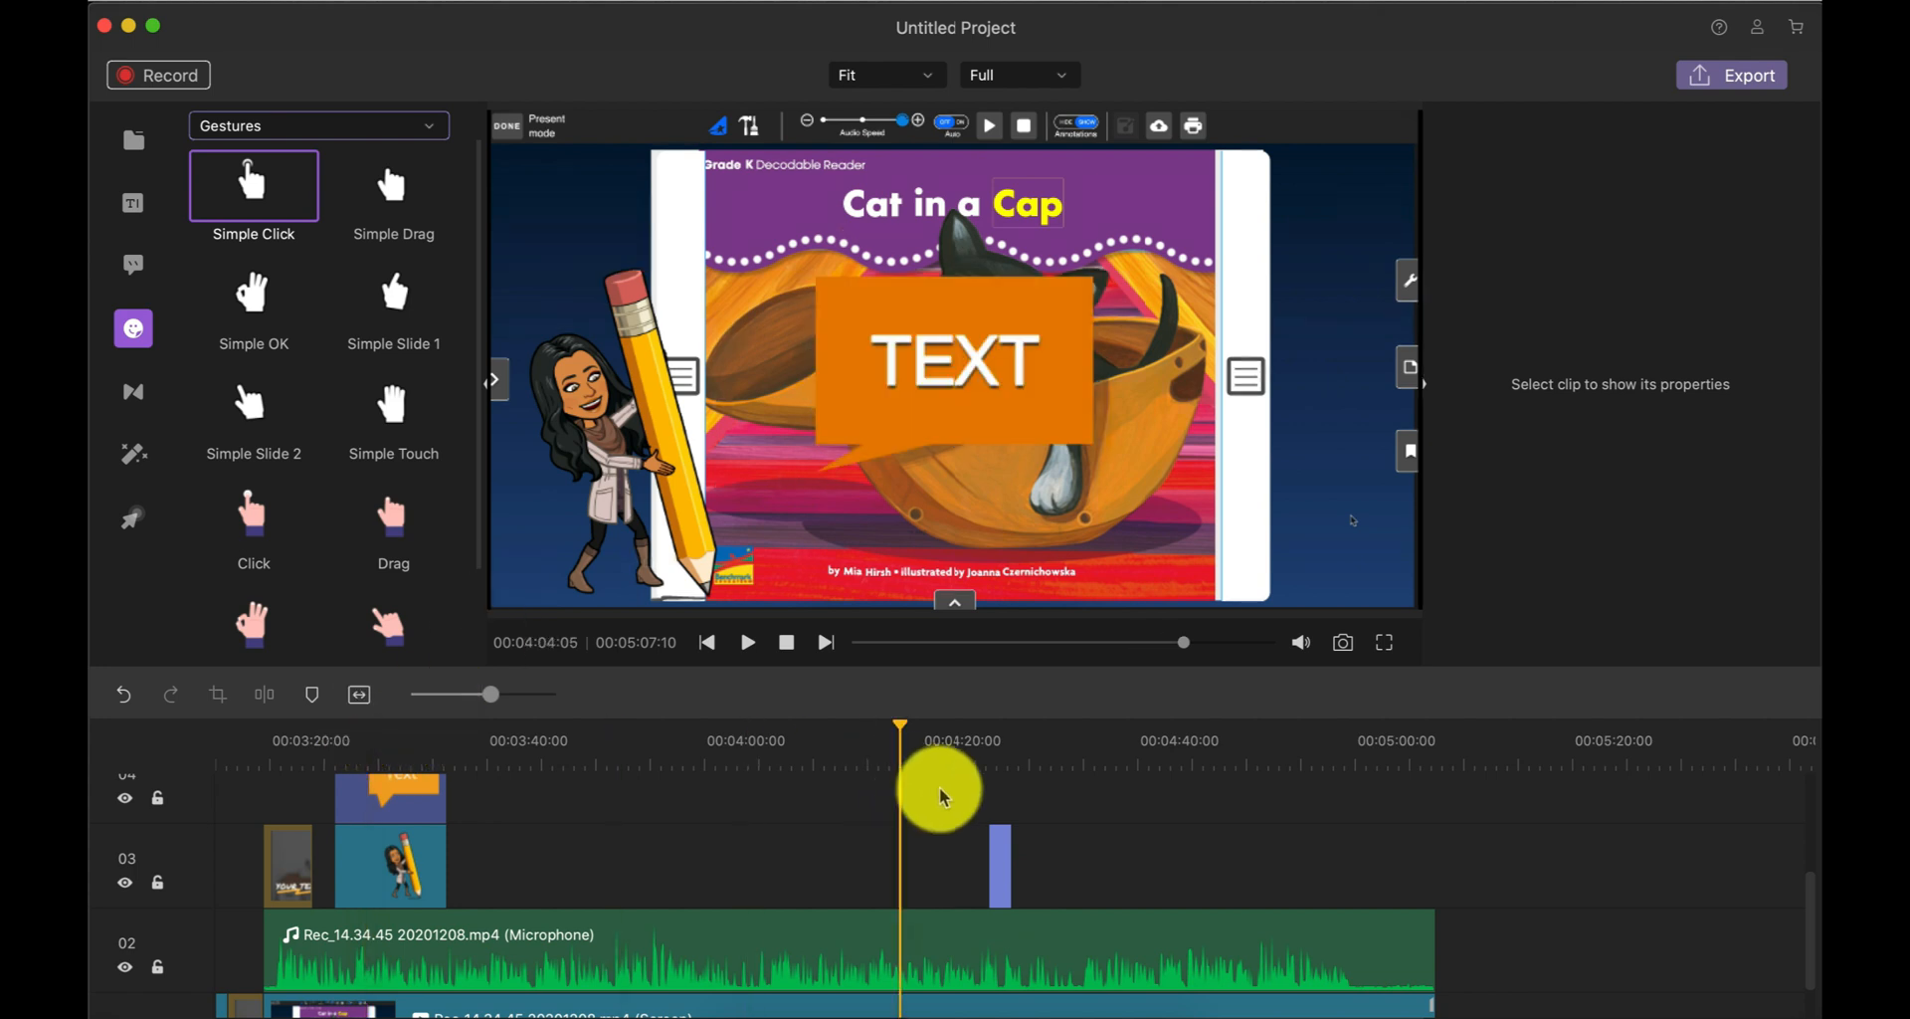
{"action": "left_click_drag", "start_coordinate": [940, 793], "coordinate": [993, 801]}
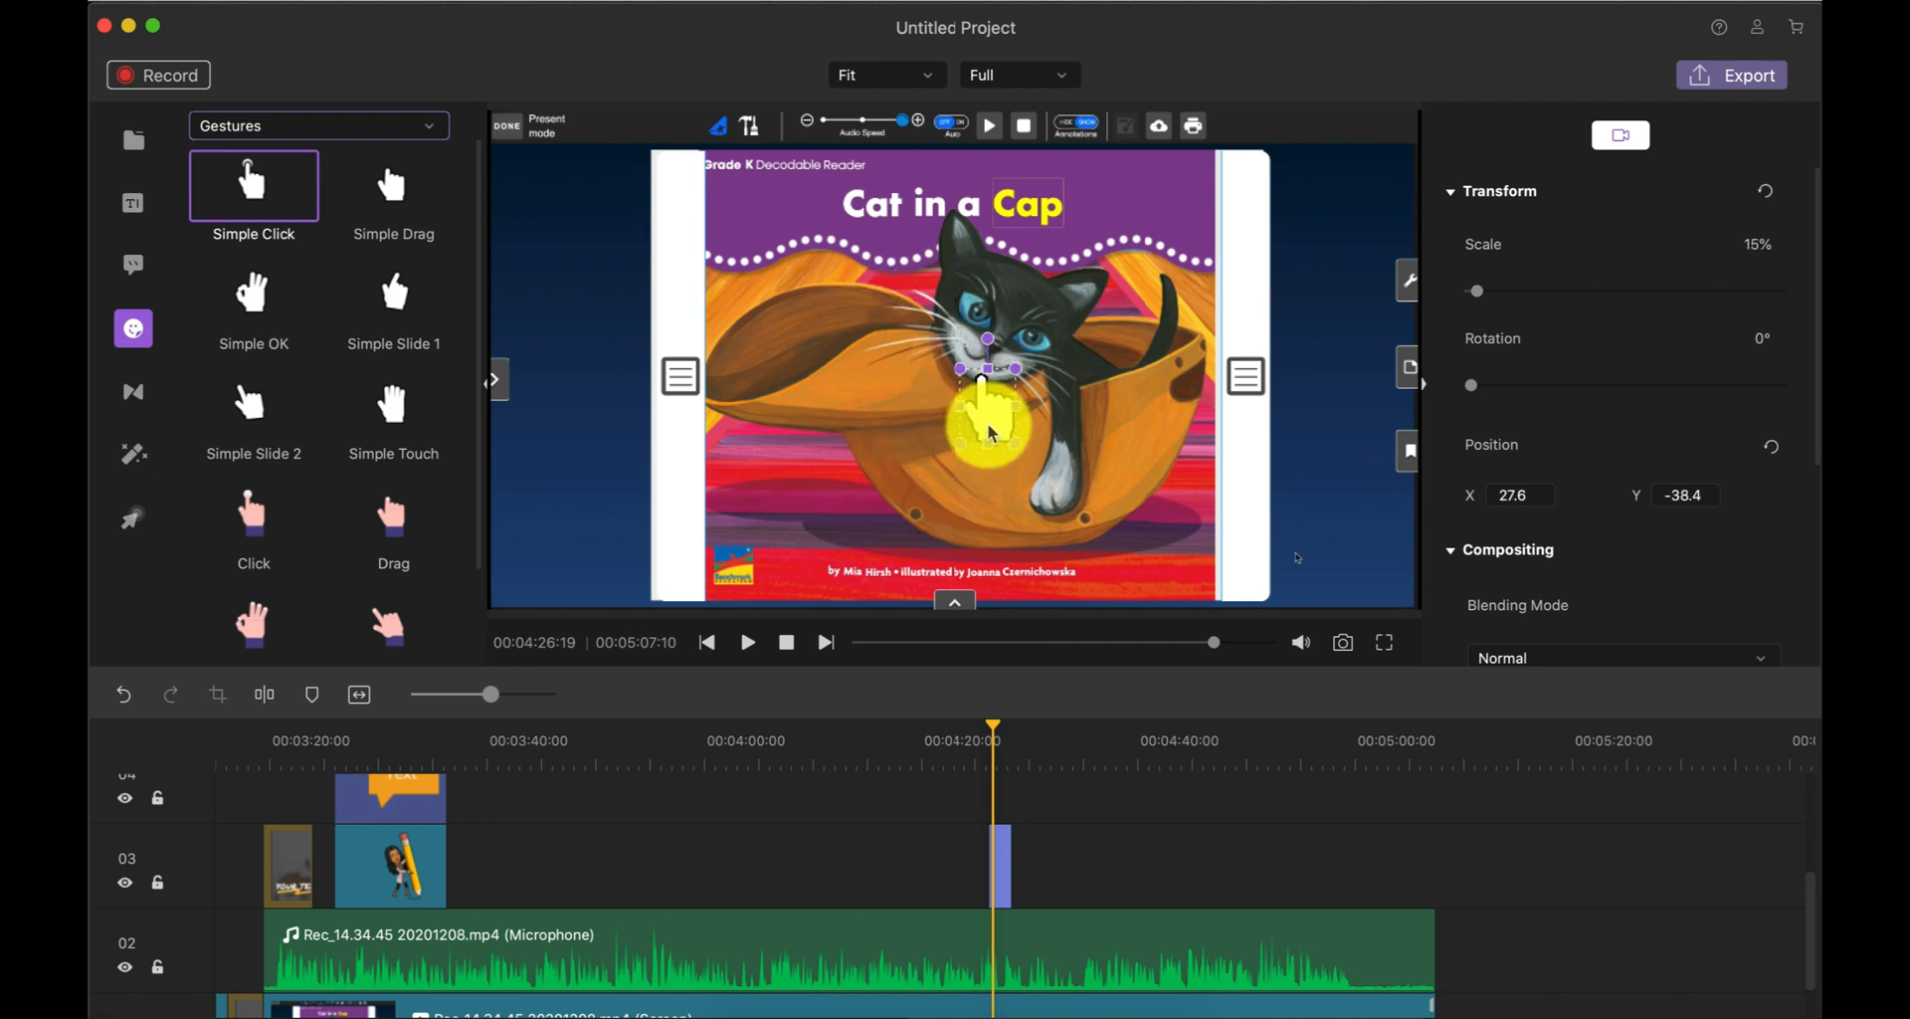
{"action": "left_click_drag", "start_coordinate": [987, 427], "coordinate": [1214, 588]}
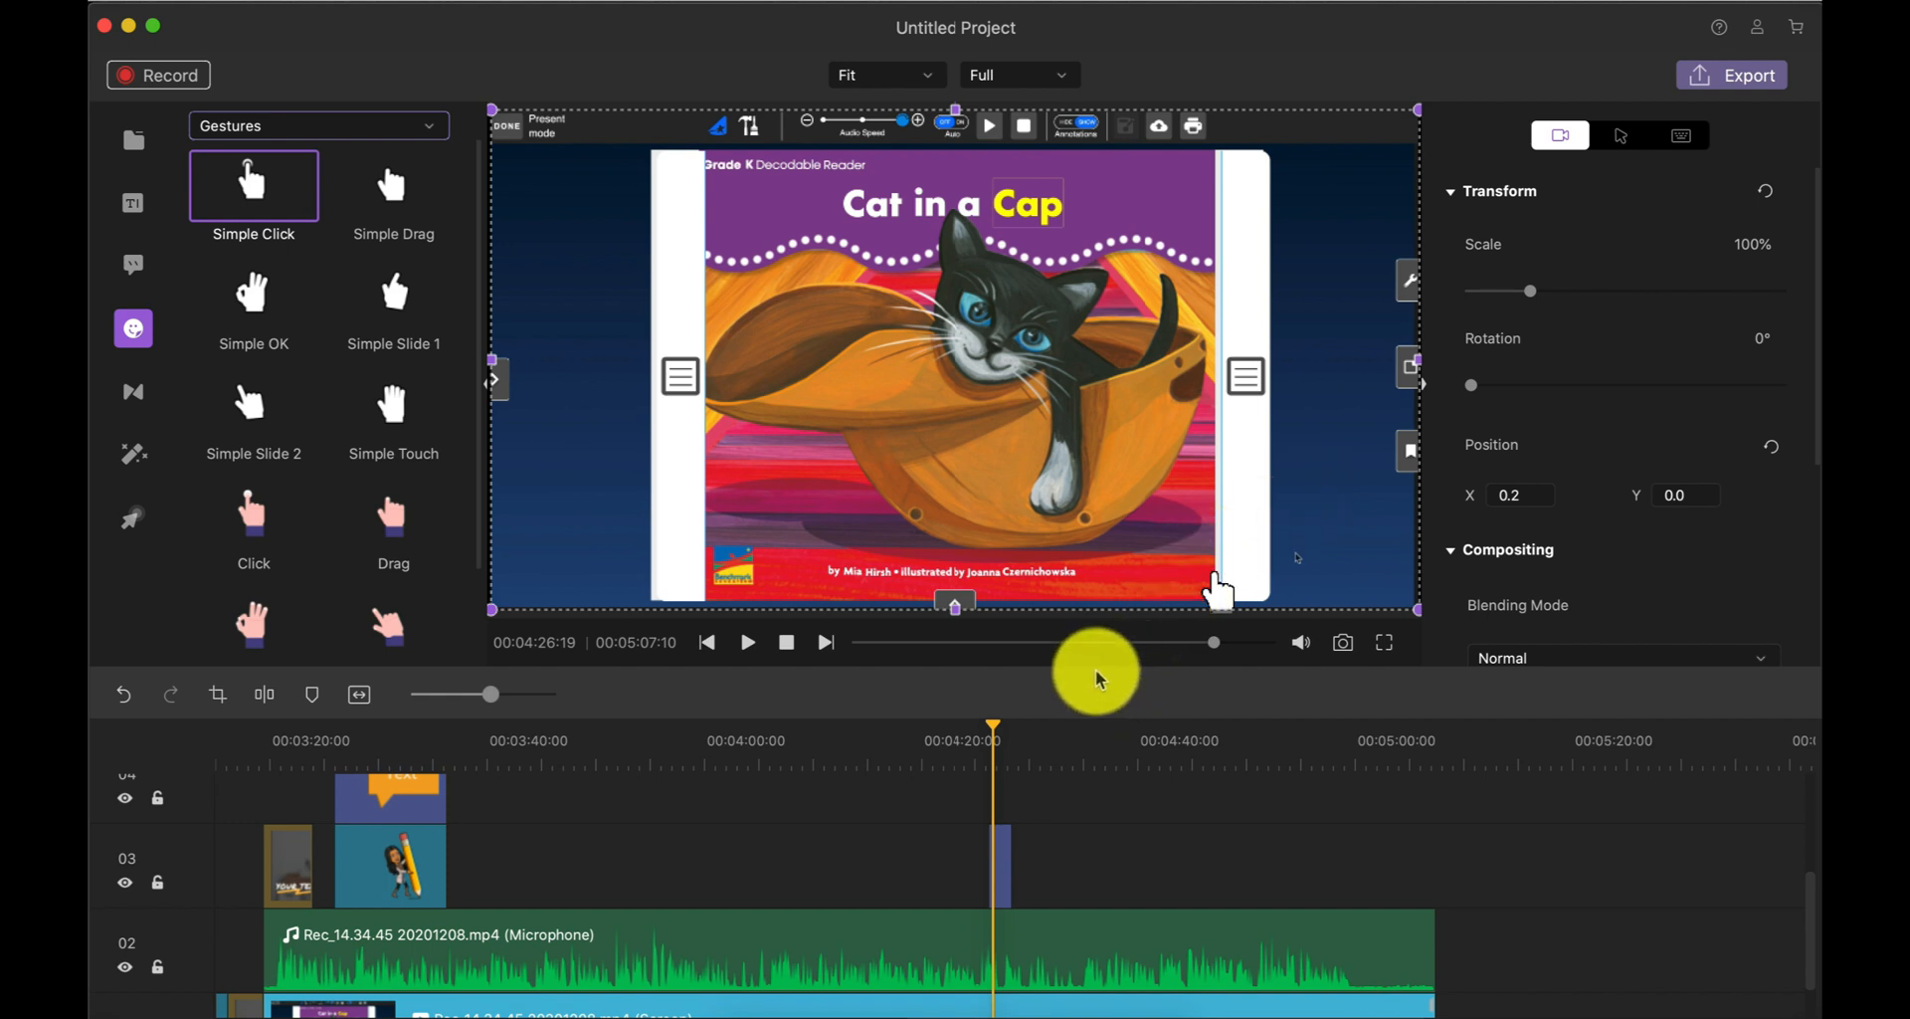
{"action": "mouse_move", "coordinate": [1237, 591]}
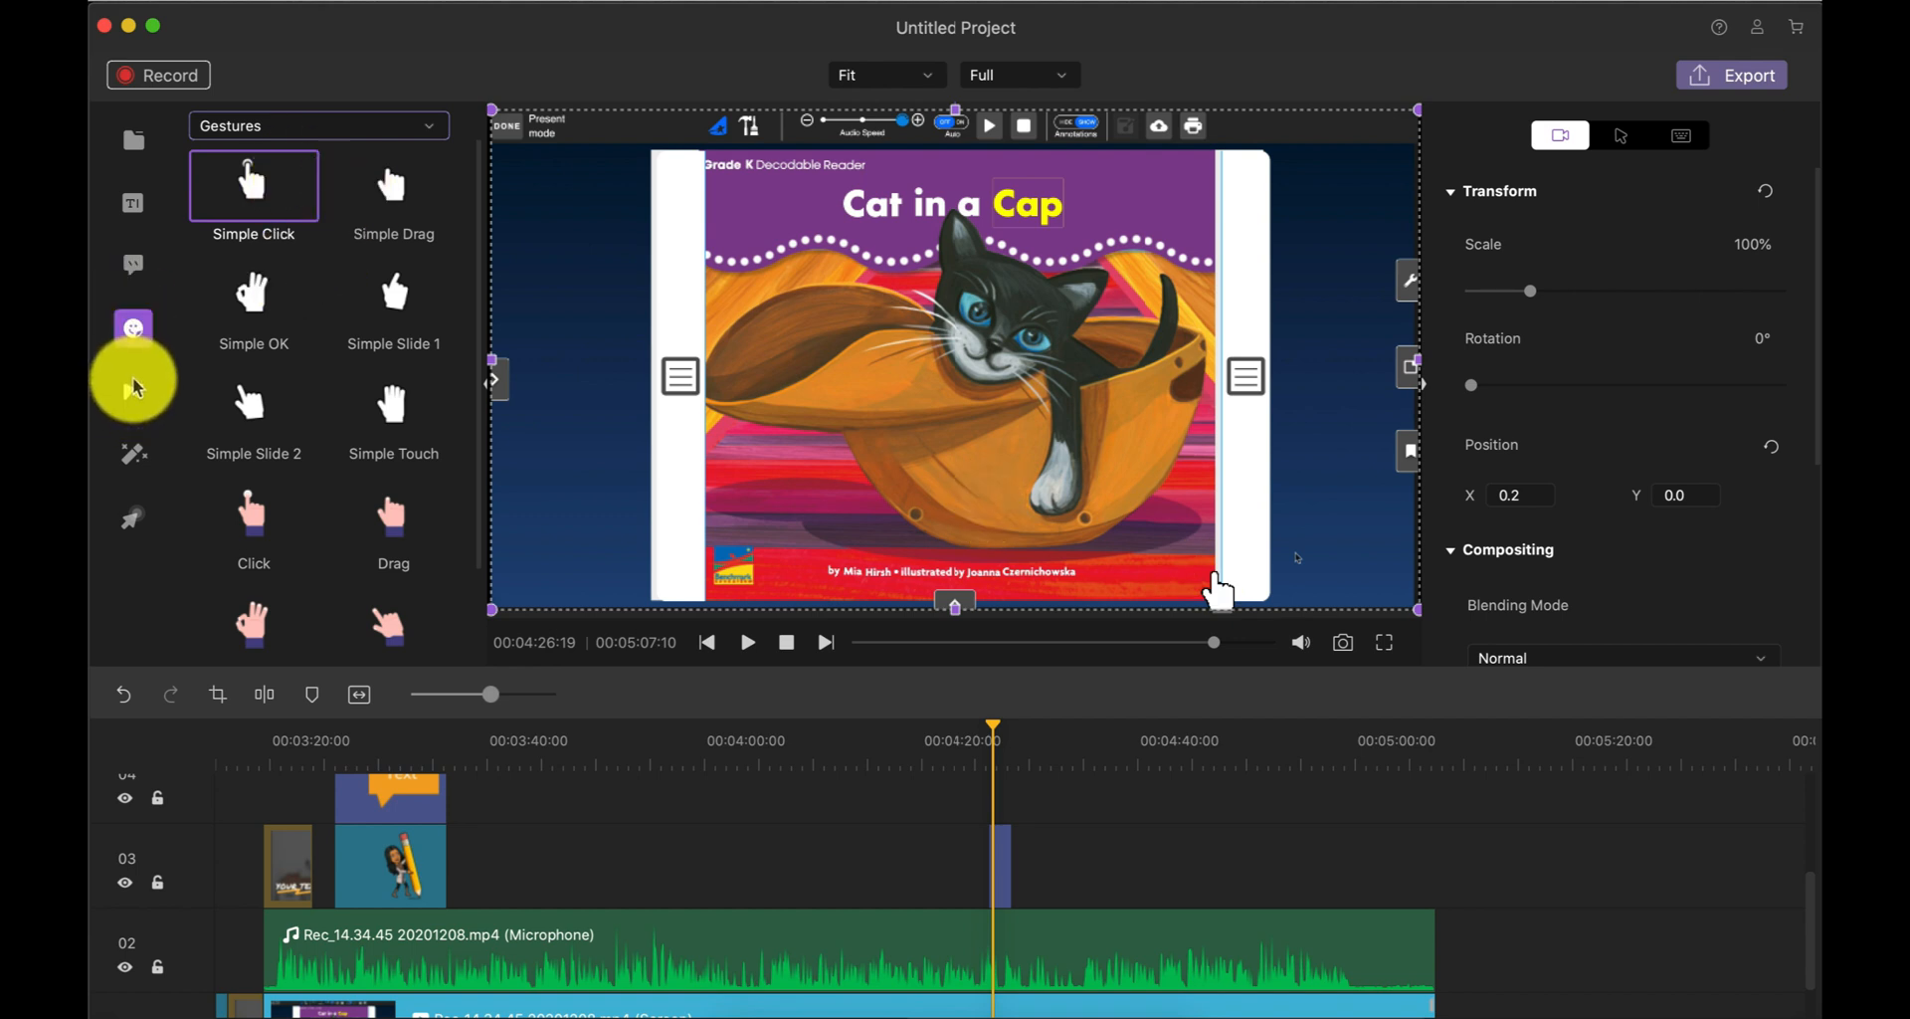
{"action": "mouse_move", "coordinate": [134, 396]}
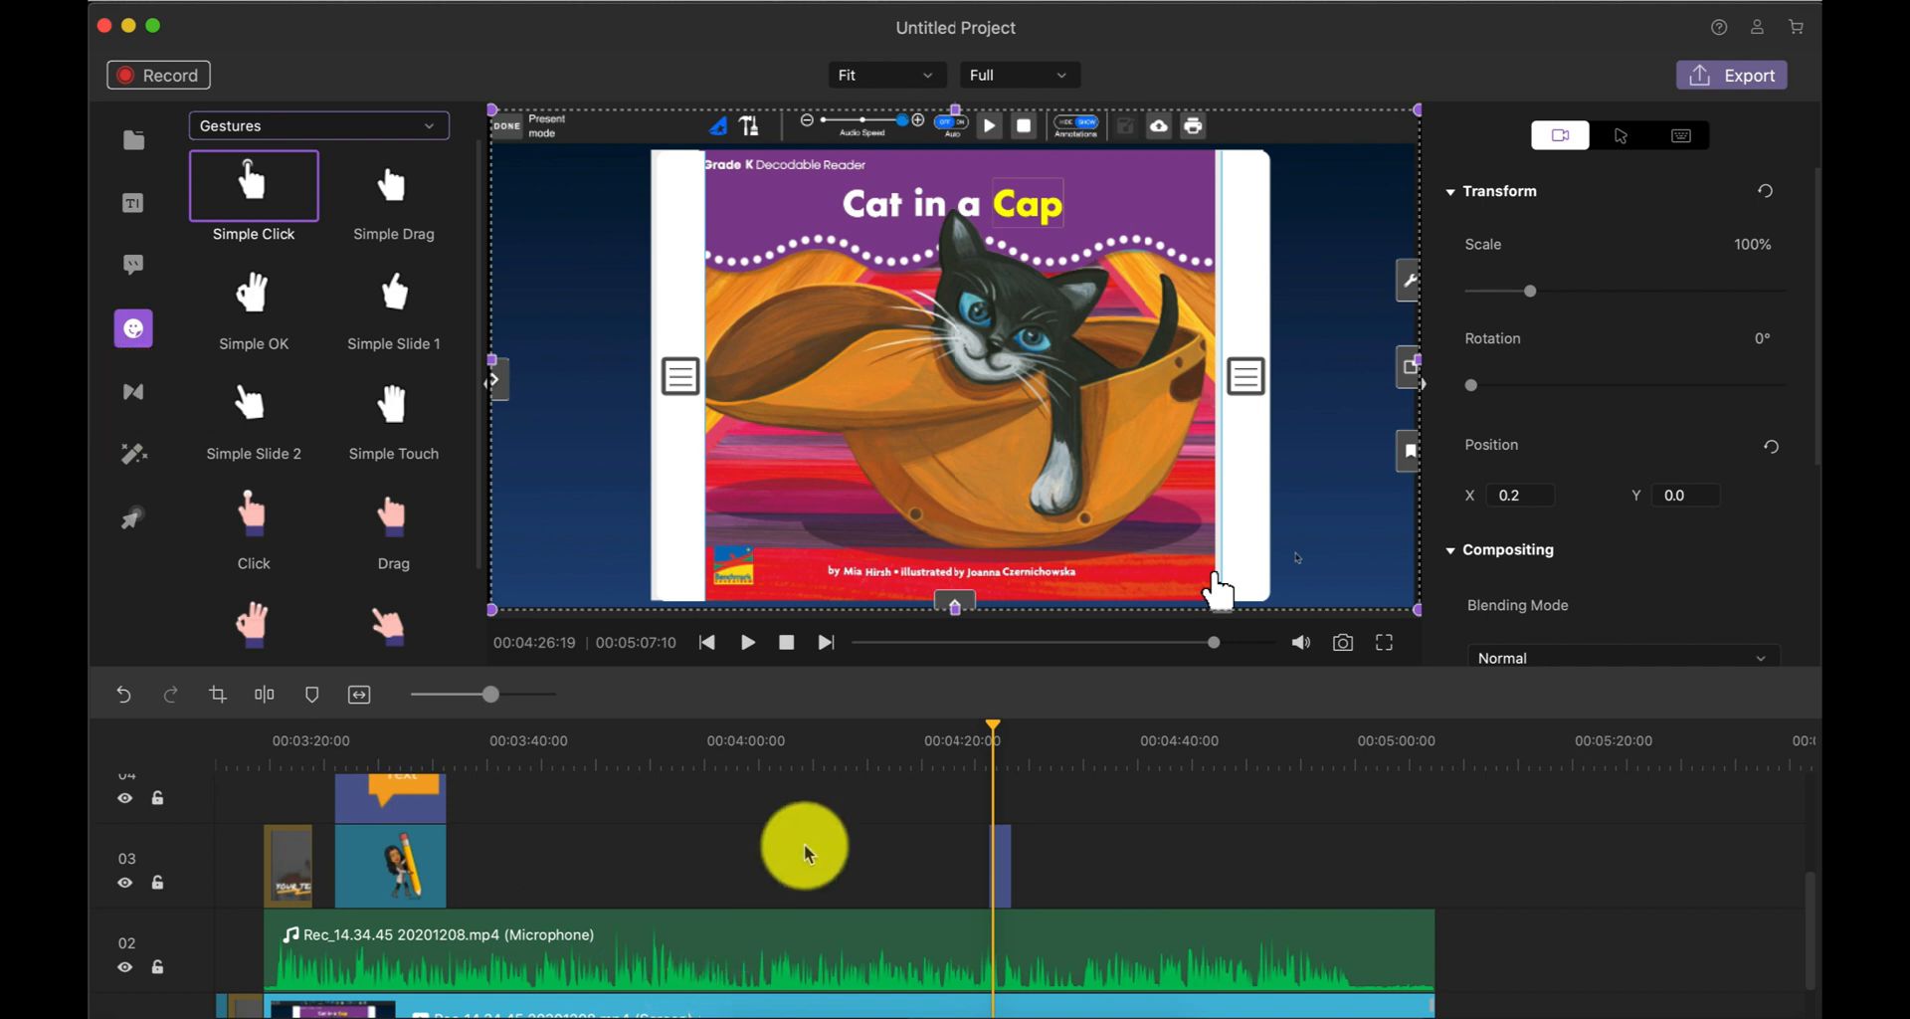
{"action": "scroll", "scroll_direction": "down", "scroll_amount": 3}
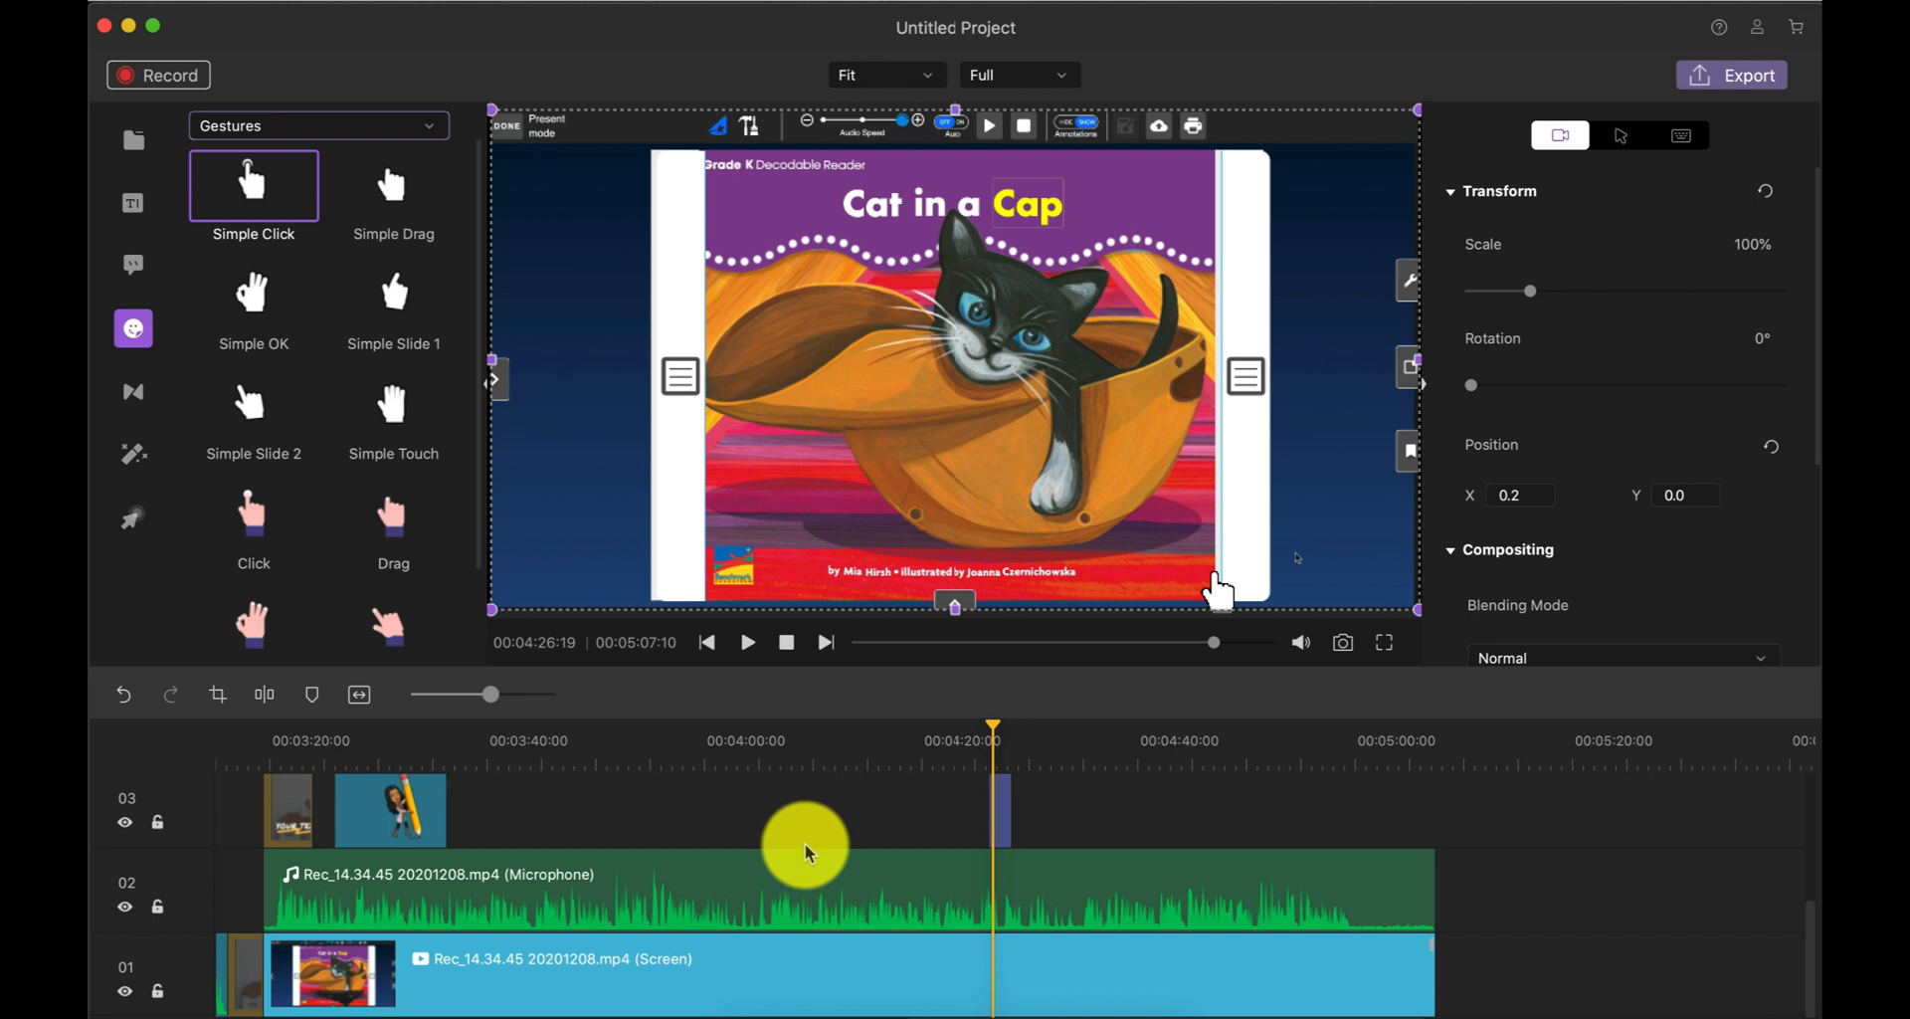
{"action": "mouse_move", "coordinate": [467, 443]}
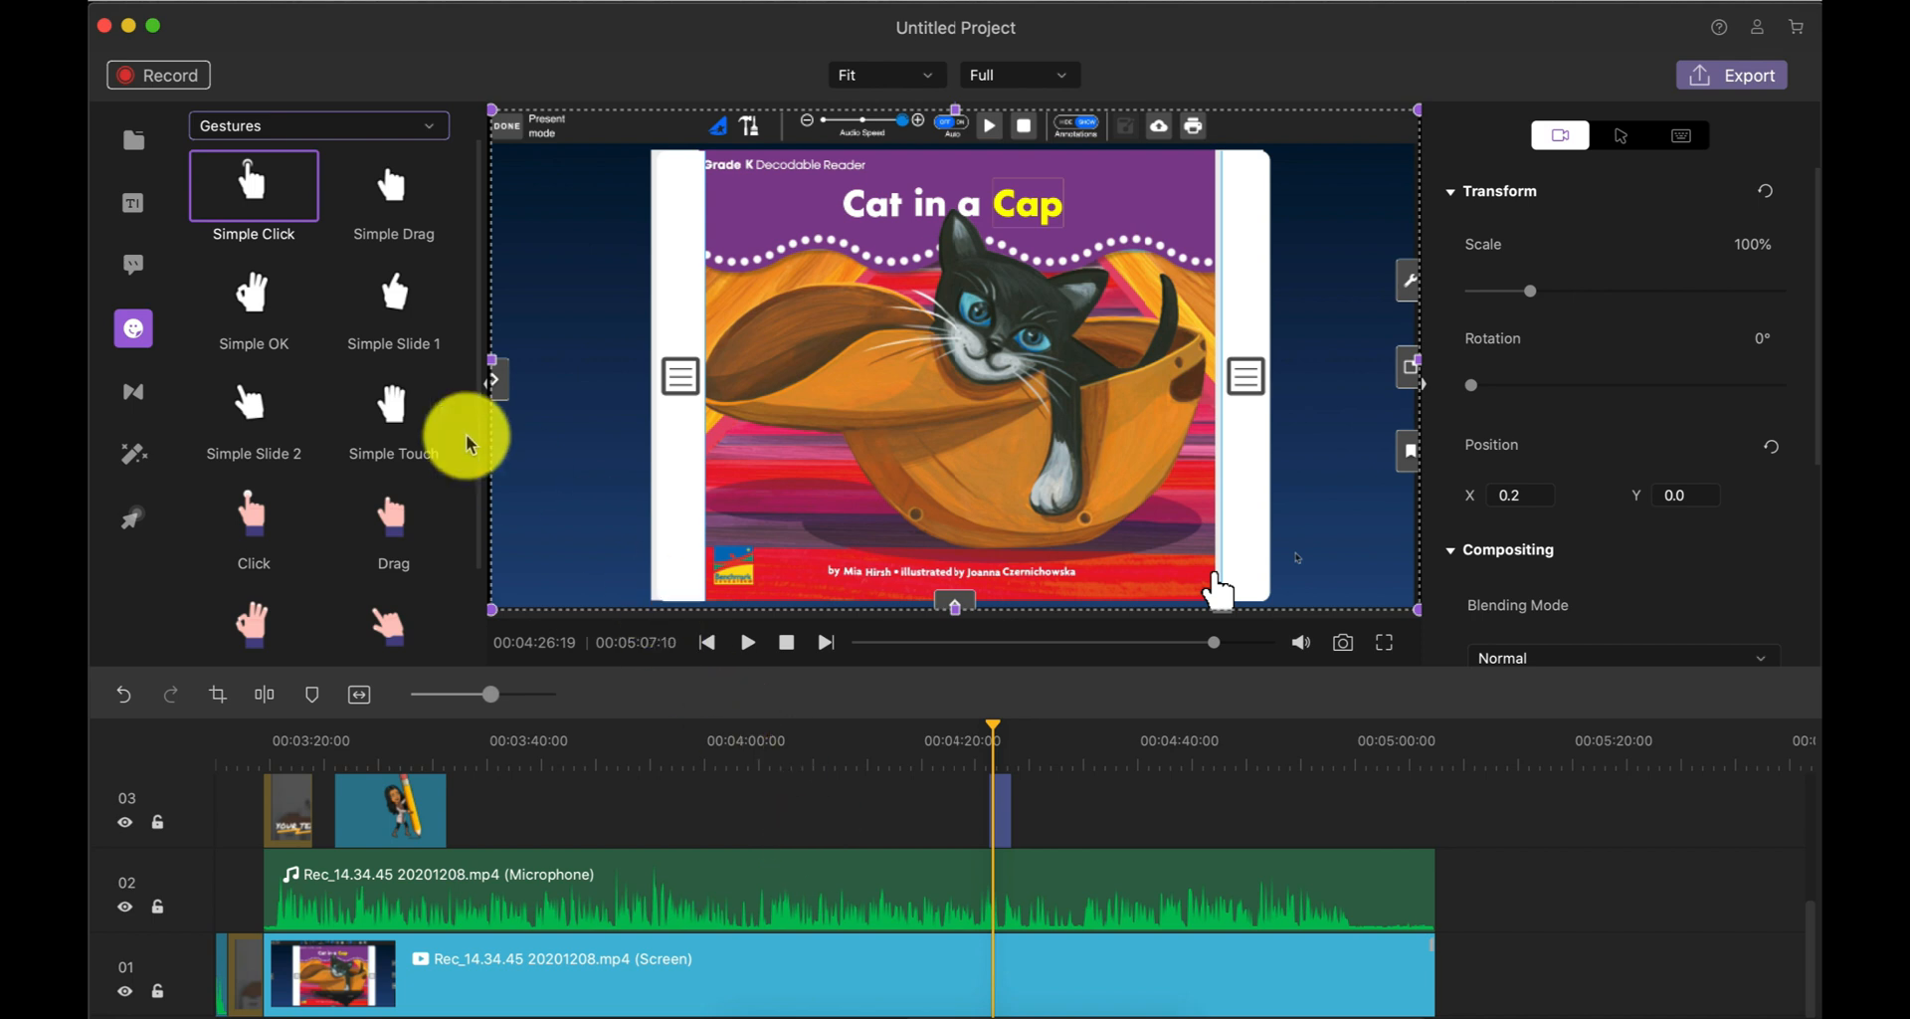
{"action": "mouse_move", "coordinate": [143, 388]}
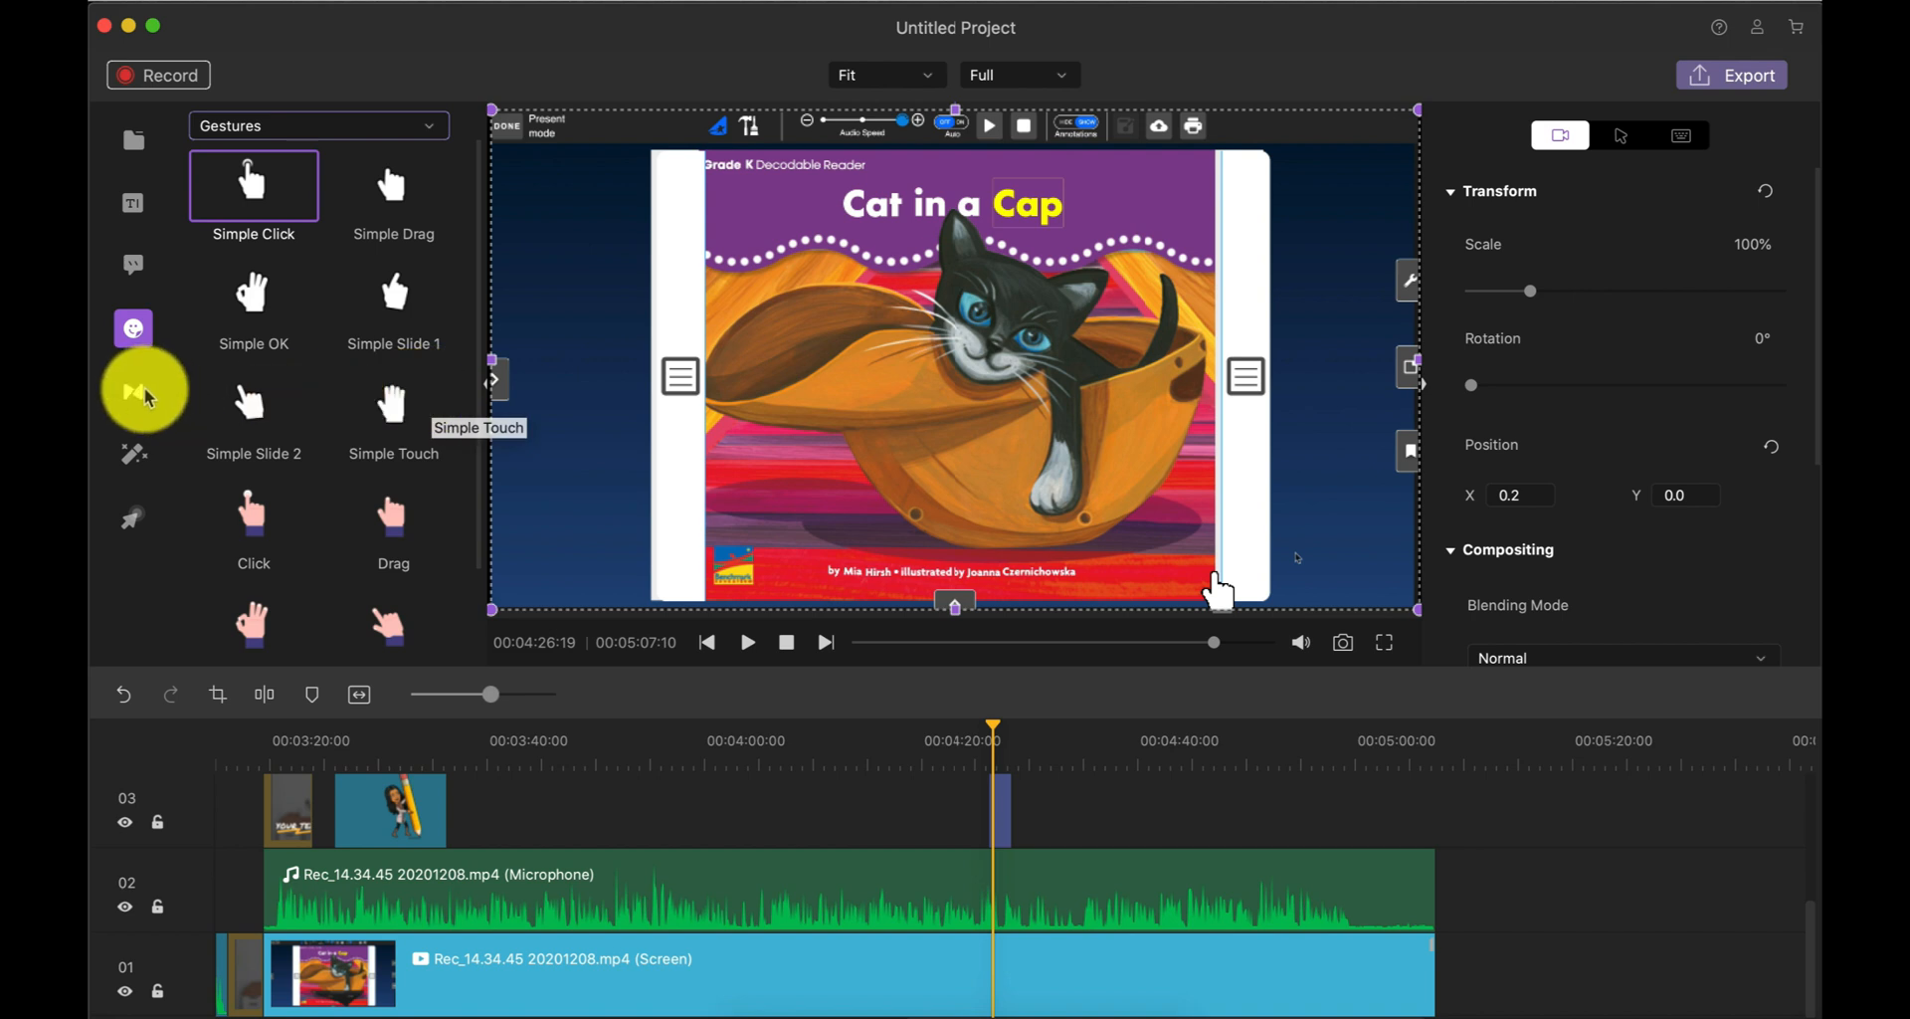
{"action": "mouse_move", "coordinate": [143, 390]}
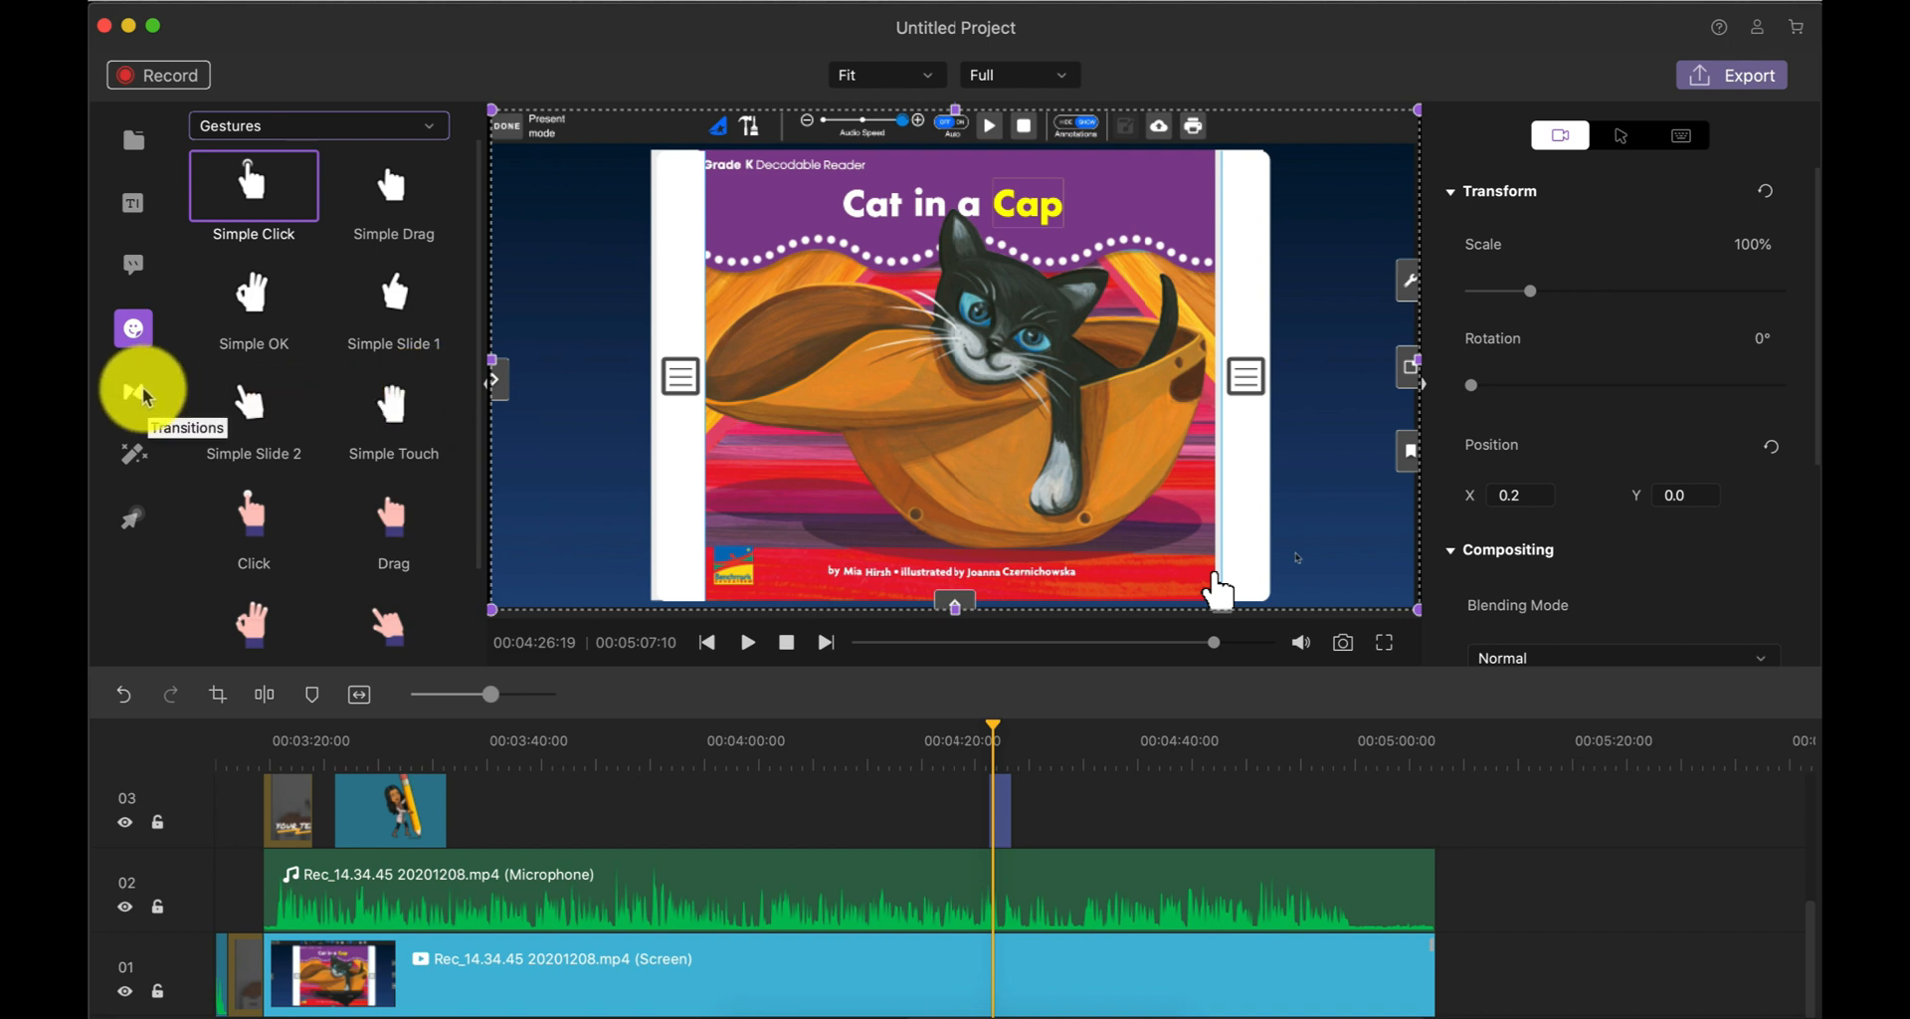
Step: Show the Transitions panel in the left sidebar
{"action": "left_click", "coordinate": [132, 391]}
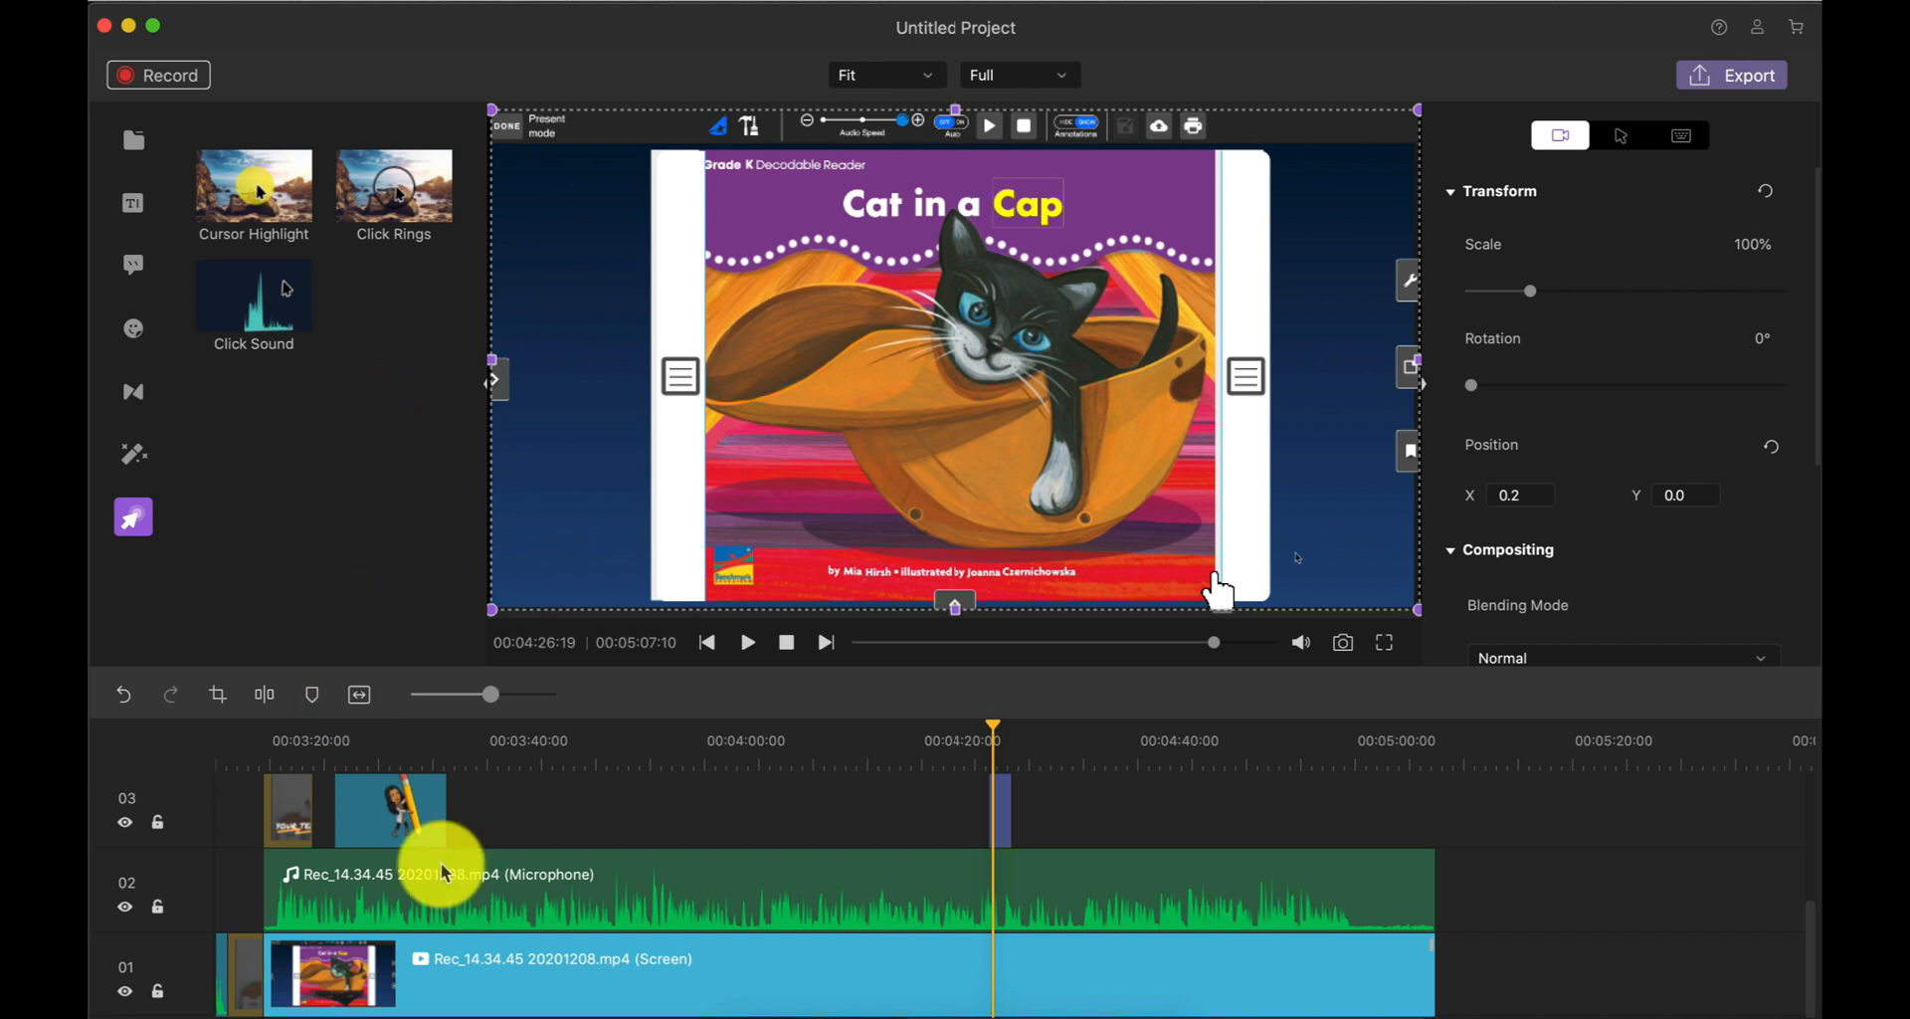
{"action": "mouse_move", "coordinate": [505, 790]}
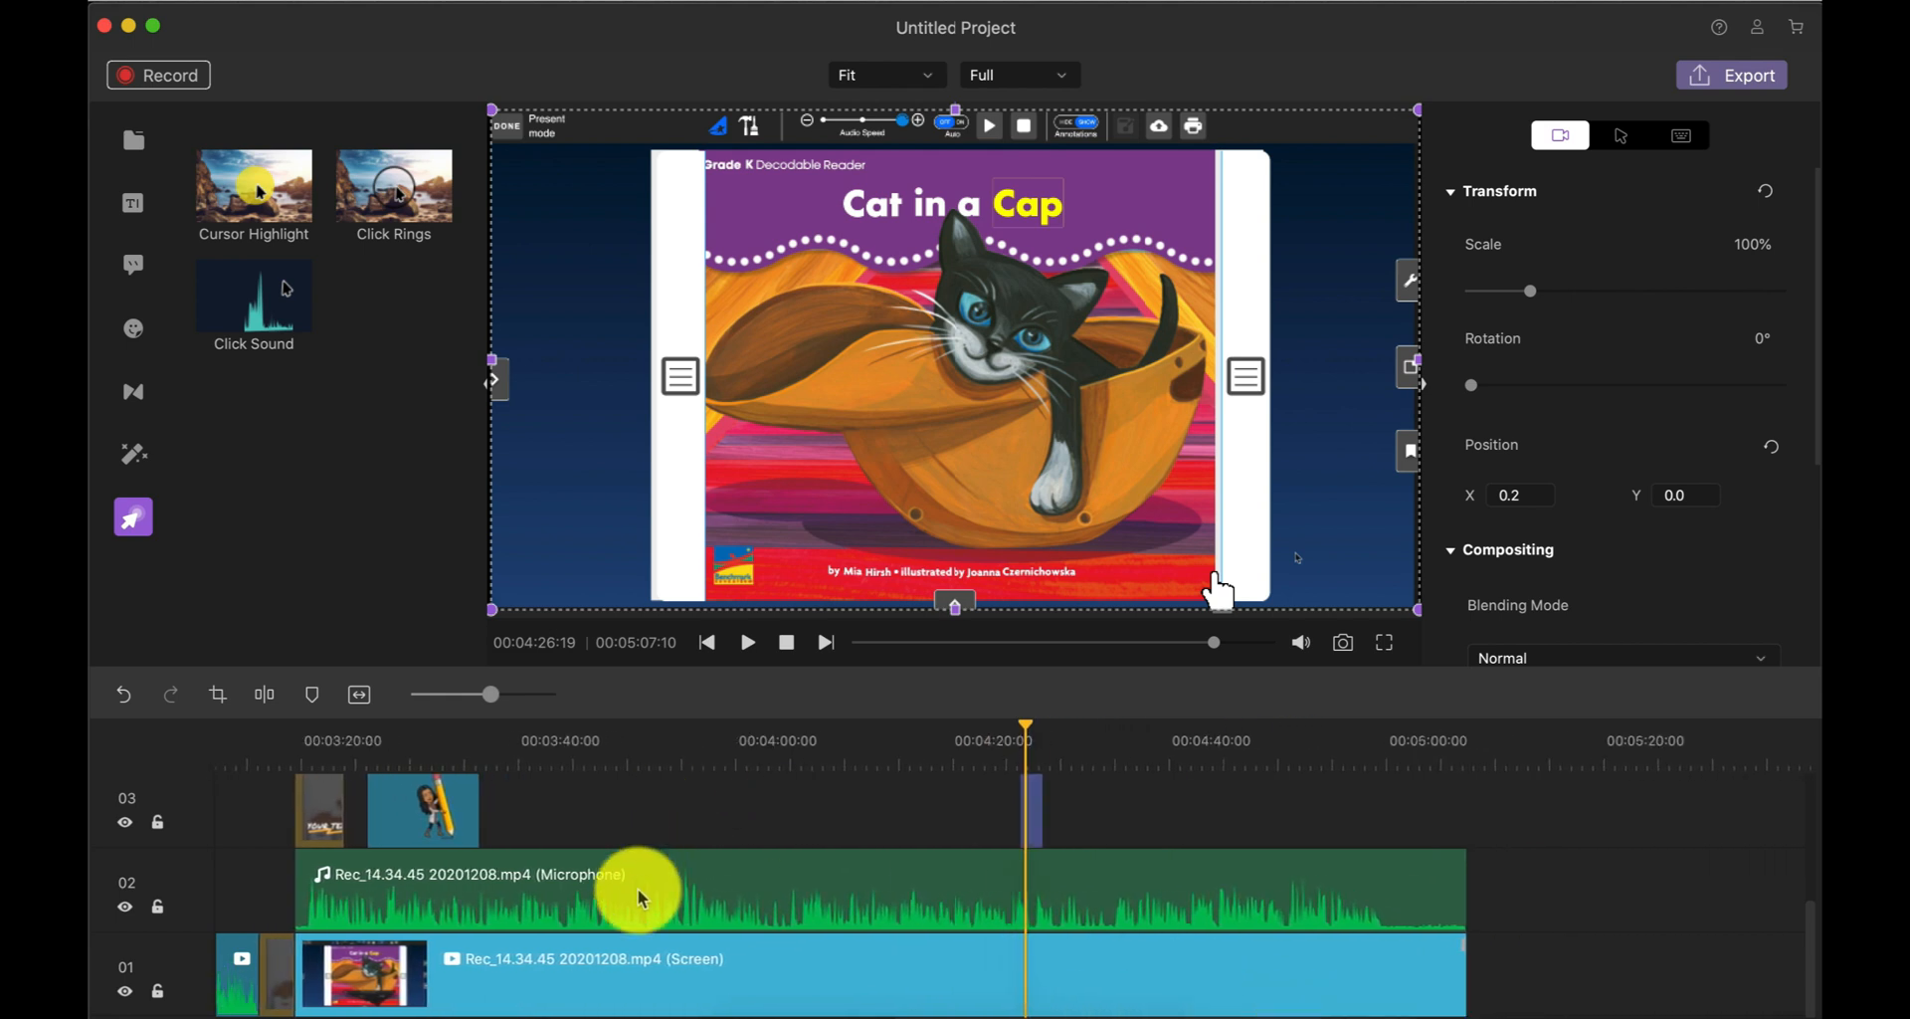
{"action": "mouse_move", "coordinate": [645, 835]}
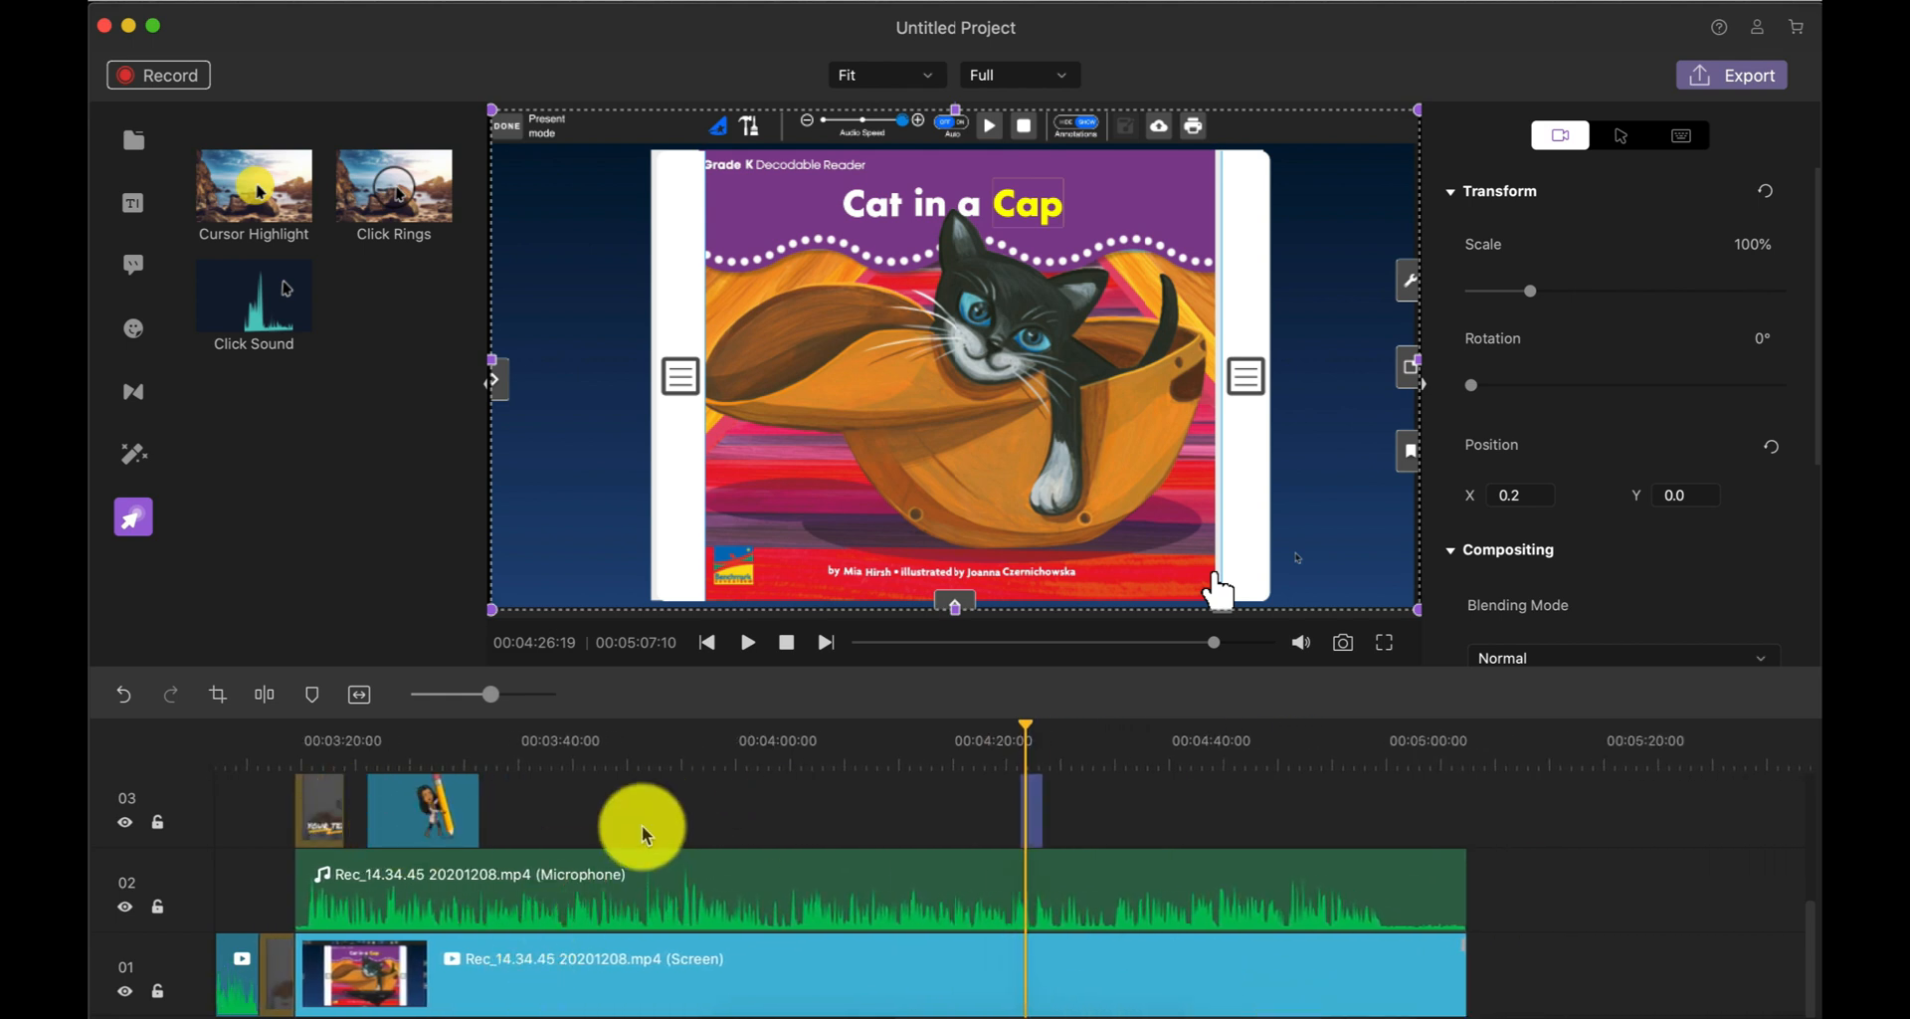
{"action": "mouse_move", "coordinate": [1313, 440]}
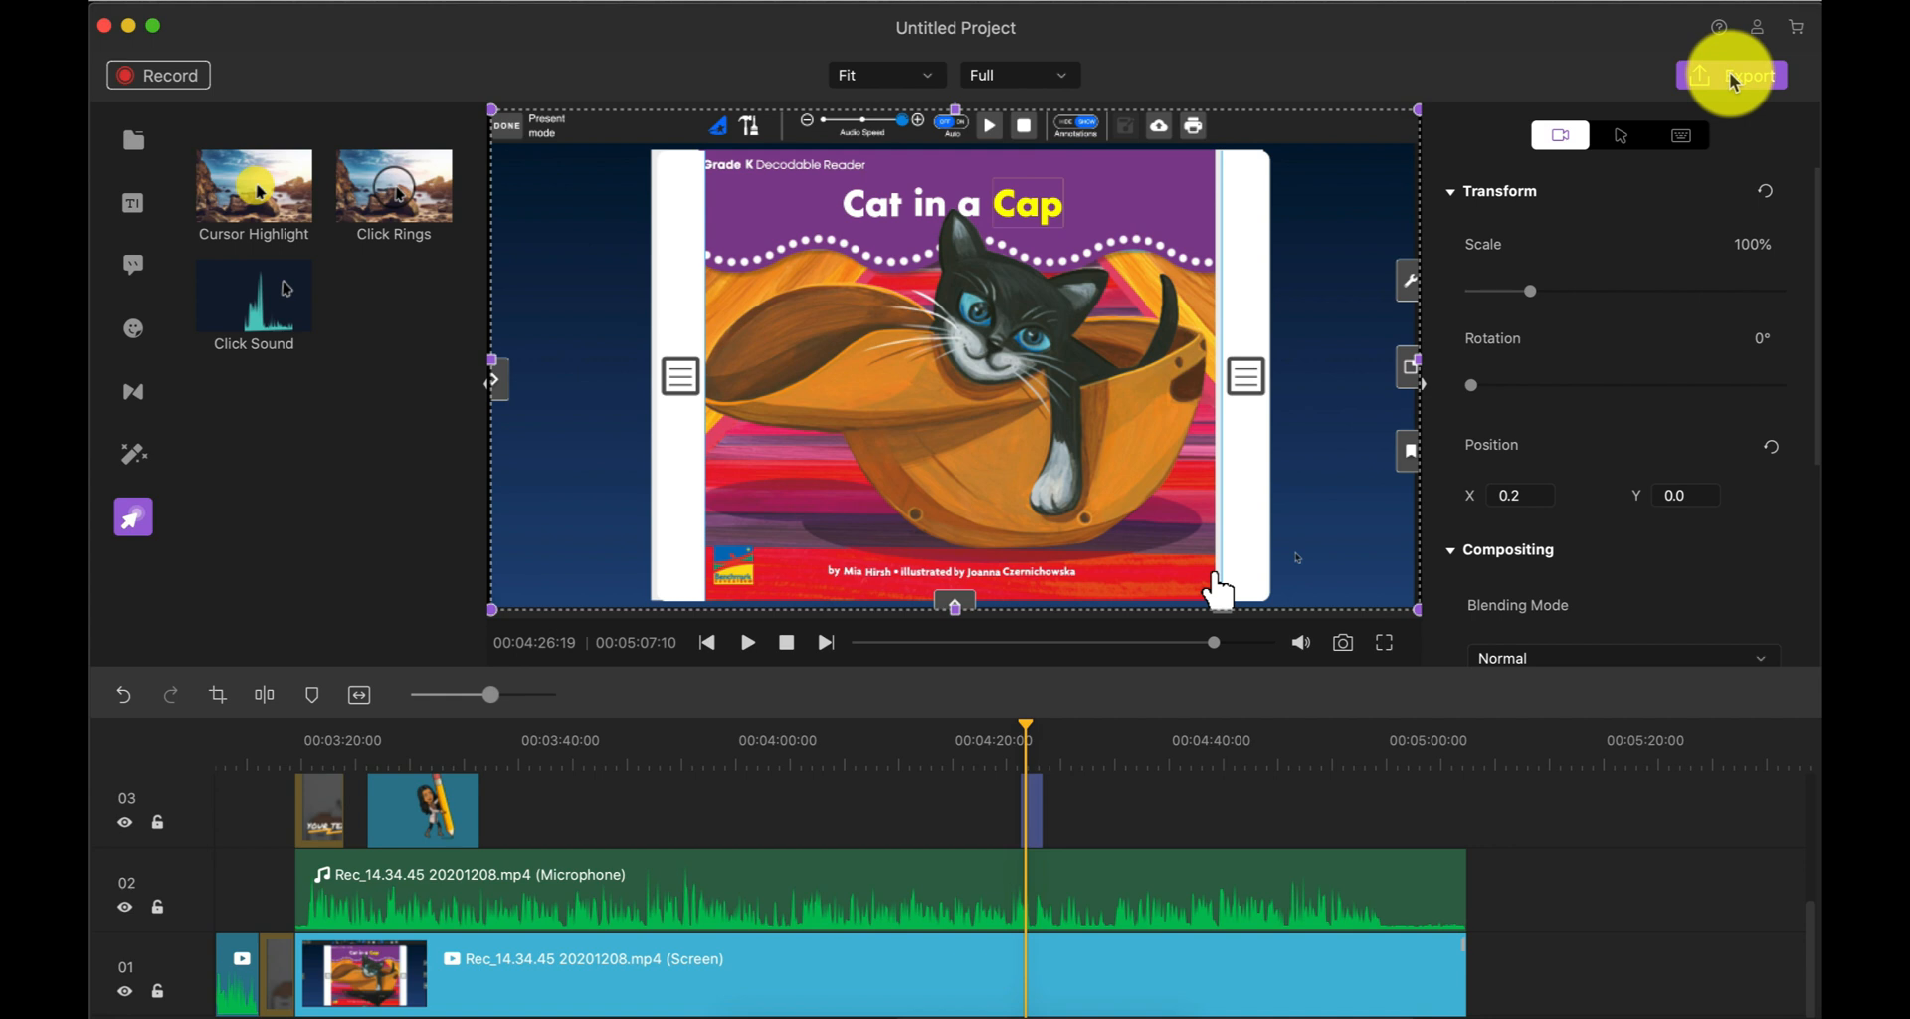
{"action": "mouse_move", "coordinate": [1731, 76]}
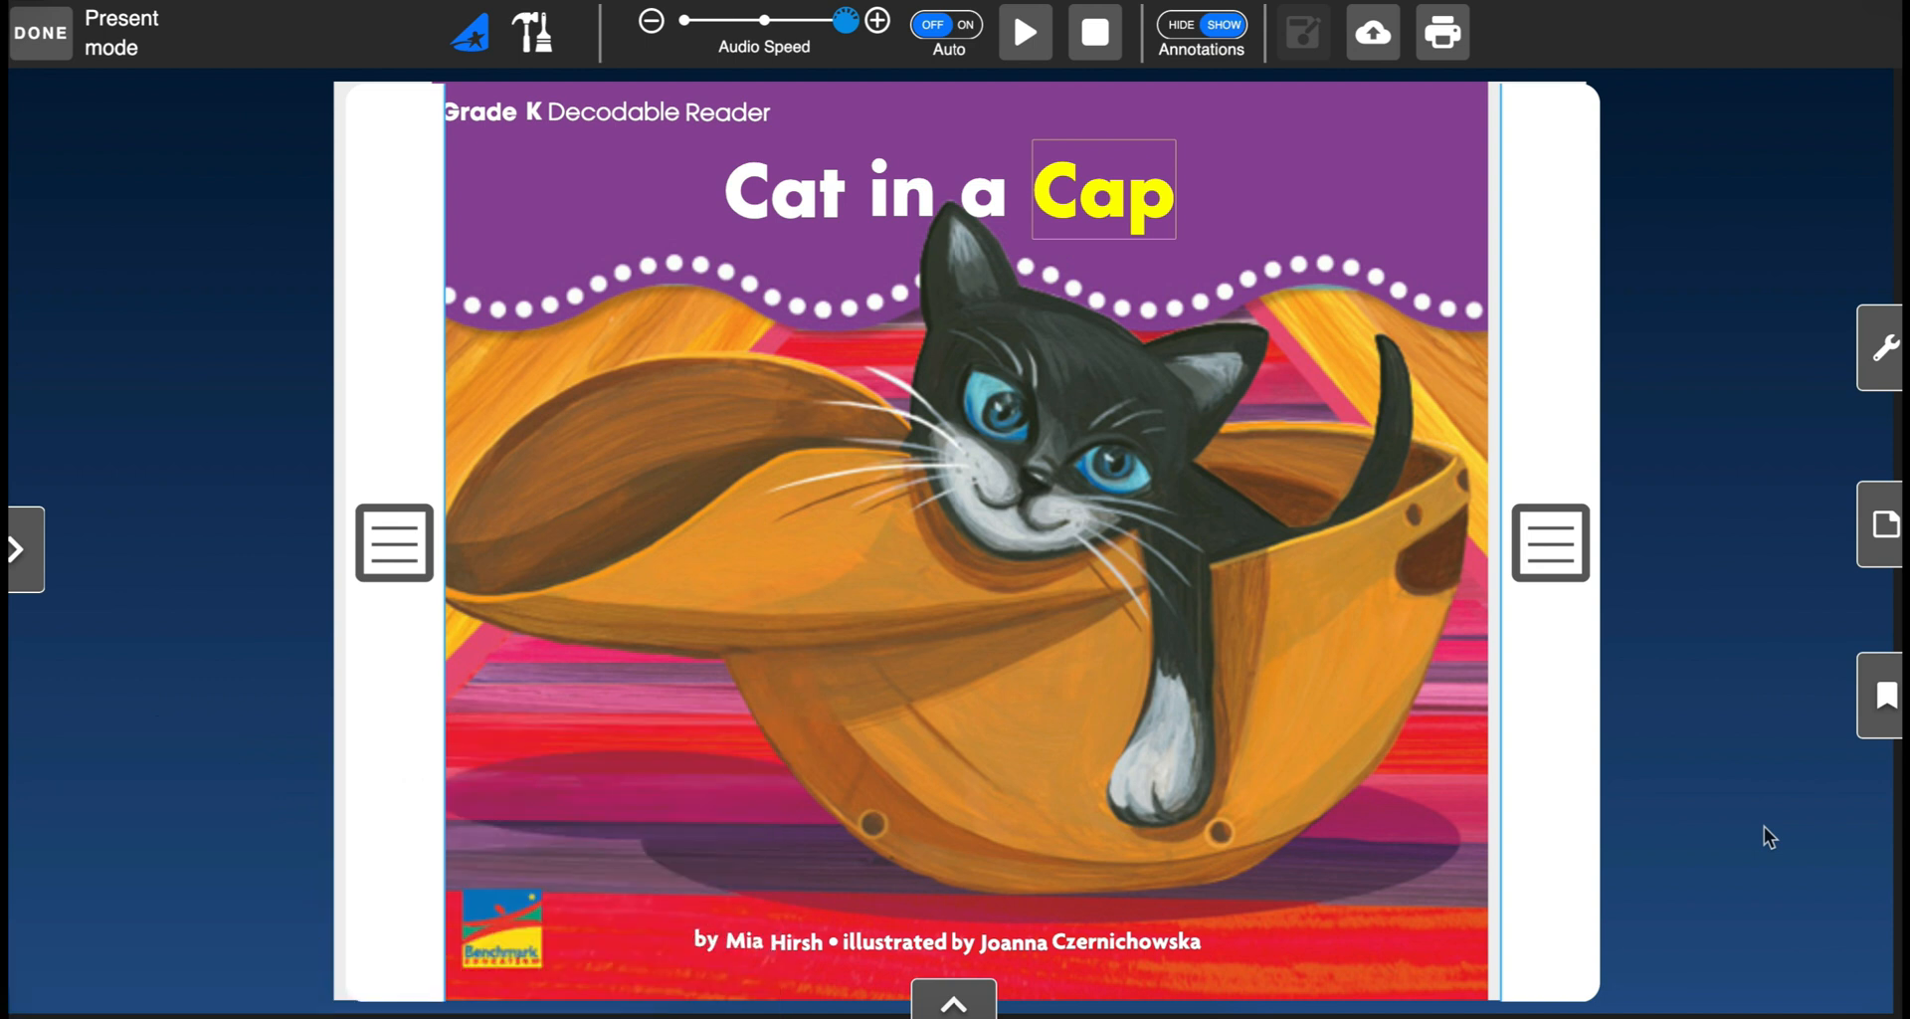
{"action": "mouse_move", "coordinate": [1430, 532]}
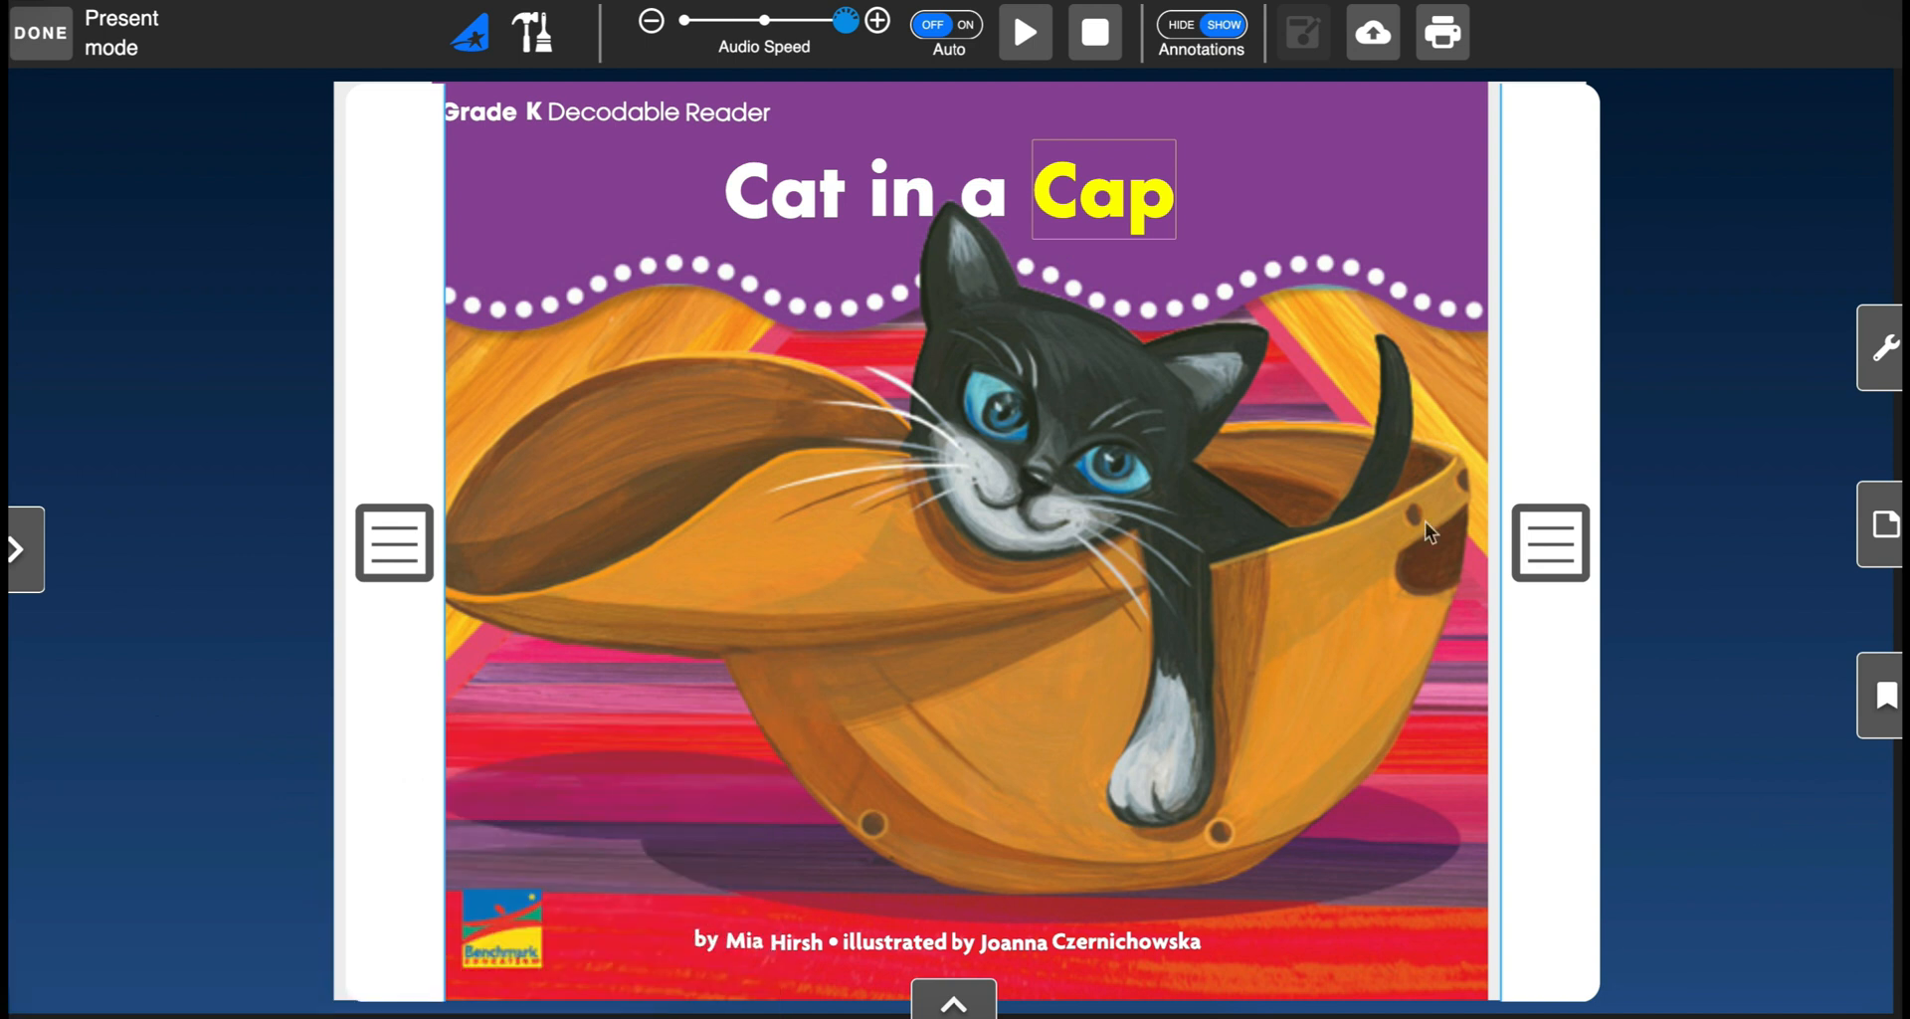
{"action": "mouse_move", "coordinate": [752, 223]}
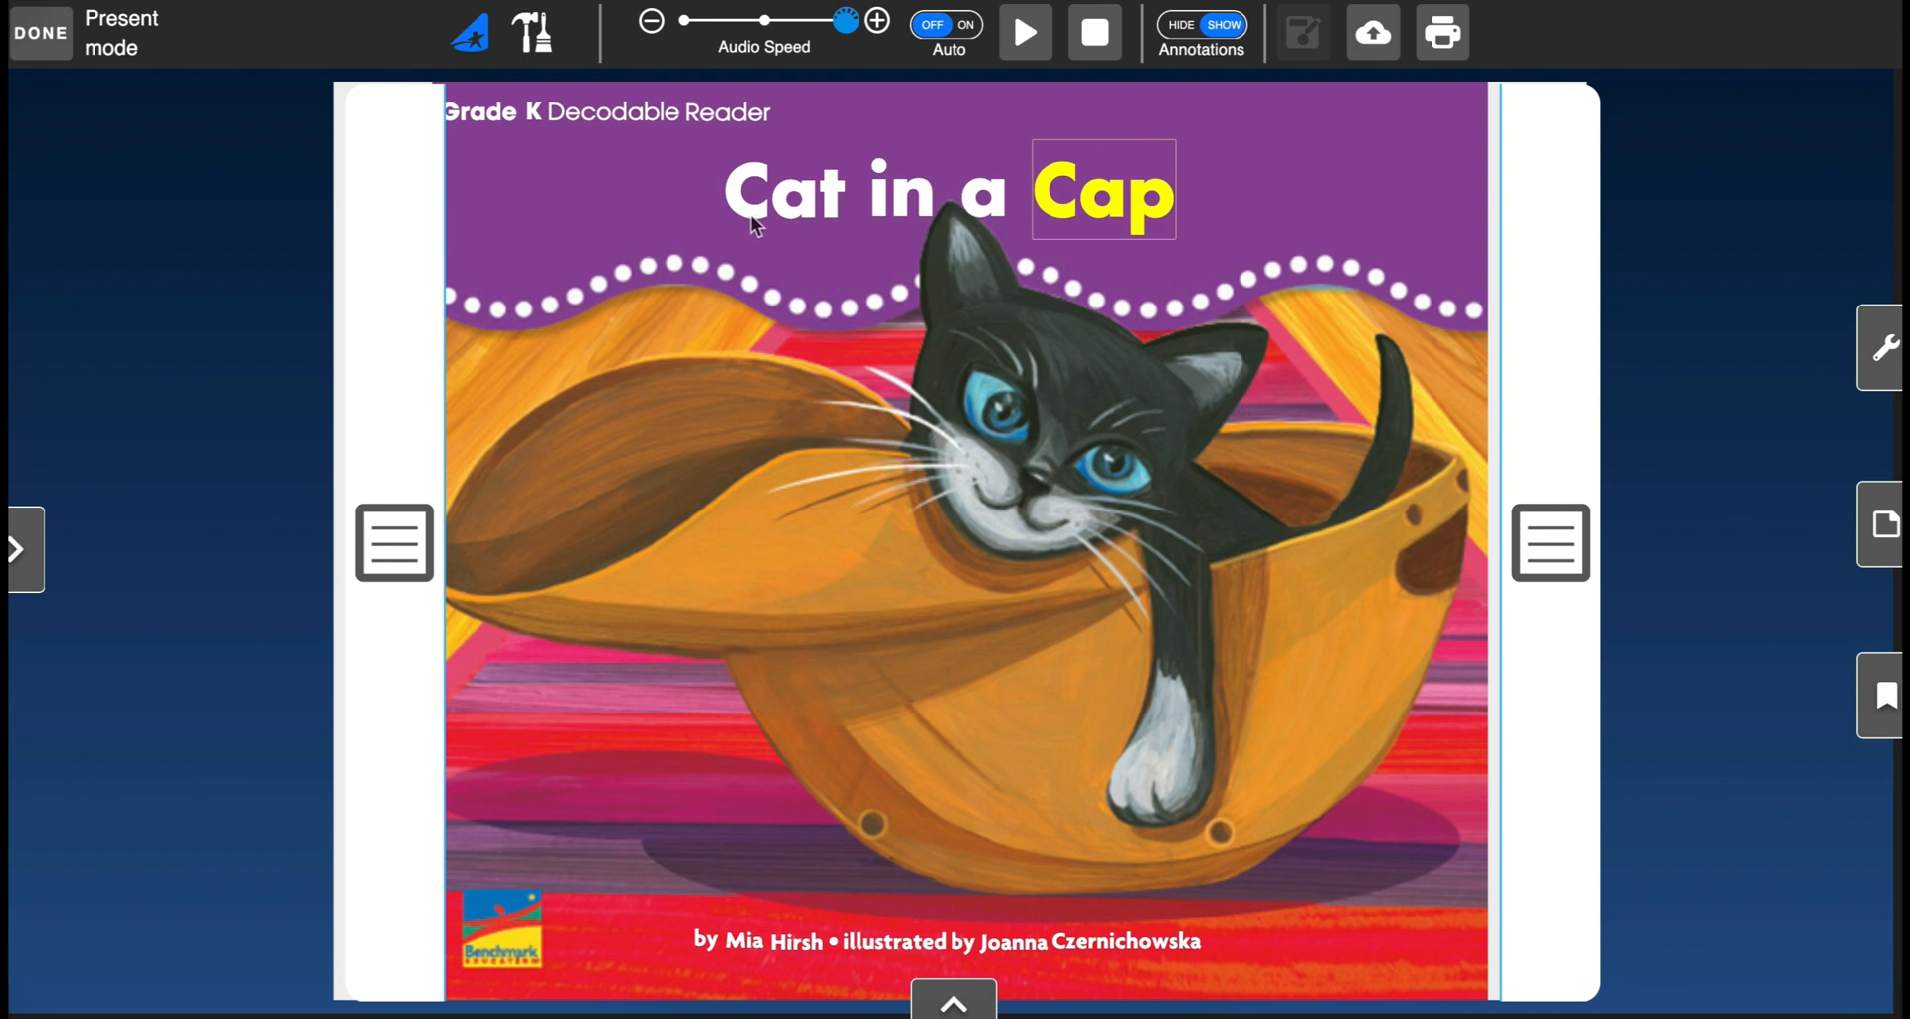
{"action": "mouse_move", "coordinate": [764, 233]}
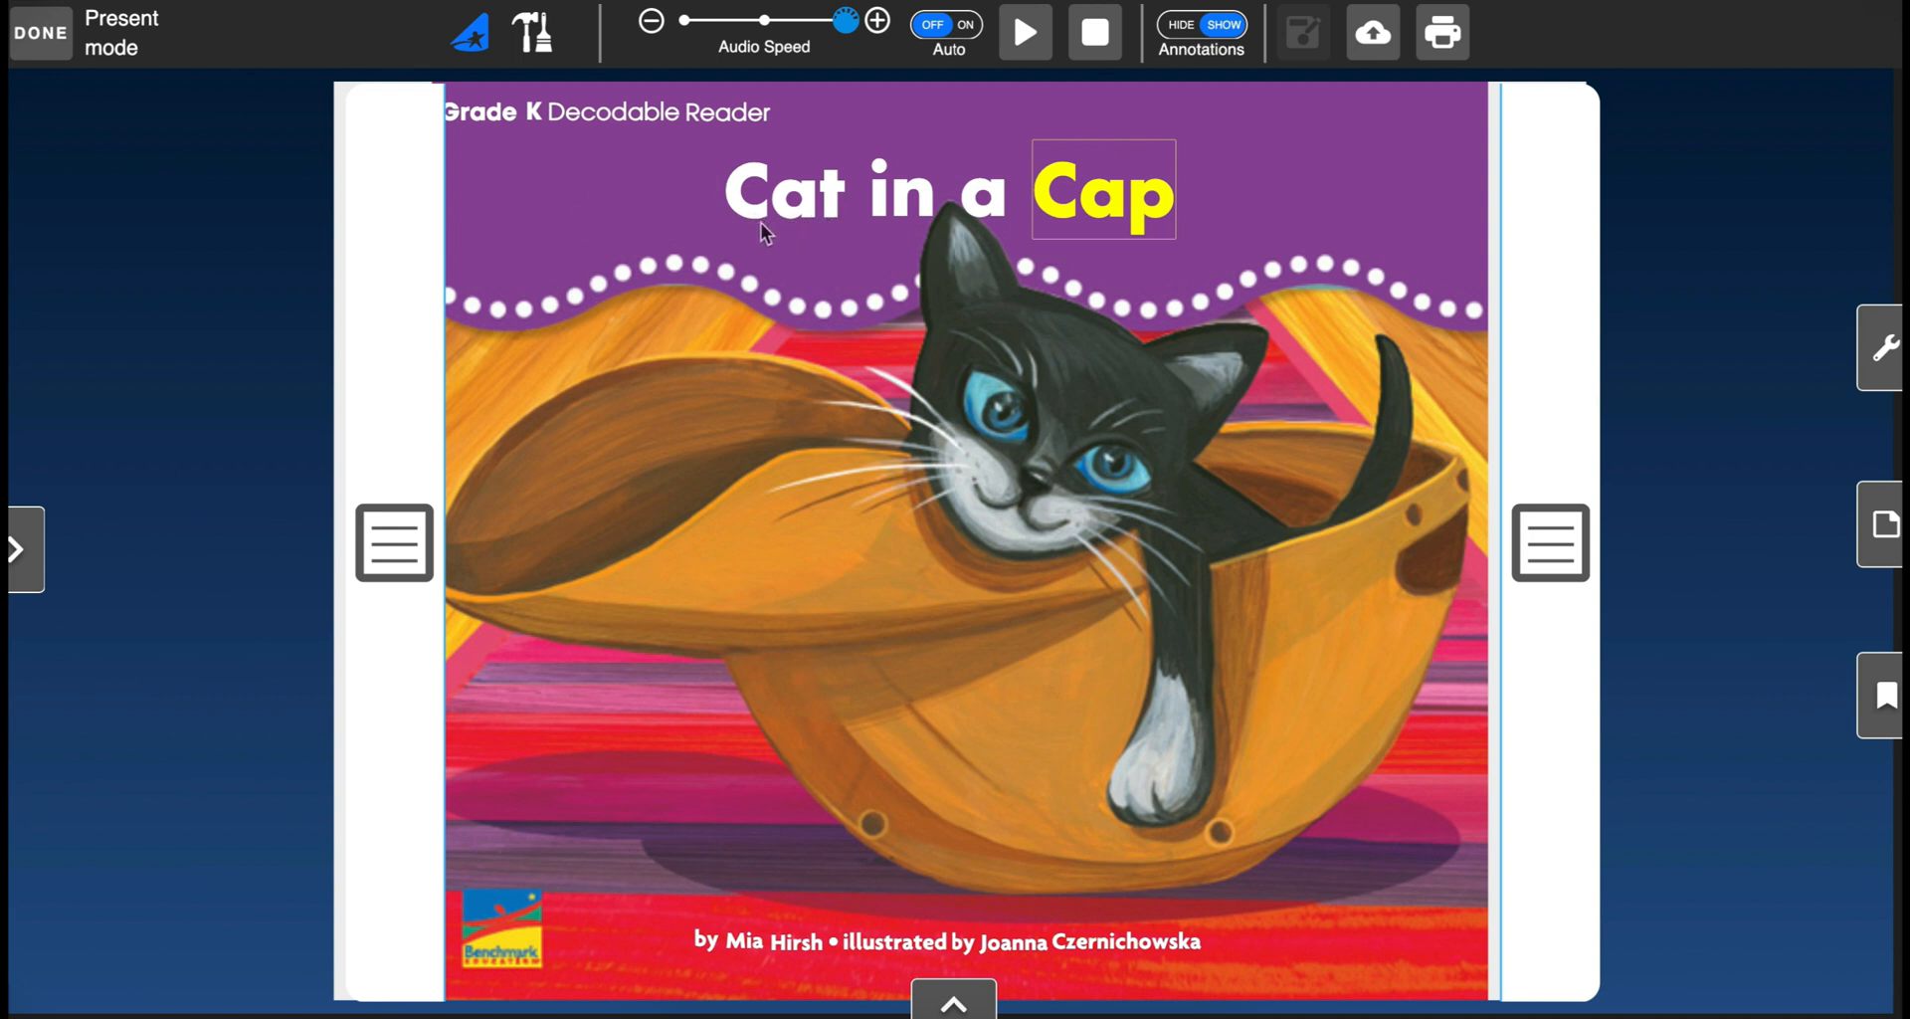
{"action": "mouse_move", "coordinate": [753, 235]}
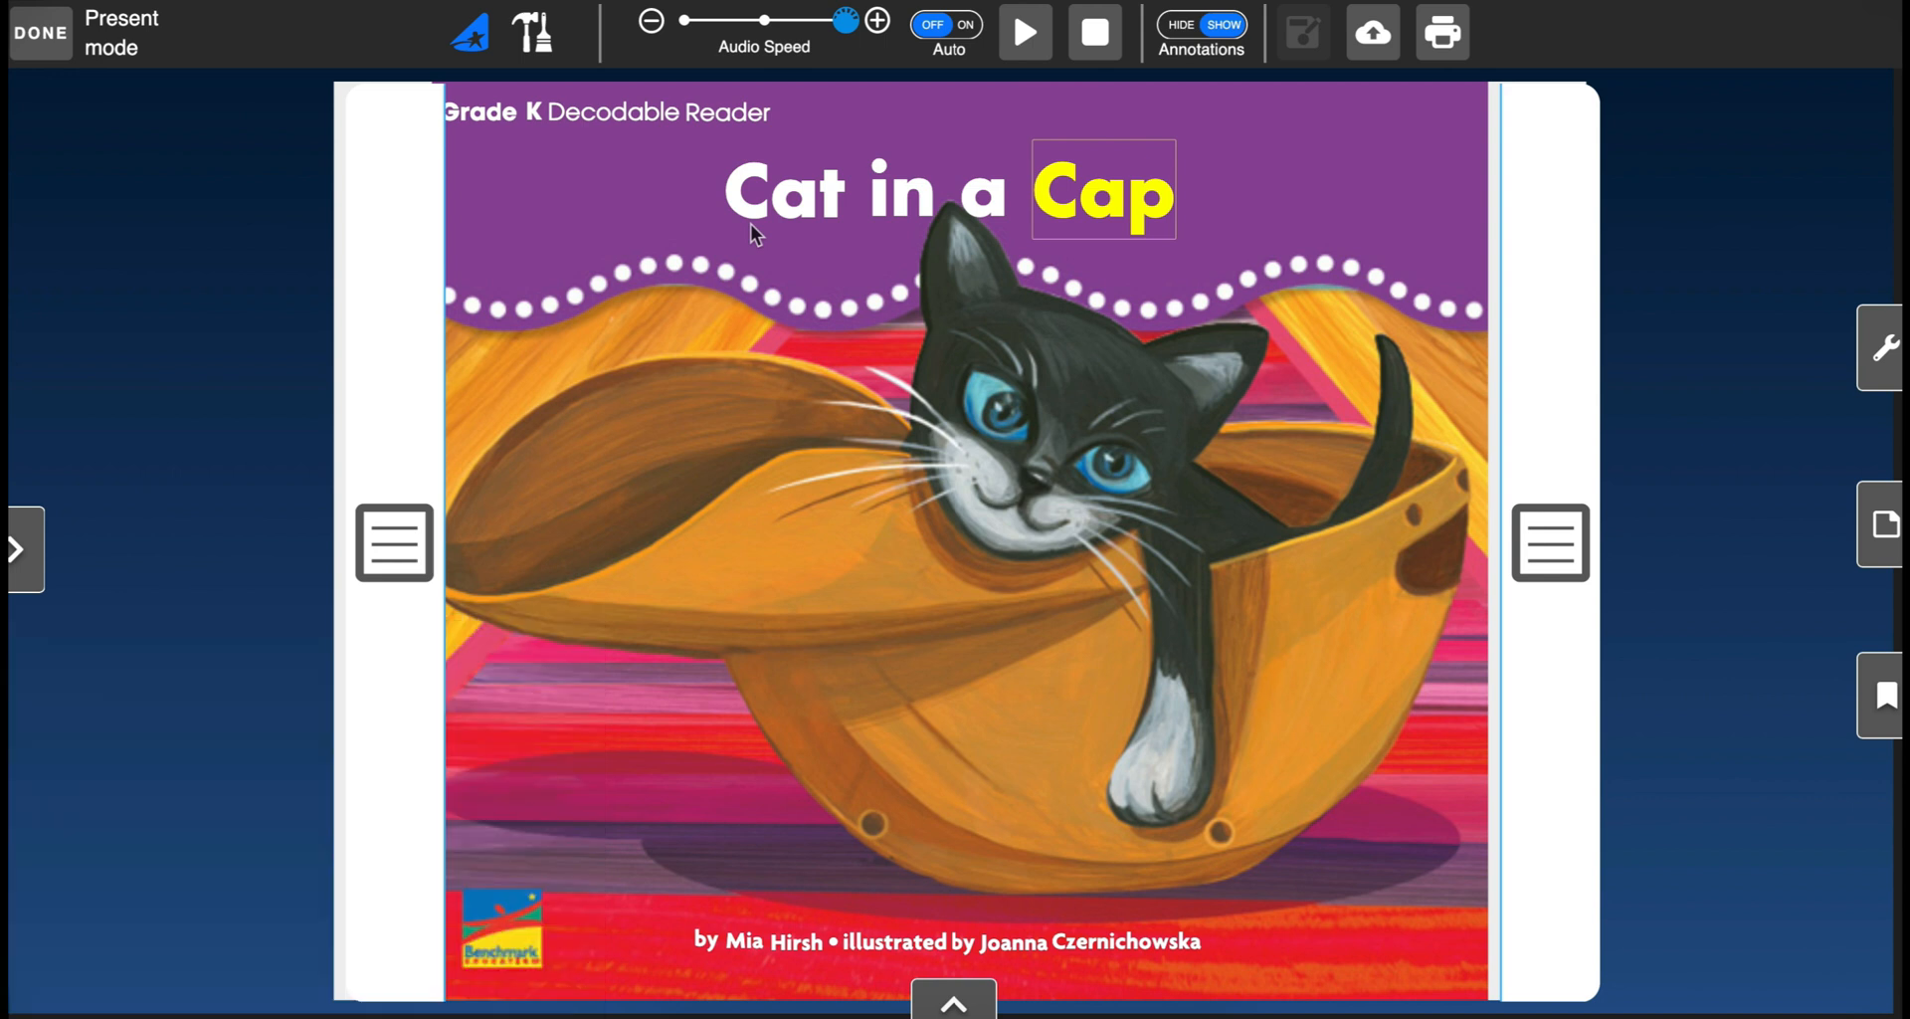
{"action": "mouse_move", "coordinate": [1340, 920]}
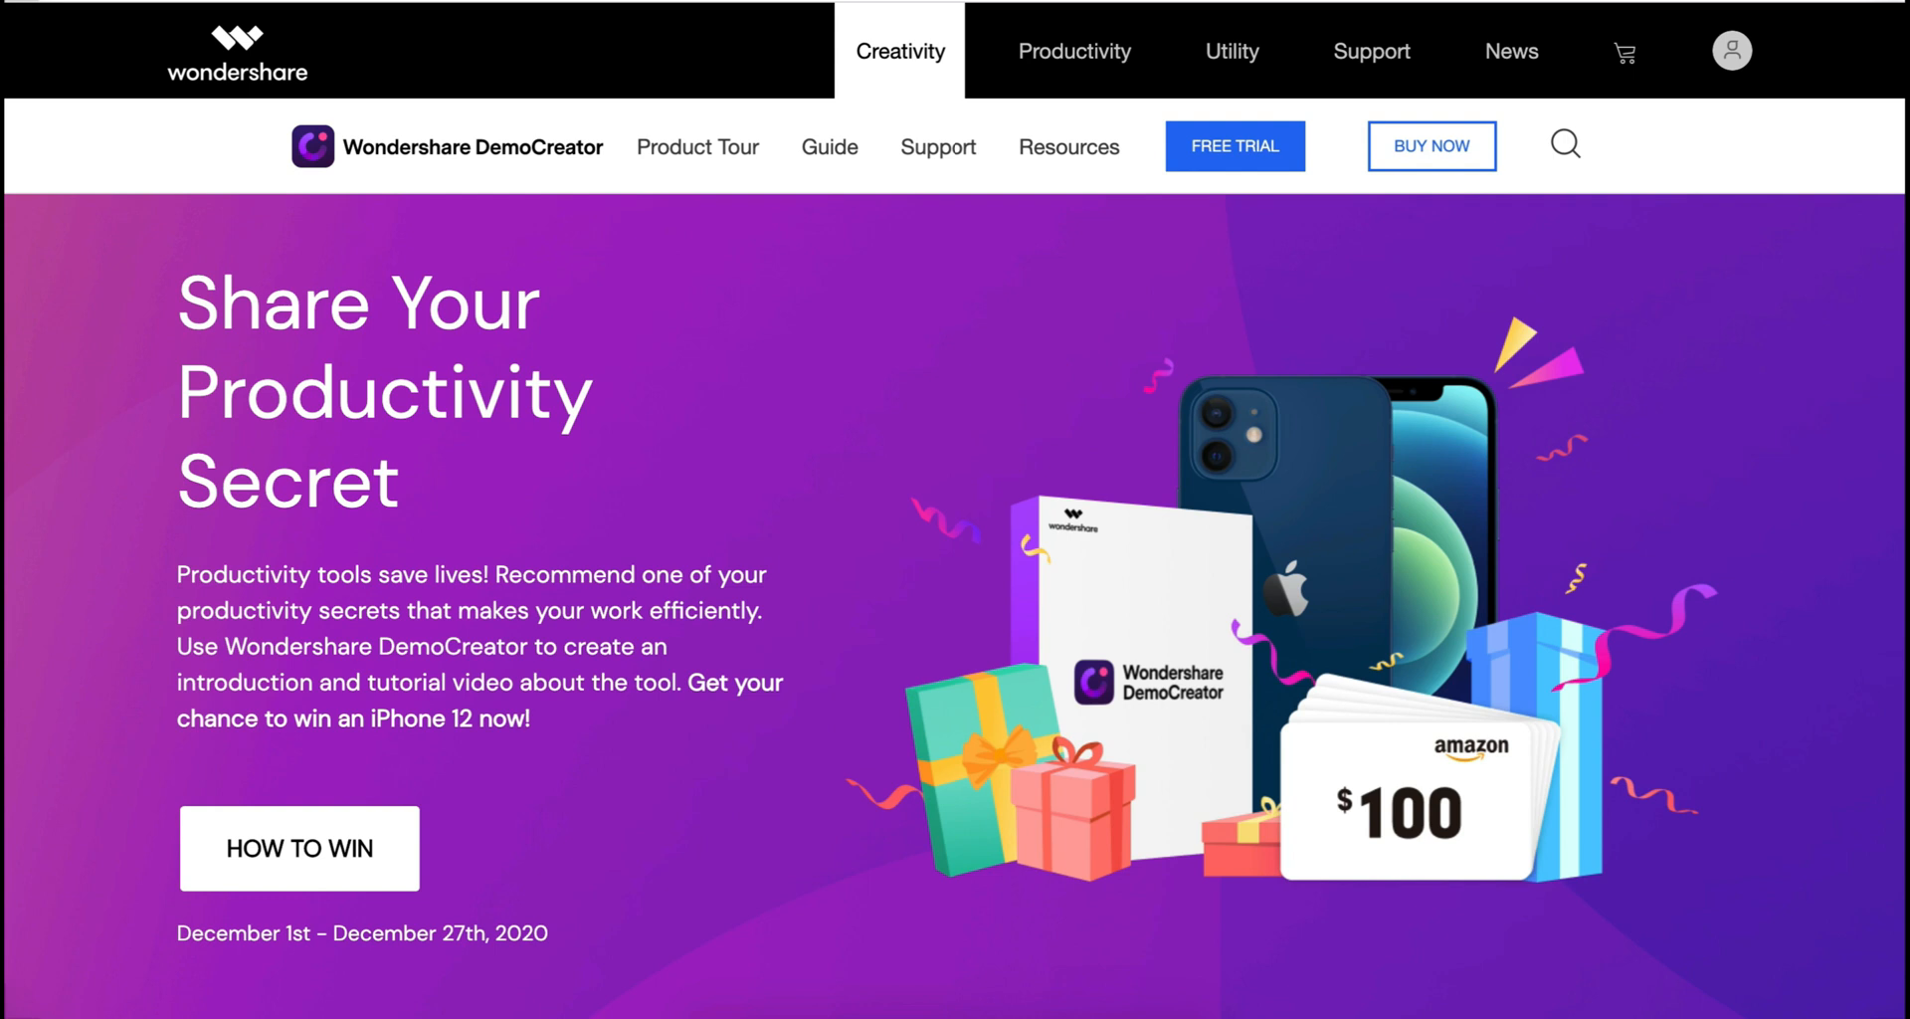
{"action": "mouse_move", "coordinate": [957, 376]}
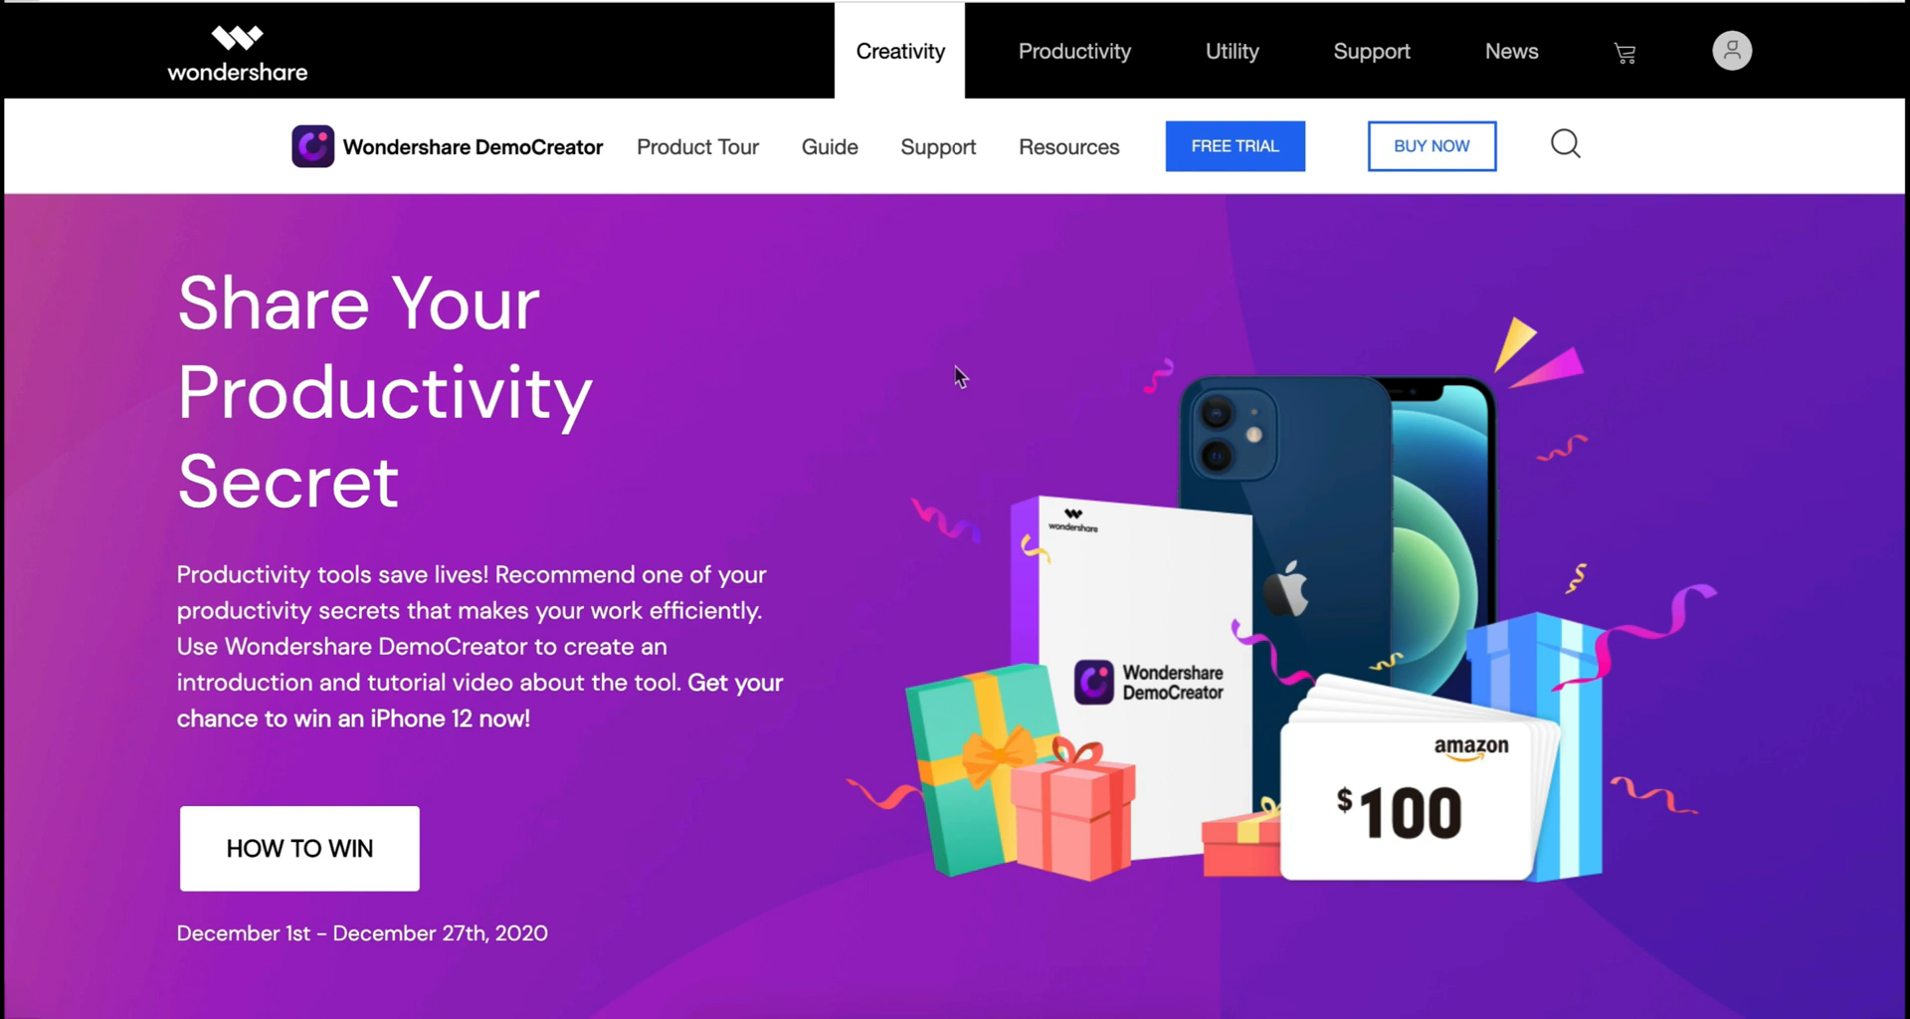
Step: Jump to HOW TO WIN and scroll through the three tutorial-submission steps
{"action": "left_click", "coordinate": [299, 847]}
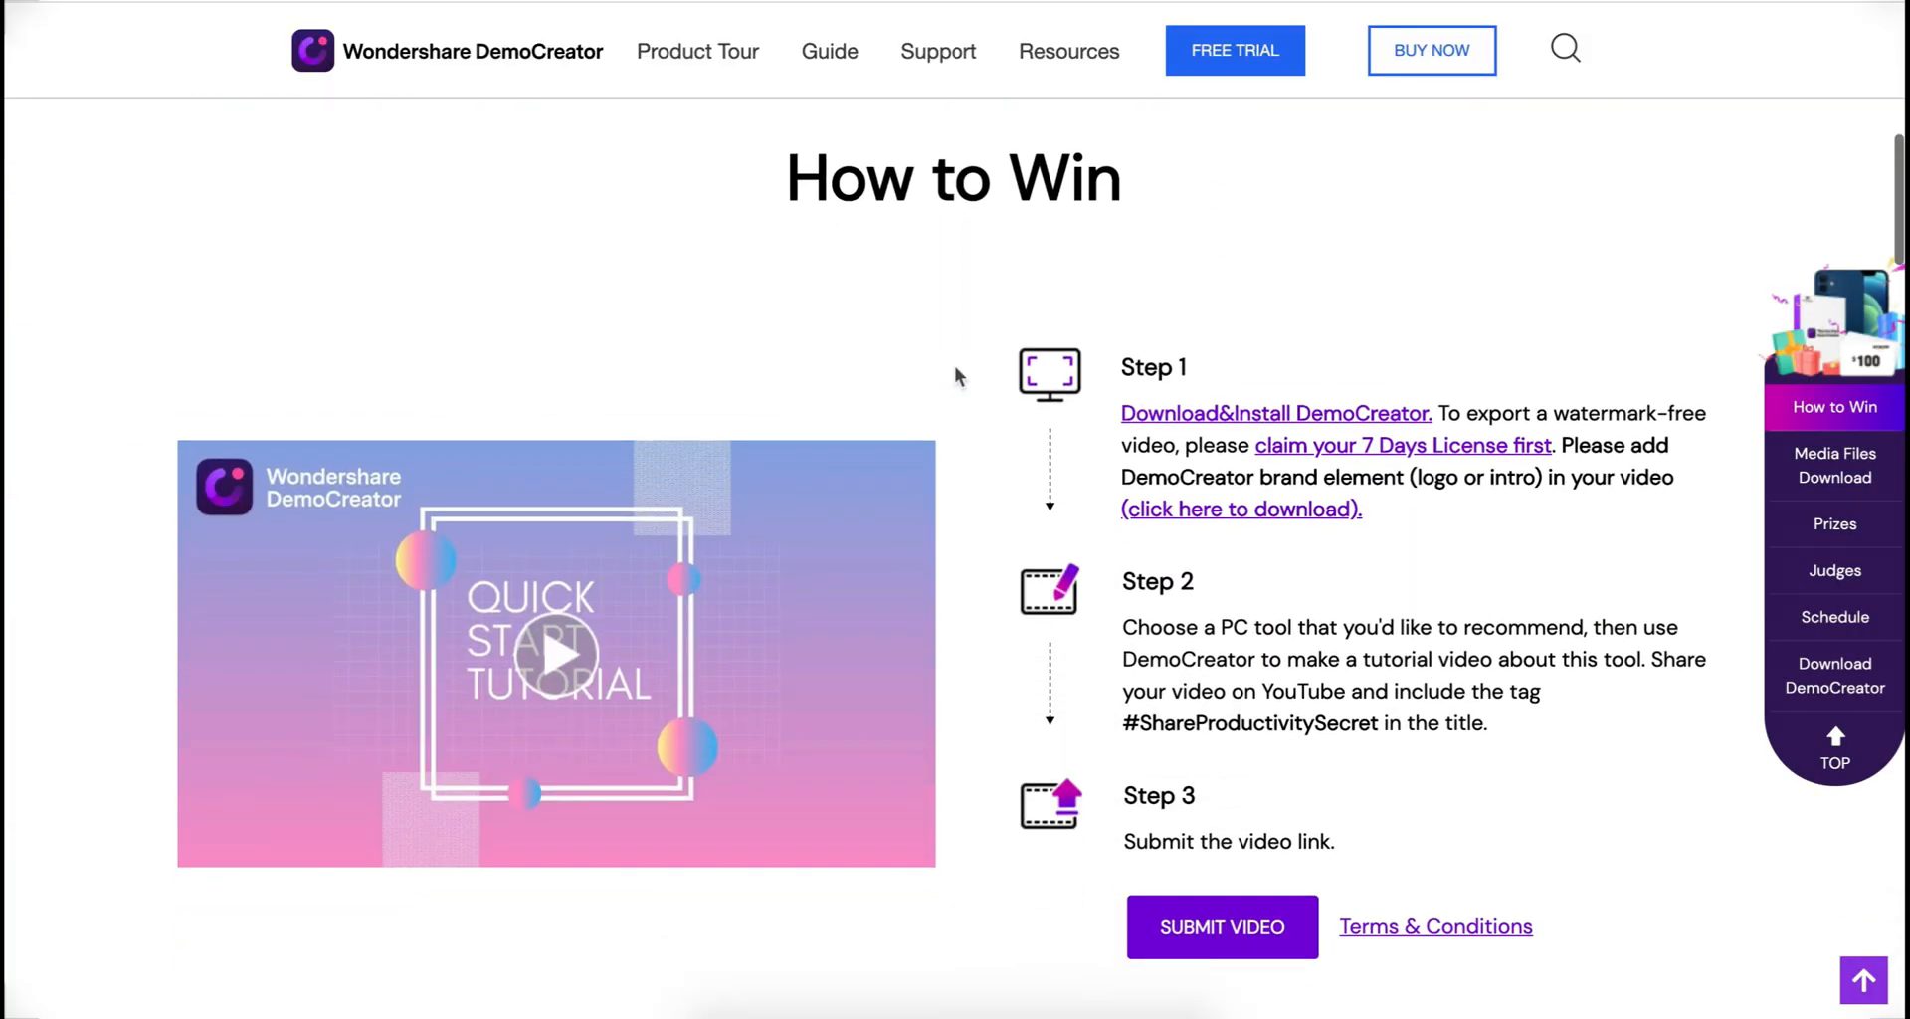
{"action": "scroll", "scroll_direction": "down", "scroll_amount": 3}
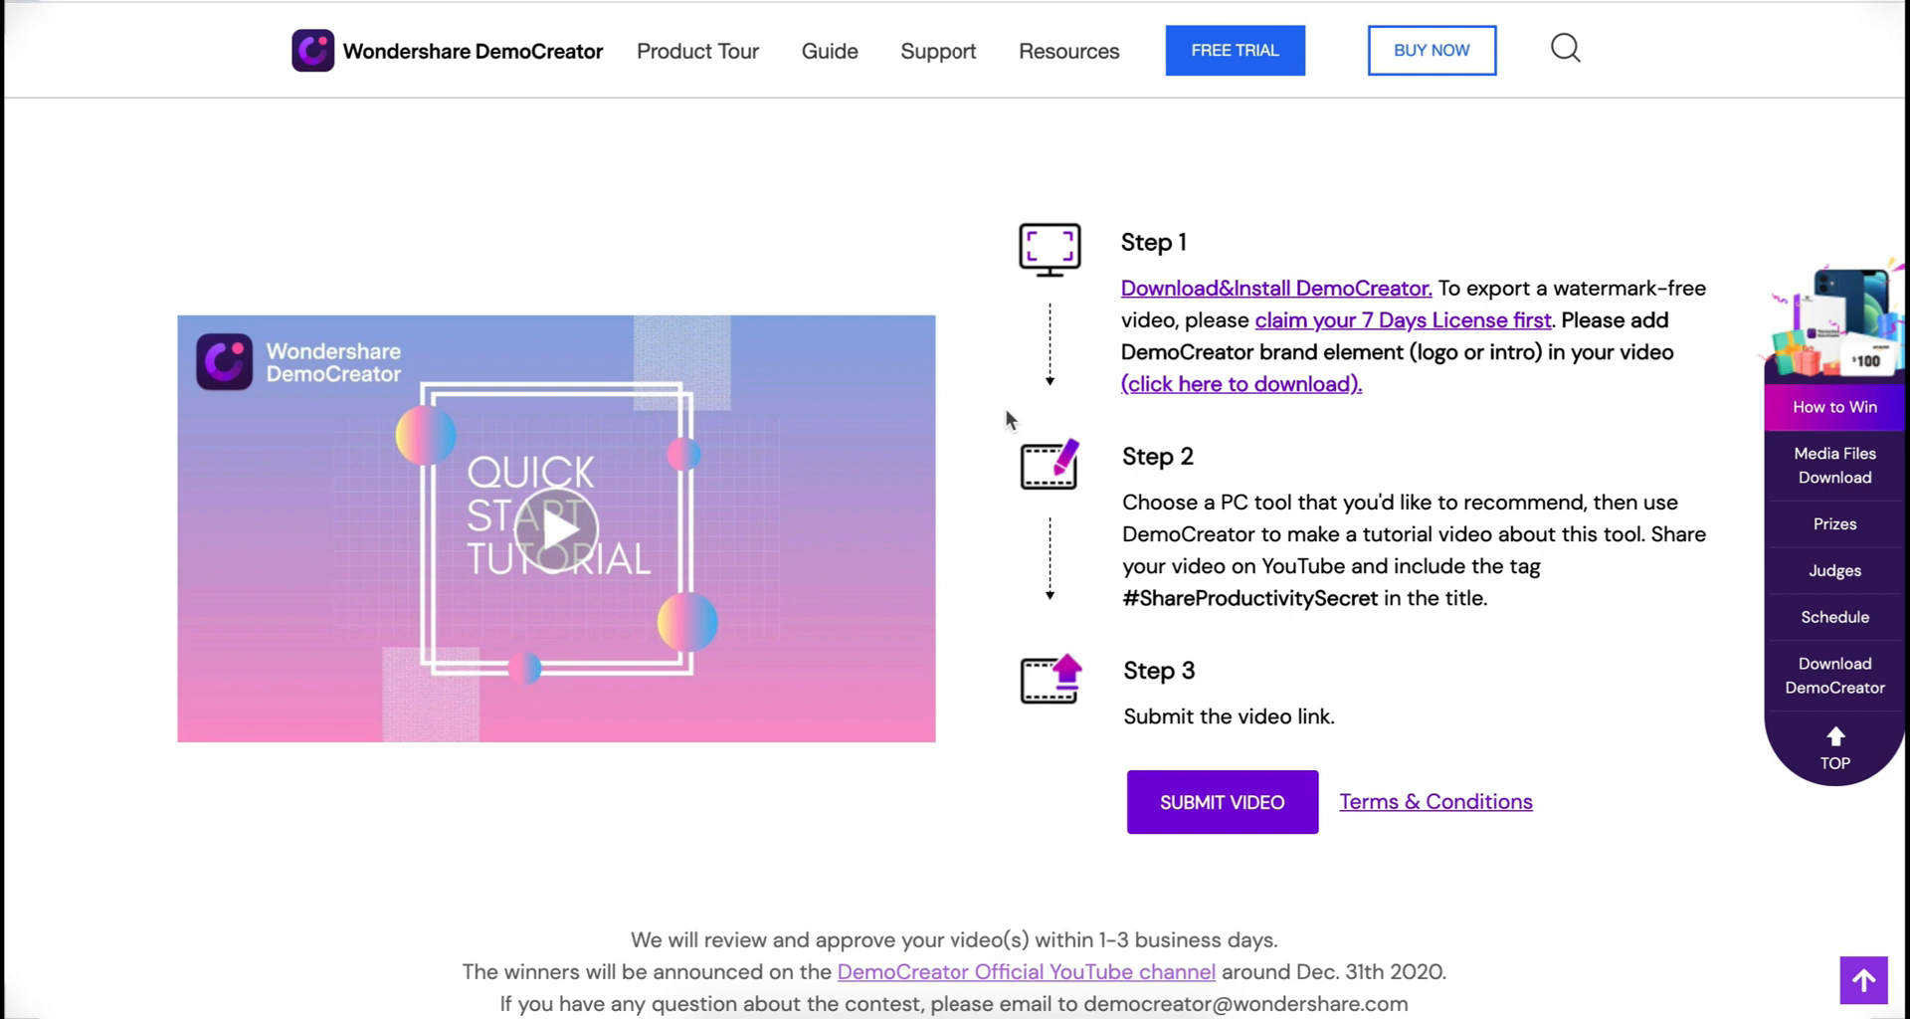
{"action": "mouse_move", "coordinate": [1296, 904]}
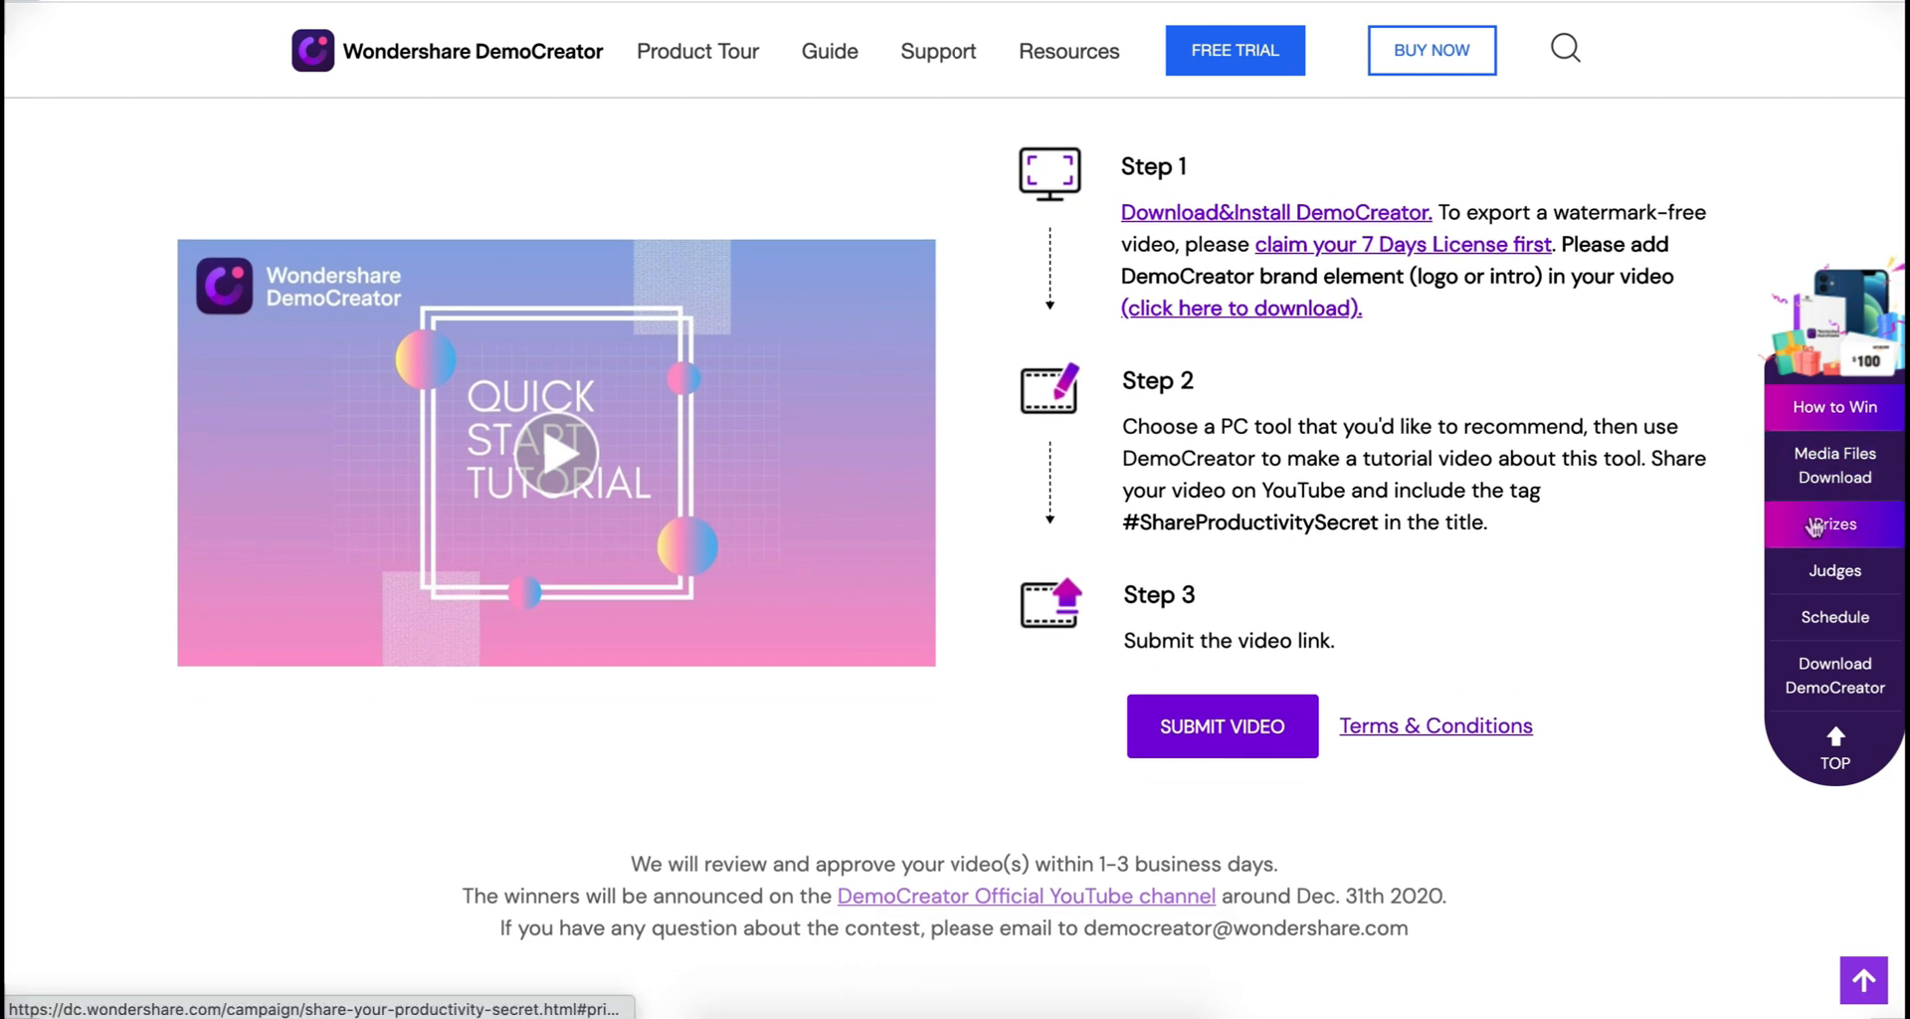
Step: Jump to the Prizes section listing iPhone 12, Amazon gift cards and licenses
{"action": "left_click", "coordinate": [1835, 525]}
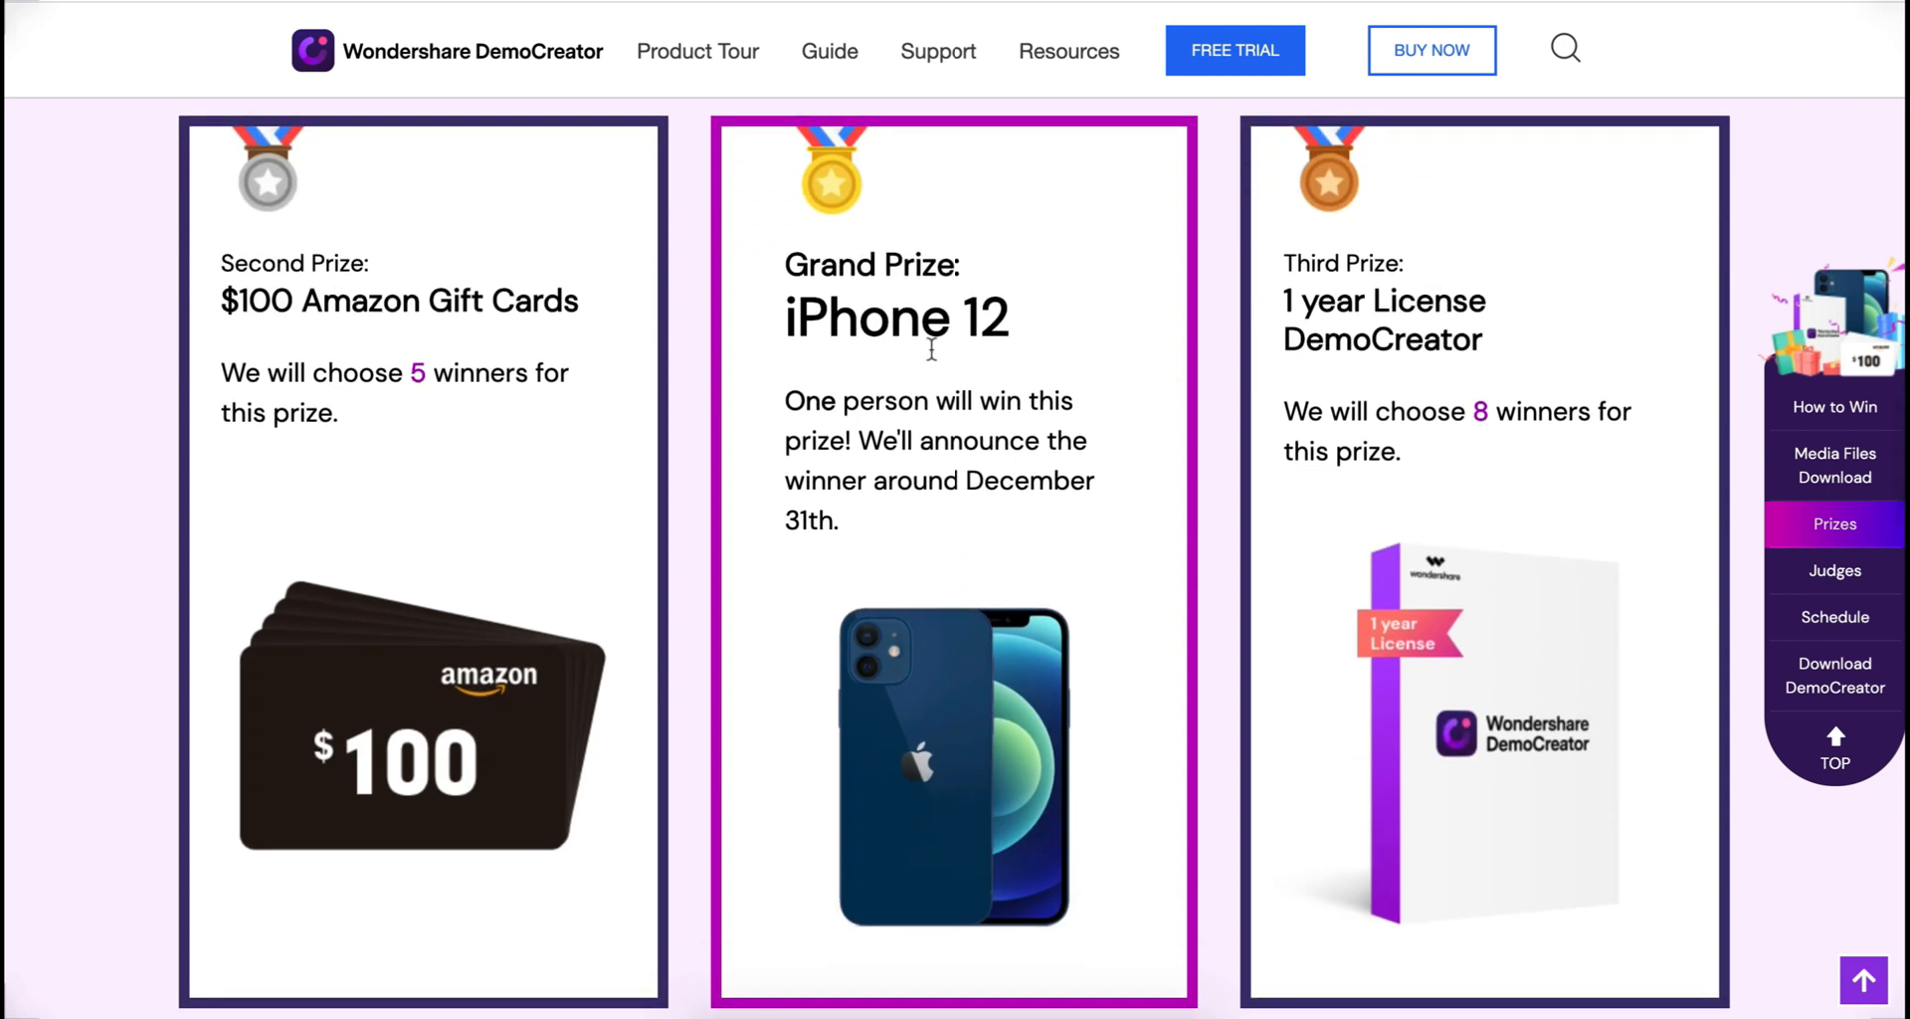
{"action": "mouse_move", "coordinate": [628, 337]}
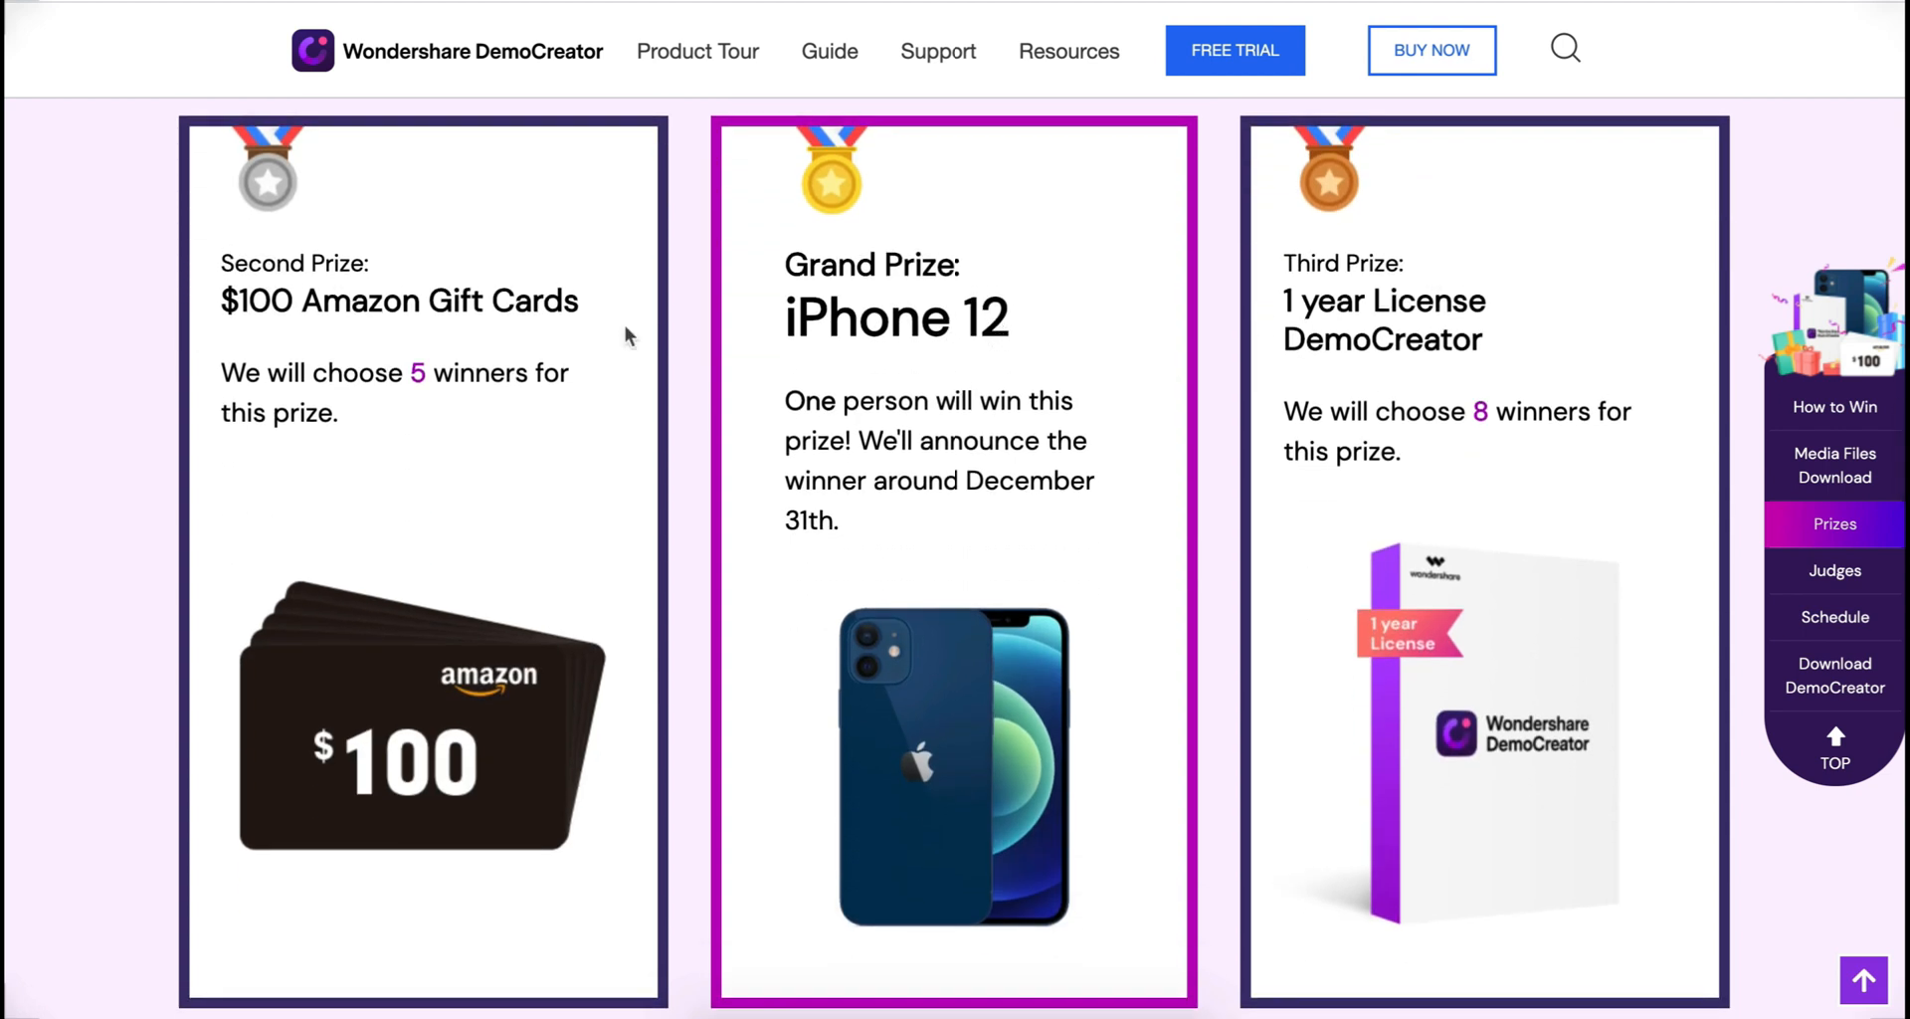
{"action": "mouse_move", "coordinate": [484, 388]}
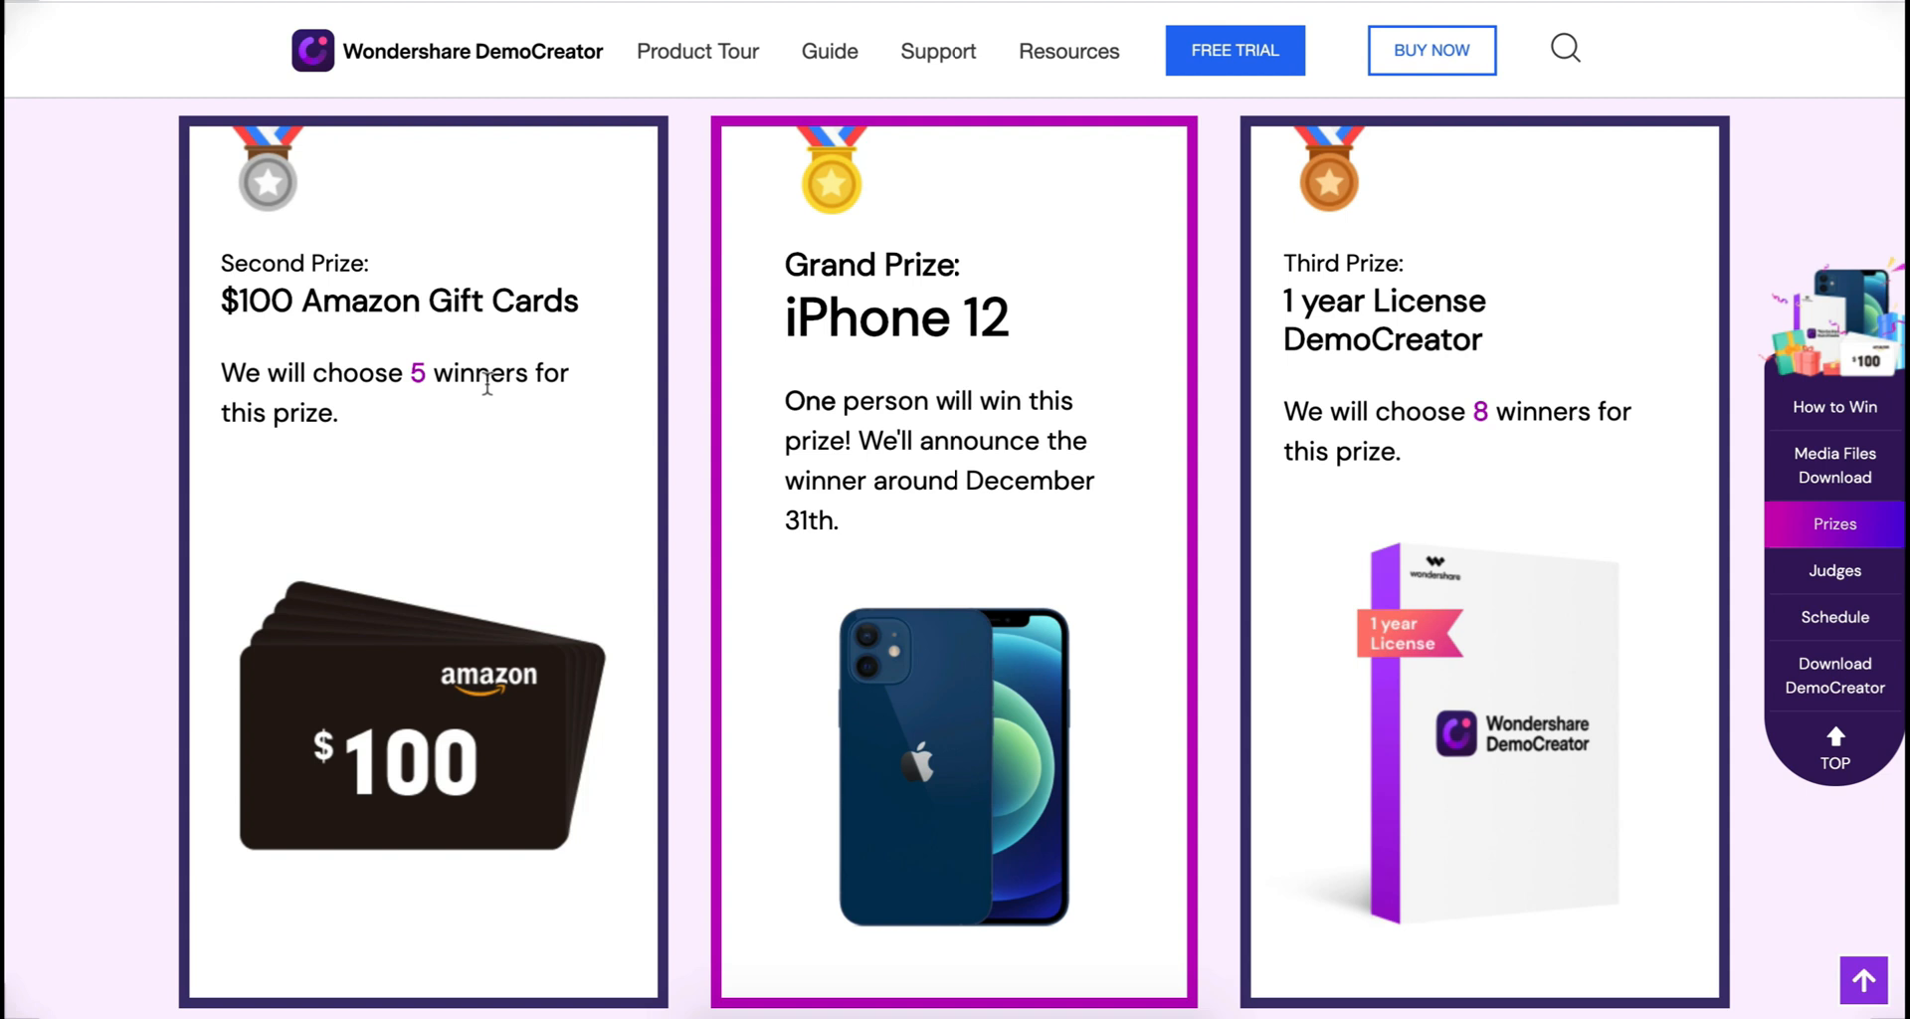
{"action": "mouse_move", "coordinate": [1192, 372]}
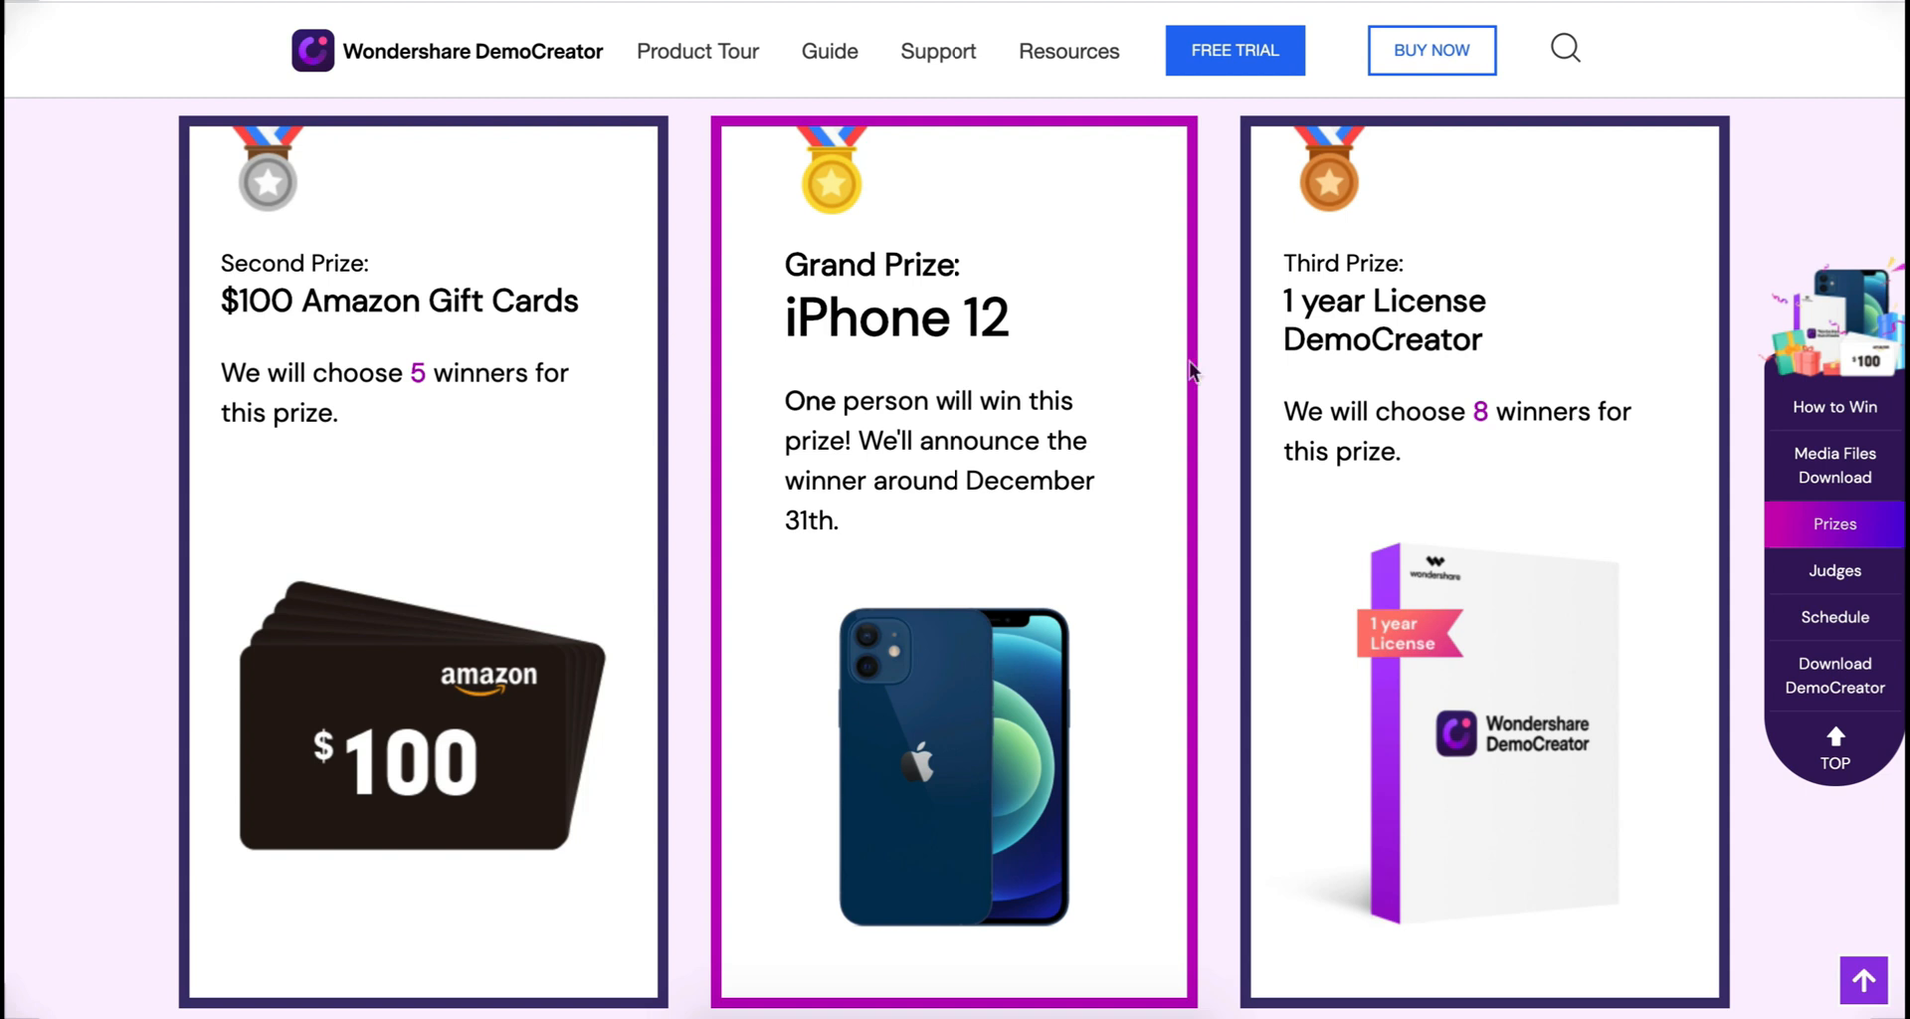
{"action": "mouse_move", "coordinate": [1345, 440]}
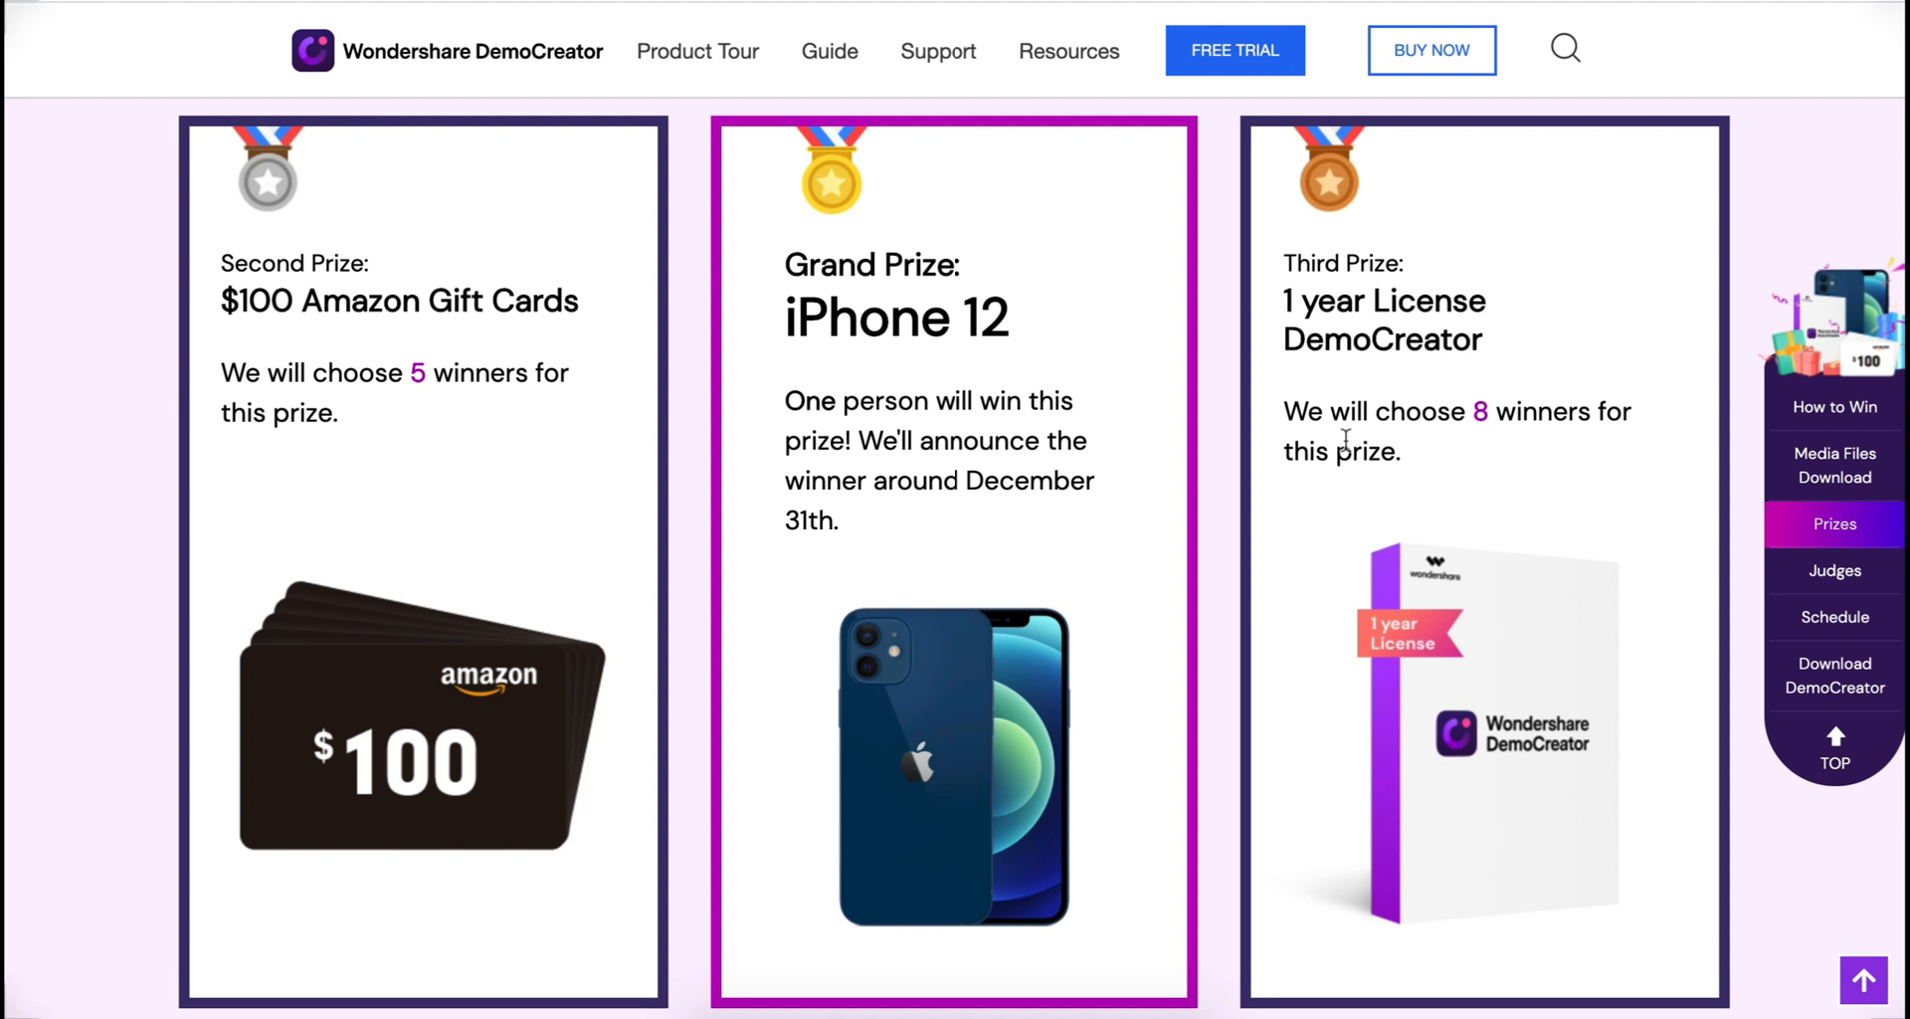
{"action": "mouse_move", "coordinate": [1811, 642]}
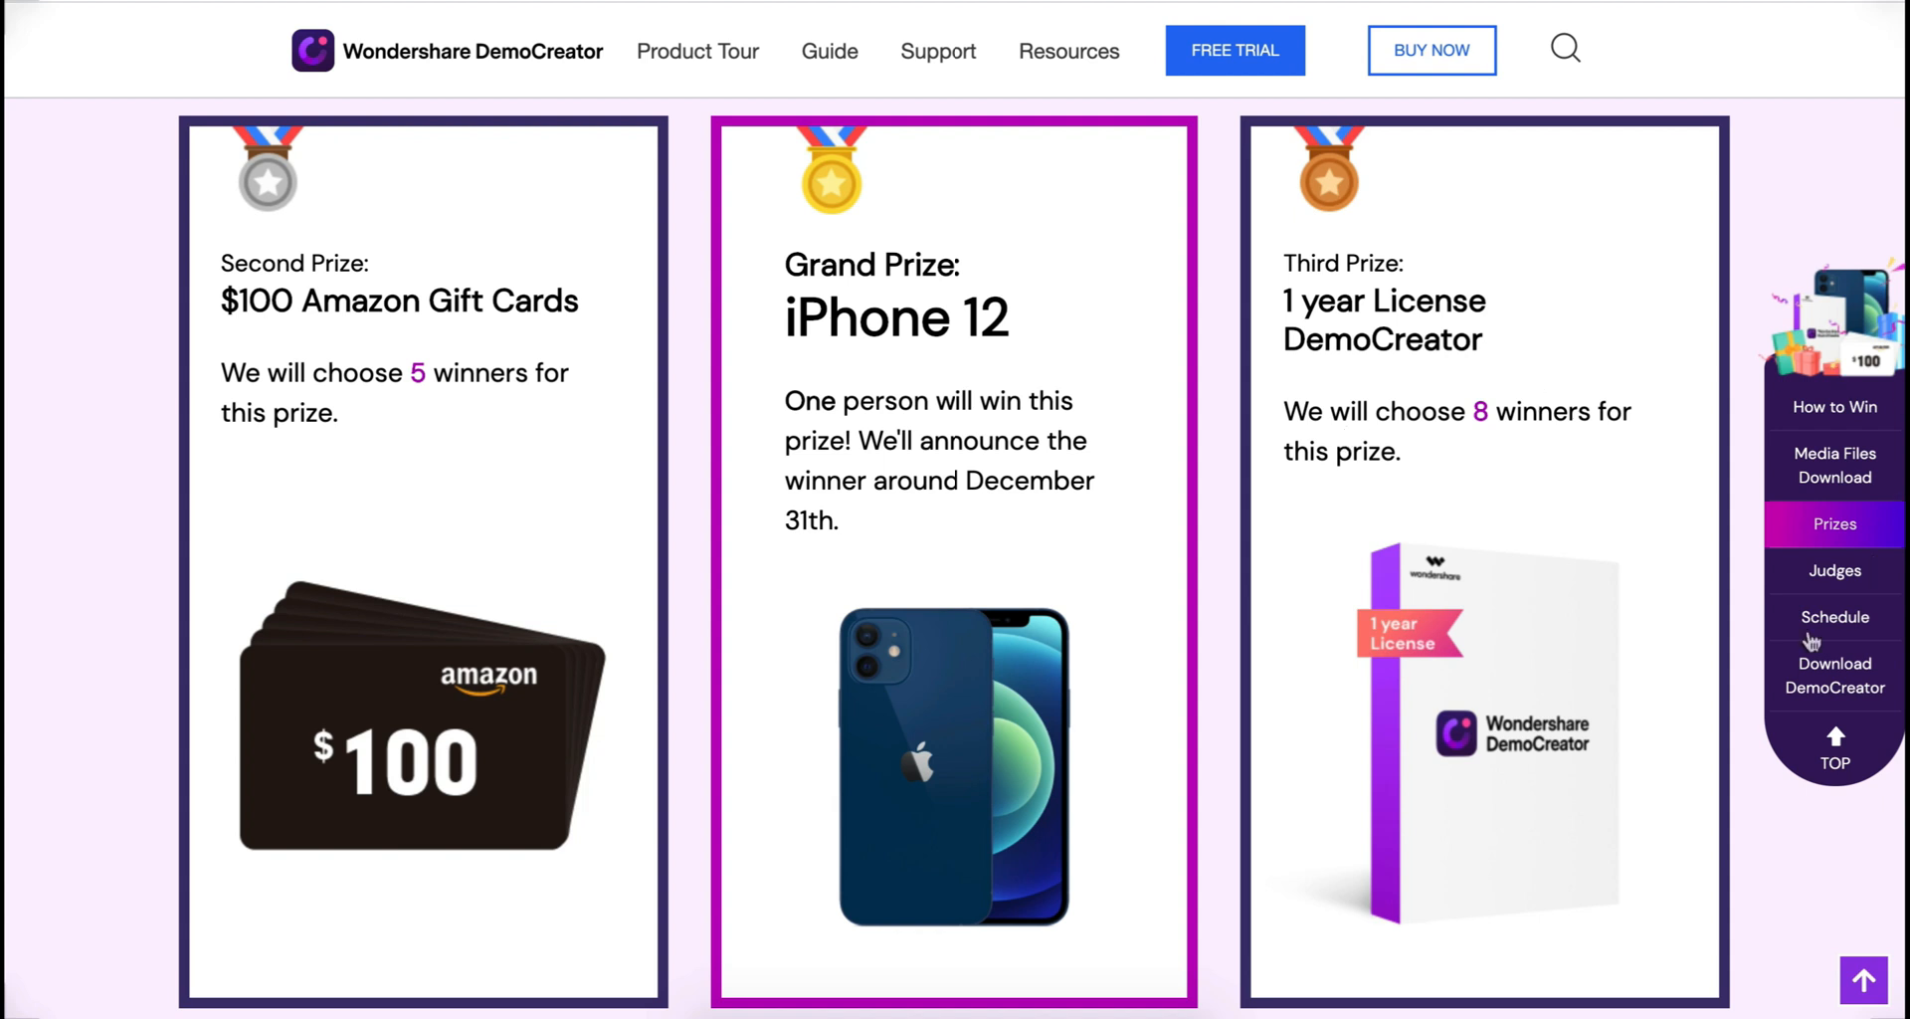
Step: Jump to the Schedule section and scroll to the Create Your Video Tutorial Now banner
{"action": "left_click", "coordinate": [1834, 617]}
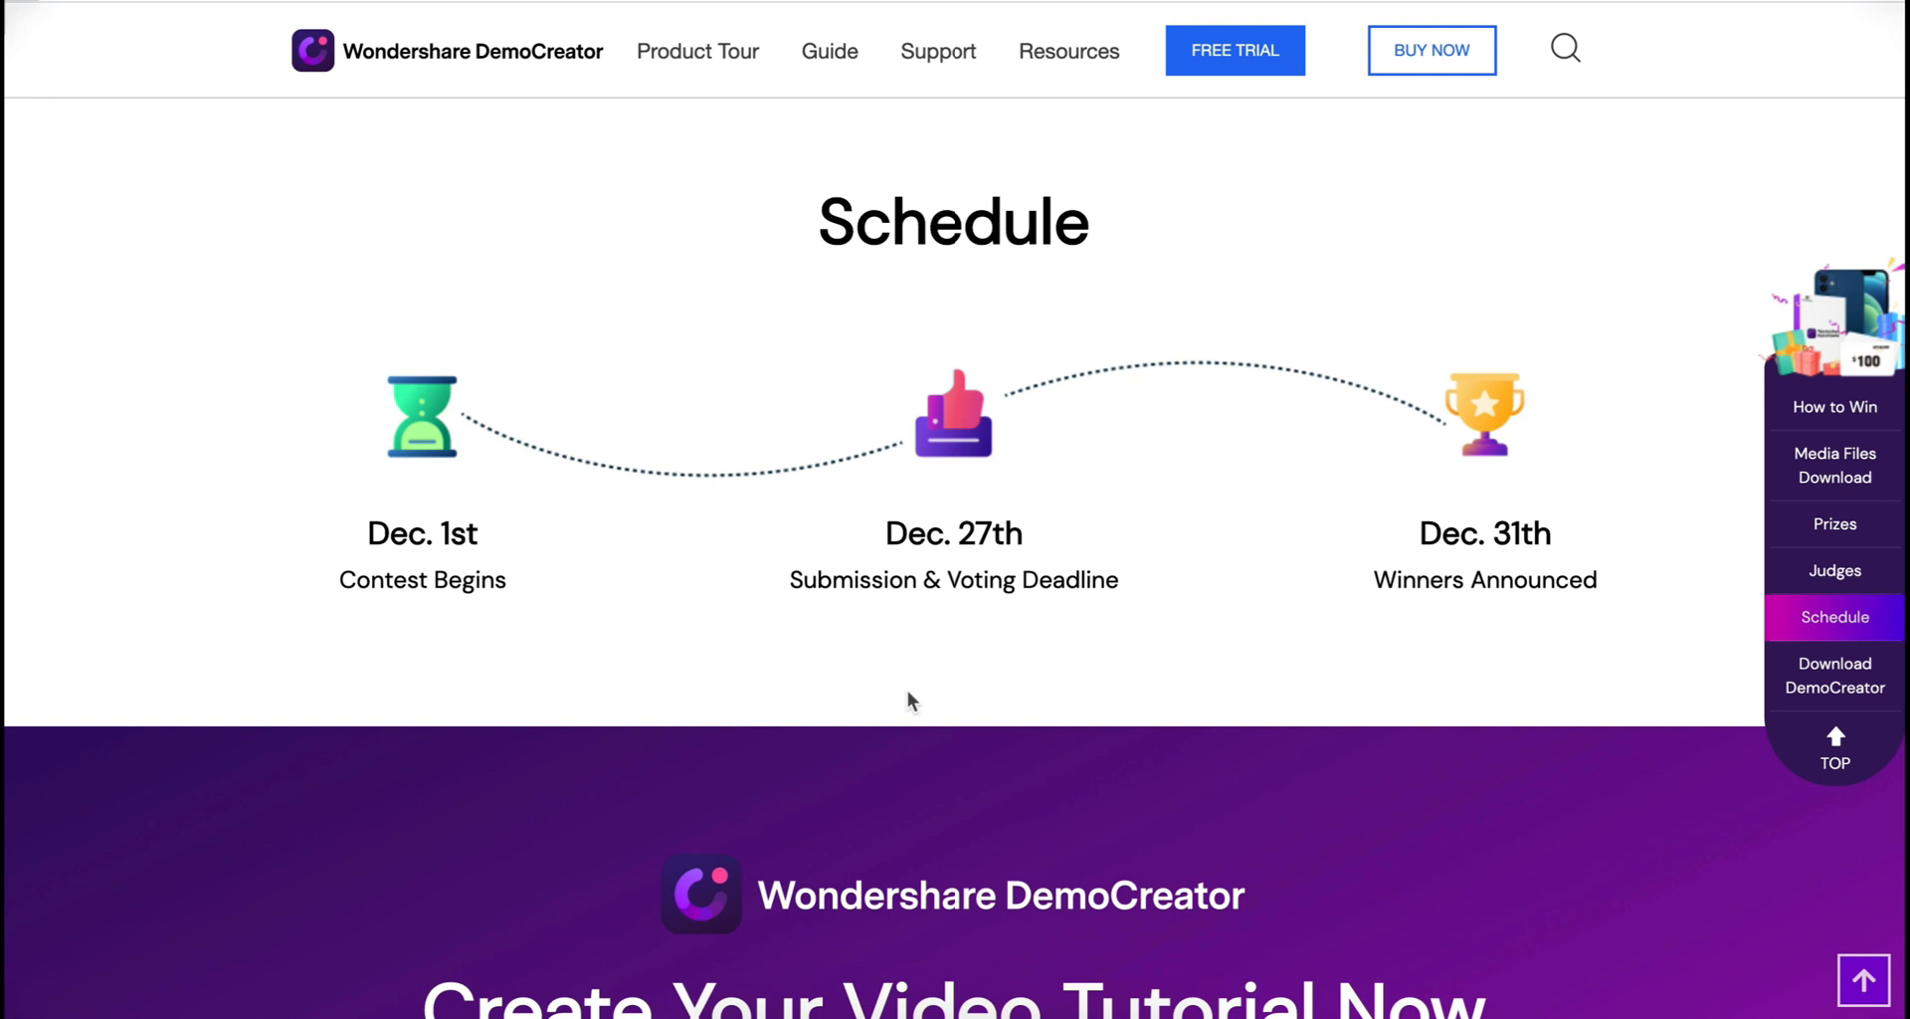
{"action": "scroll", "scroll_direction": "down", "scroll_amount": 3}
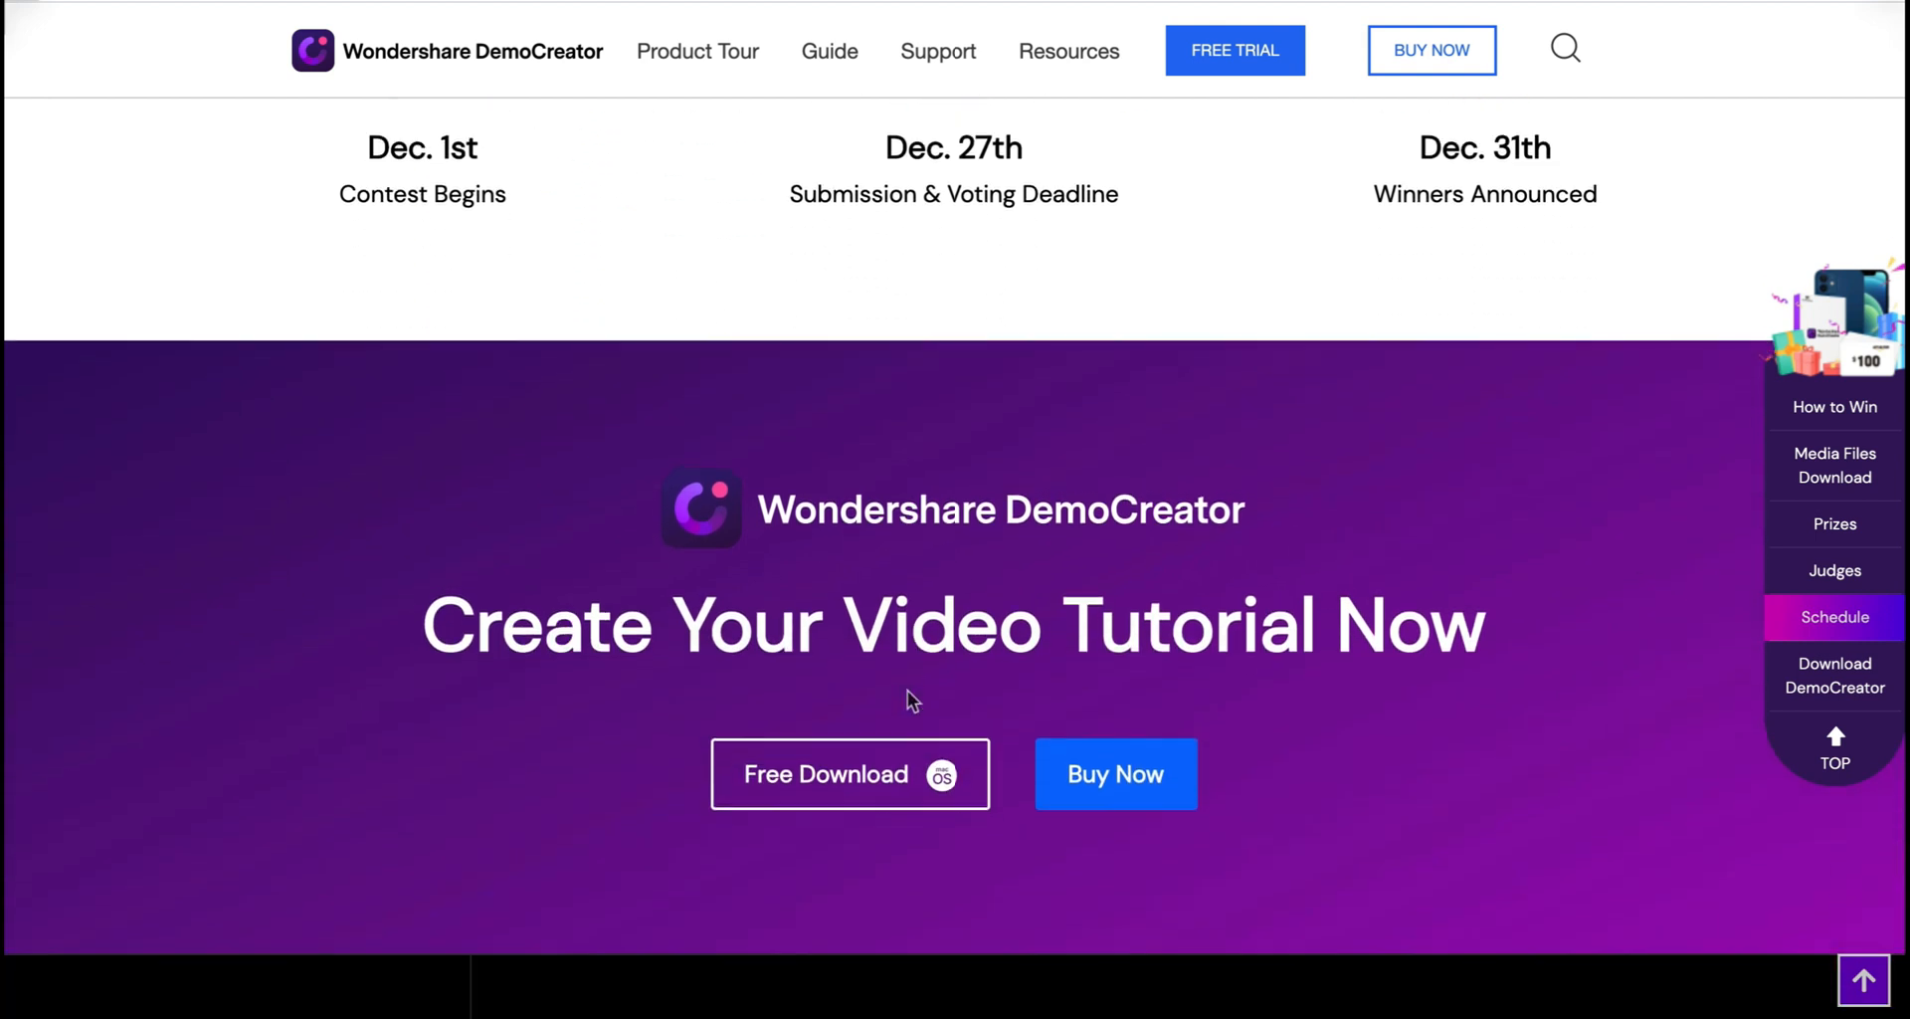